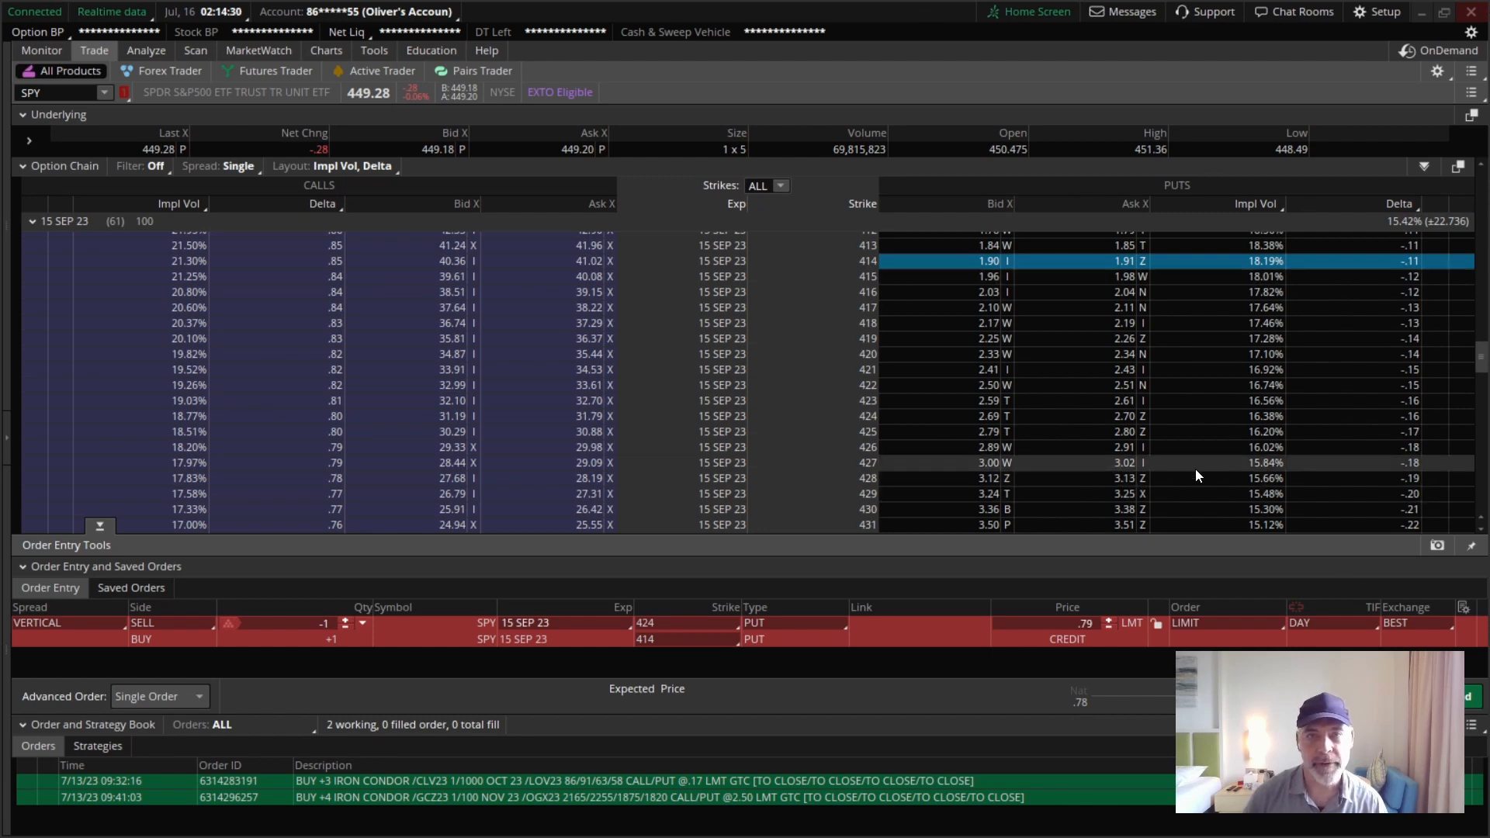
mouse_move(1072, 320)
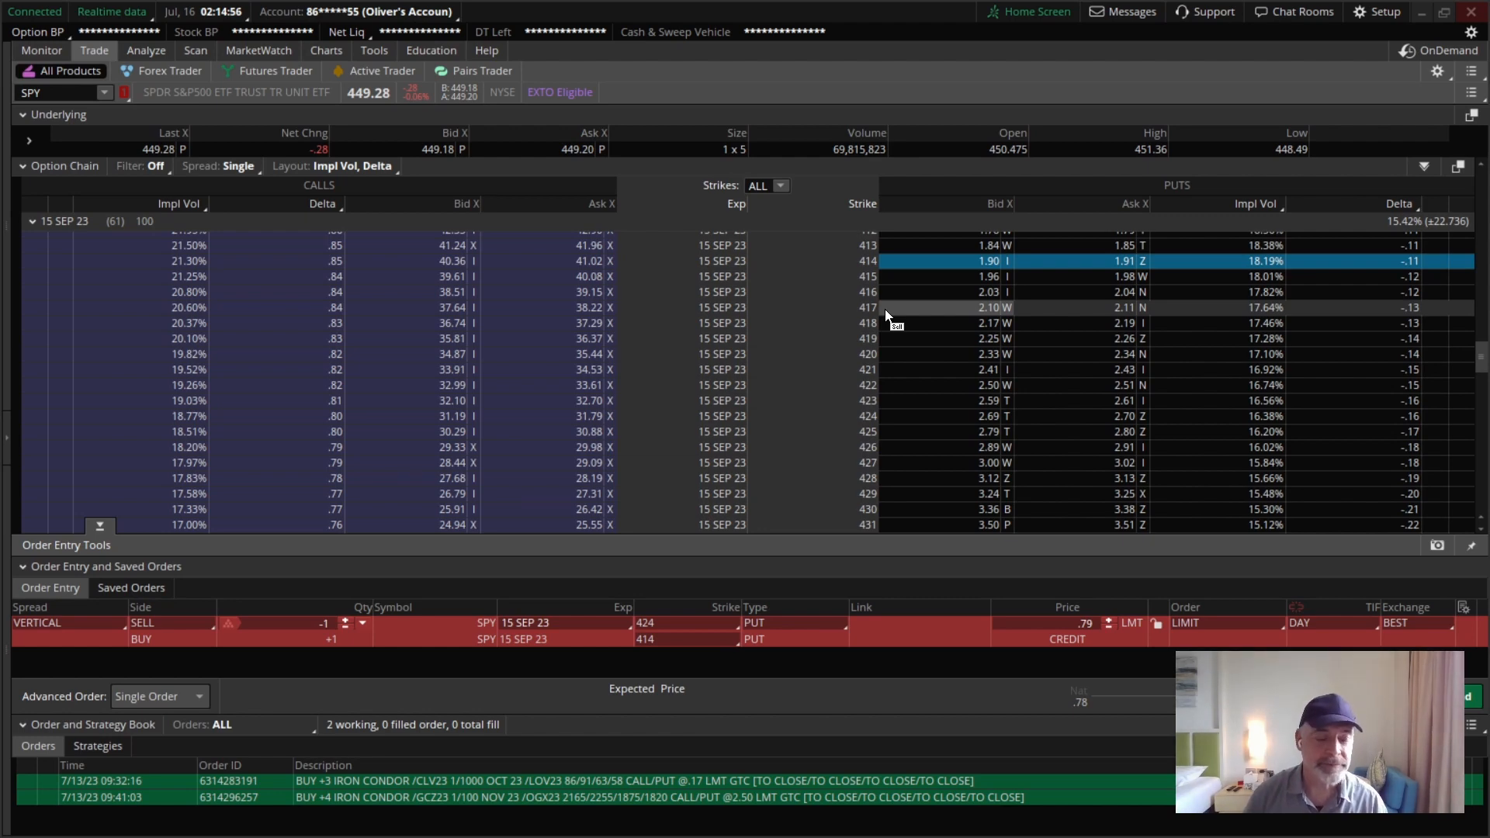
Show the SPY 424/414 put vertical's P/L curve in the Risk Profile.
scroll("down", 3)
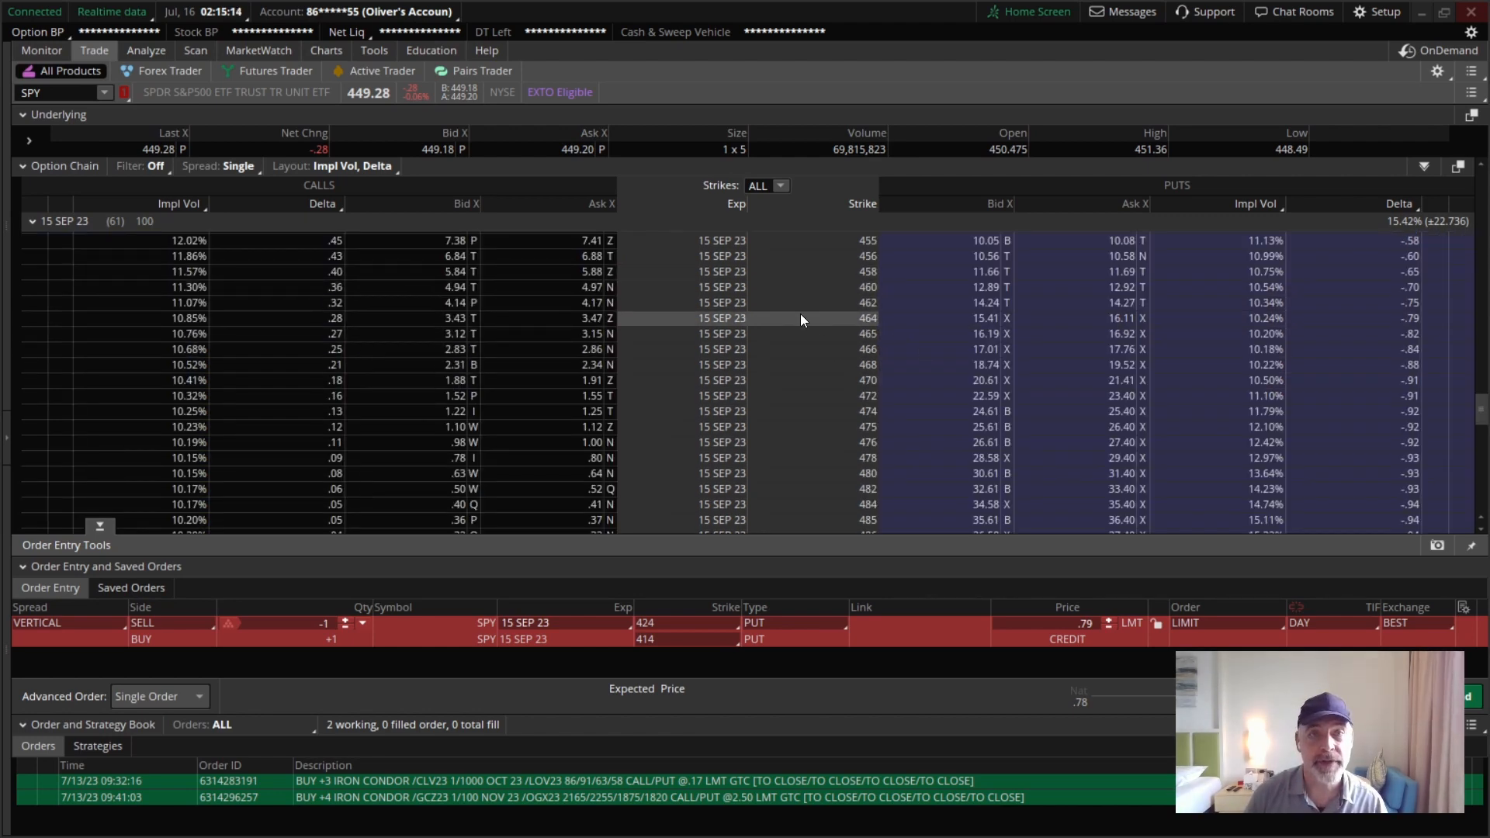
mouse_move(430, 333)
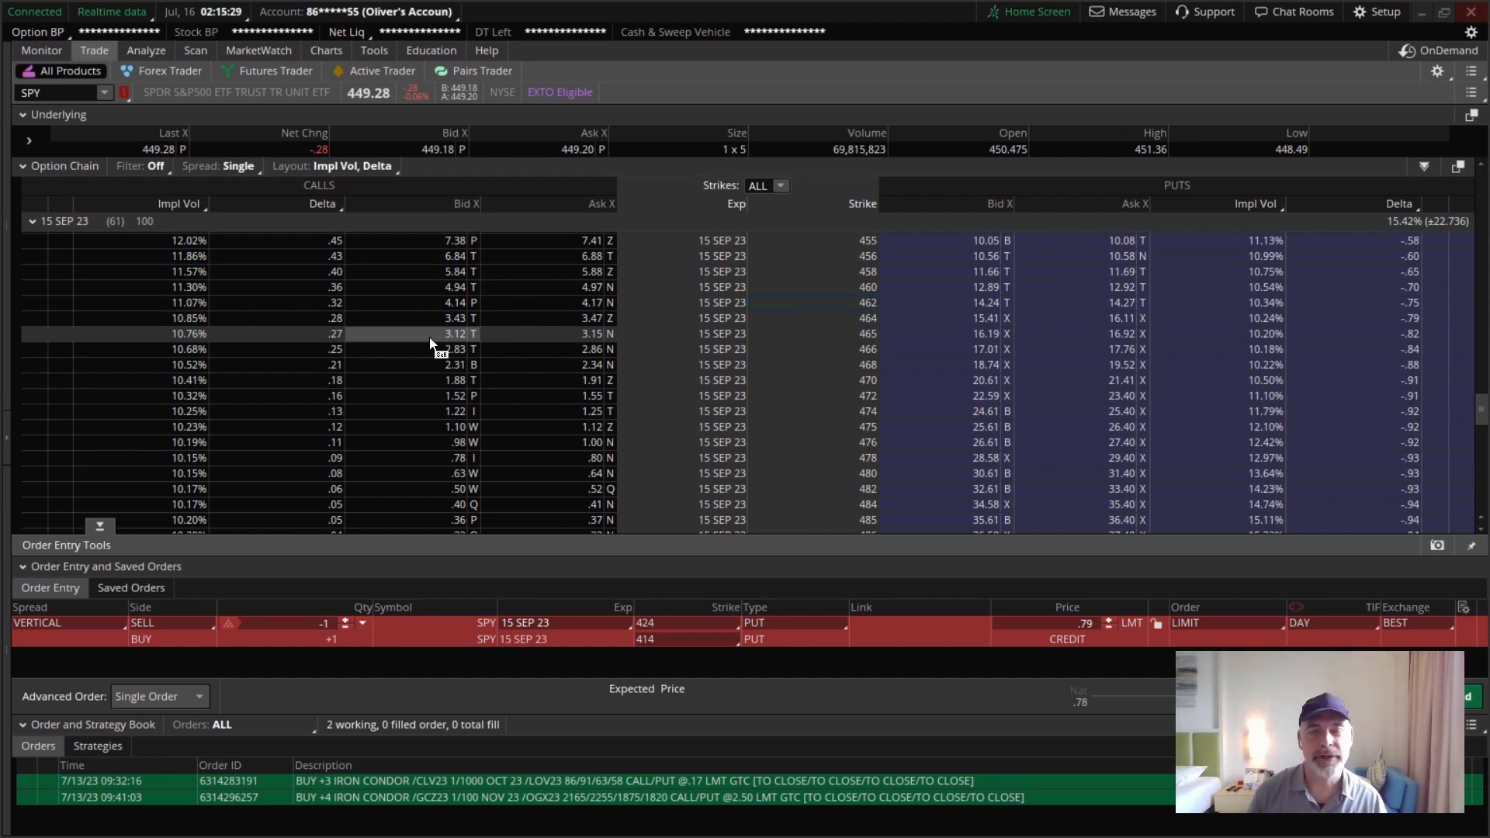
left_click(144, 49)
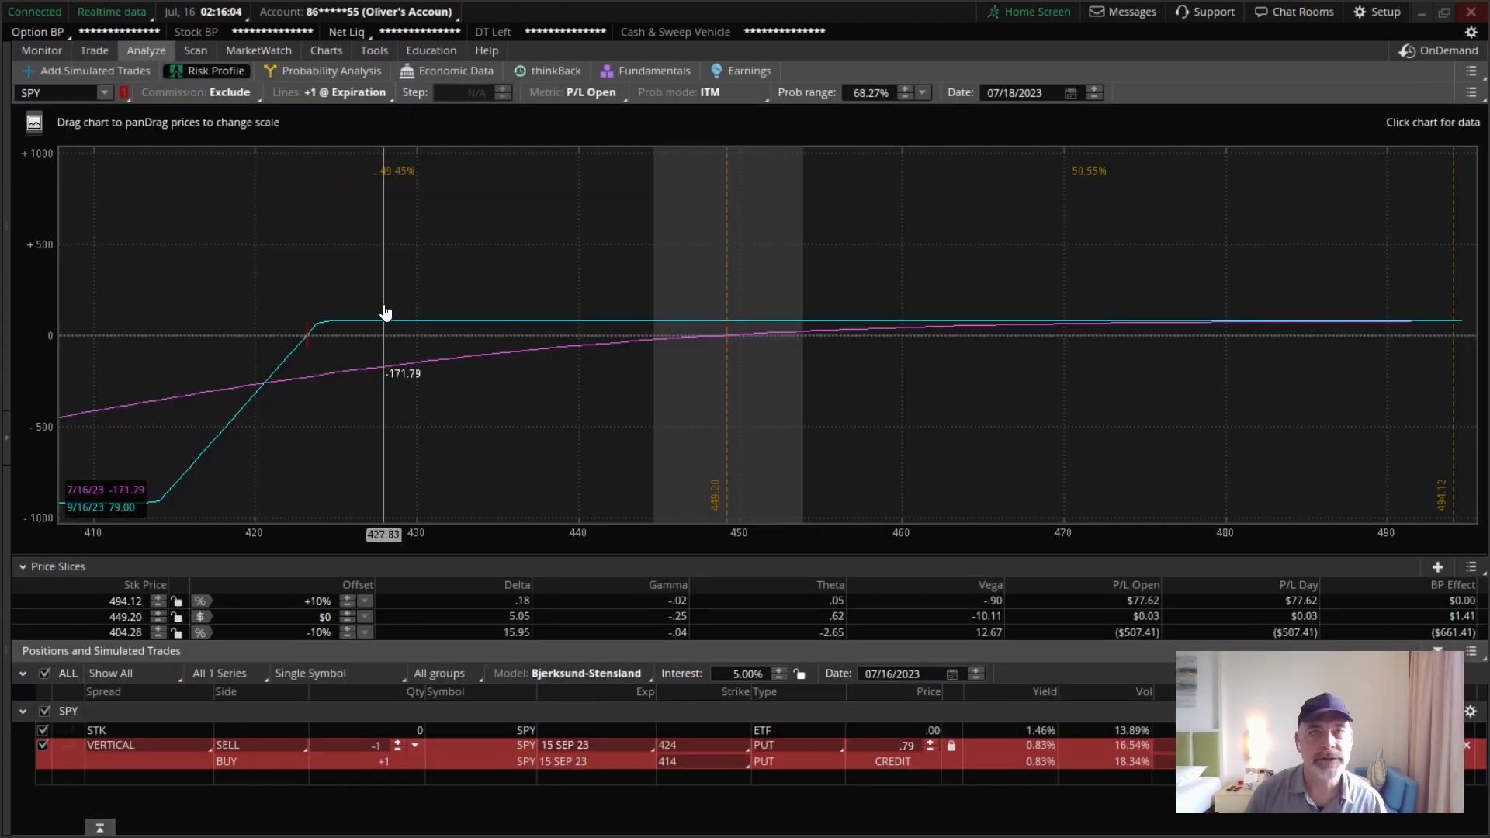
mouse_move(283, 380)
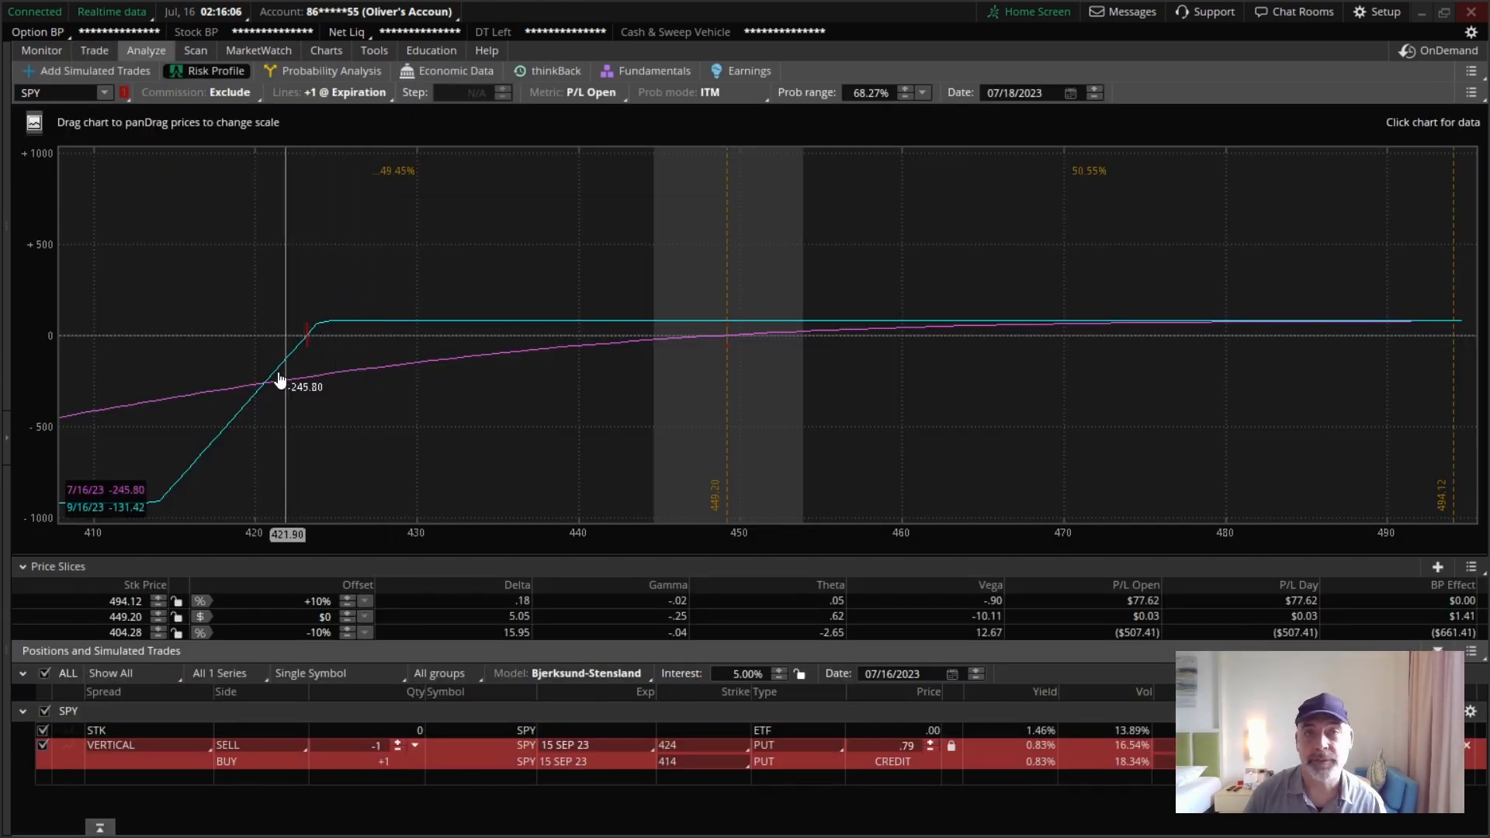
mouse_move(1147, 377)
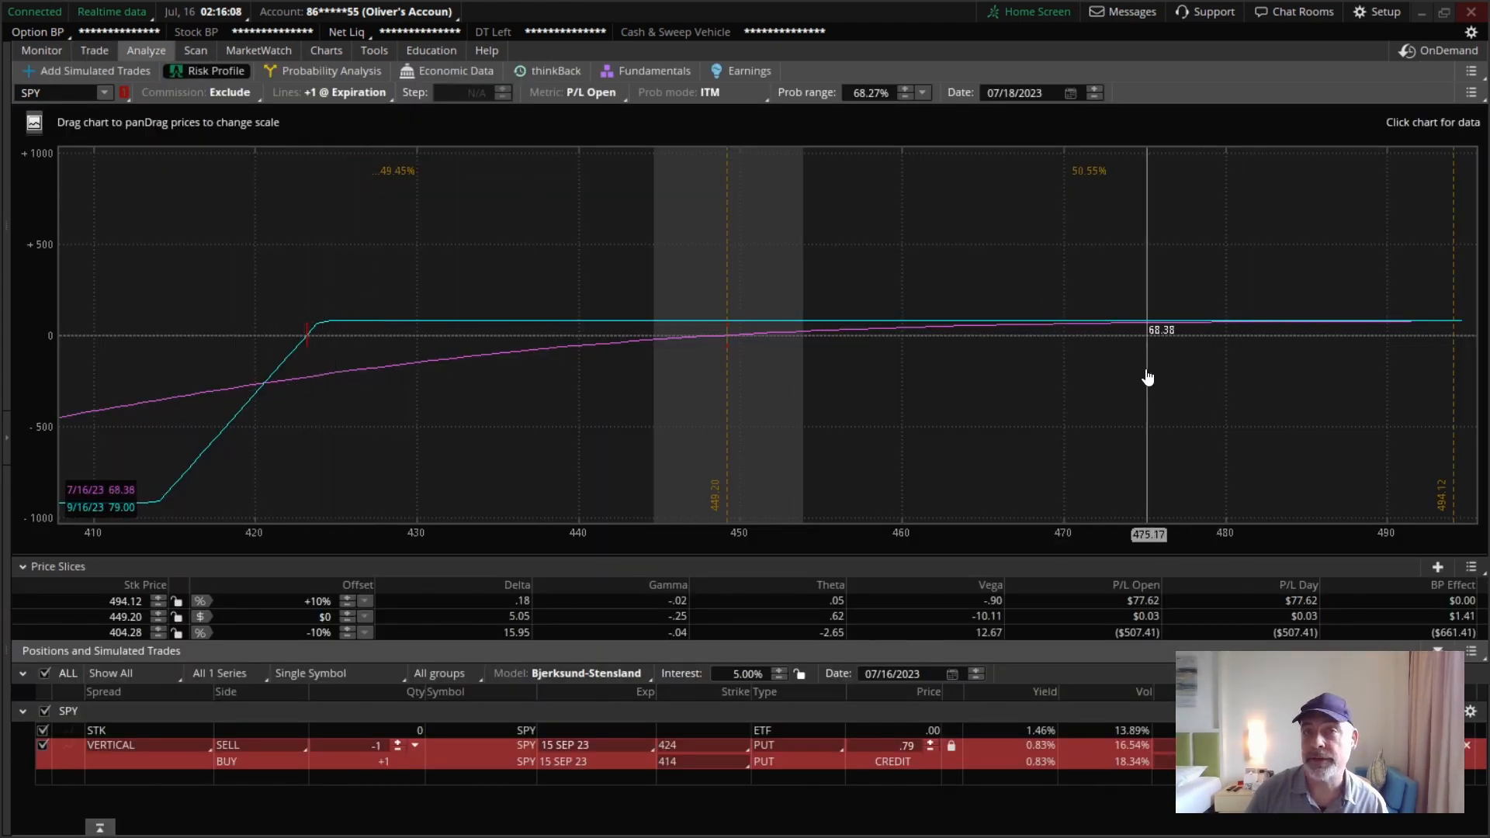
mouse_move(1248, 463)
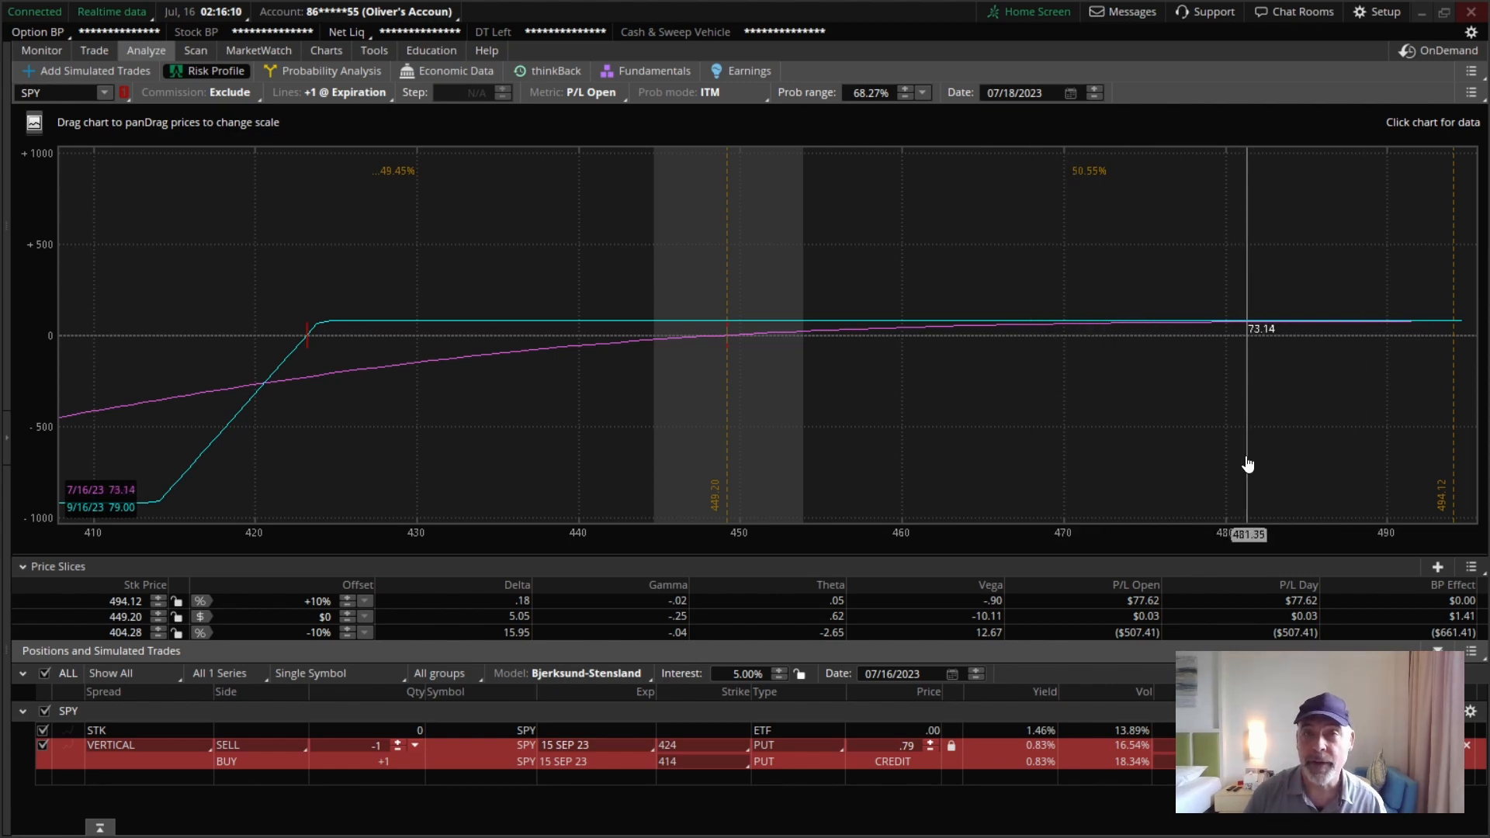
mouse_move(315, 286)
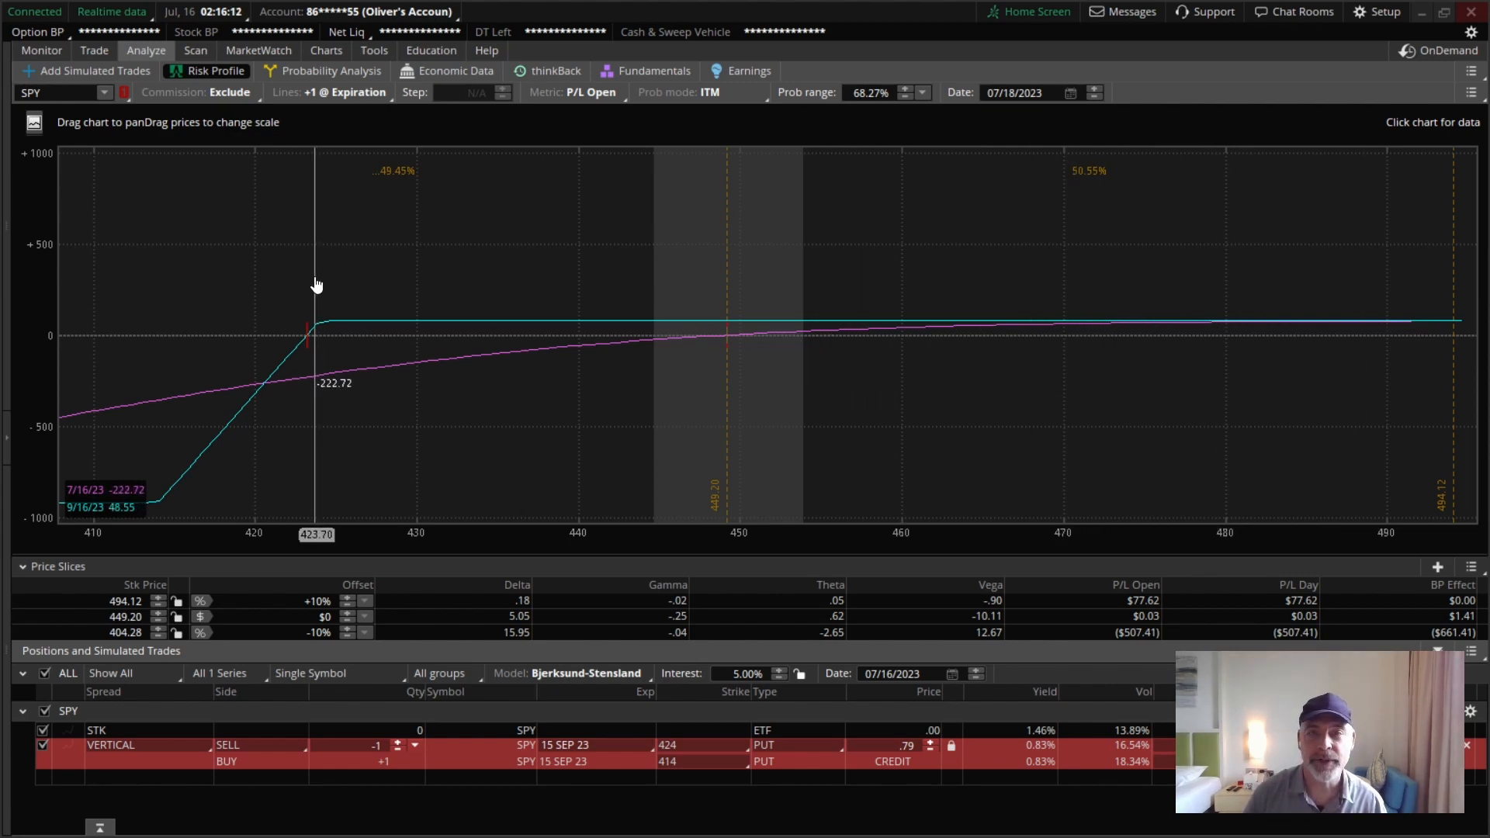
mouse_move(466, 317)
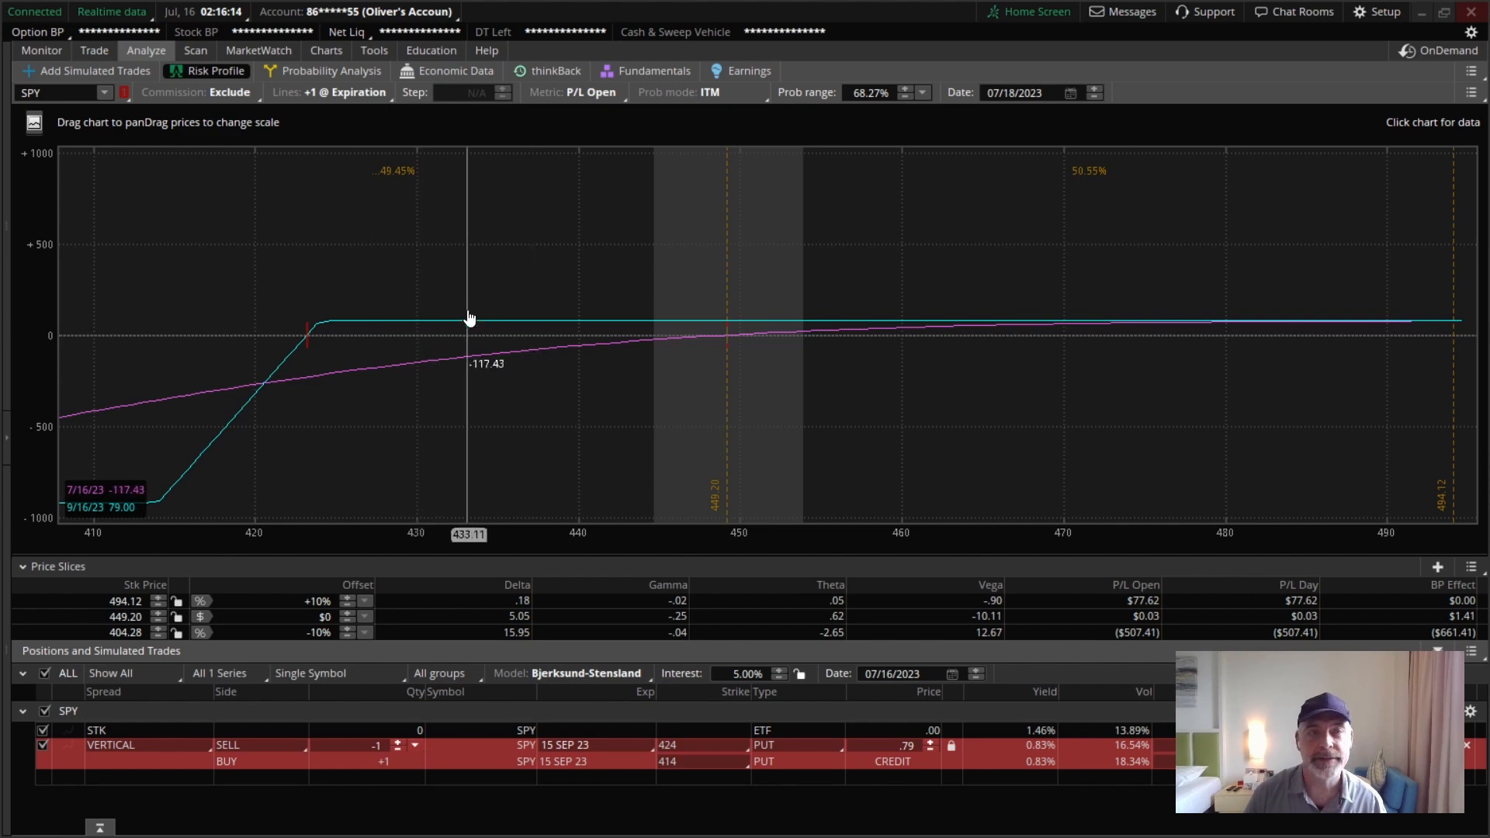
mouse_move(1270, 466)
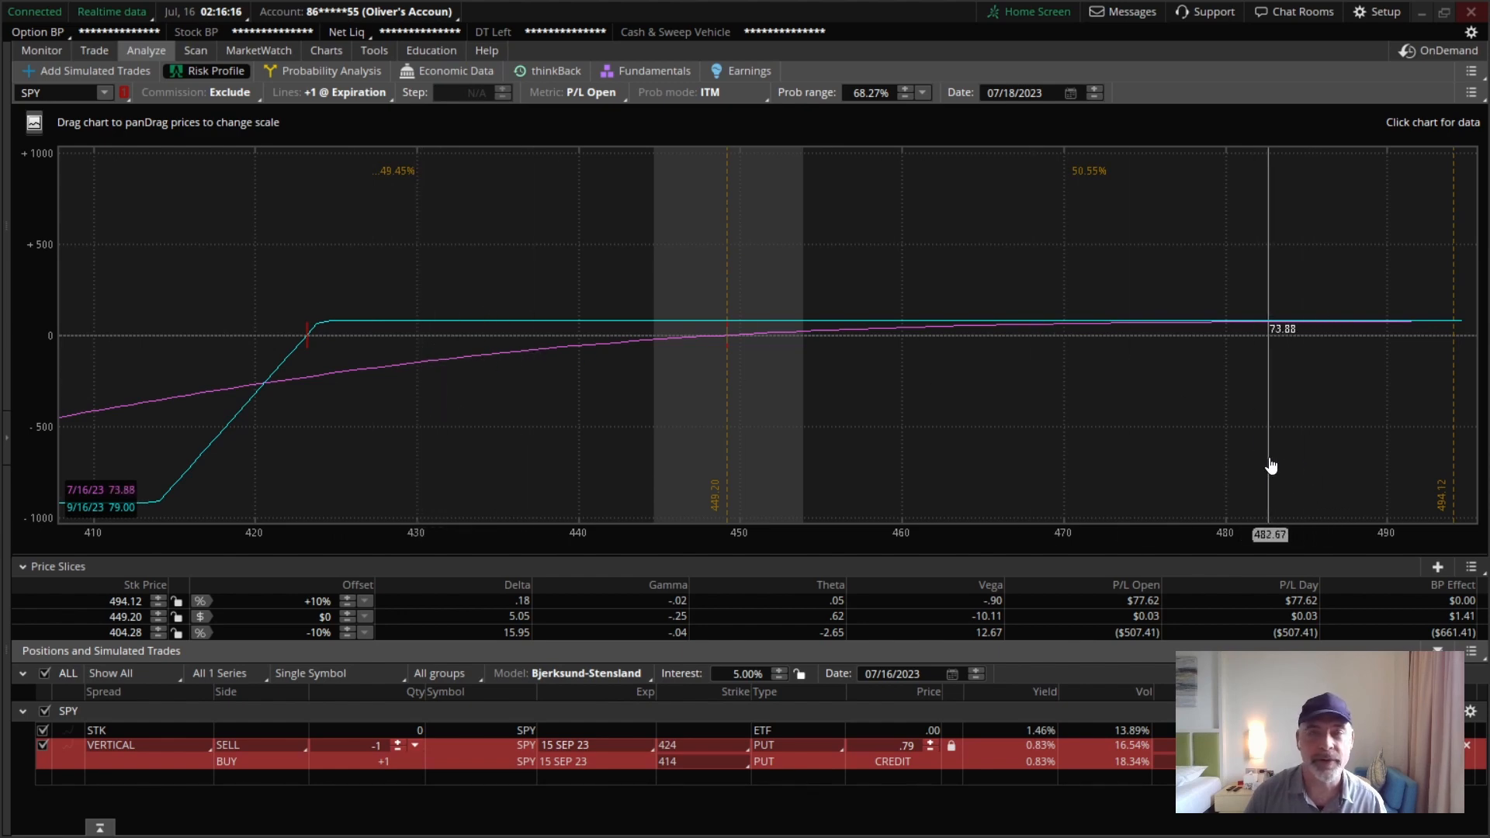
Rebuild the 424/414 put vertical from the option chain and re-analyze it.
left_click(93, 50)
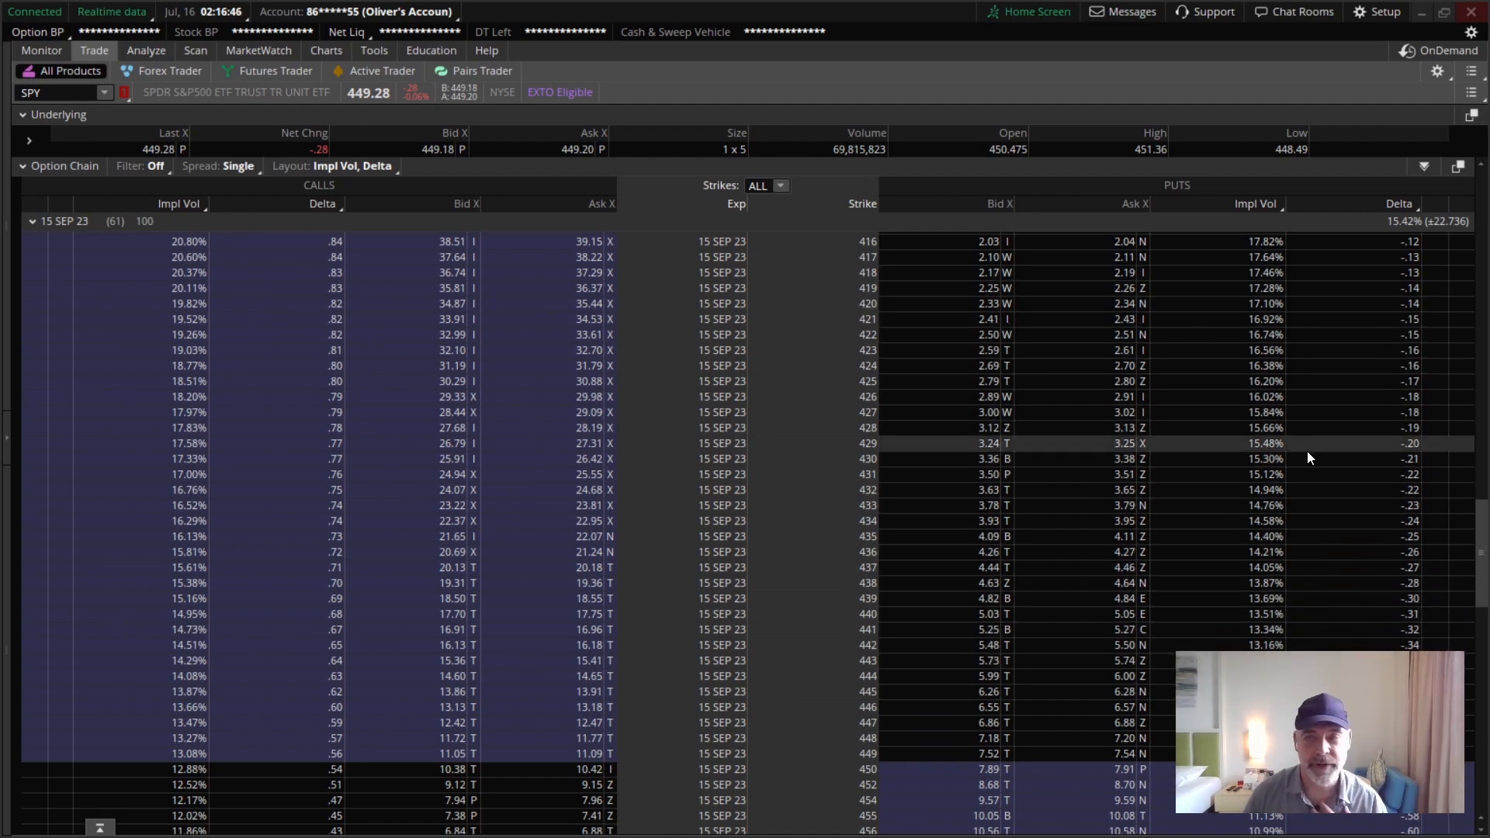
mouse_move(1347, 373)
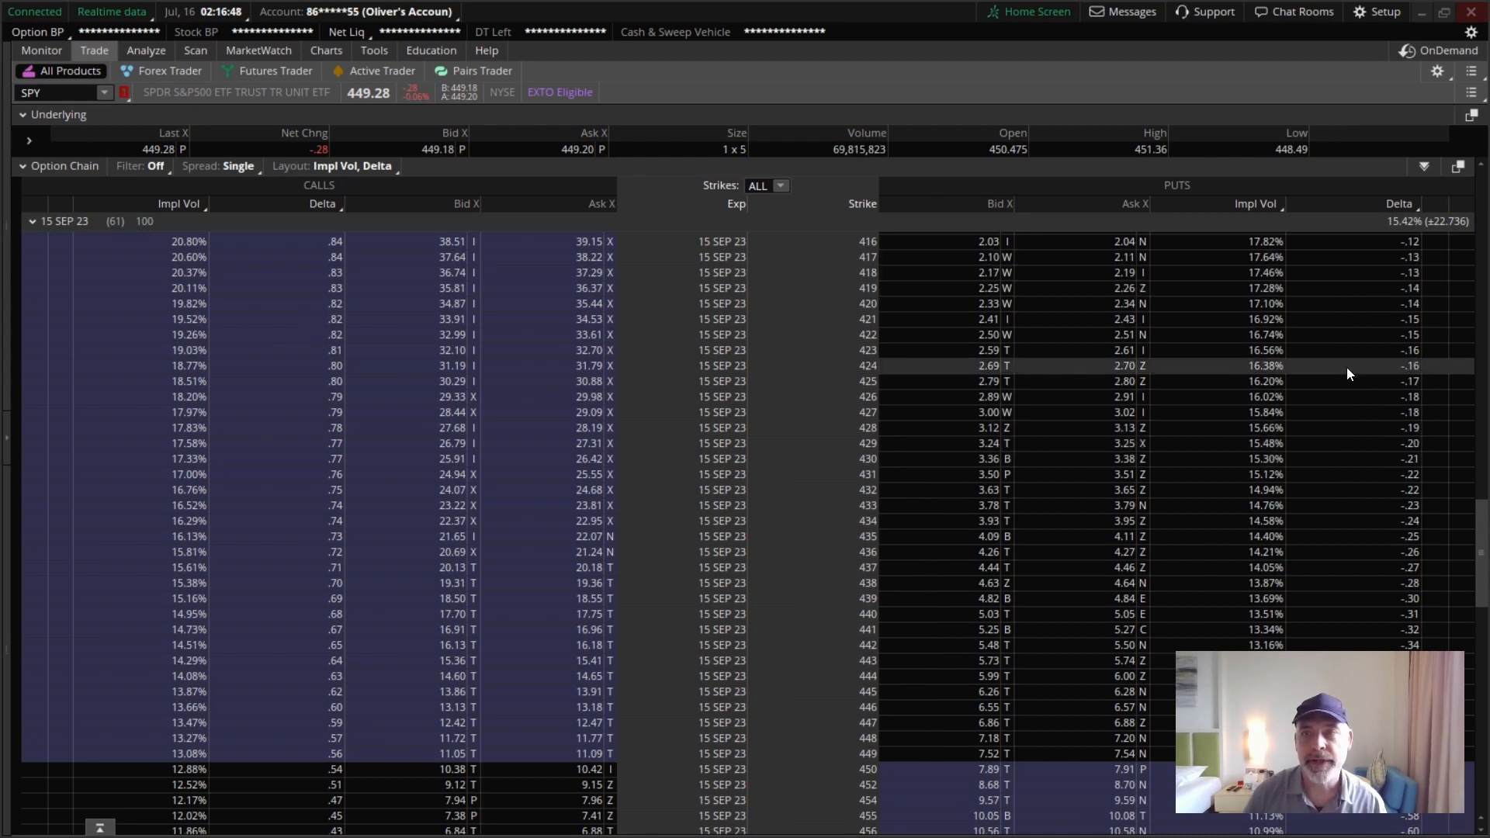
mouse_move(1376, 386)
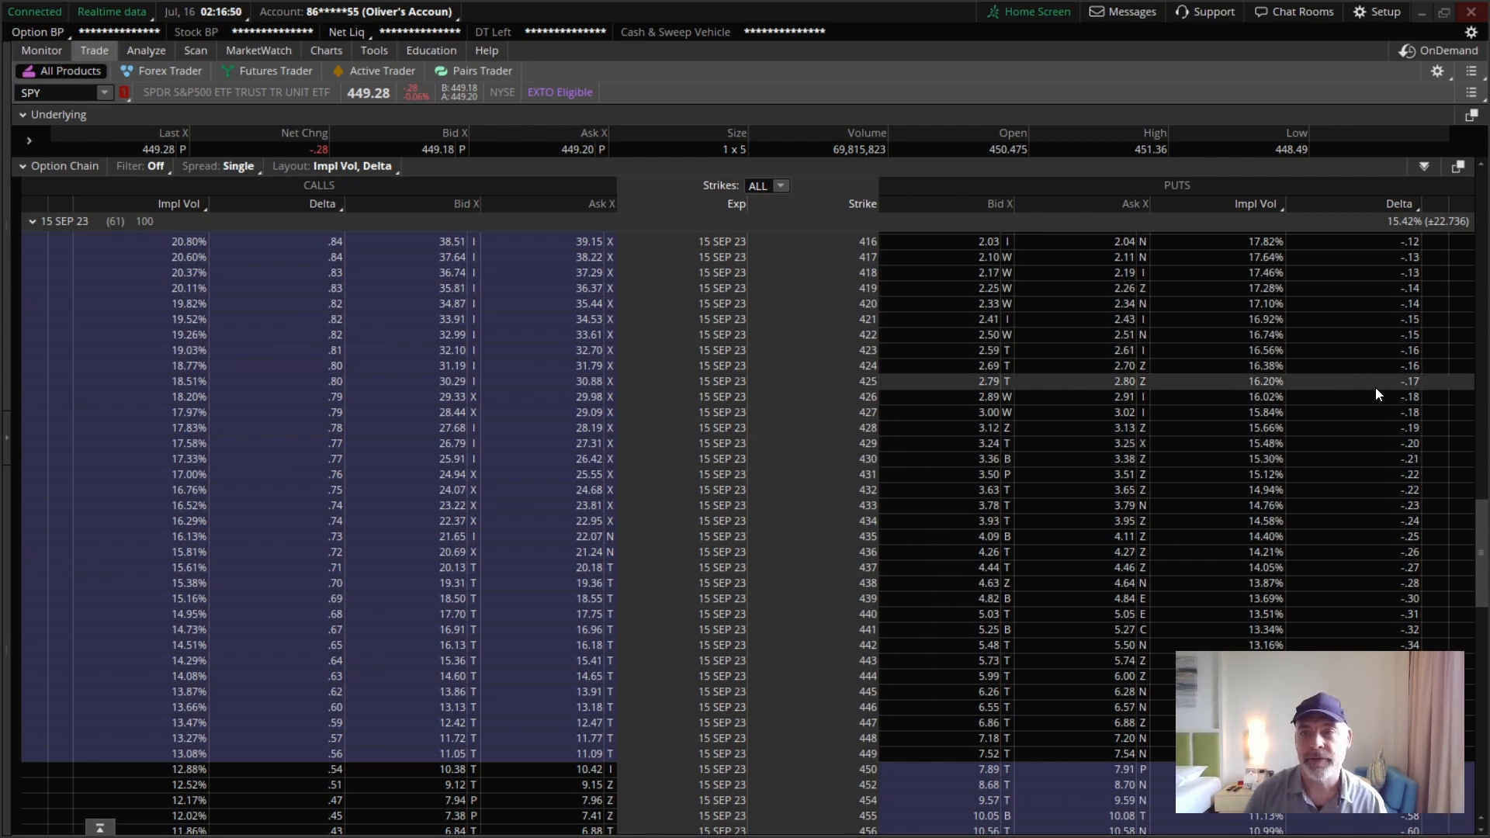
mouse_move(1305, 417)
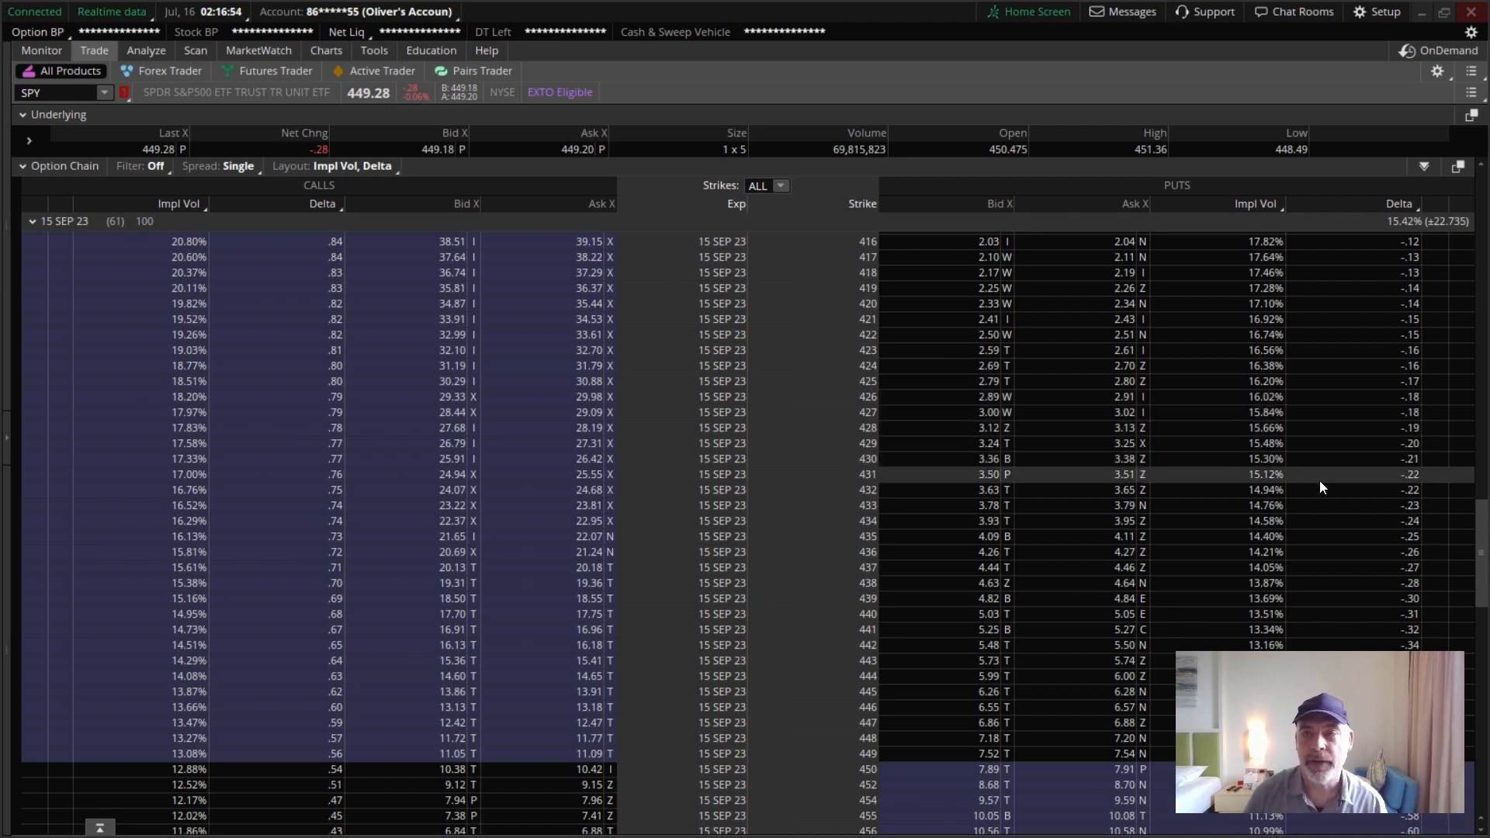
mouse_move(1137, 366)
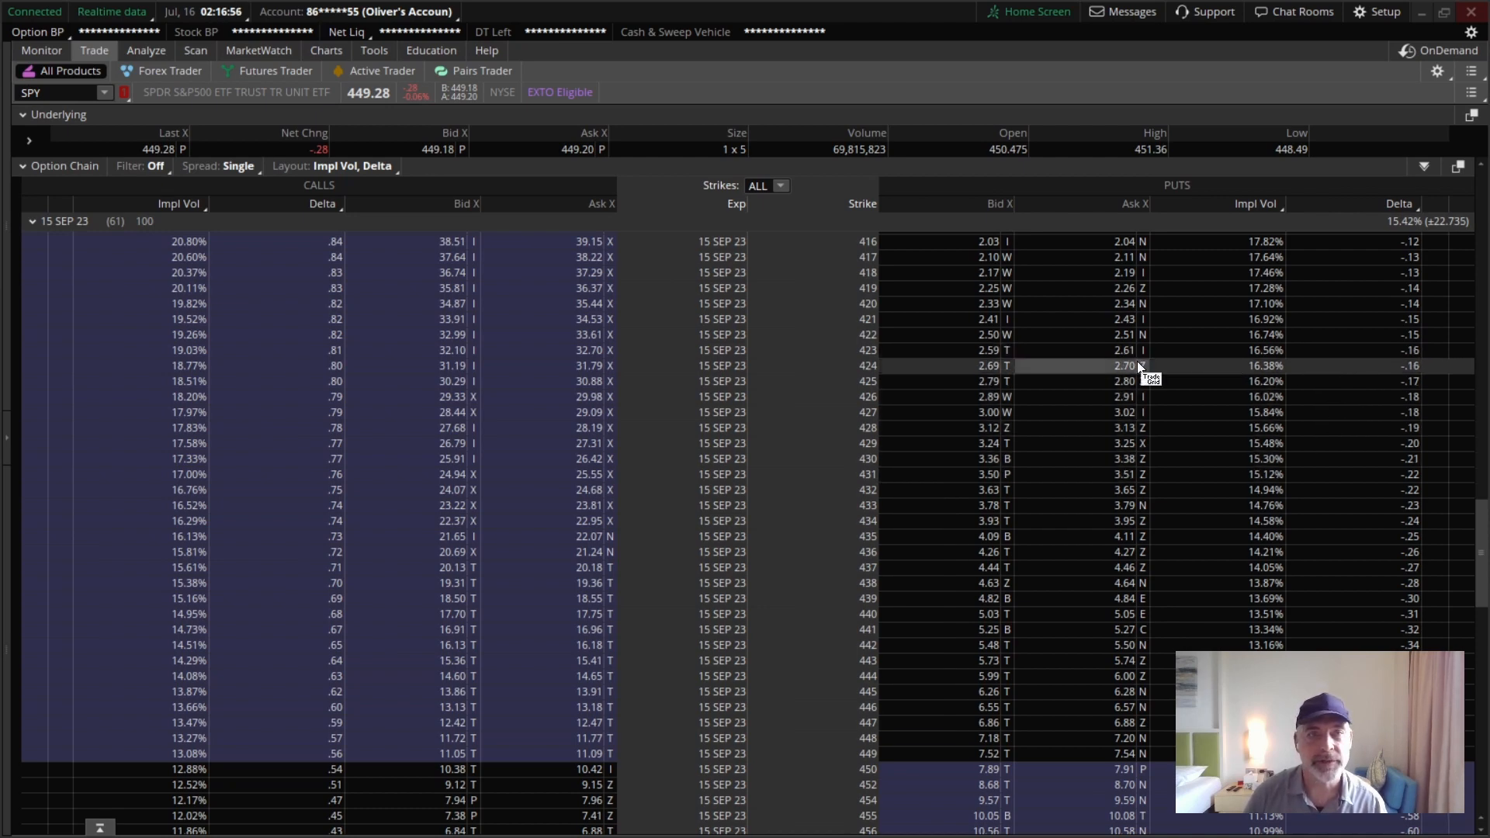
mouse_move(974, 444)
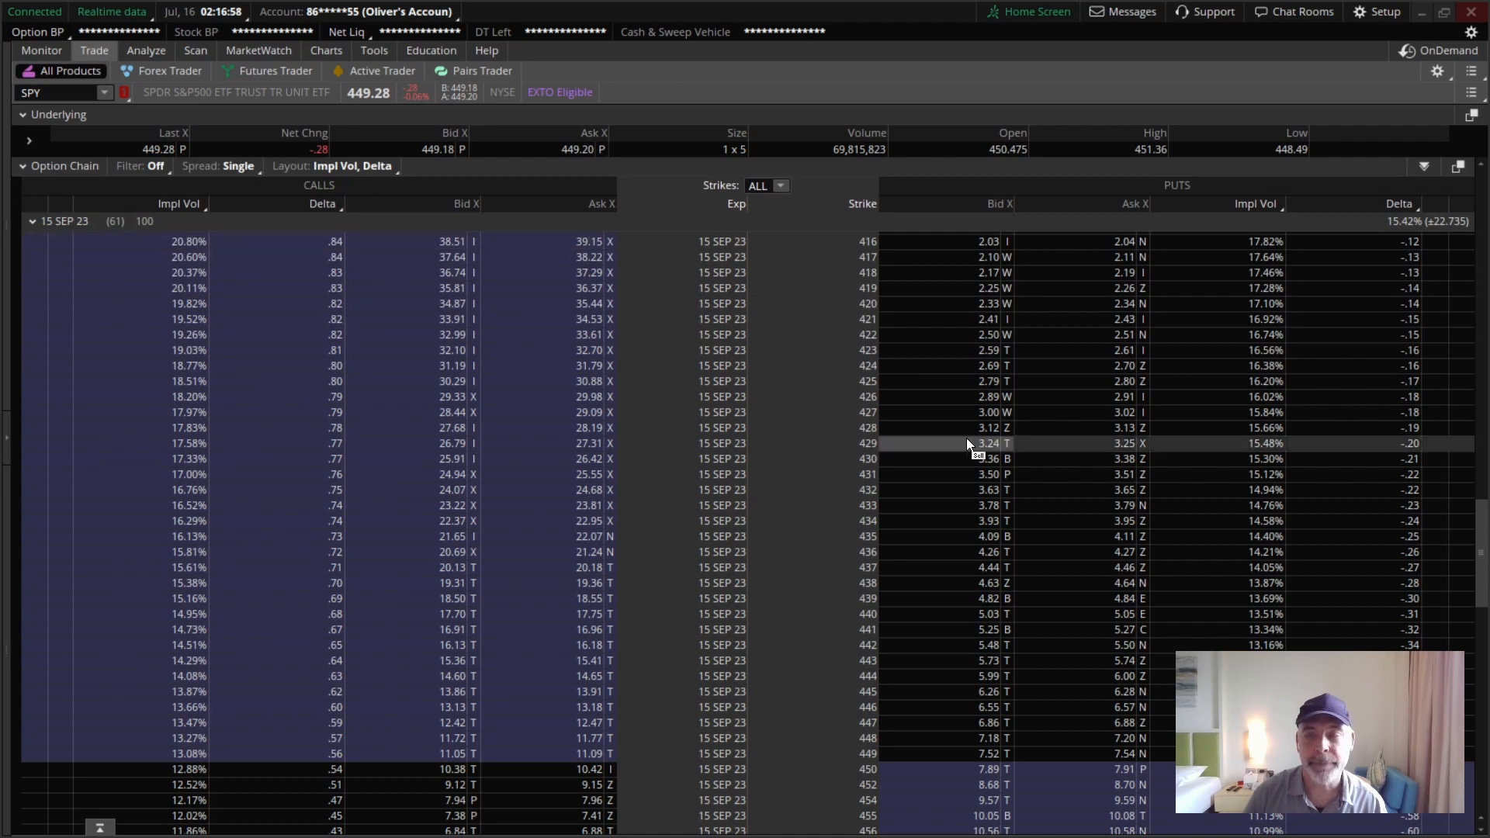
mouse_move(1150, 373)
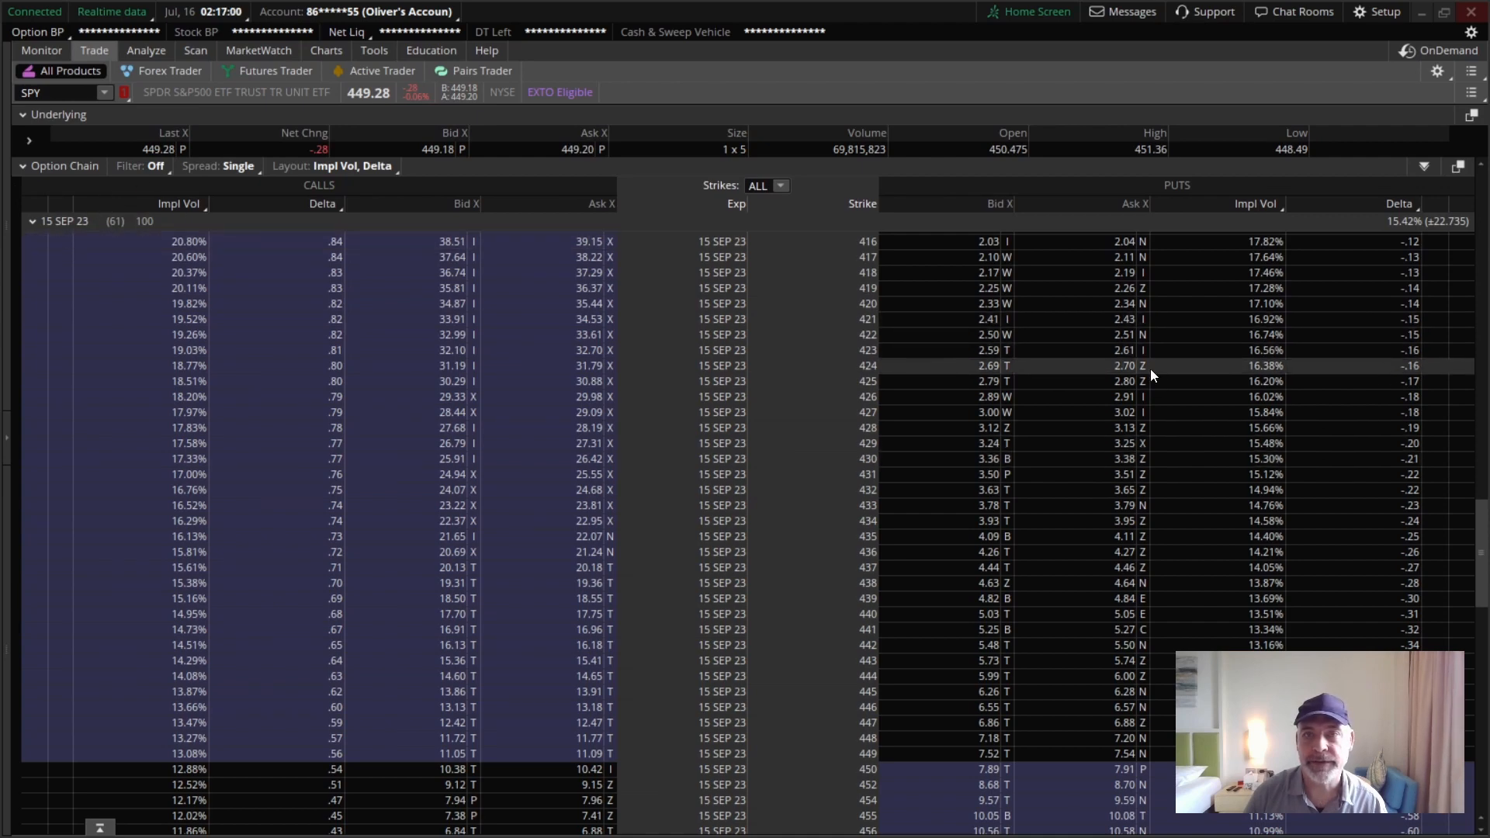
left_click(988, 367)
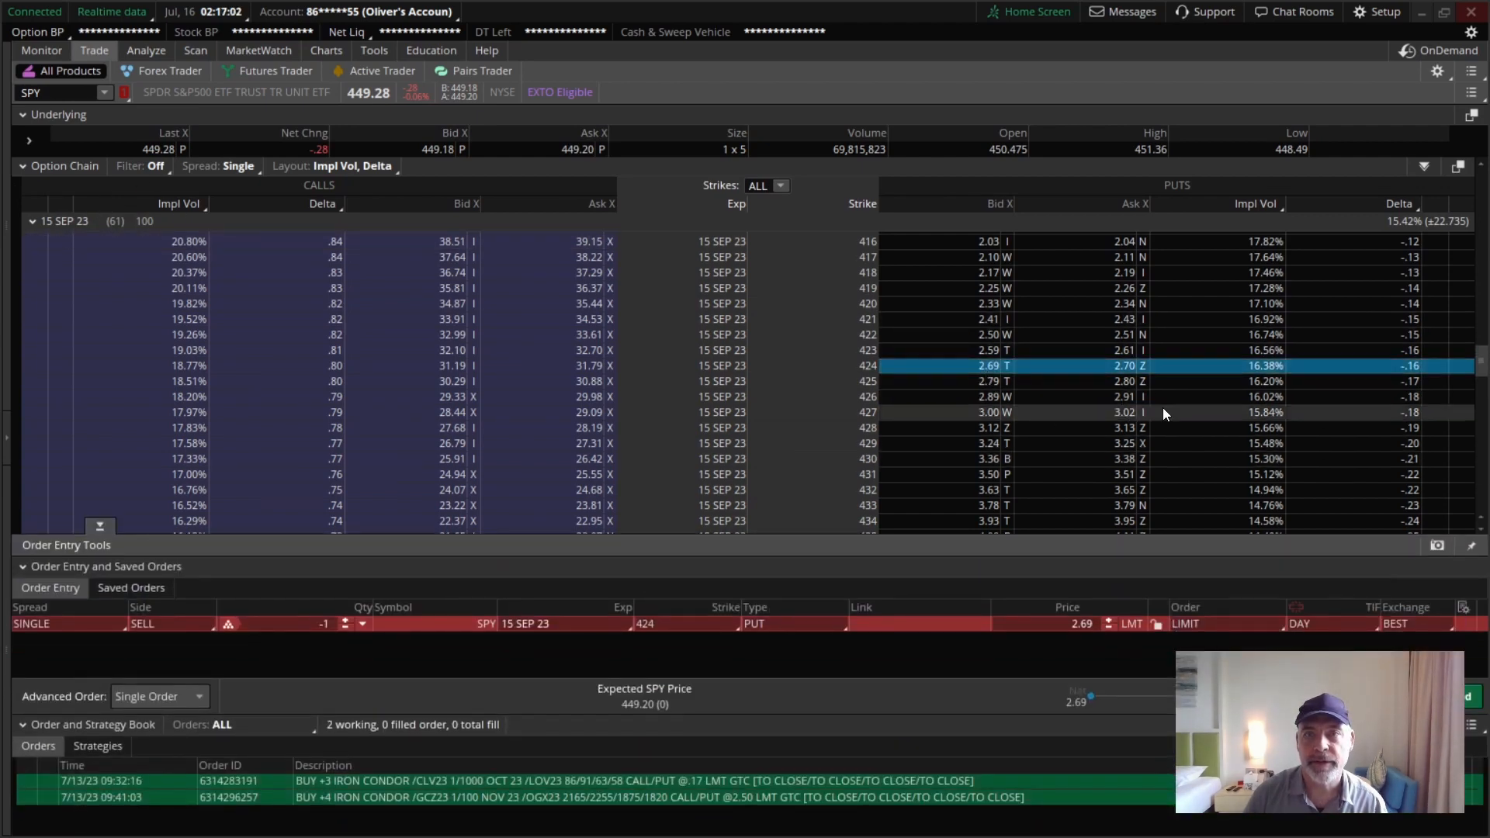
scroll("up", 3)
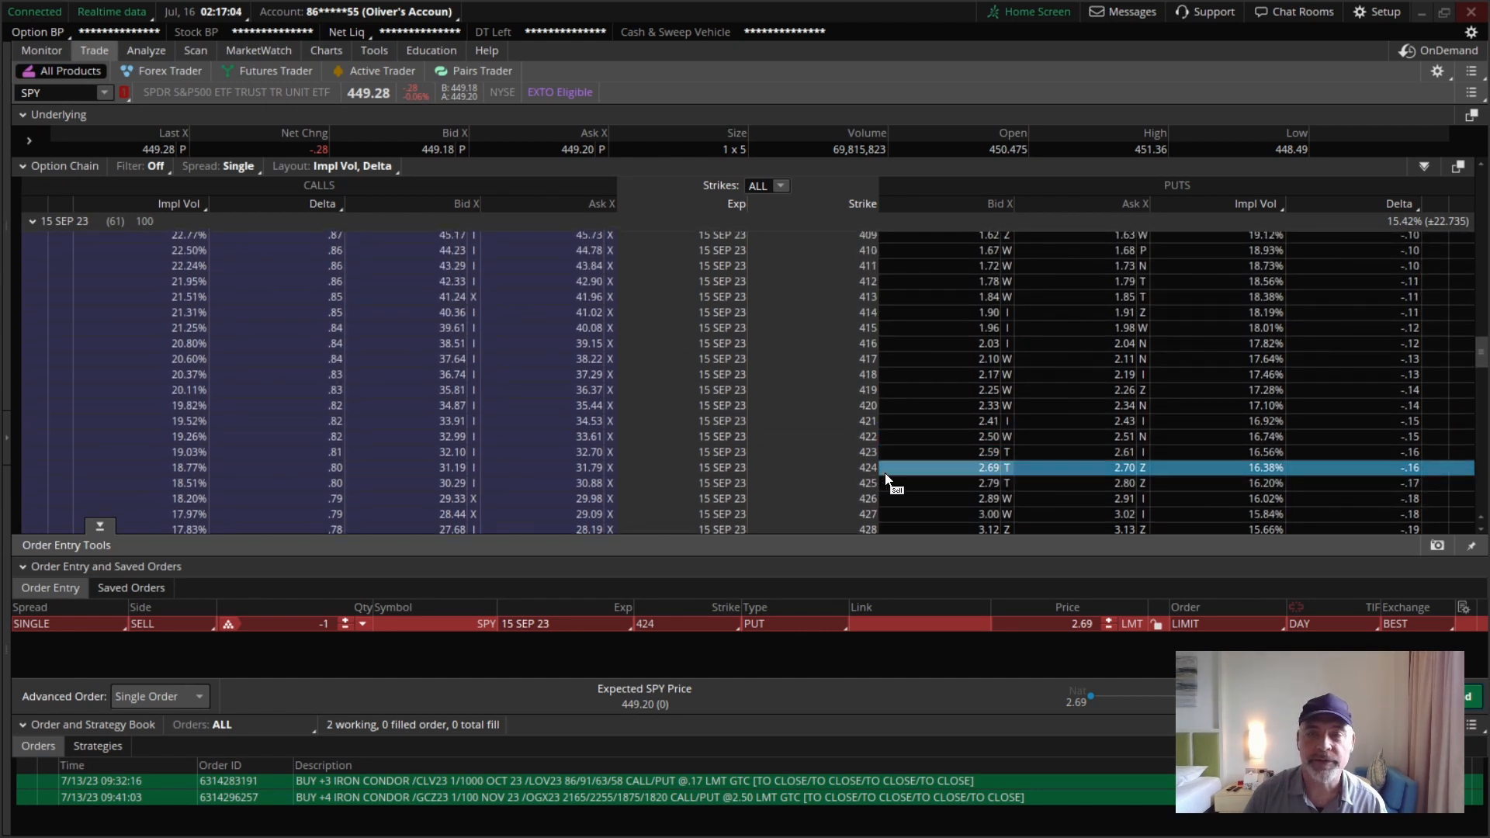
mouse_move(979, 311)
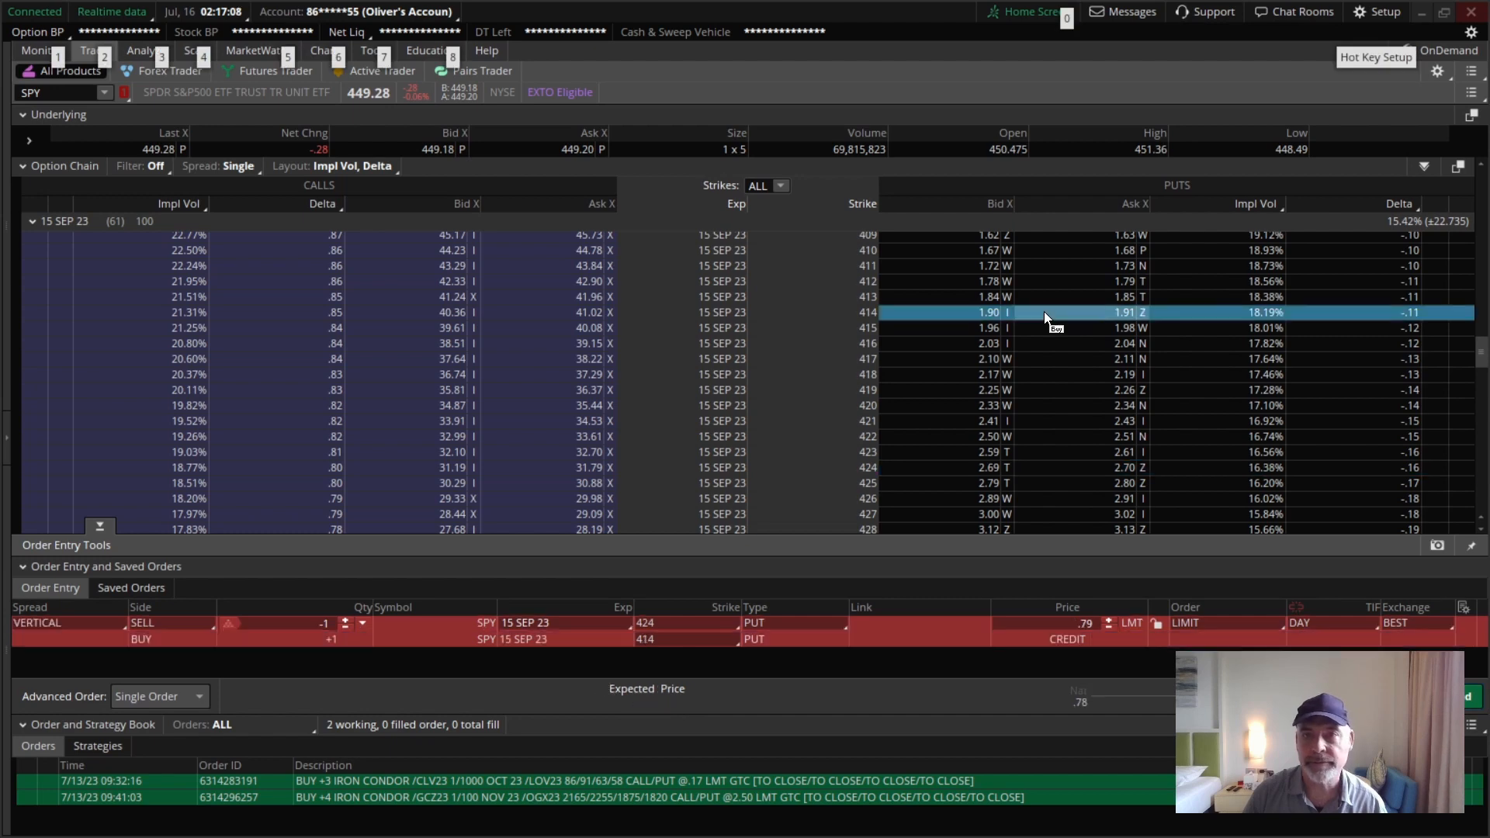
left_click(146, 50)
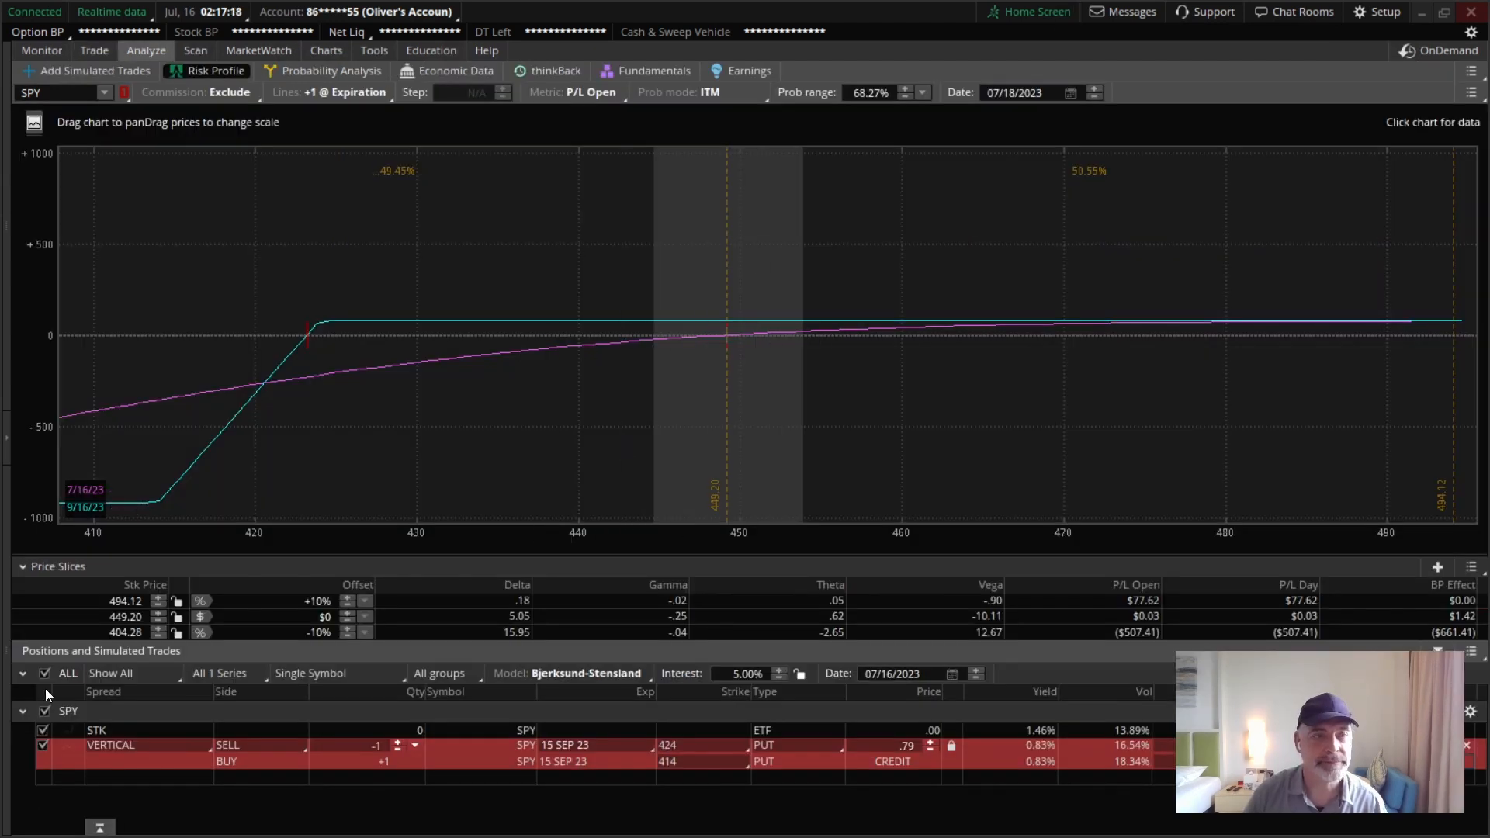
Stage a SPY 15 SEP 23 472/482 call vertical, sell 472 buy 482, at 1.02 credit.
left_click(93, 49)
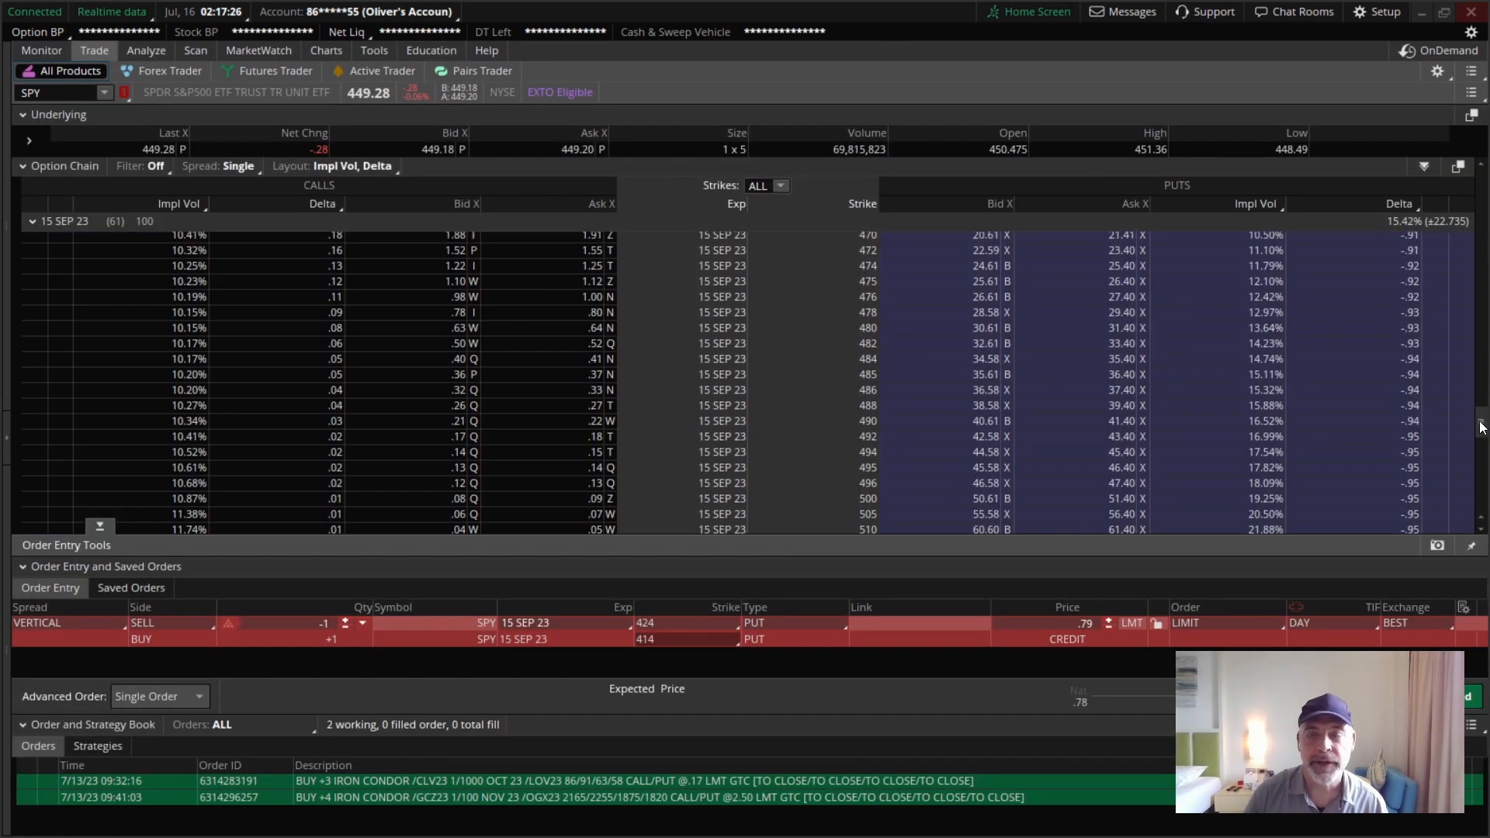
scroll("up", 3)
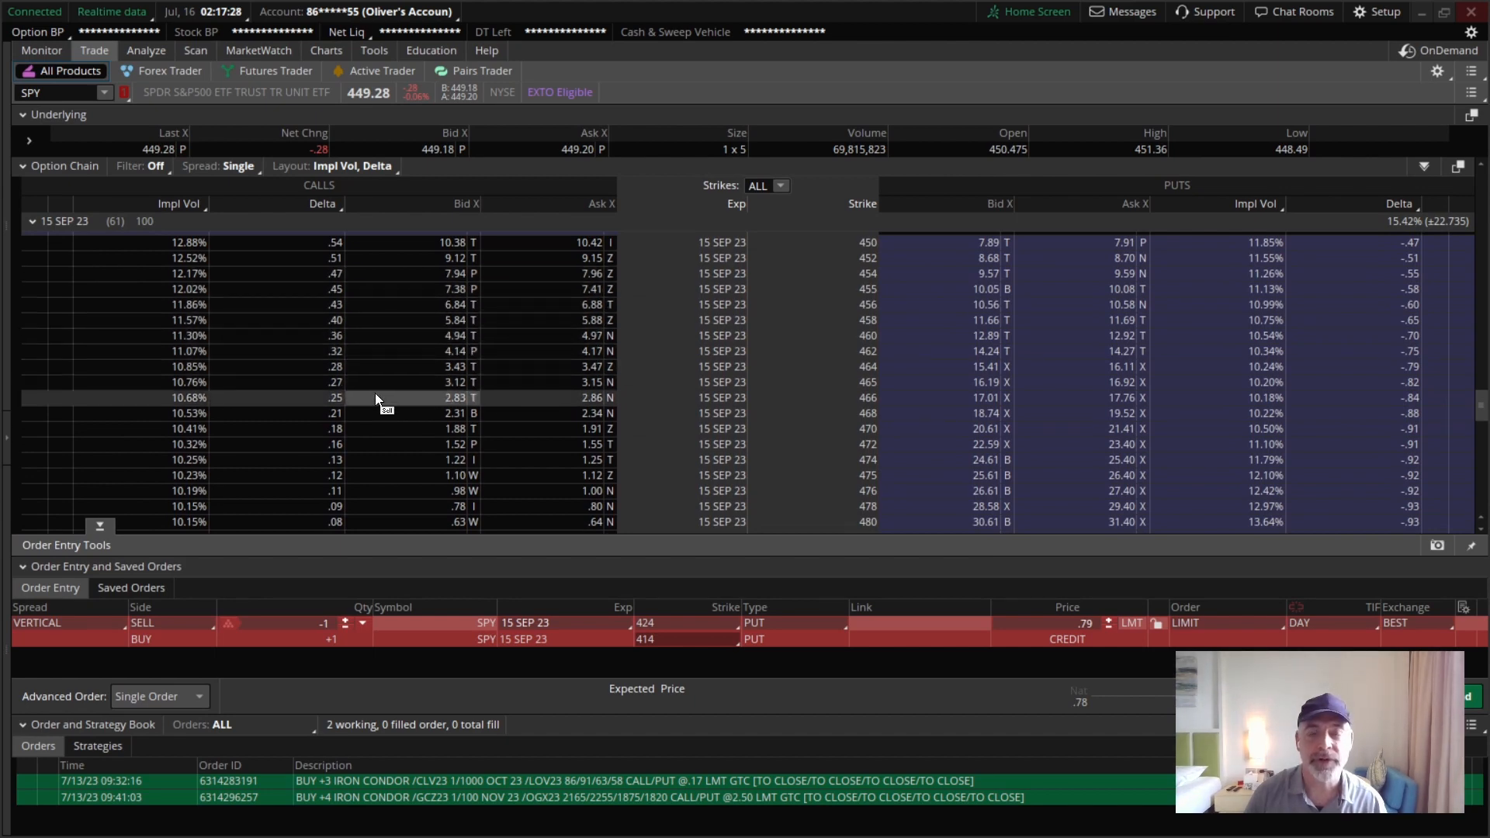
mouse_move(369, 453)
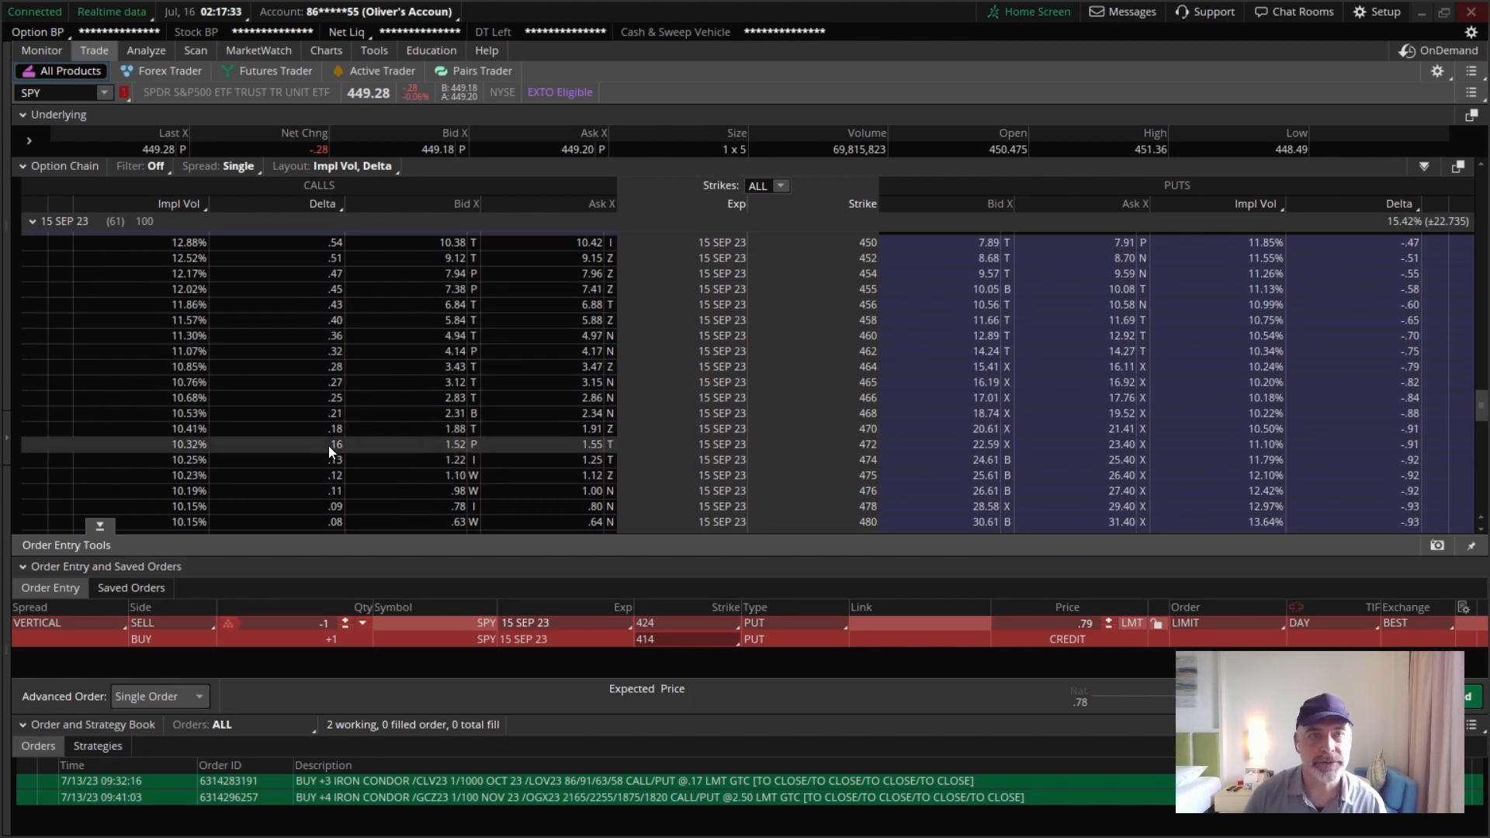
left_click(460, 387)
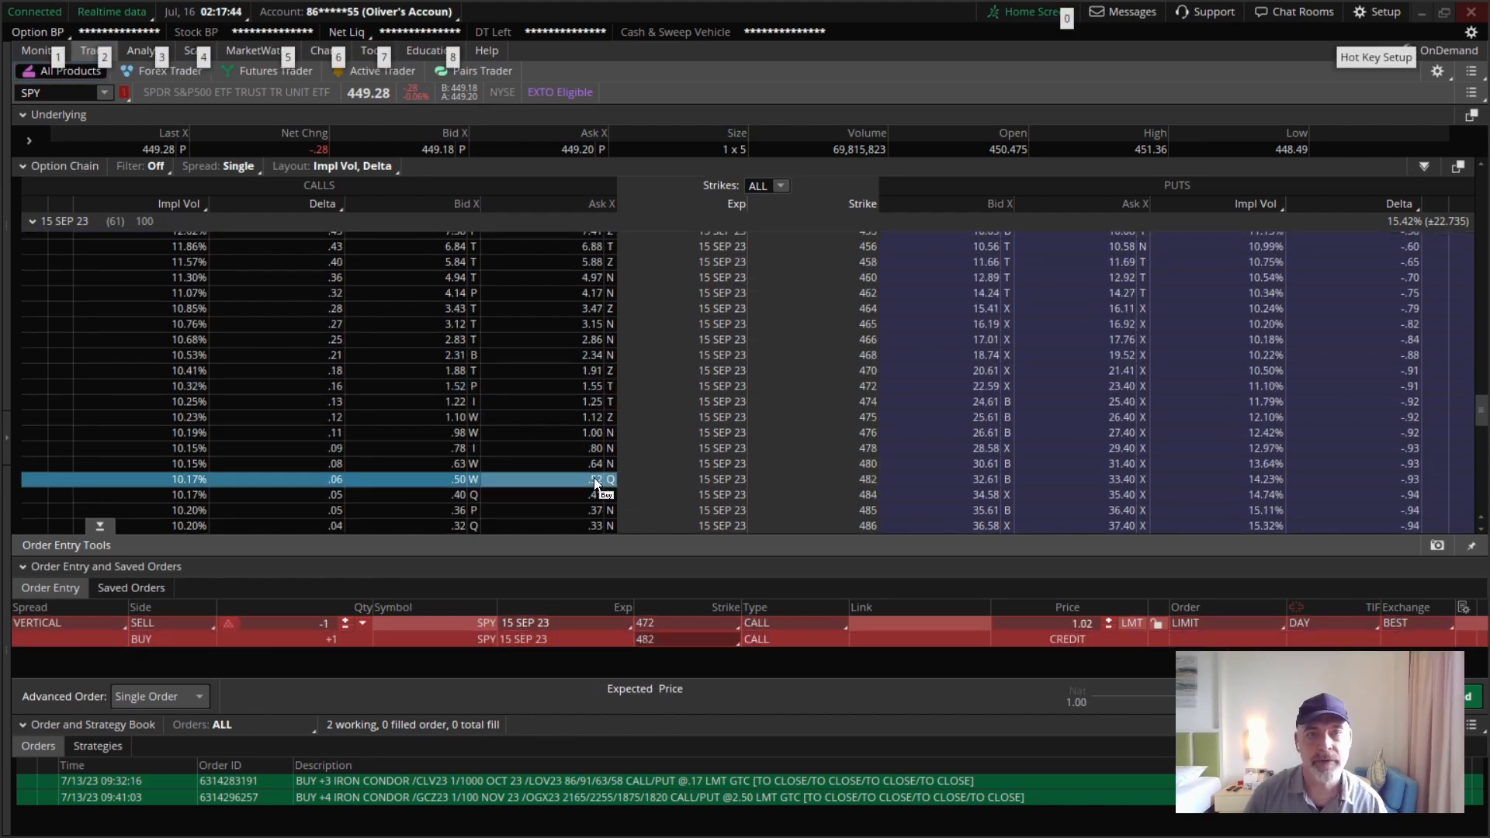
Send the 472/482 call vertical to the Risk Profile as a simulated trade.
left_click(146, 50)
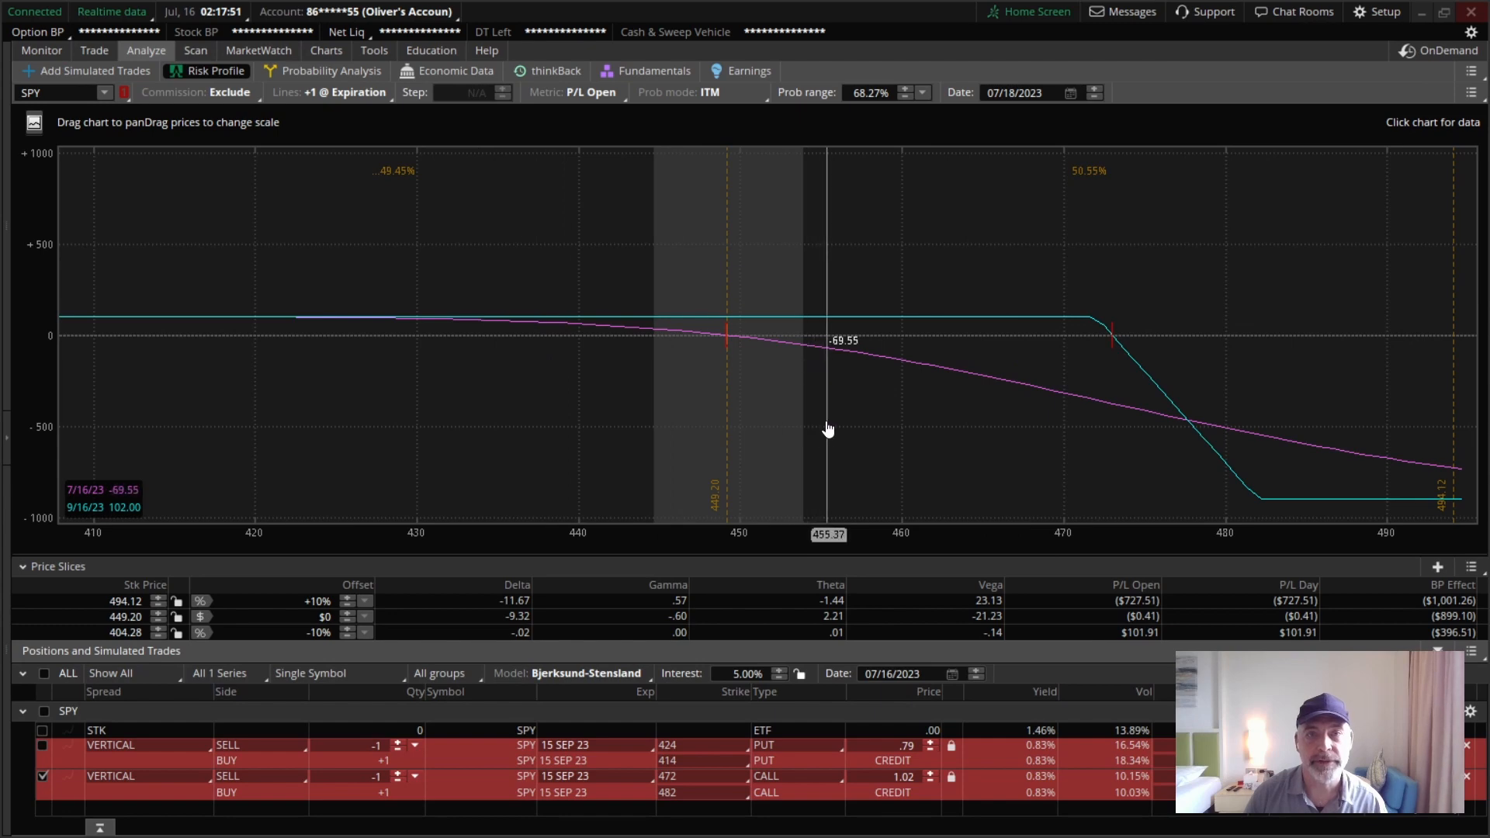
mouse_move(635, 354)
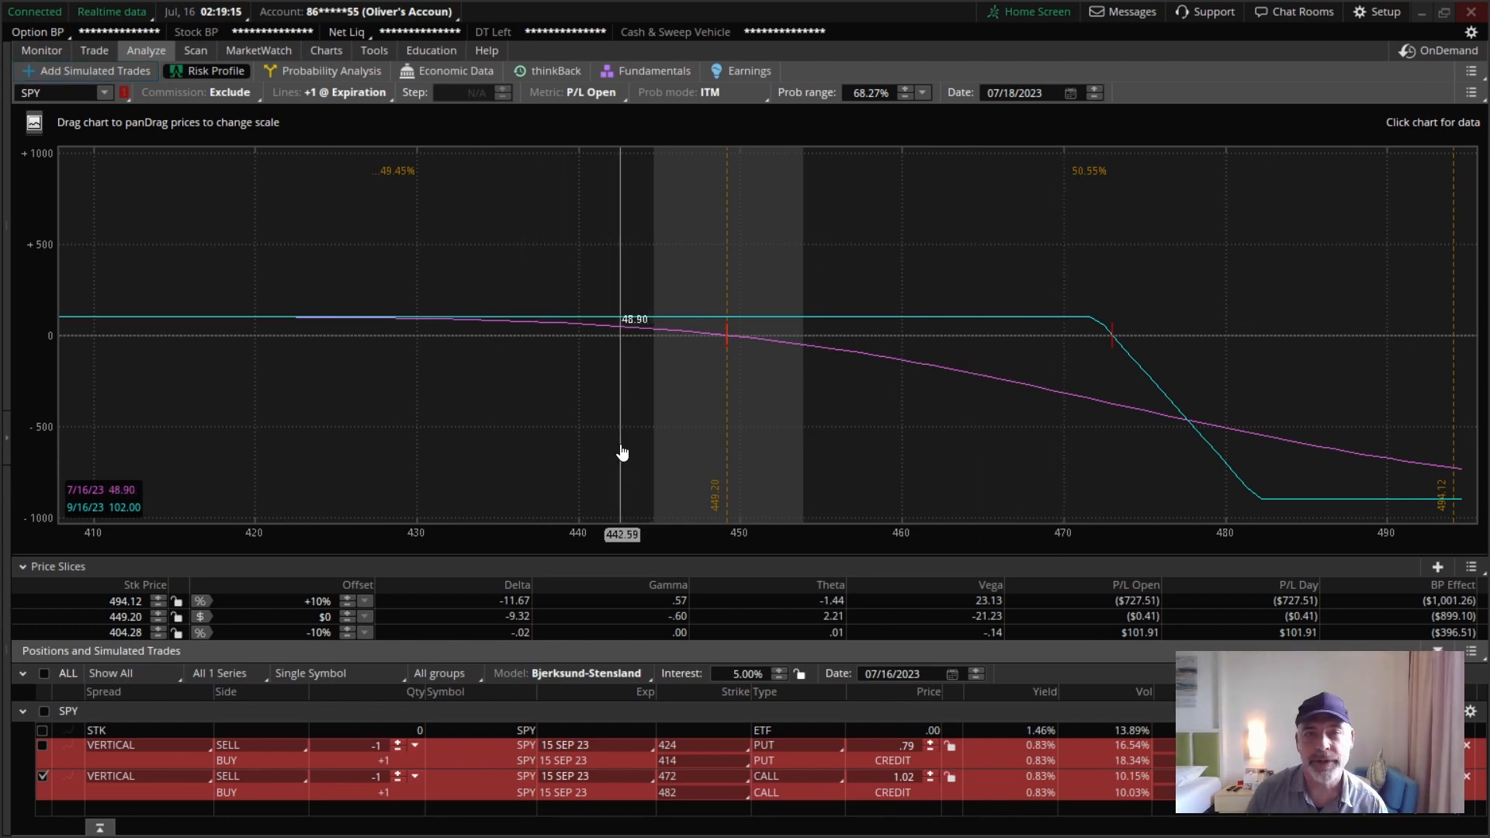
mouse_move(783, 736)
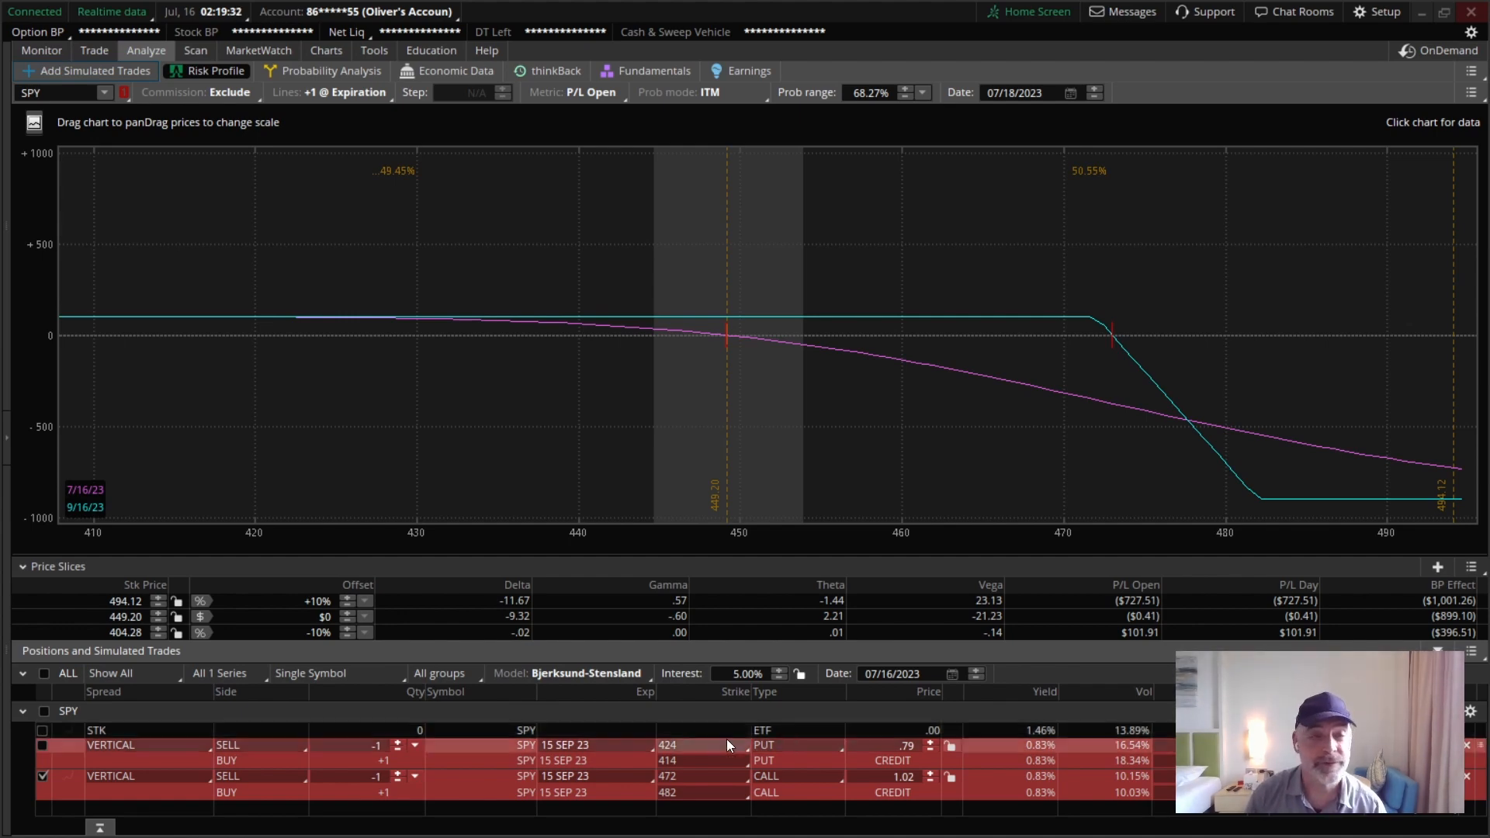
left_click(44, 744)
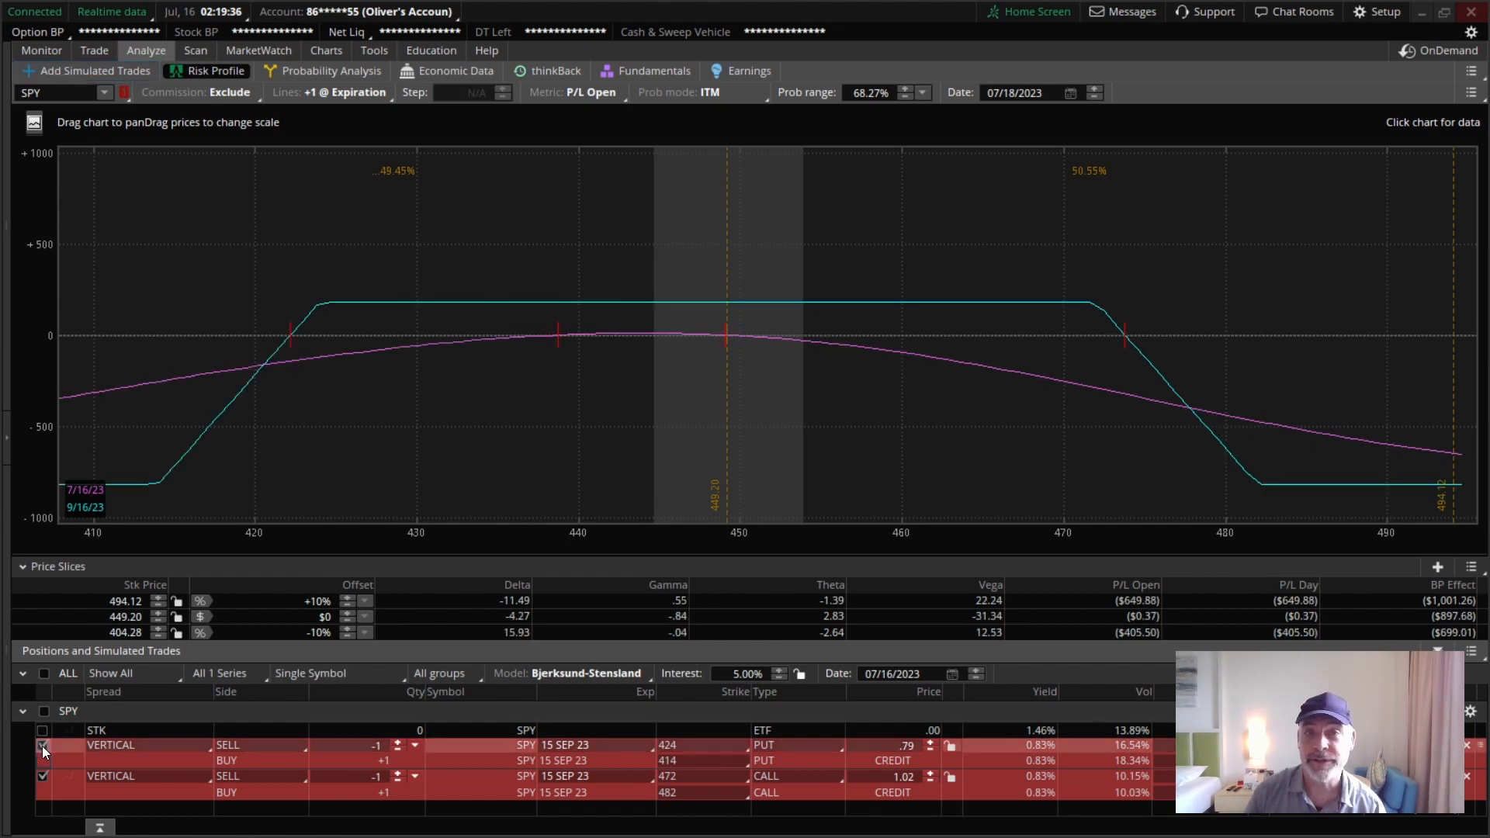
mouse_move(947, 288)
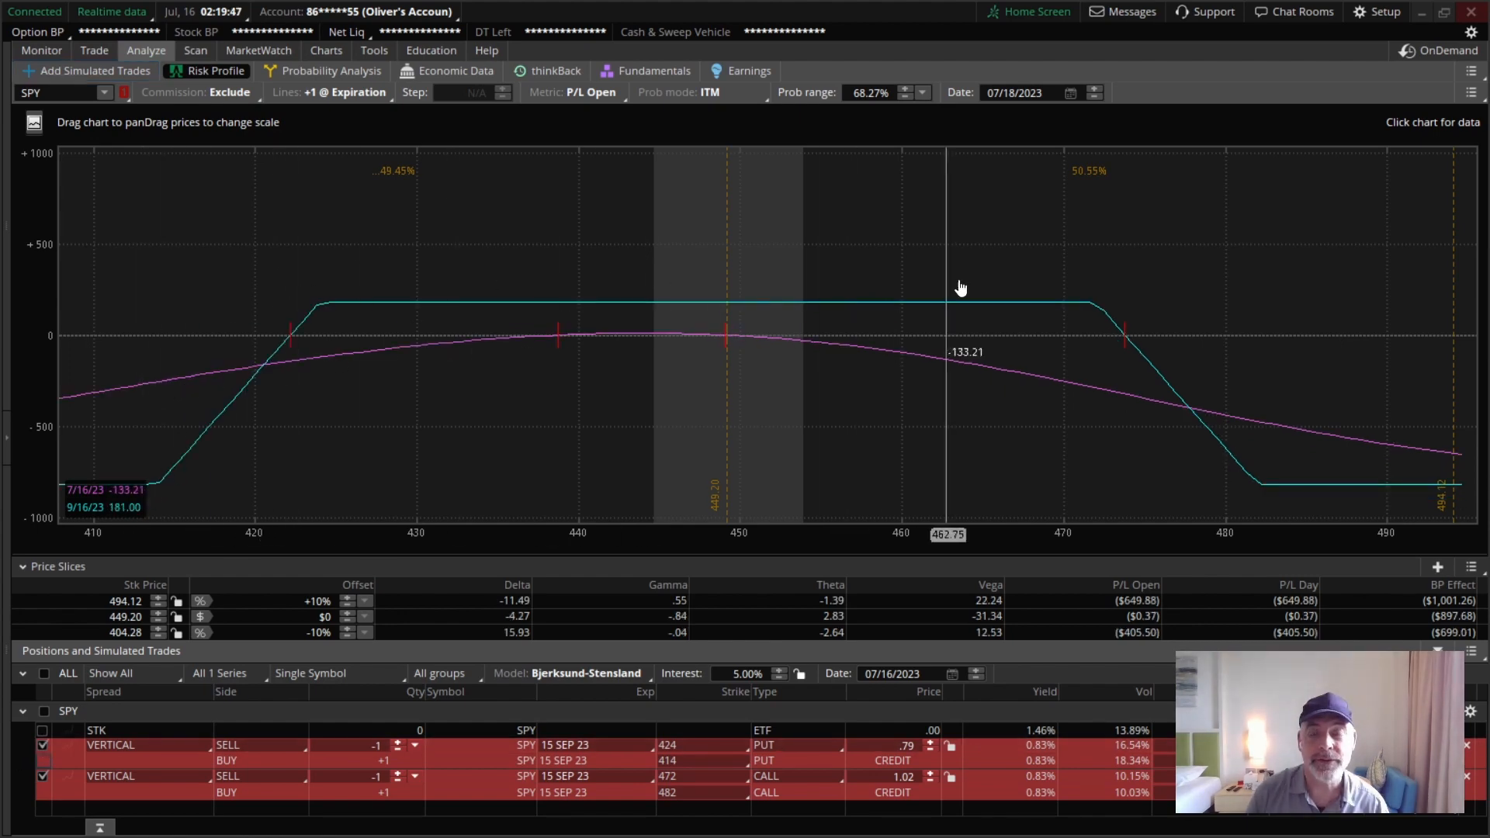
mouse_move(318, 315)
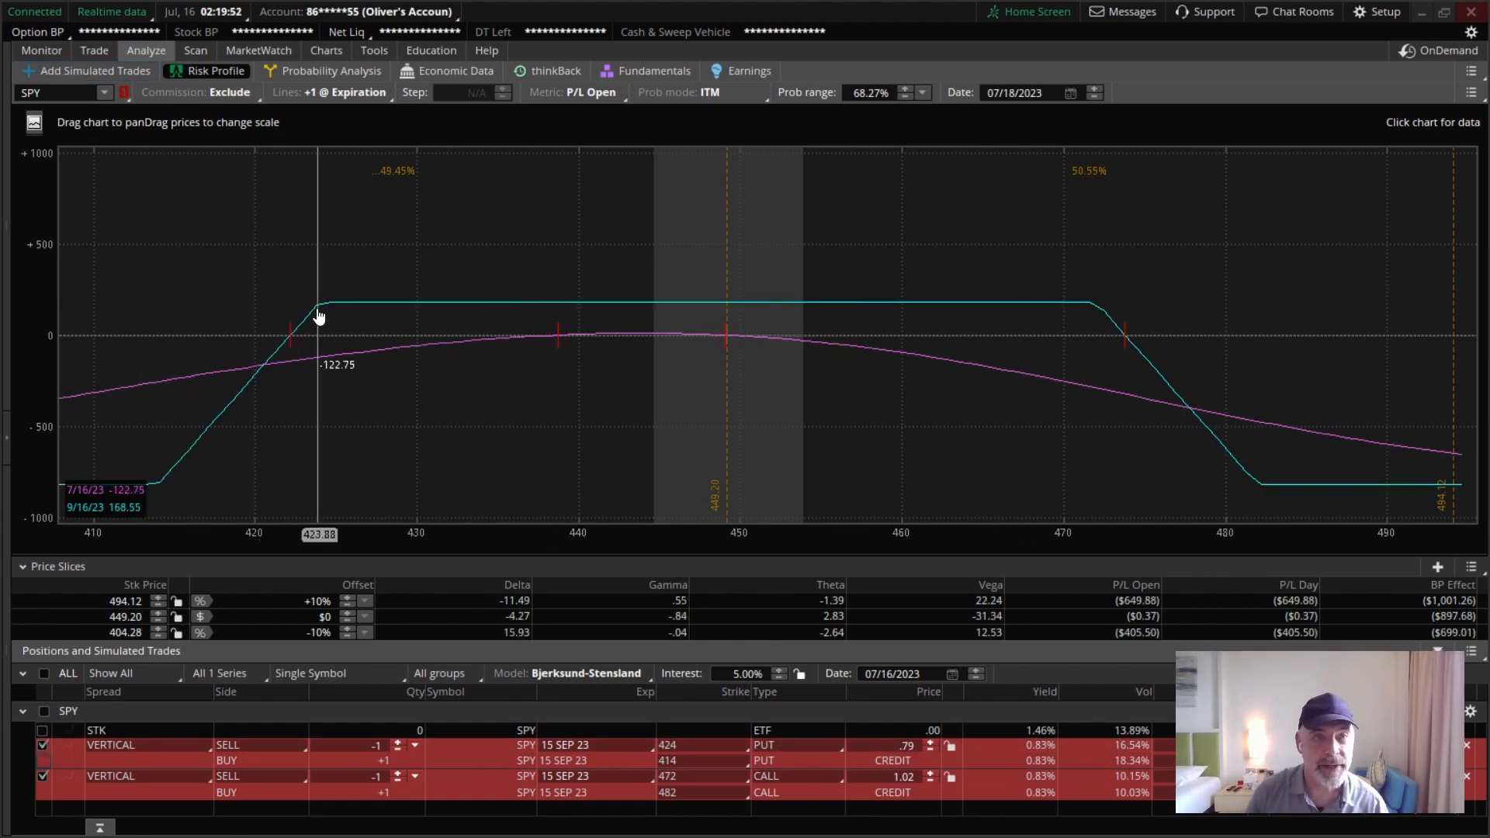
mouse_move(847, 337)
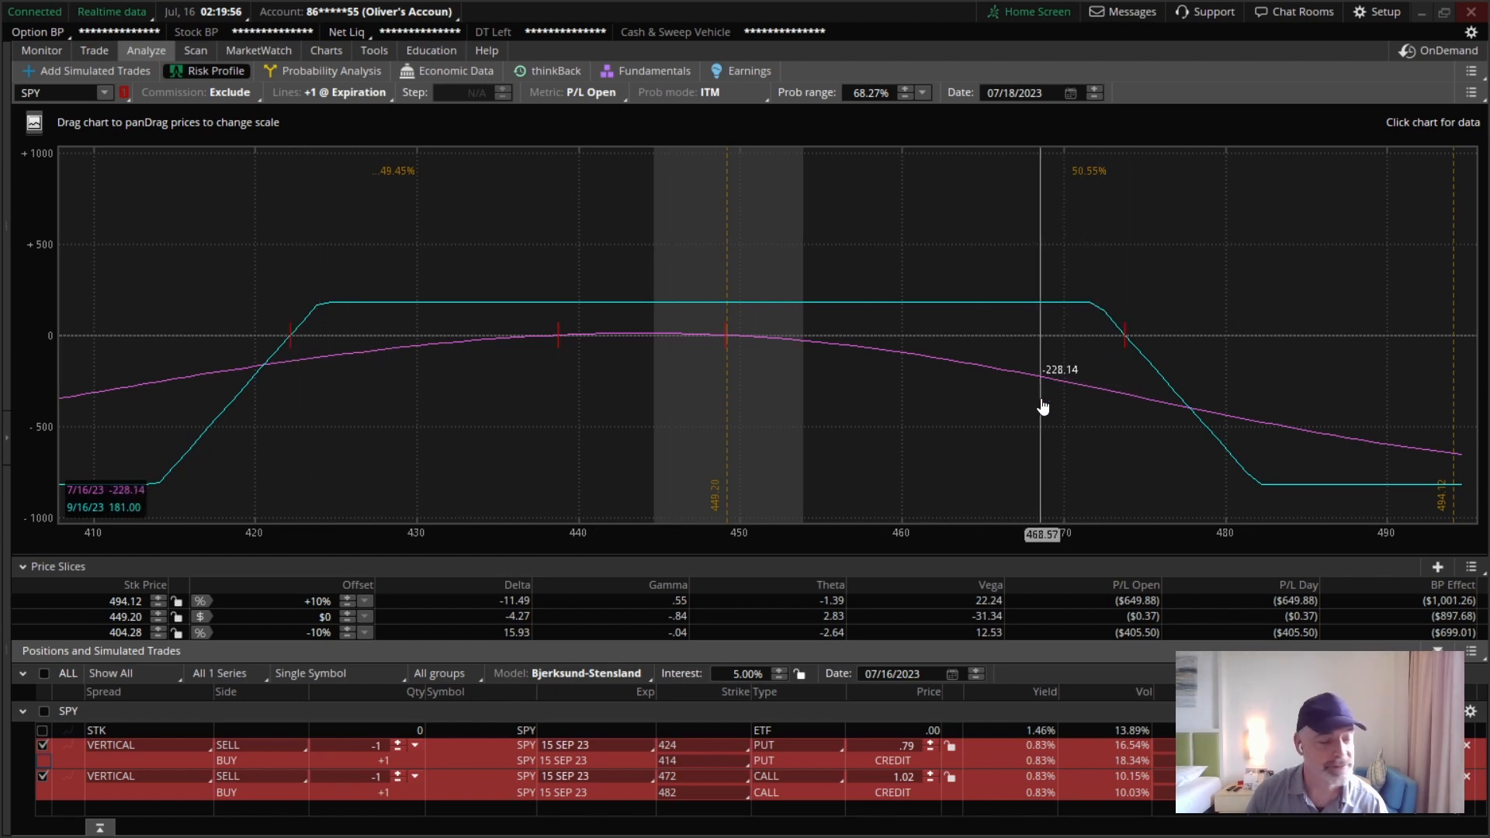
mouse_move(297, 315)
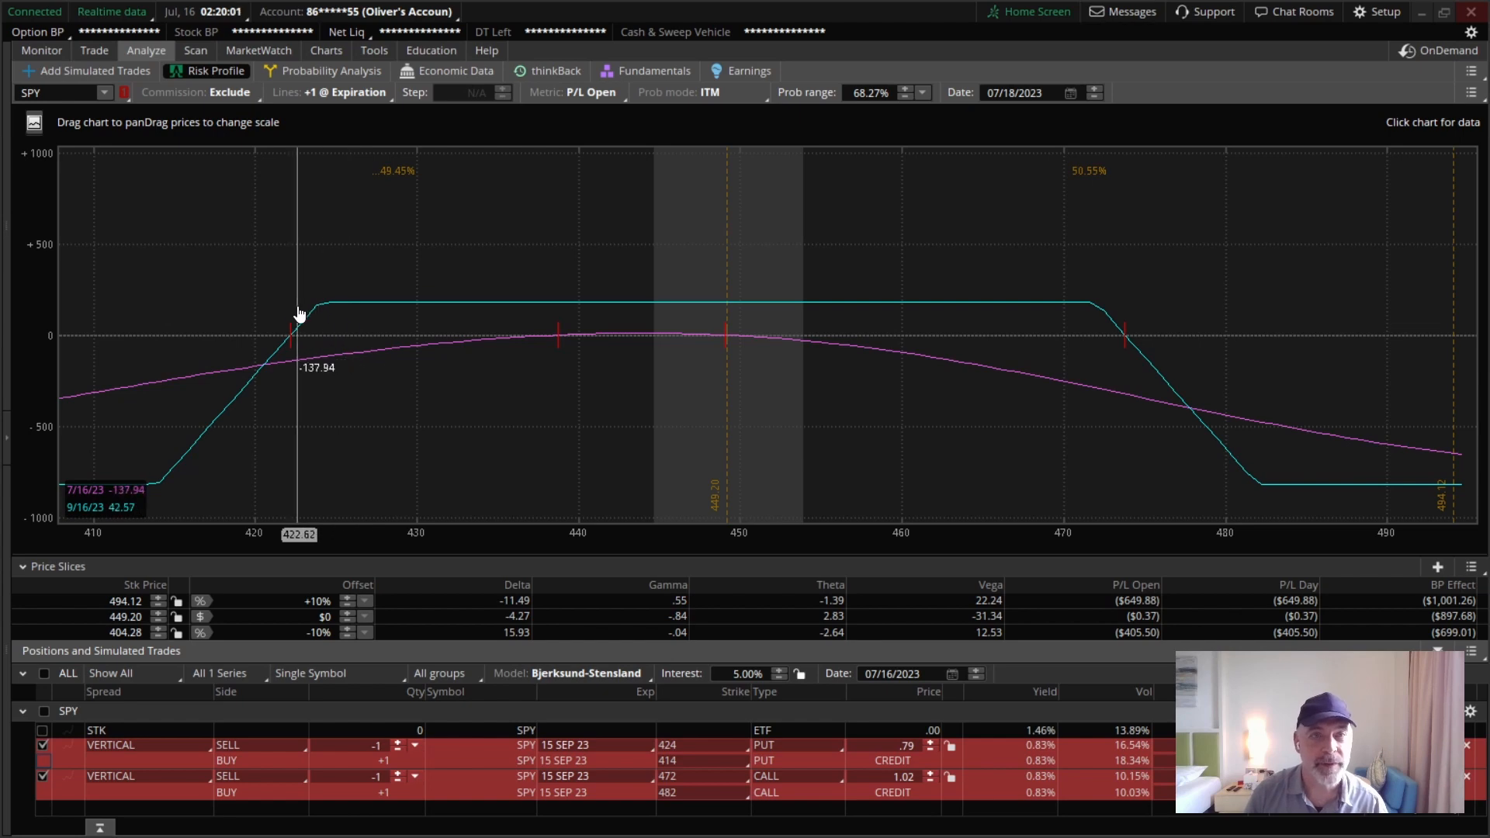
mouse_move(720, 328)
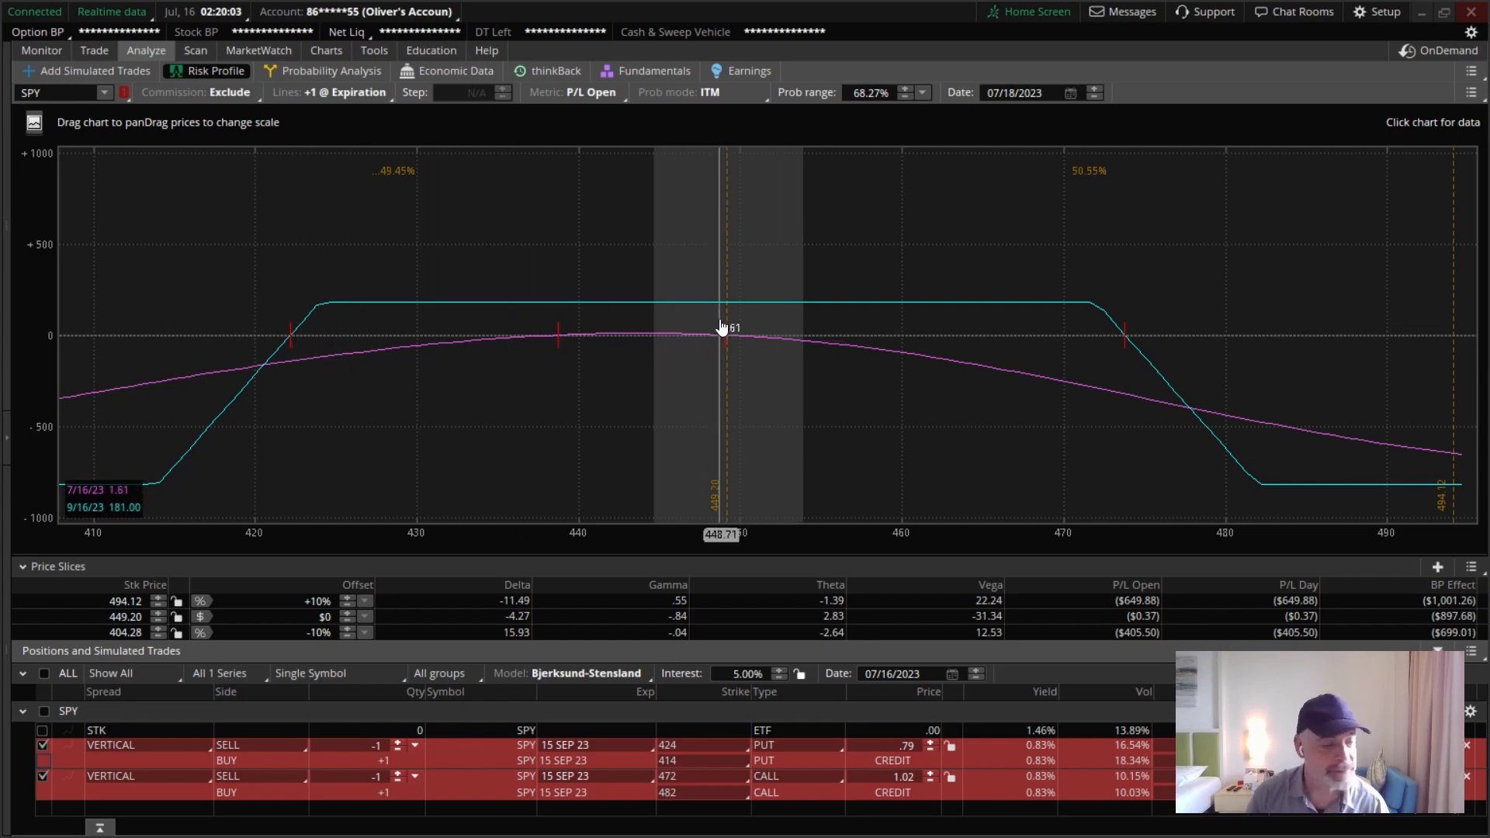
left_click(43, 775)
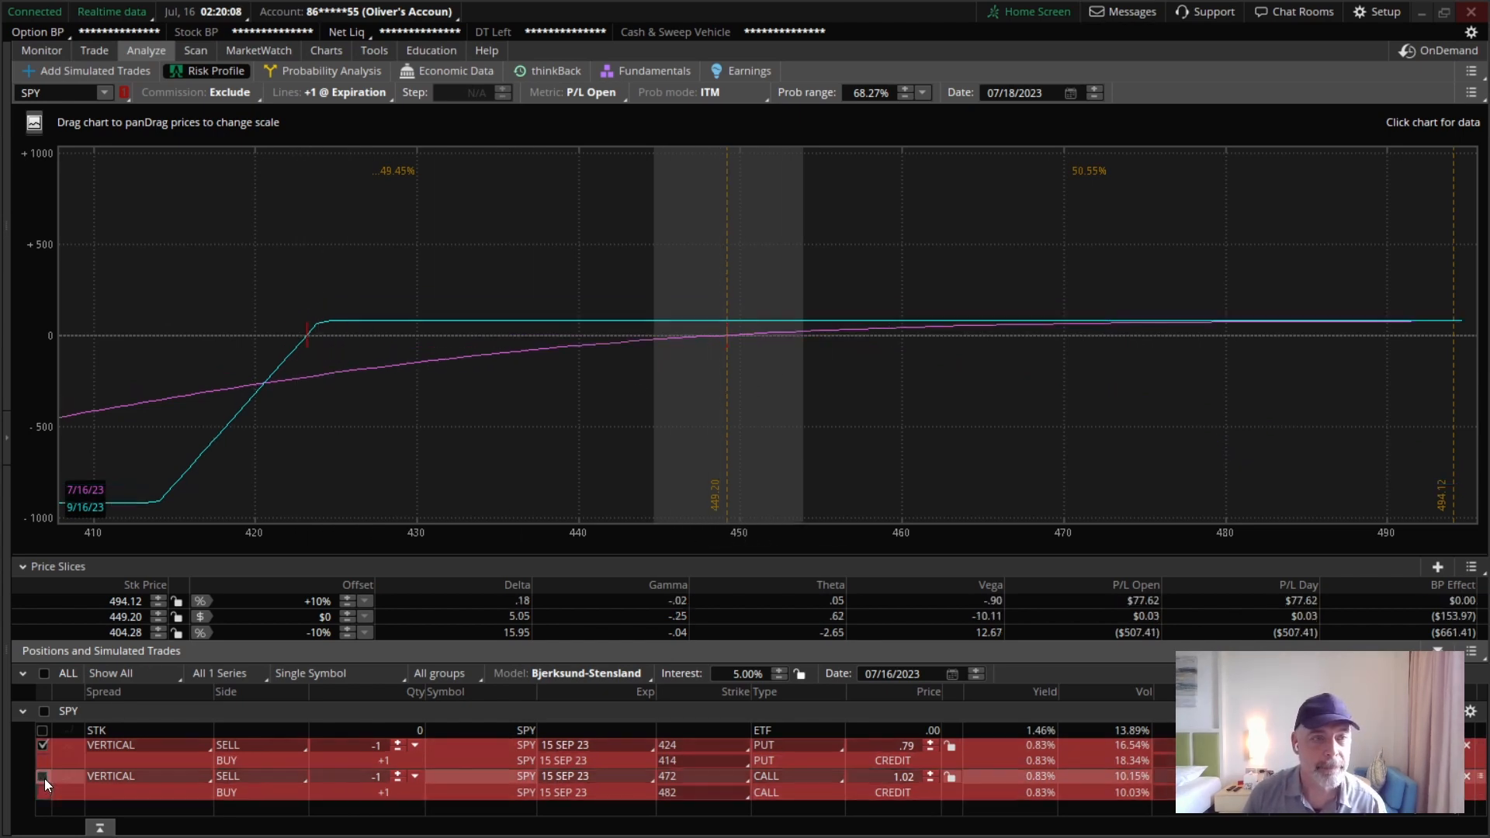
mouse_move(731, 321)
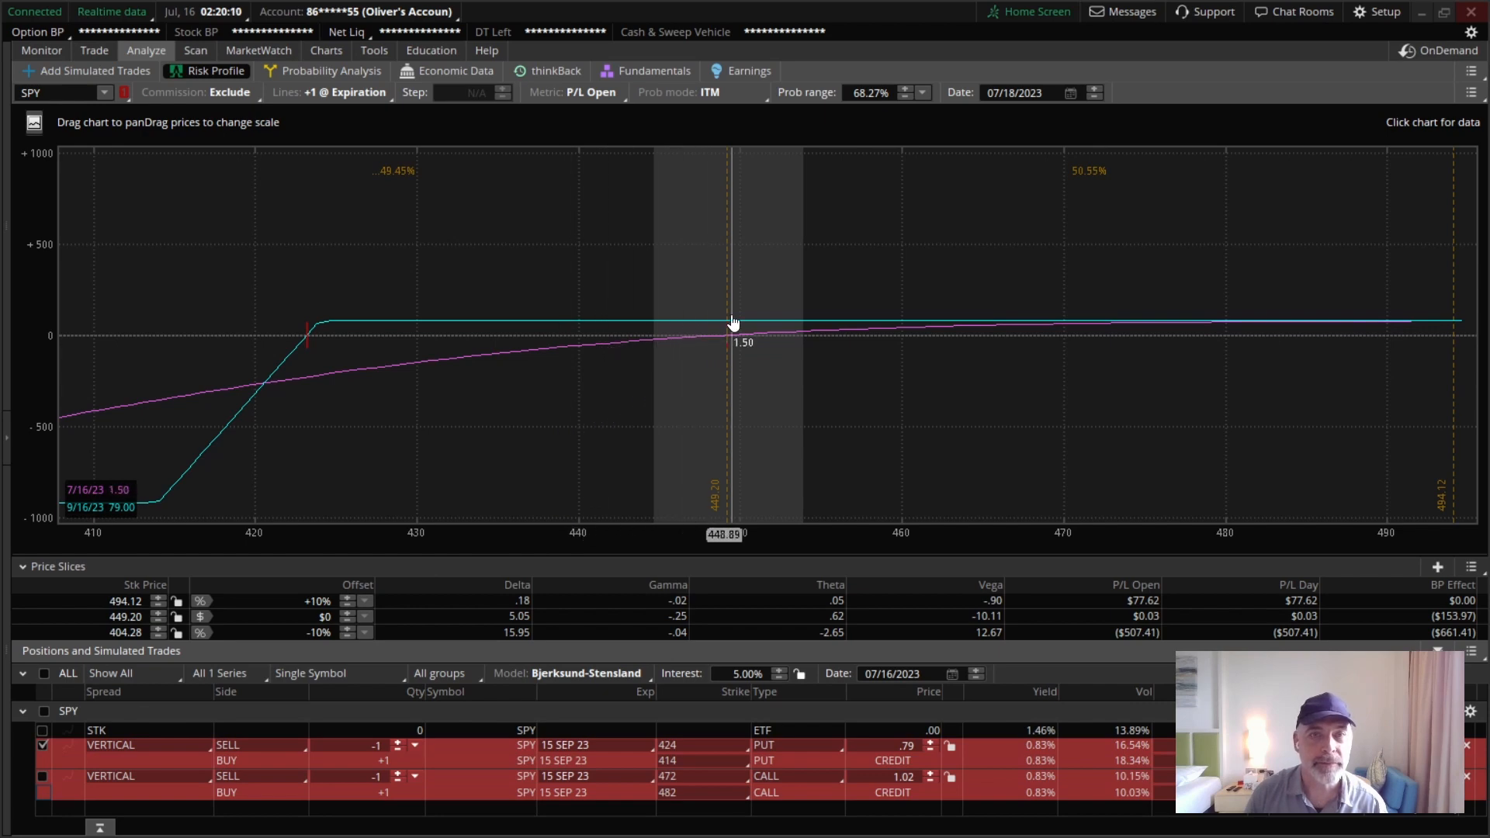
mouse_move(160, 508)
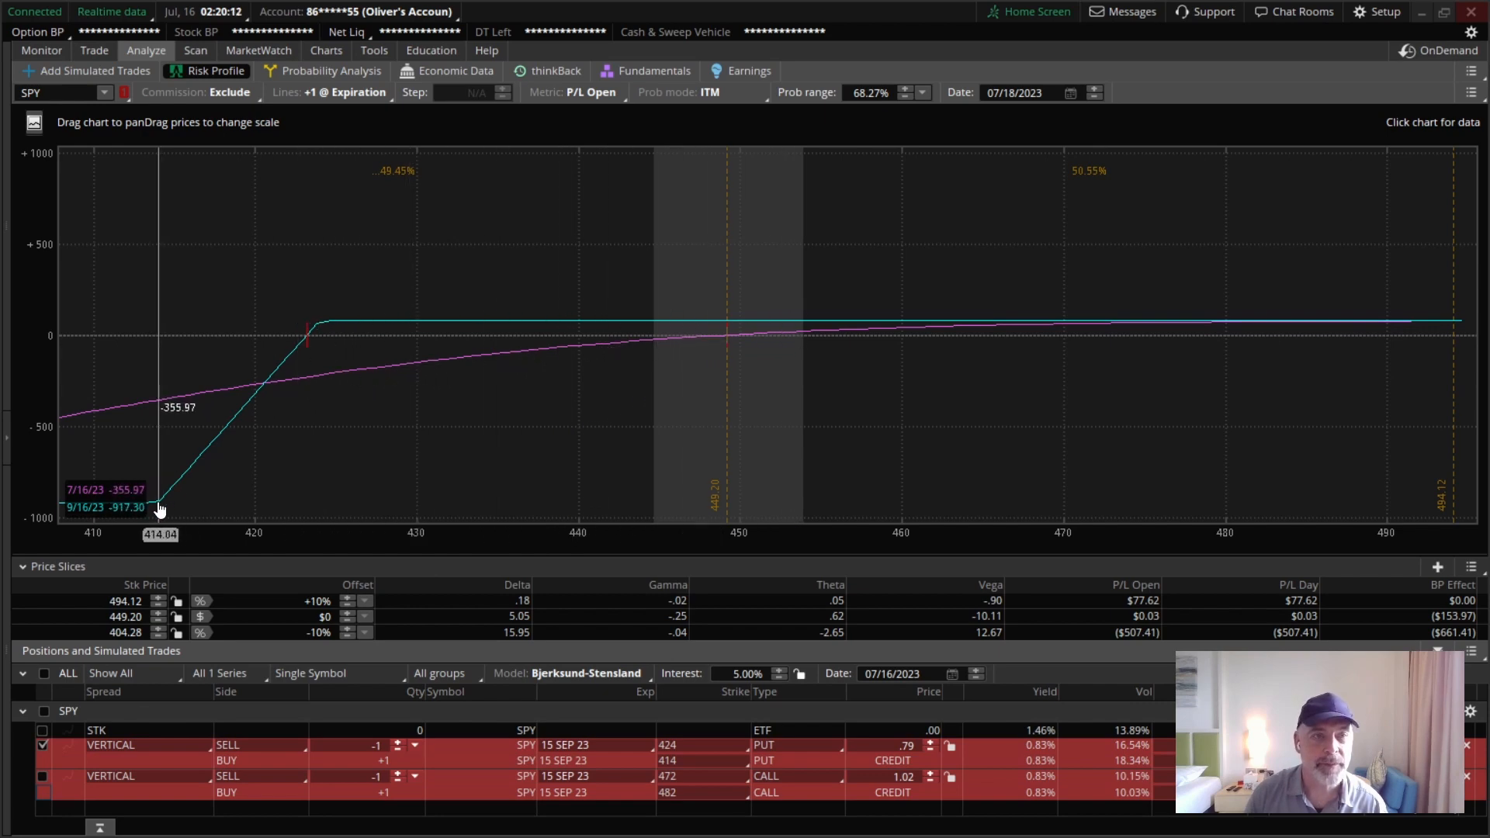
mouse_move(230, 528)
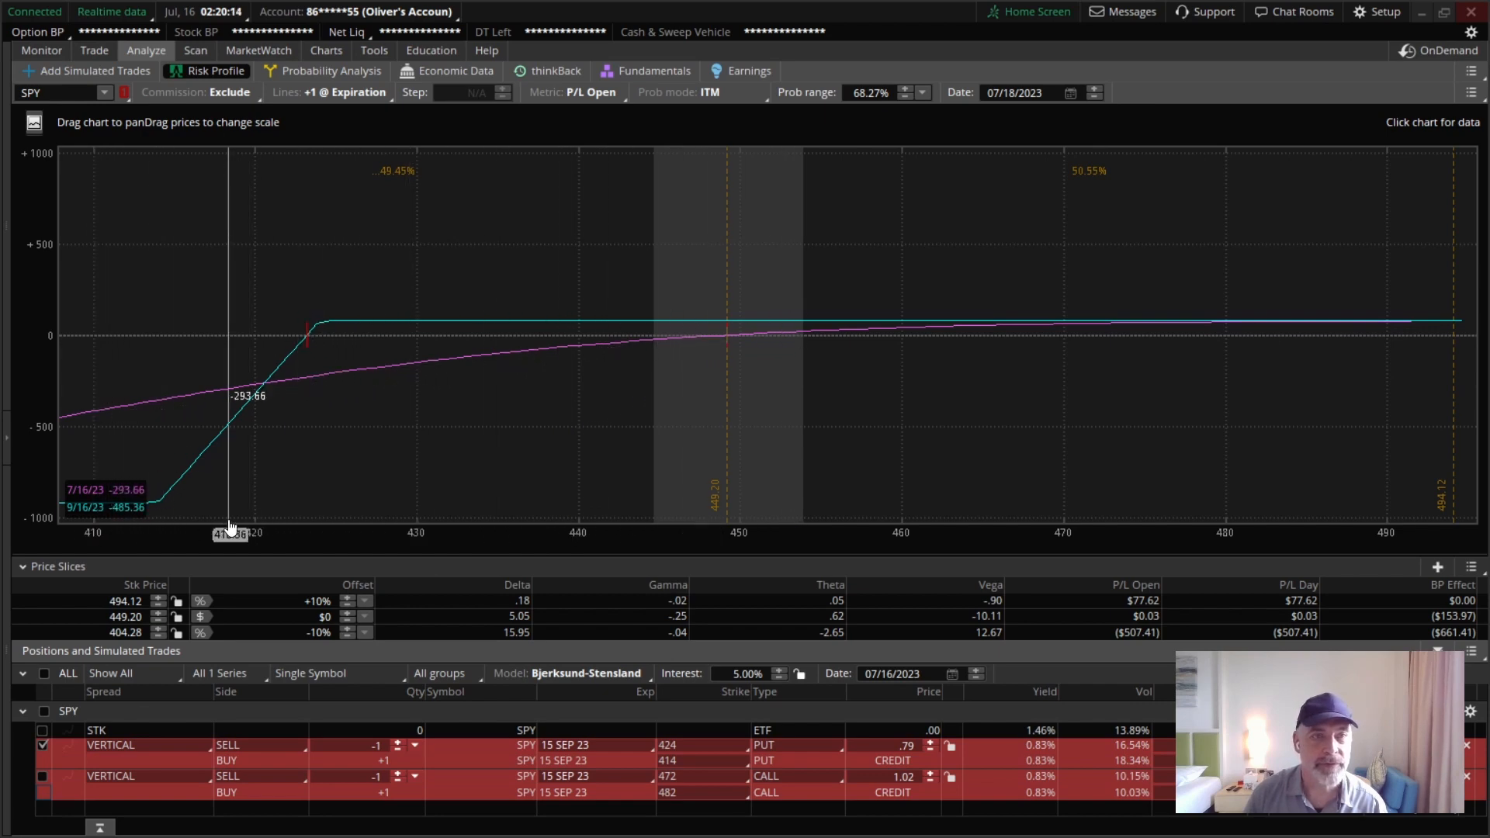
mouse_move(523, 565)
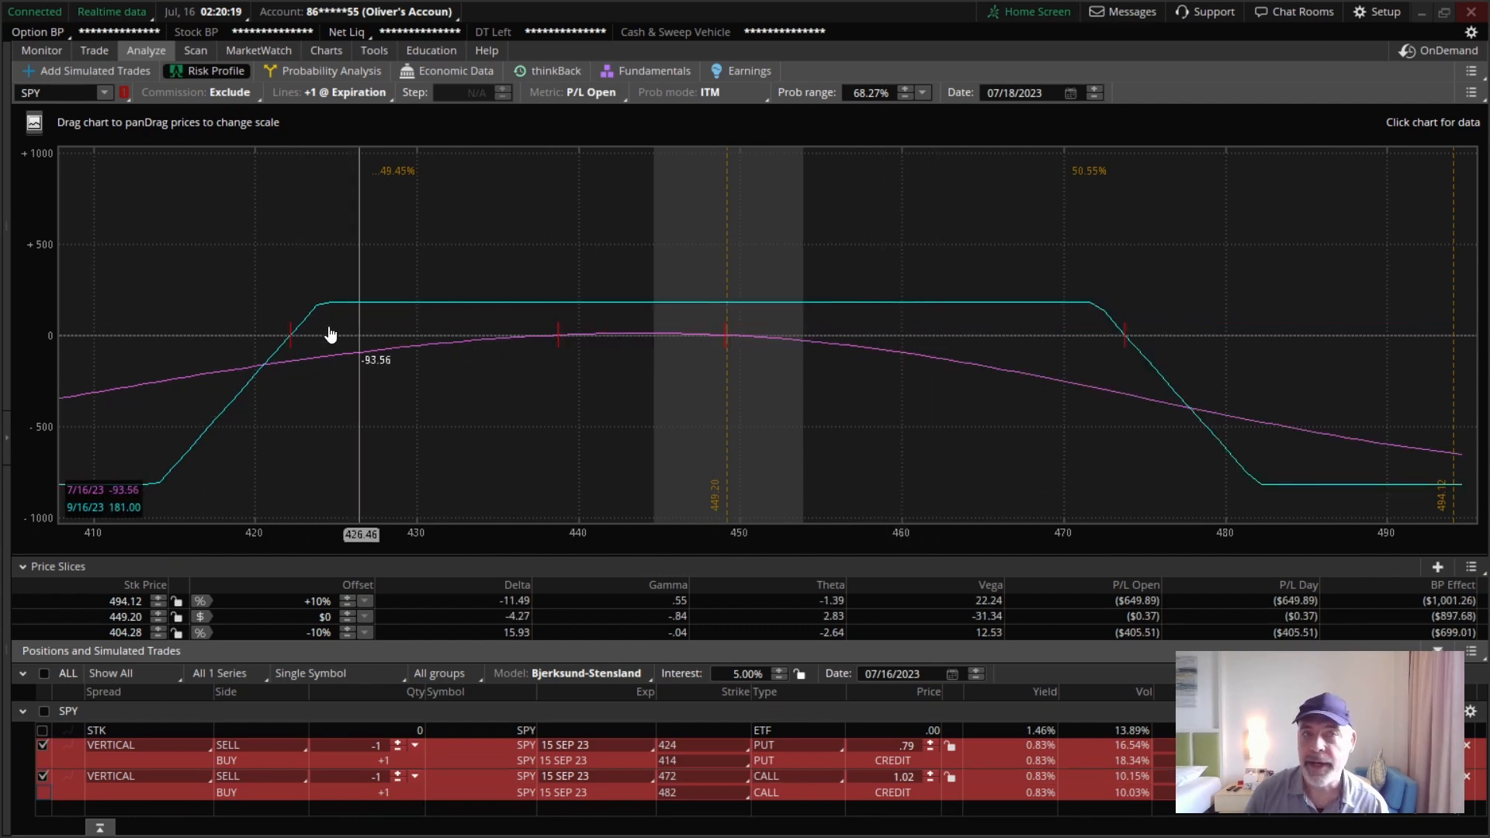
mouse_move(371, 270)
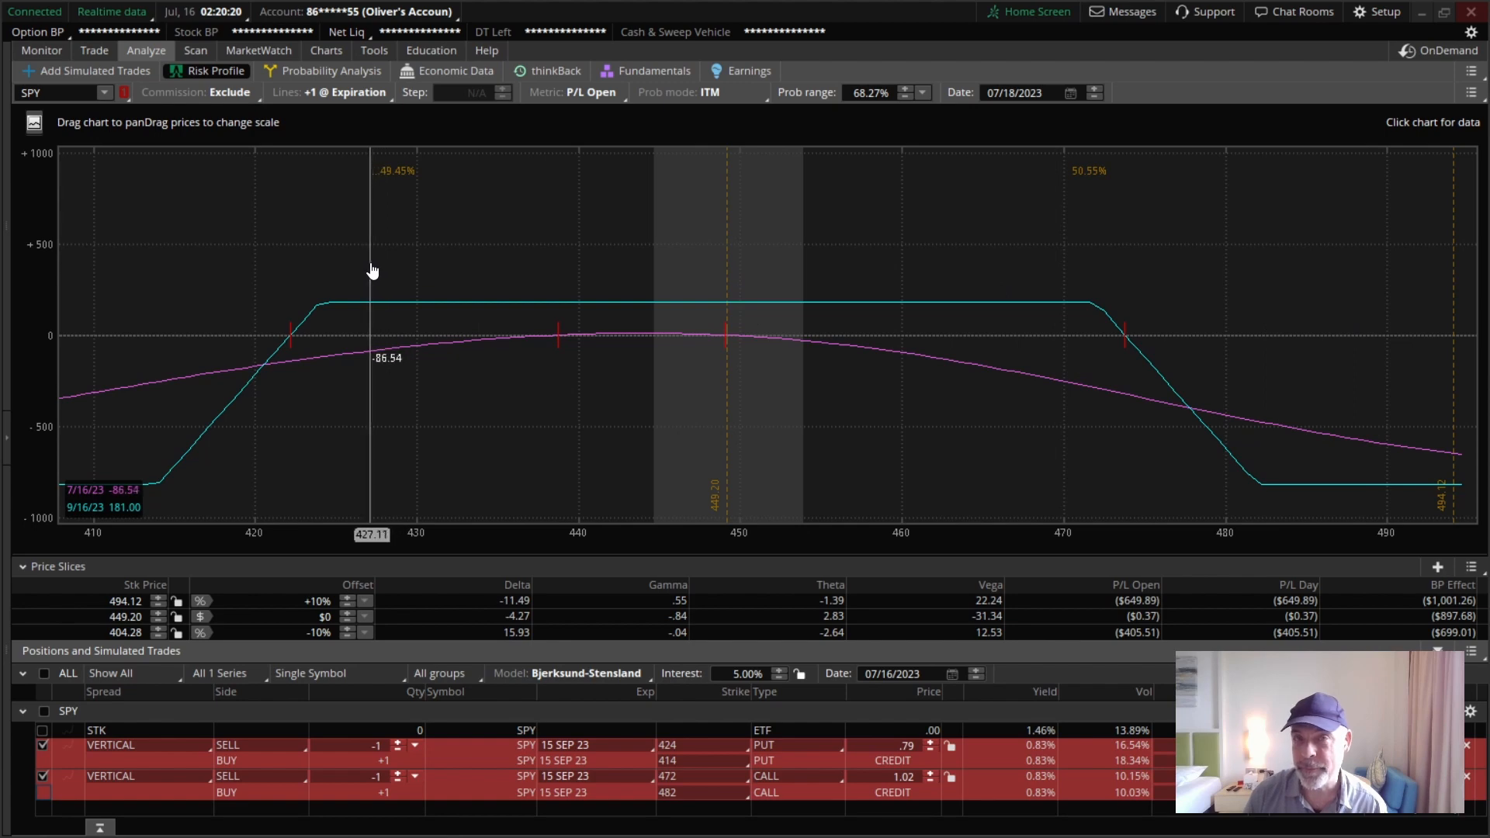
mouse_move(302, 289)
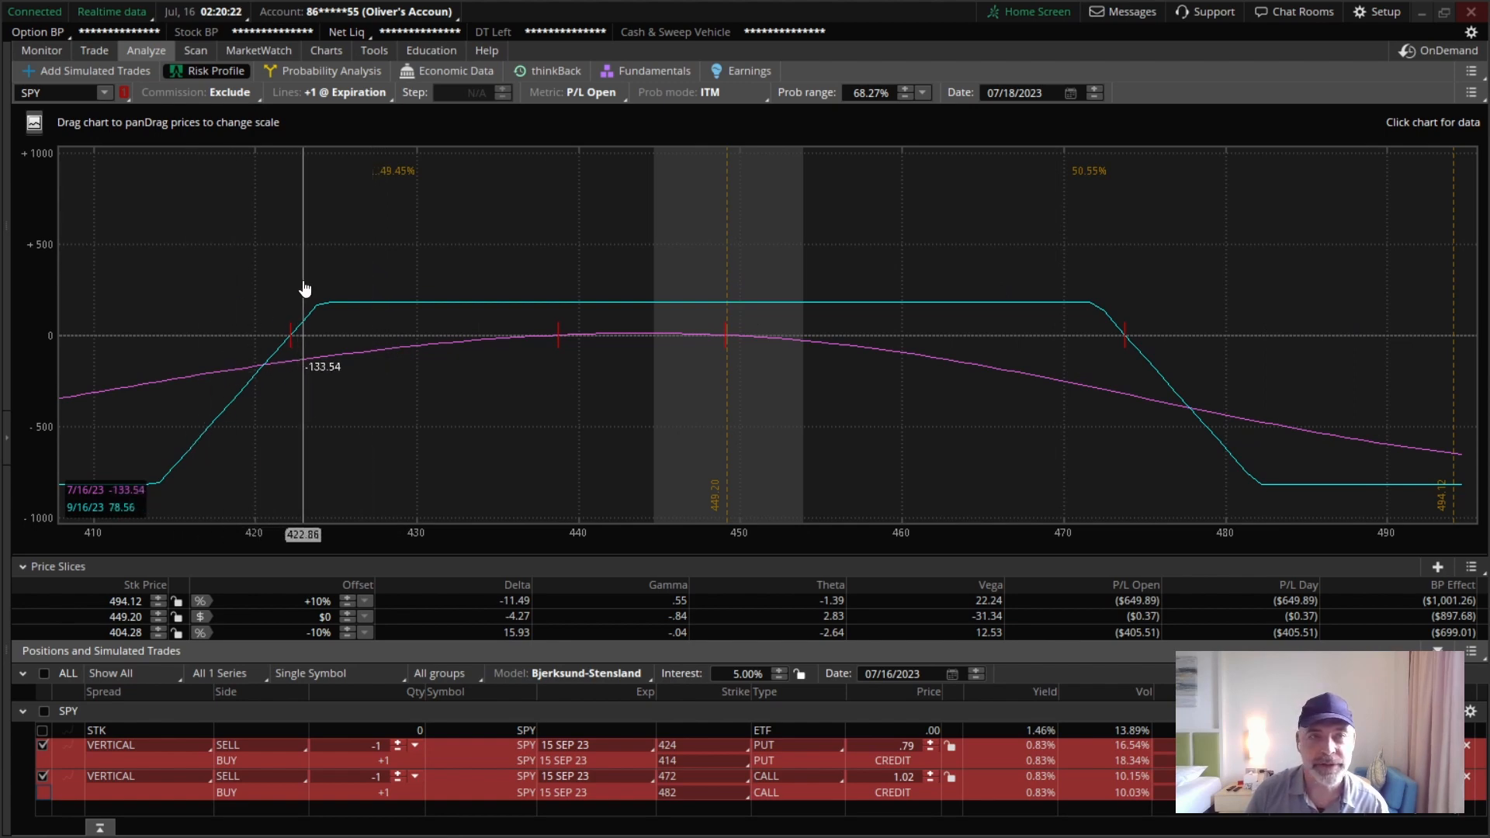
mouse_move(872, 500)
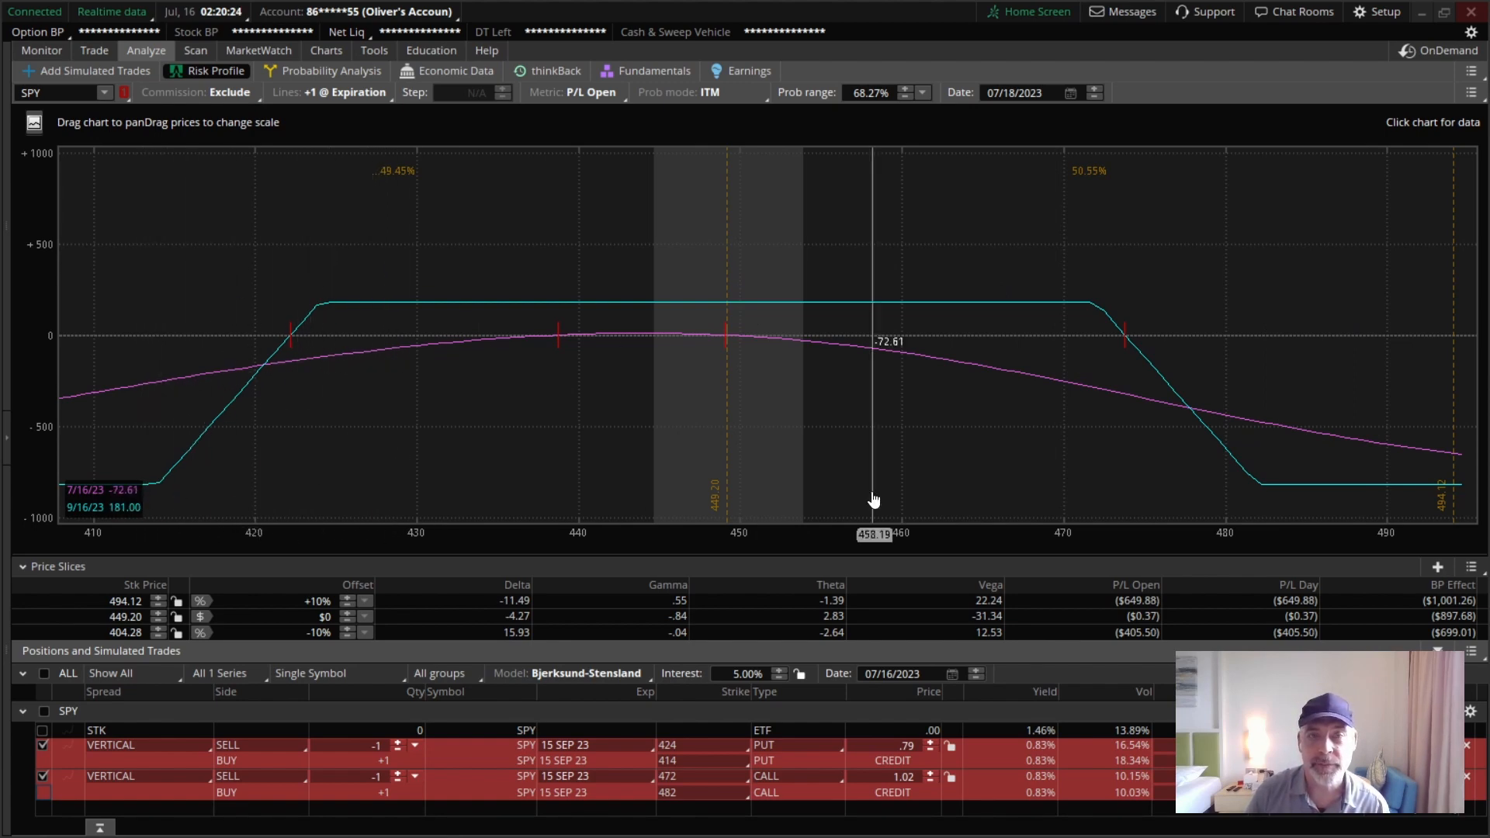
mouse_move(760, 361)
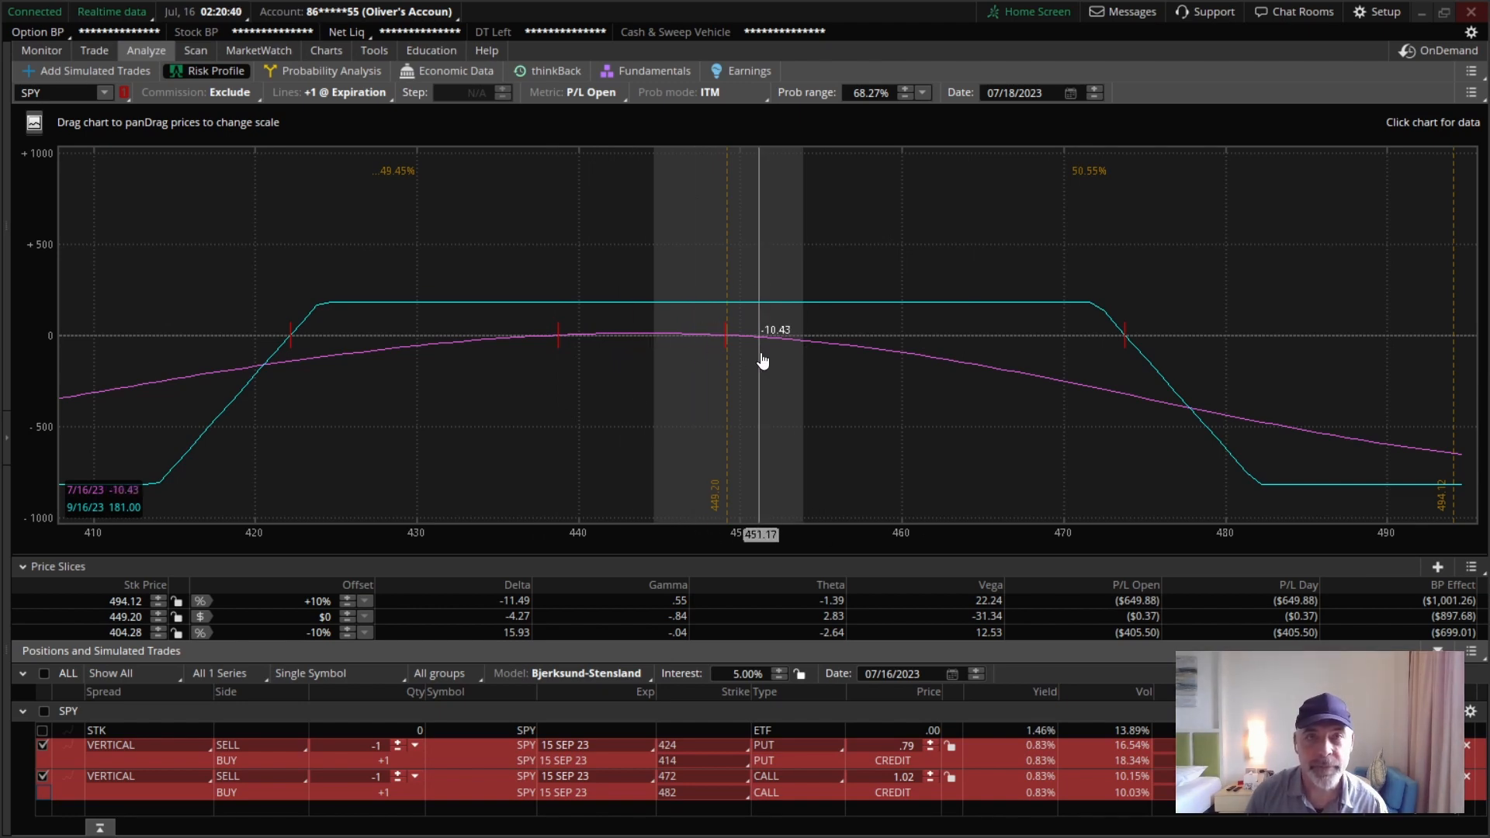
mouse_move(494, 618)
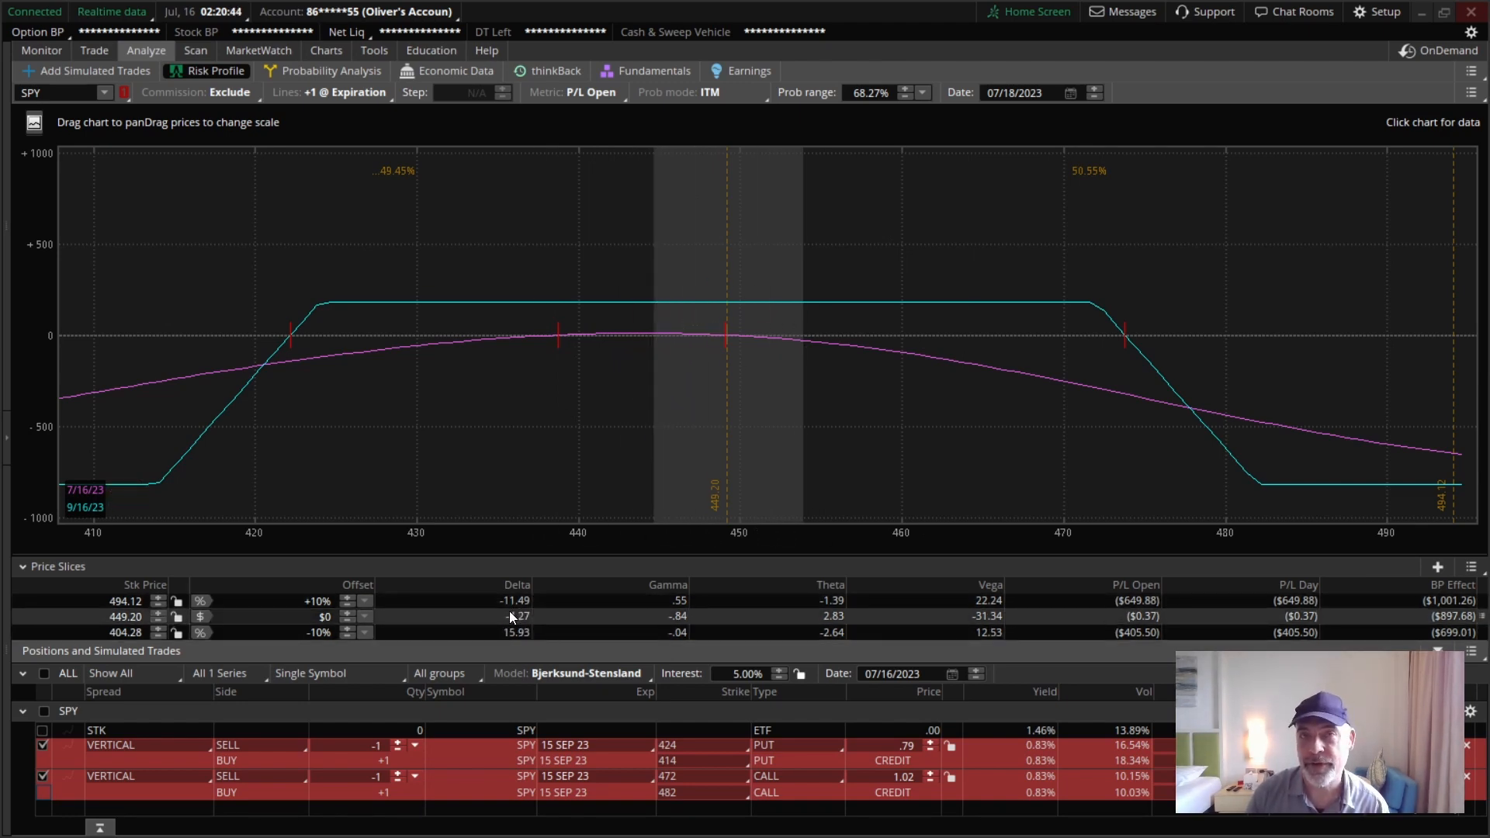
mouse_move(1023, 315)
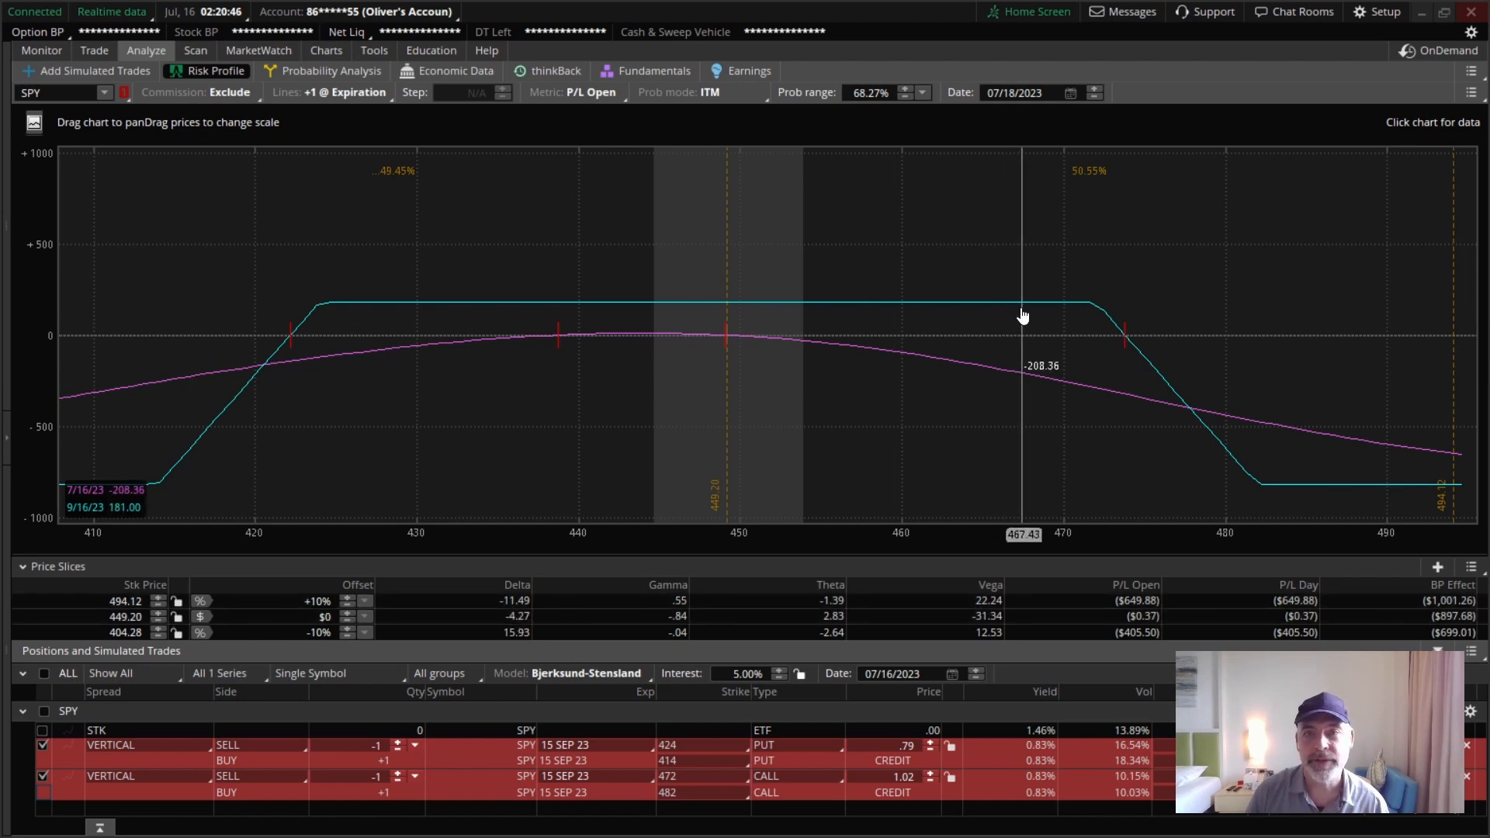
mouse_move(312, 276)
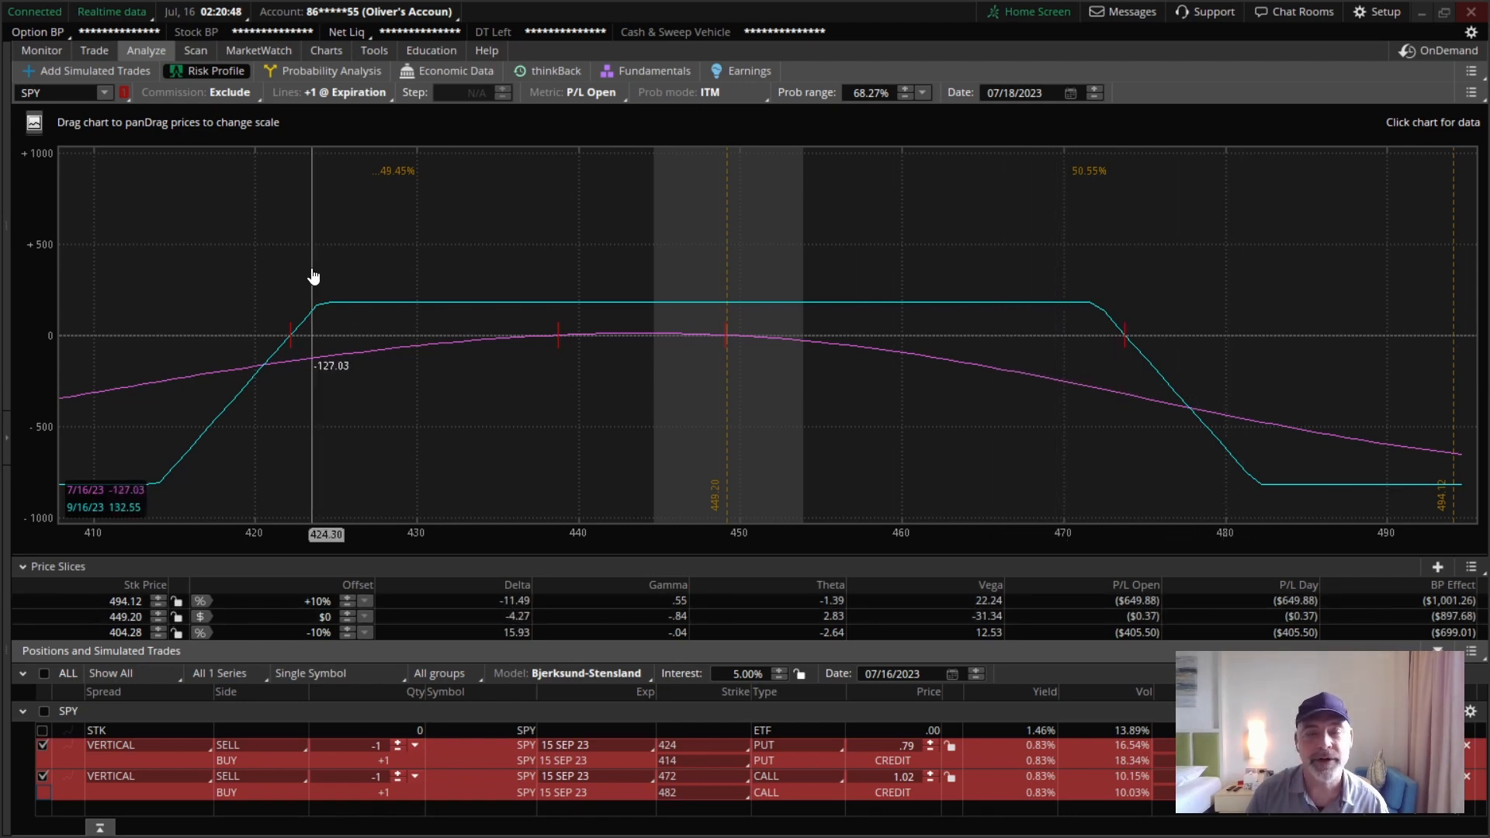
mouse_move(1078, 310)
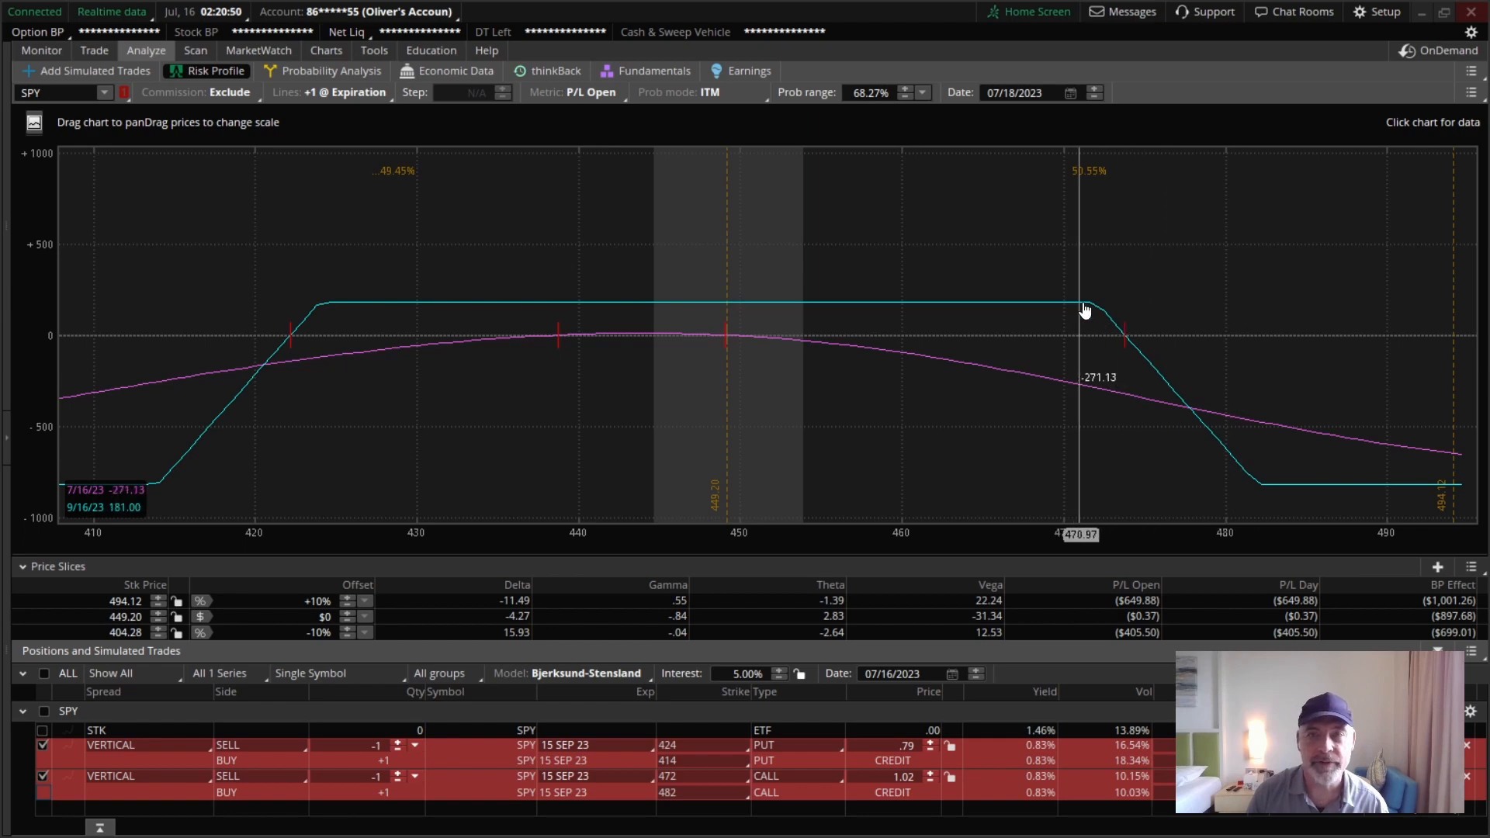
mouse_move(149, 489)
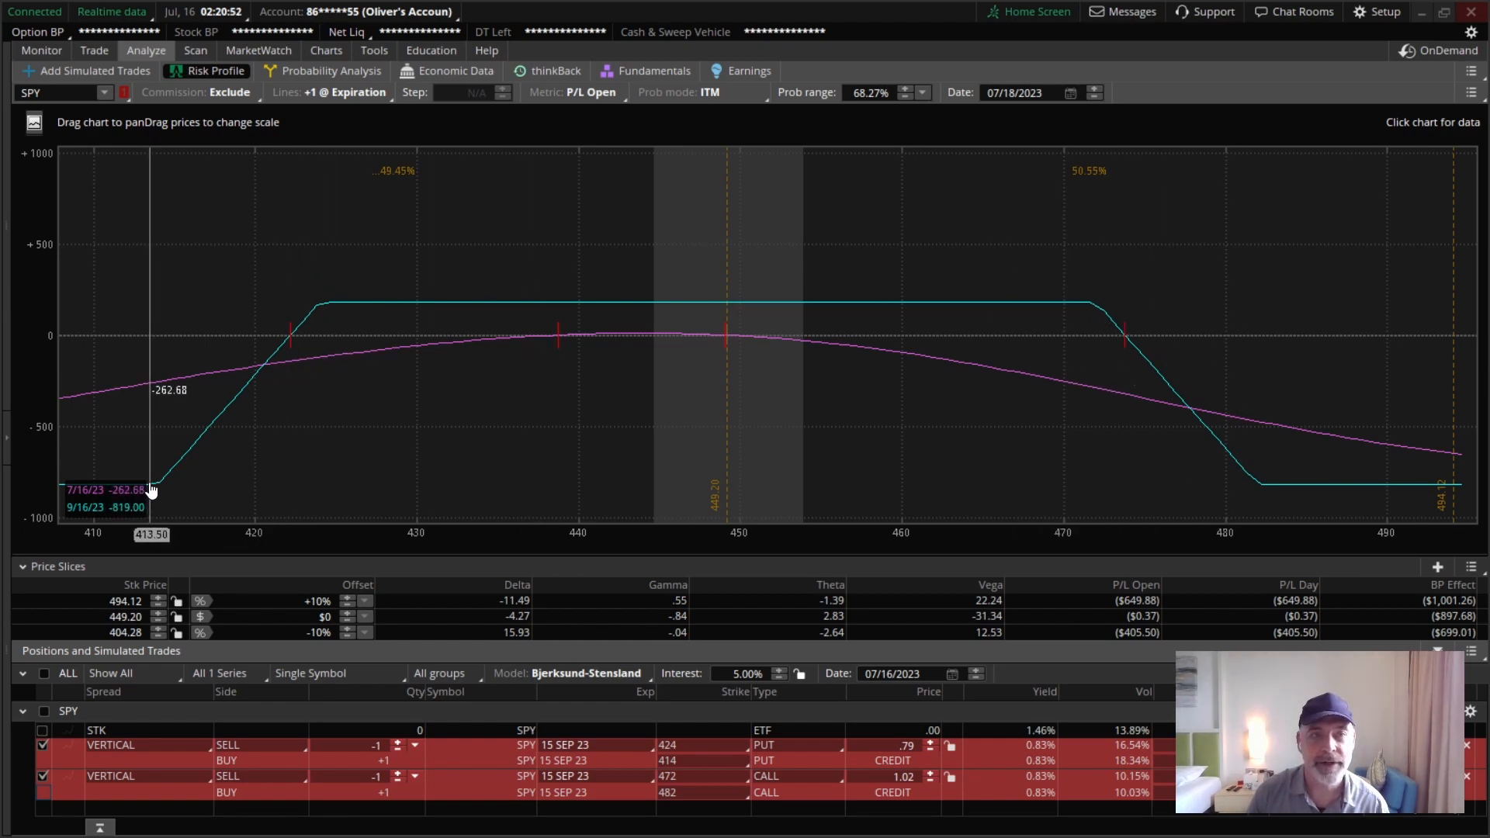
mouse_move(1226, 439)
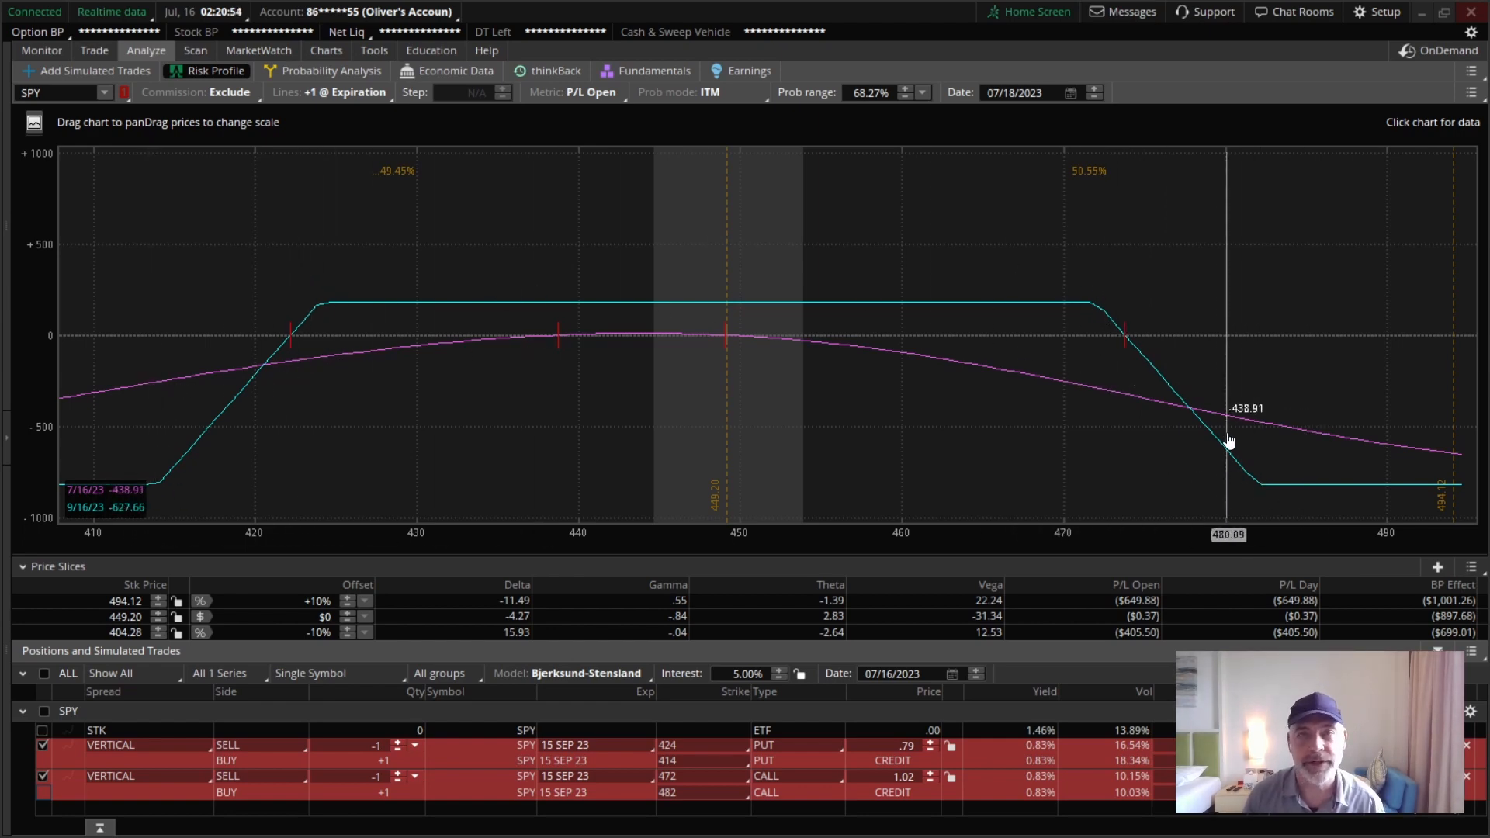
mouse_move(1089, 298)
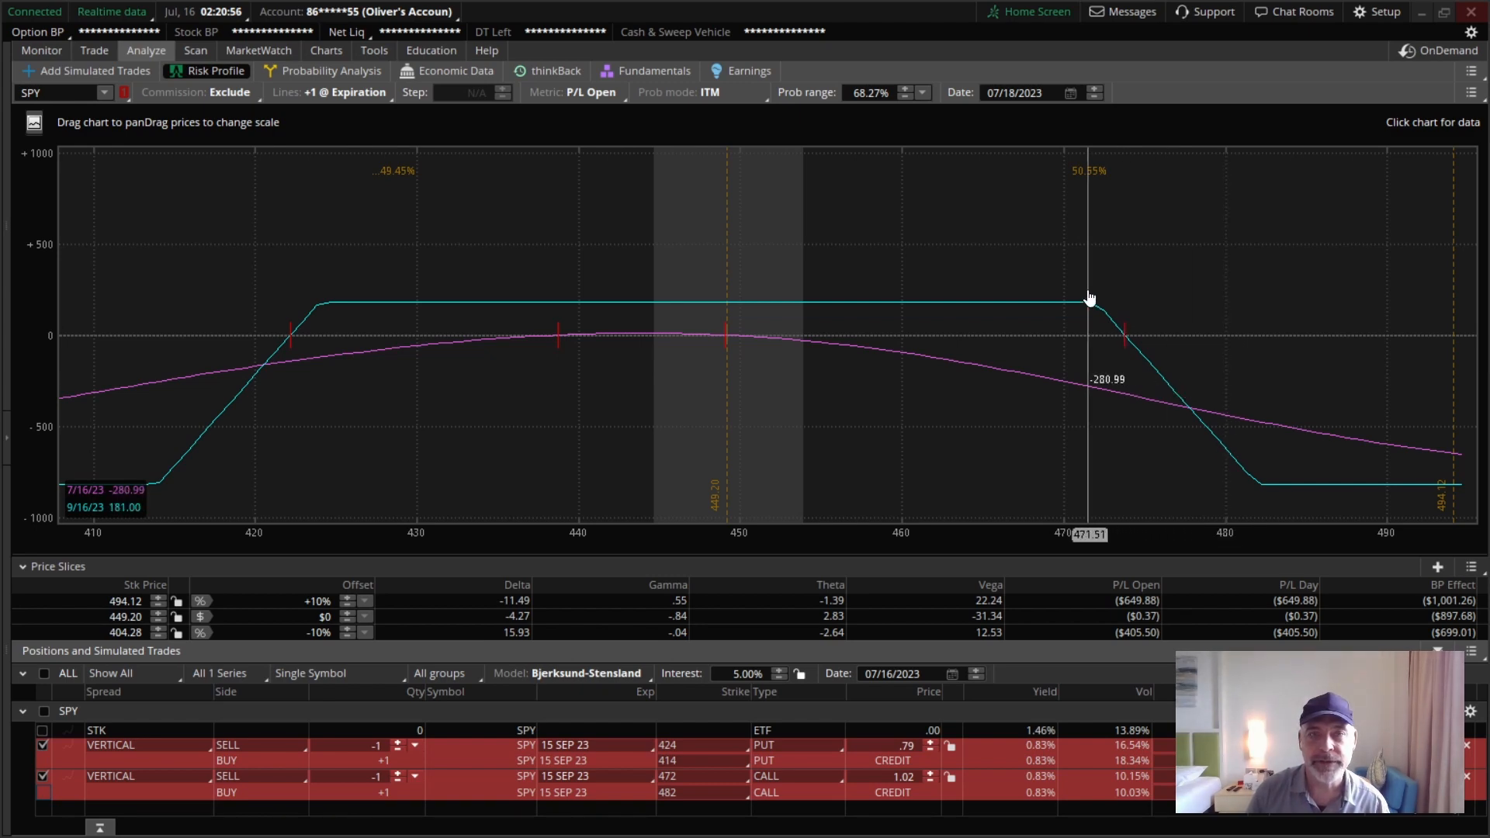
mouse_move(1086, 305)
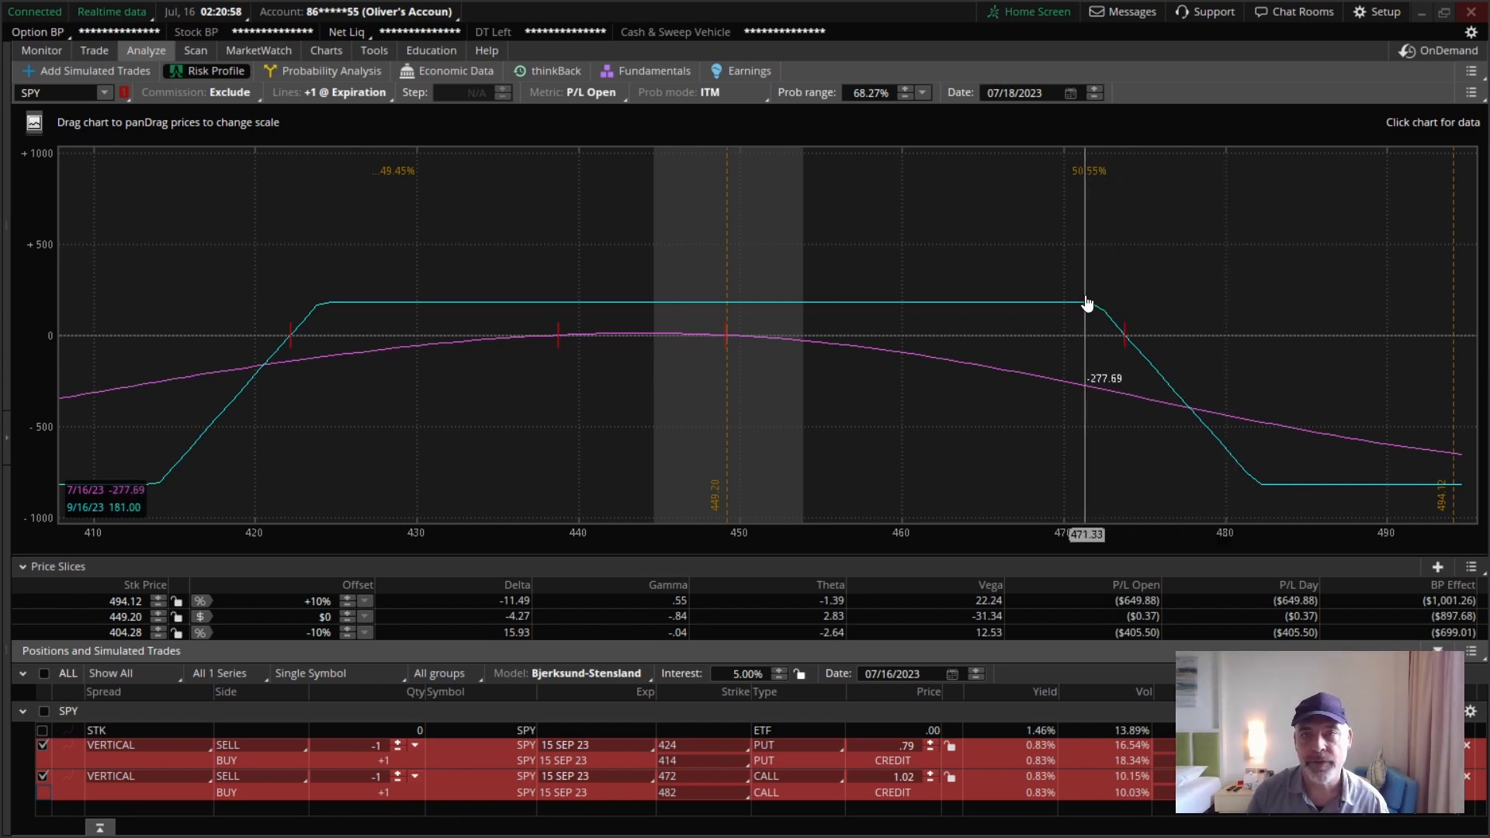
mouse_move(1107, 331)
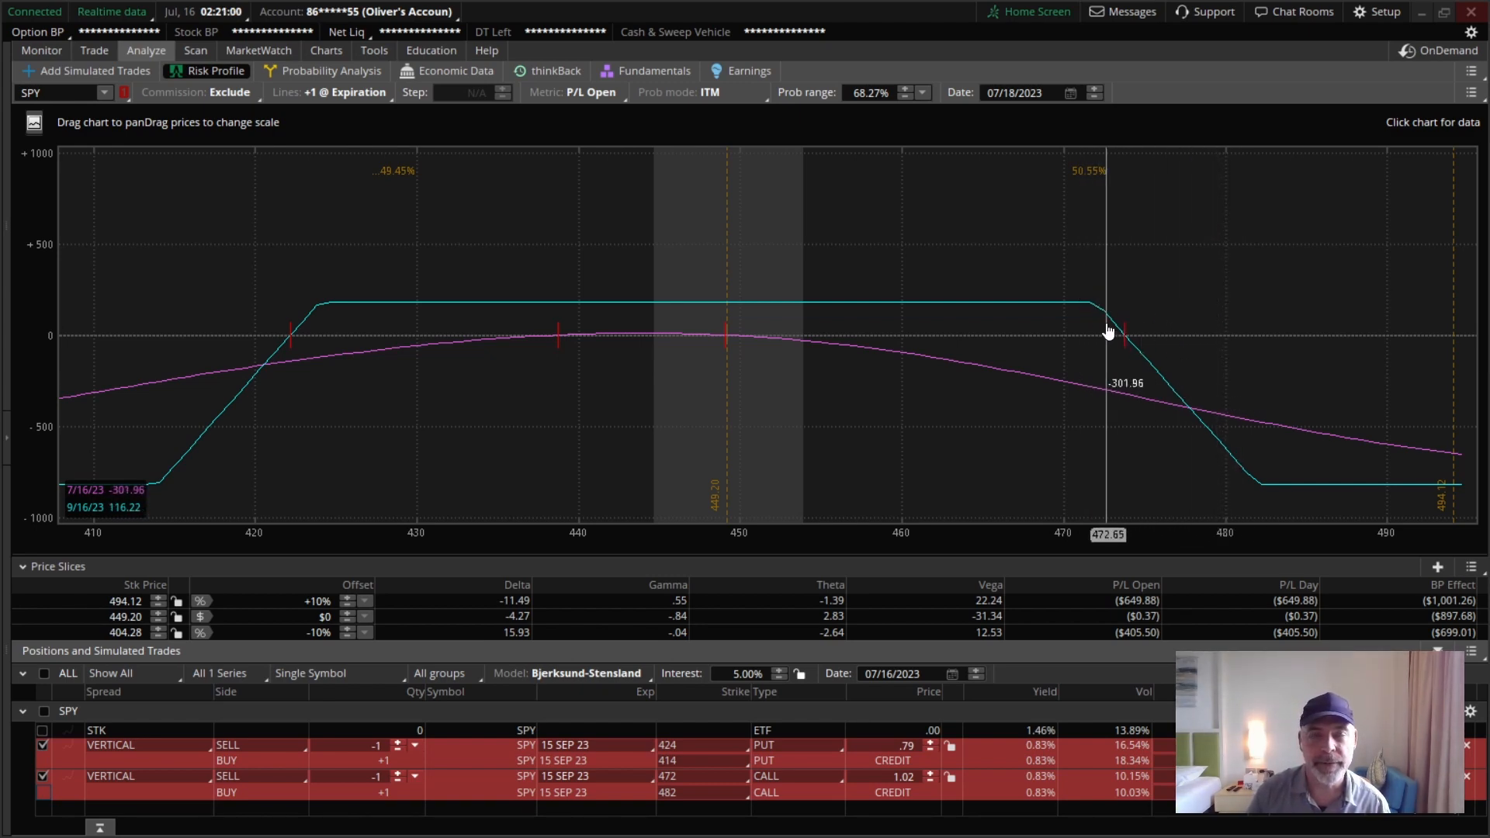
mouse_move(627, 342)
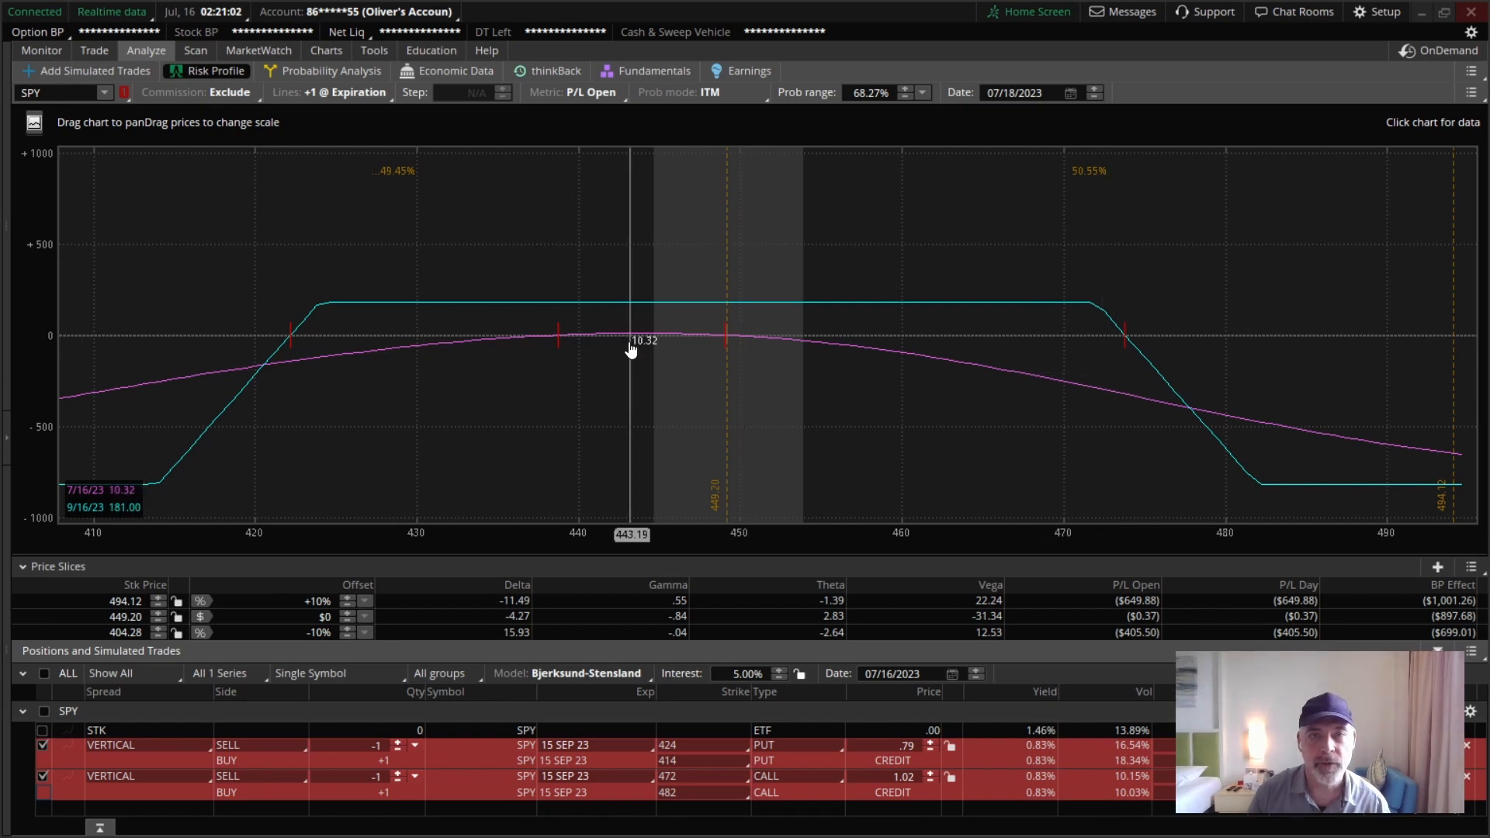
mouse_move(532, 616)
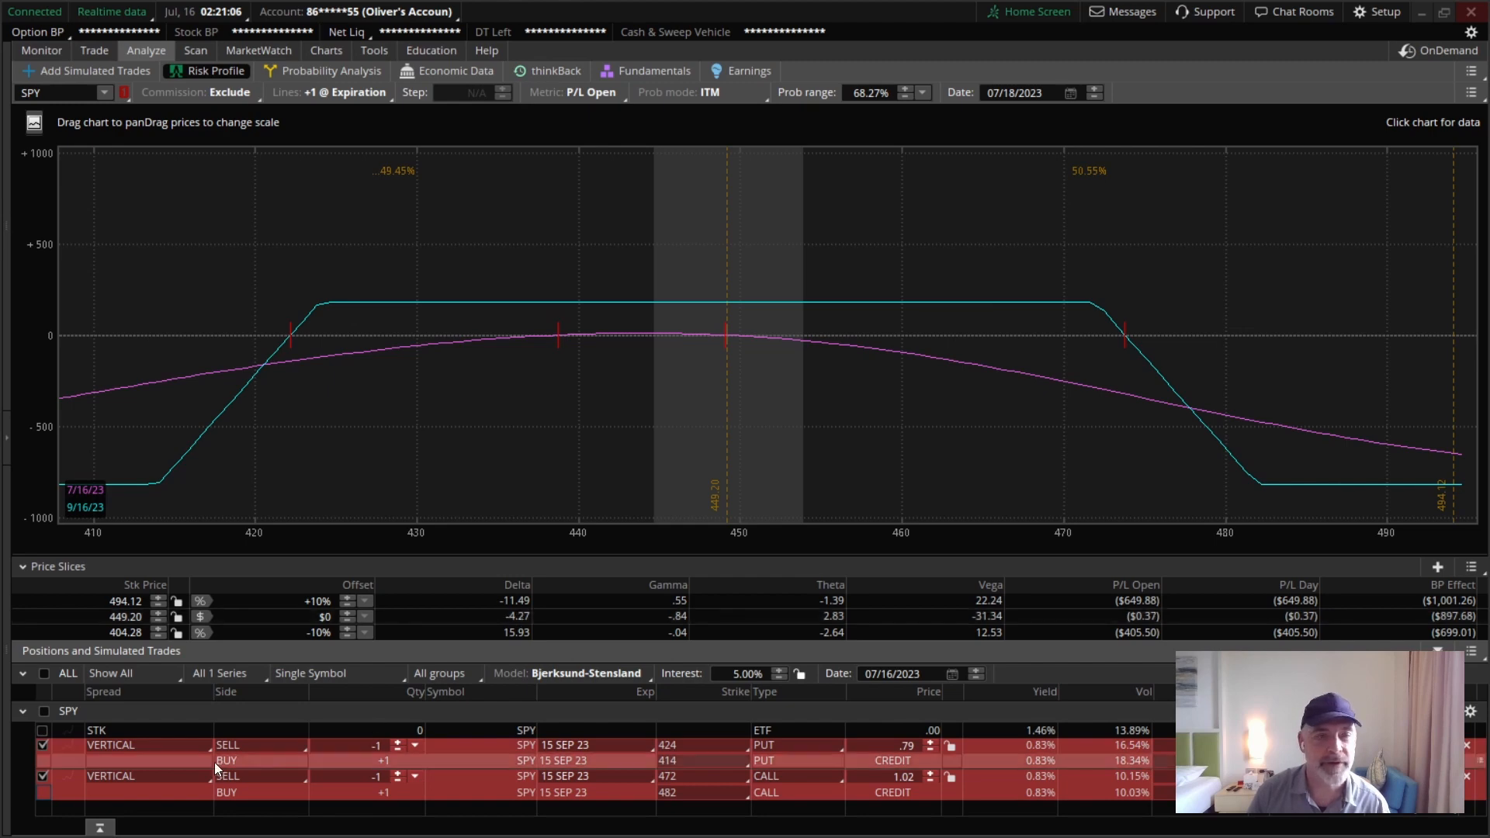
mouse_move(1100, 349)
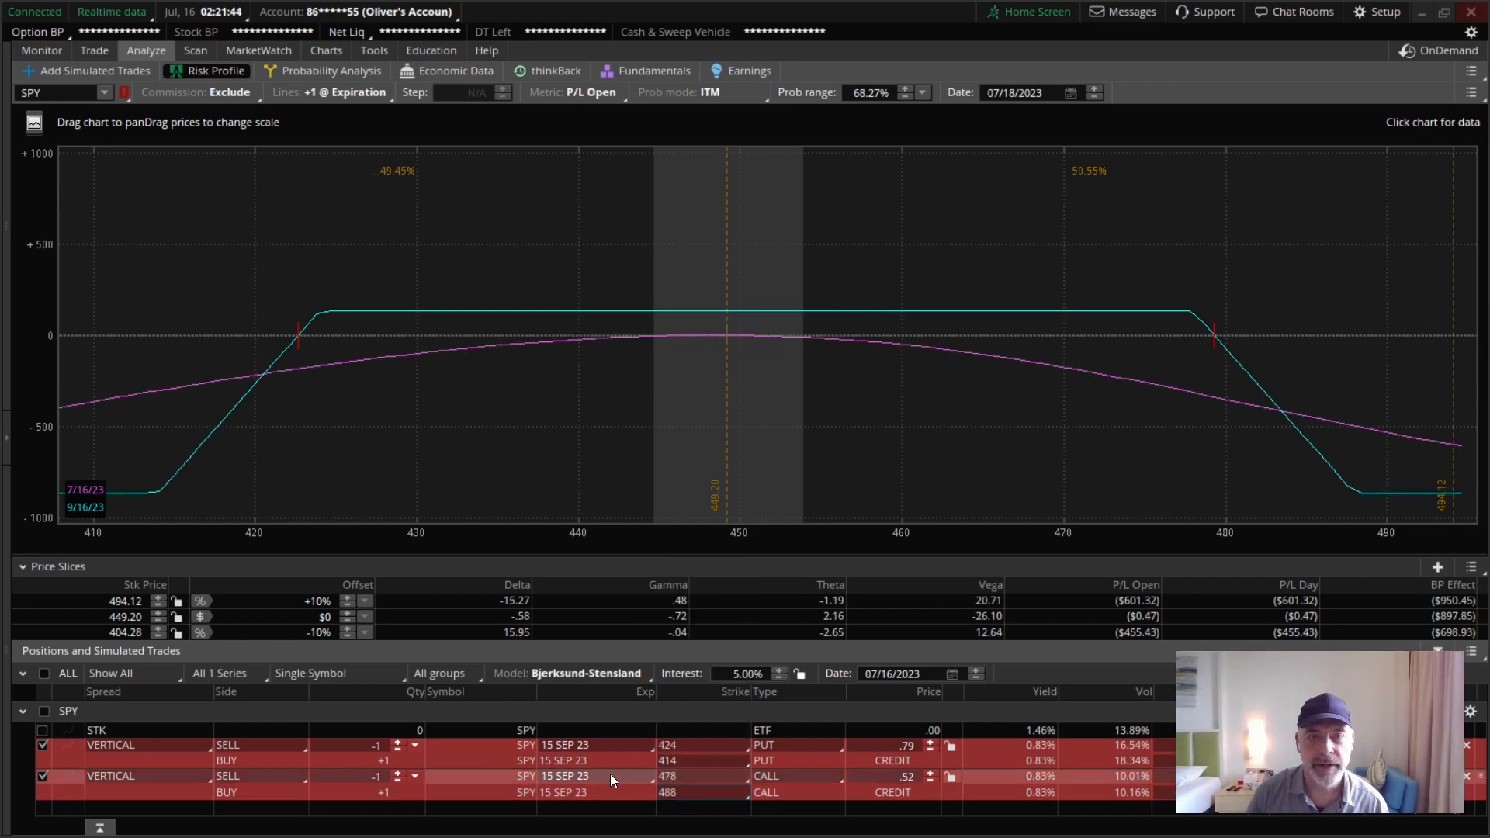
mouse_move(521, 371)
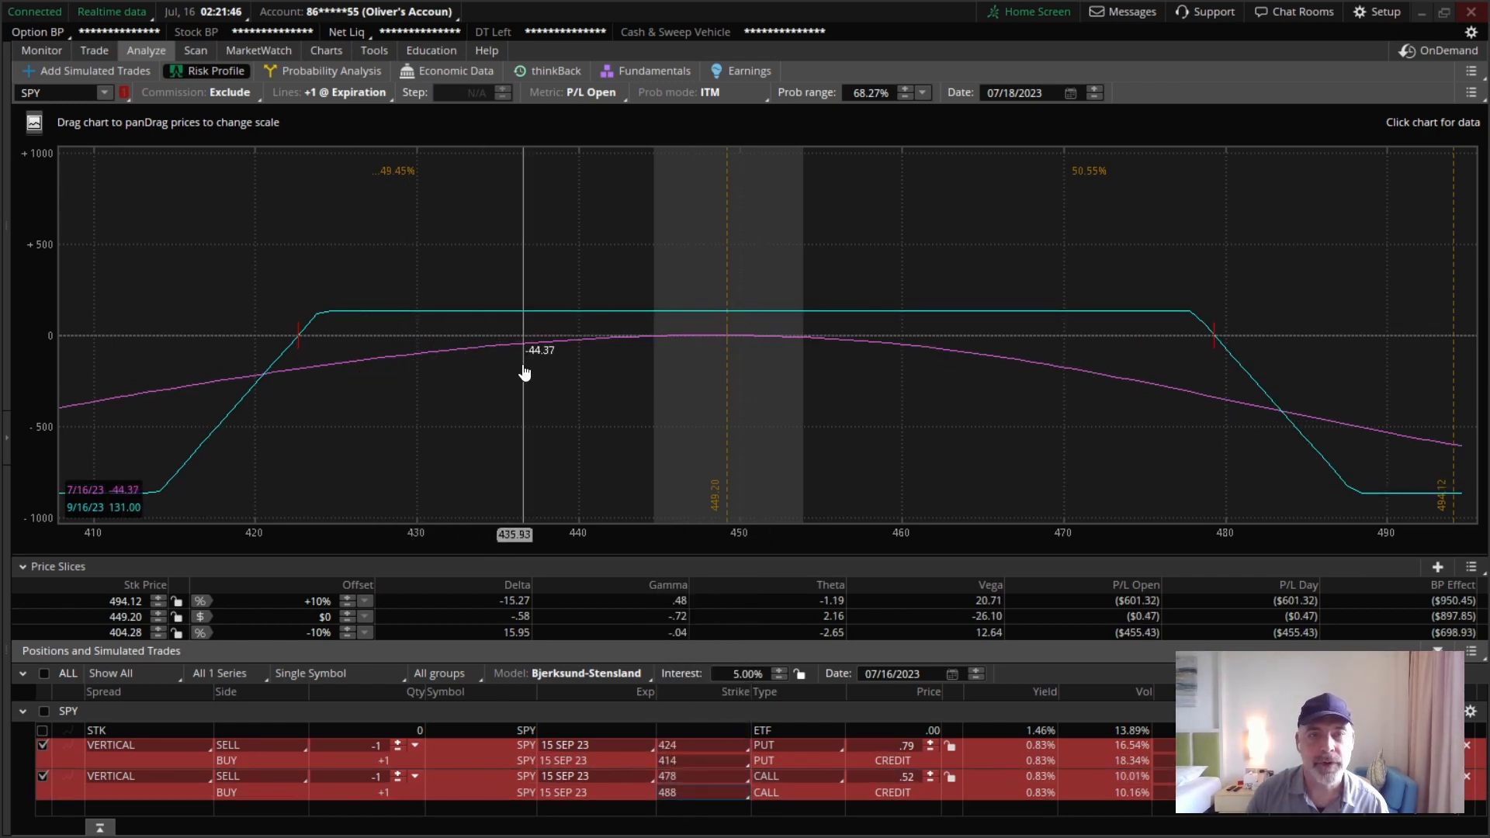
mouse_move(659, 309)
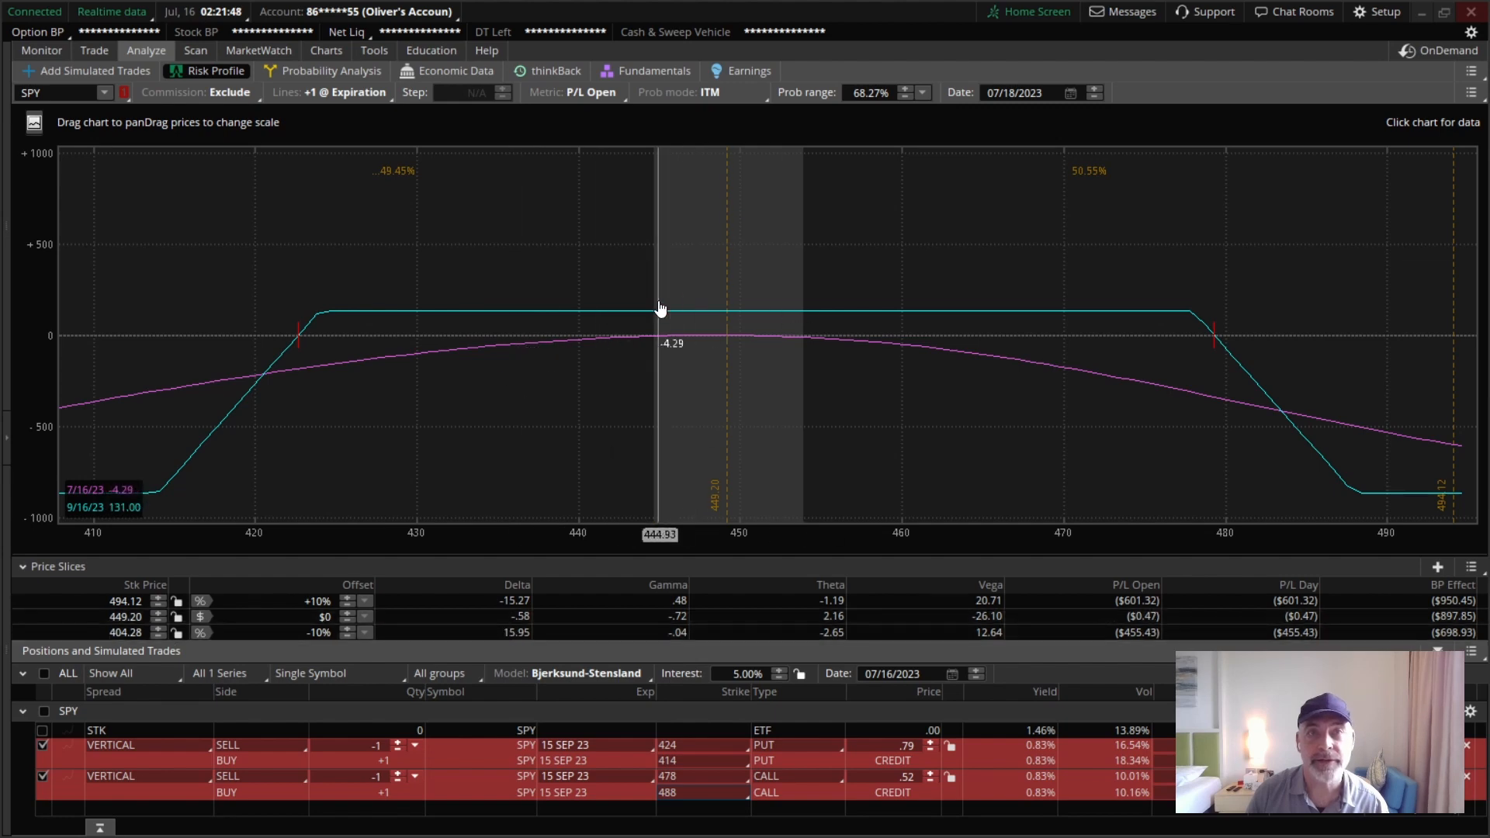
mouse_move(1017, 778)
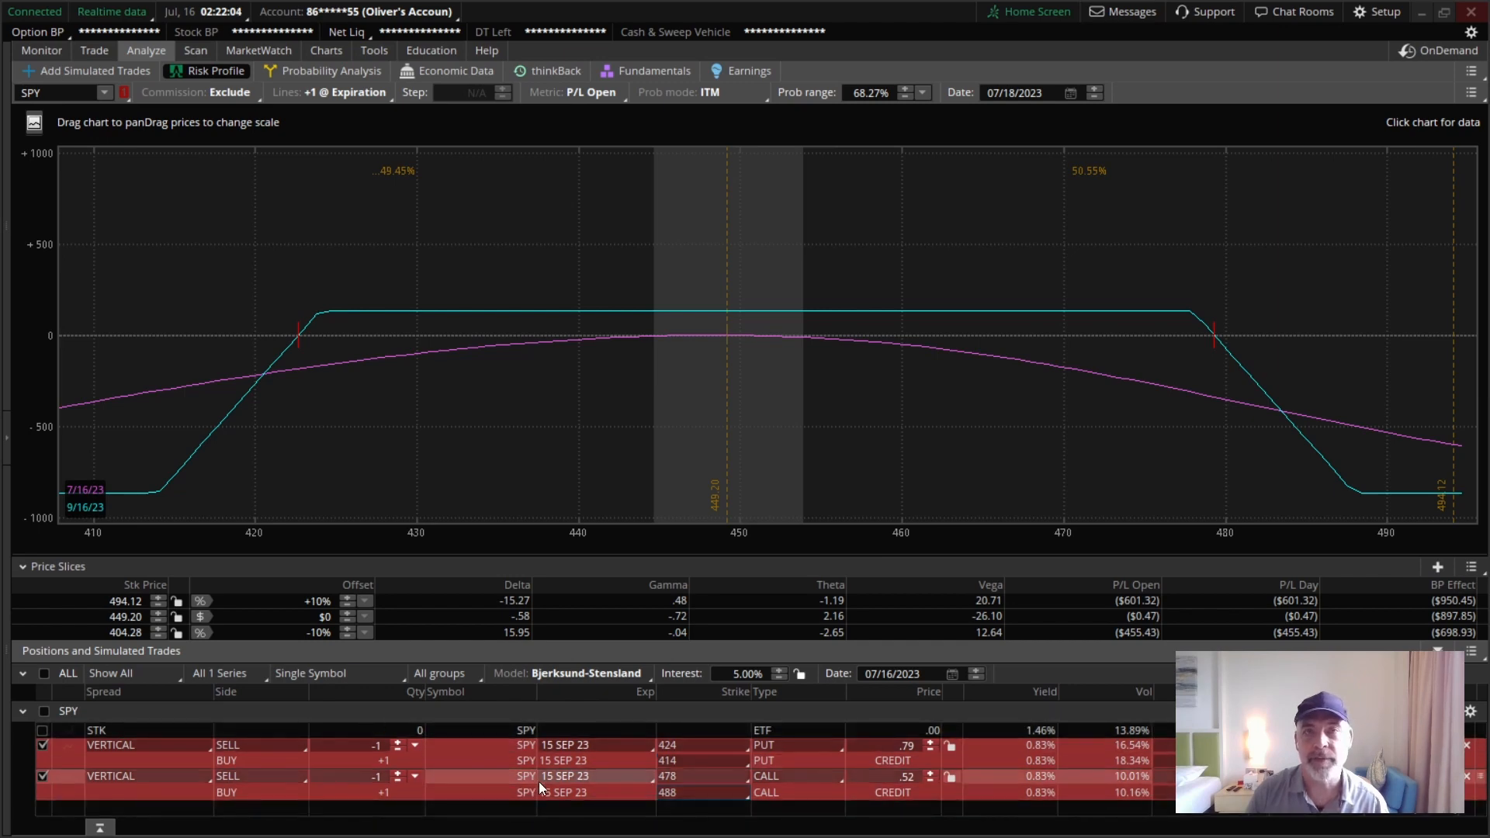
mouse_move(464, 758)
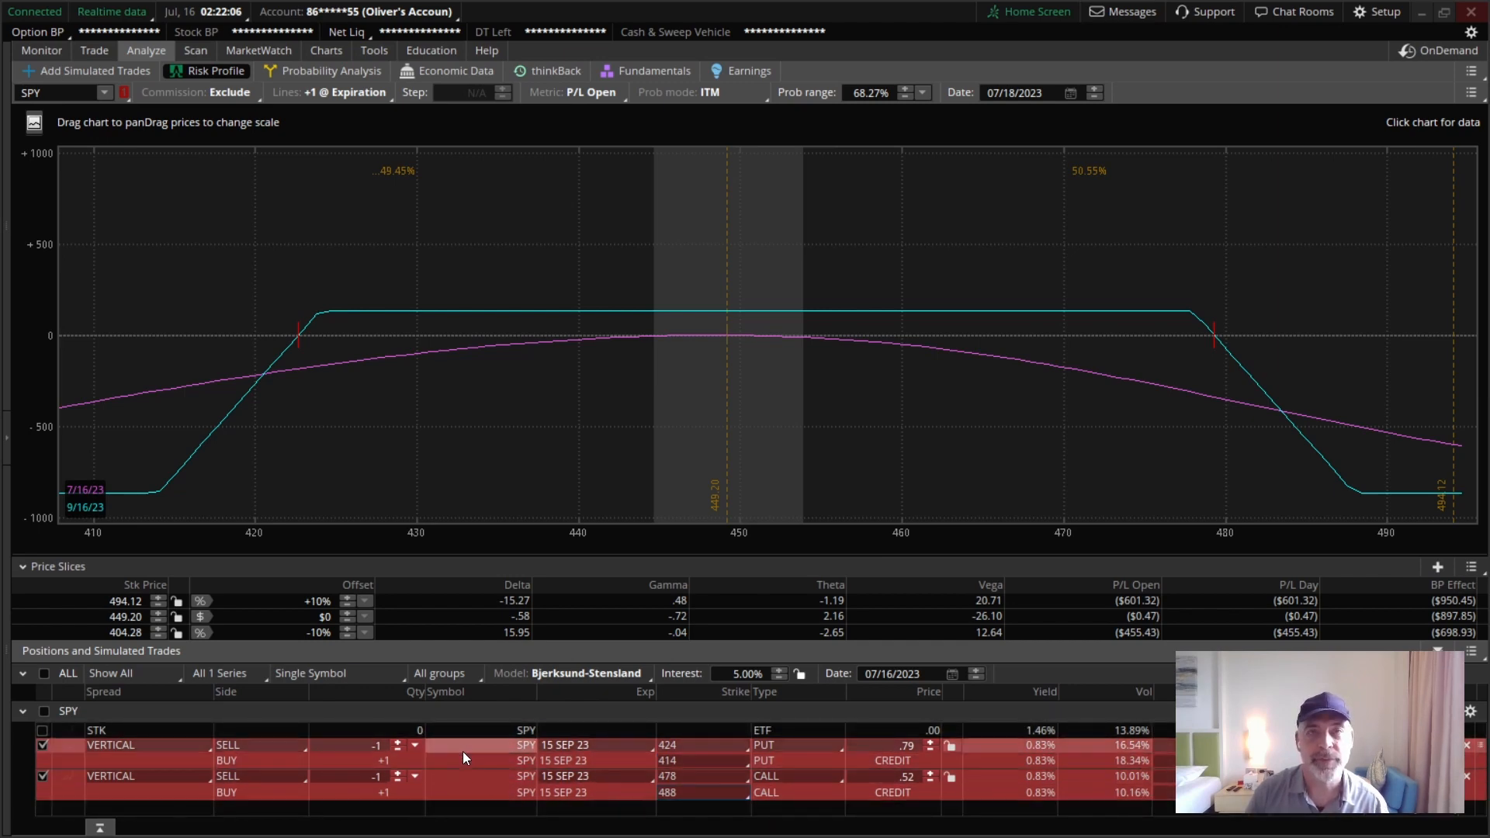
mouse_move(560, 408)
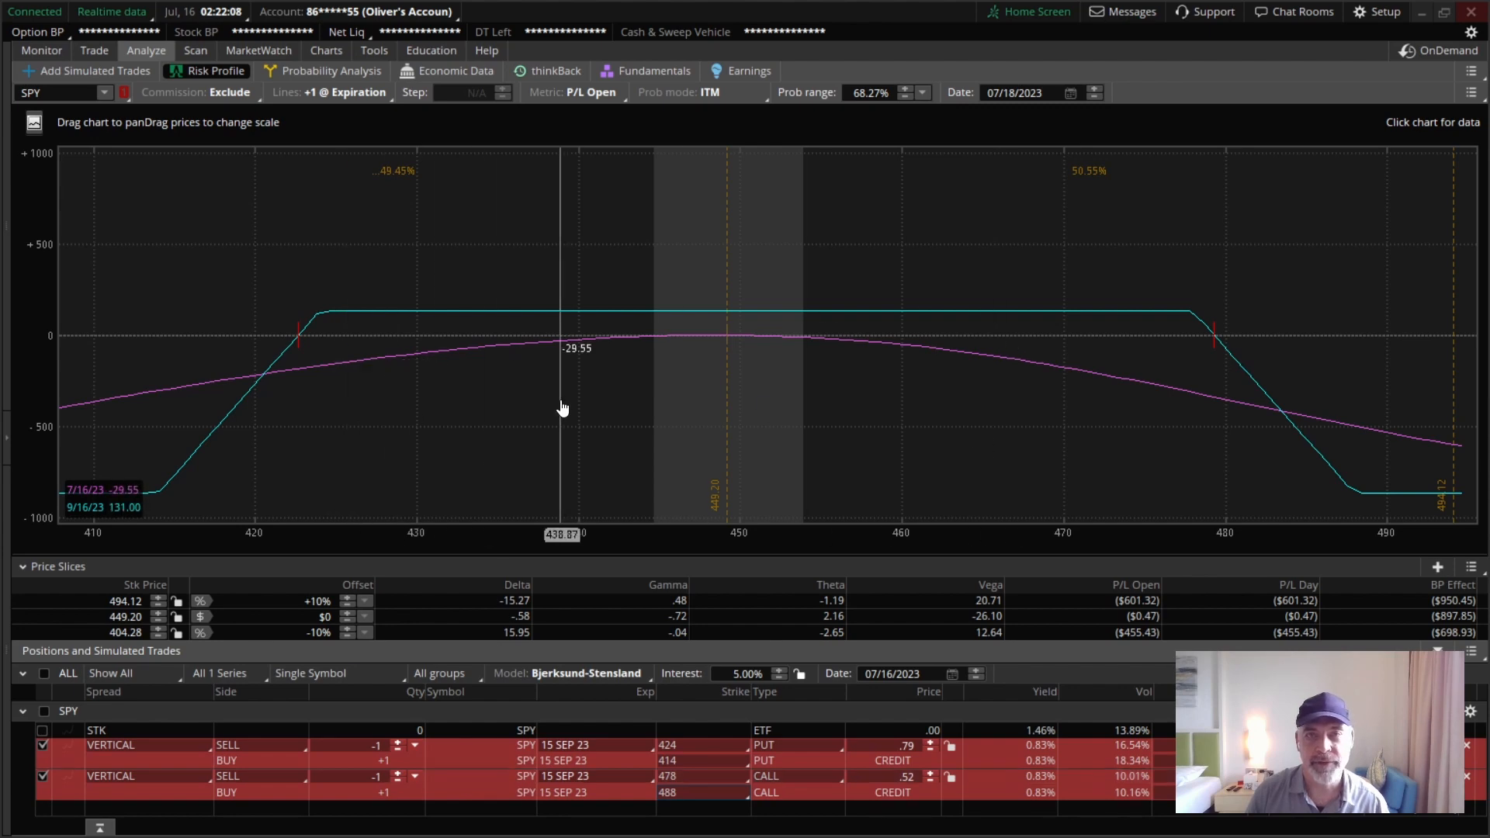
mouse_move(1159, 392)
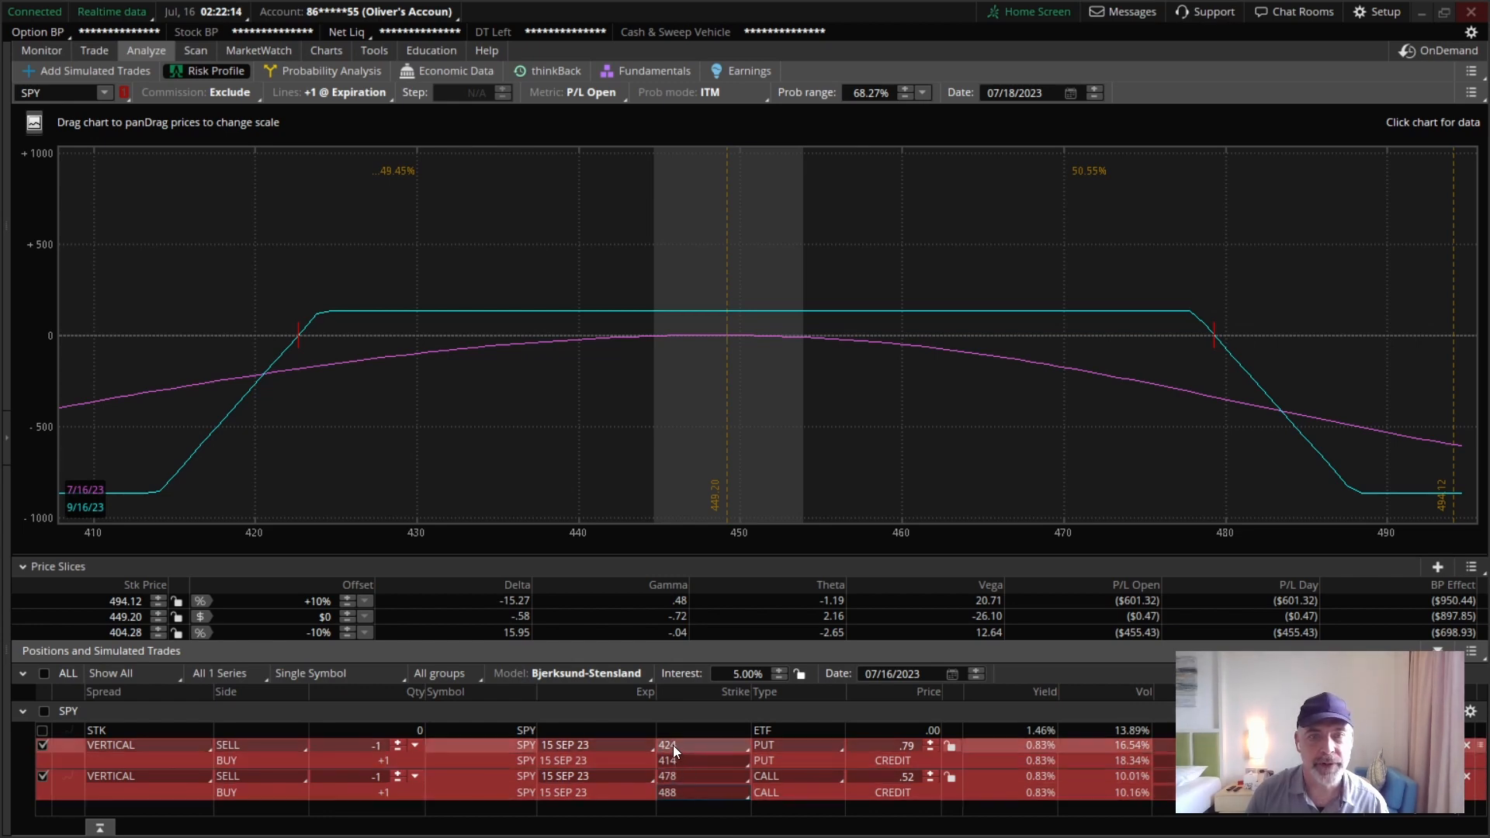
mouse_move(386, 245)
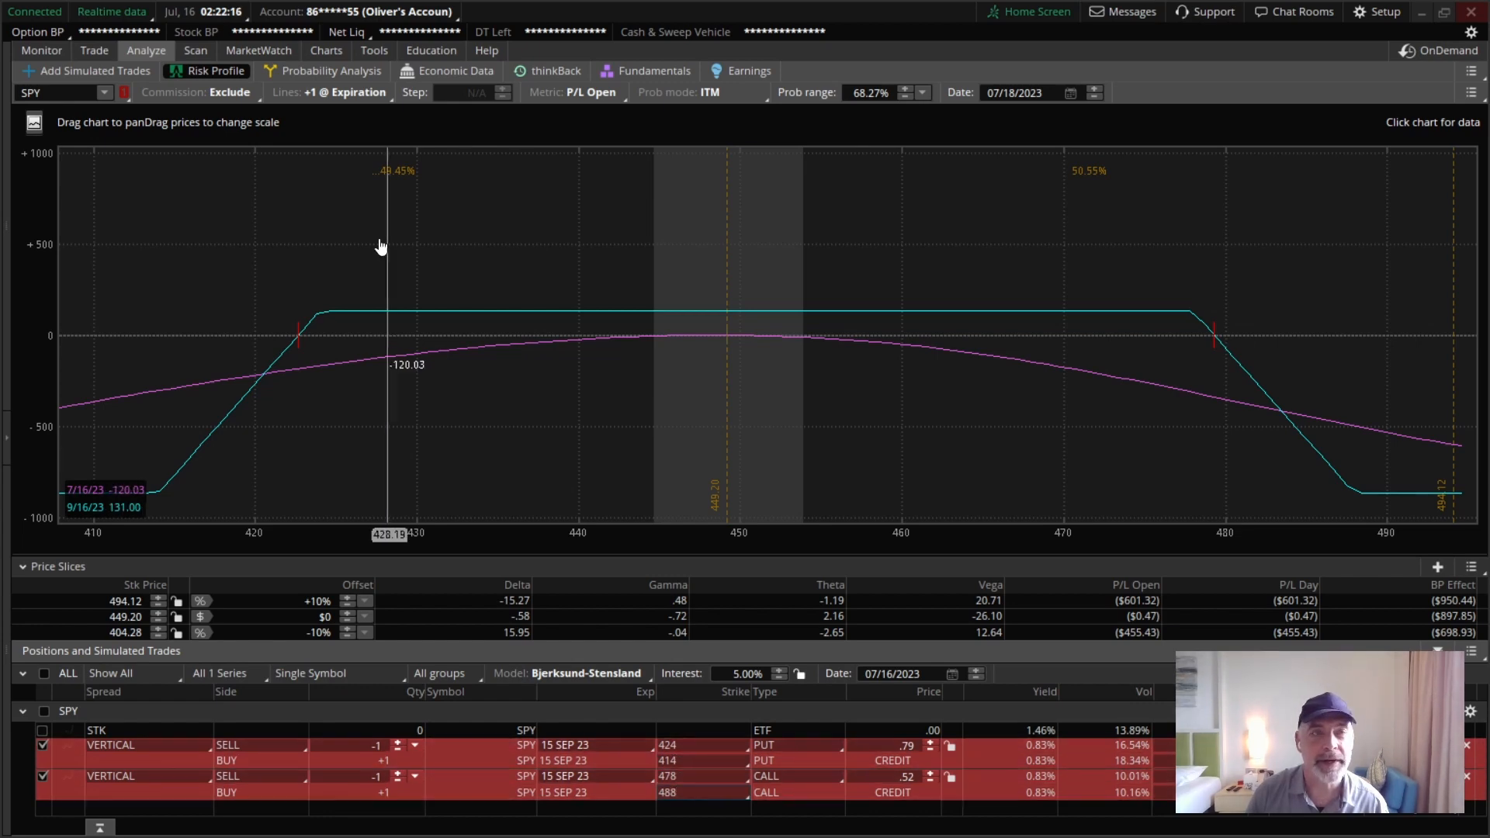
Add the long 488 call leg and analyze the 414/424 put, 478/488 call iron condor at 1.31 credit.
left_click(93, 49)
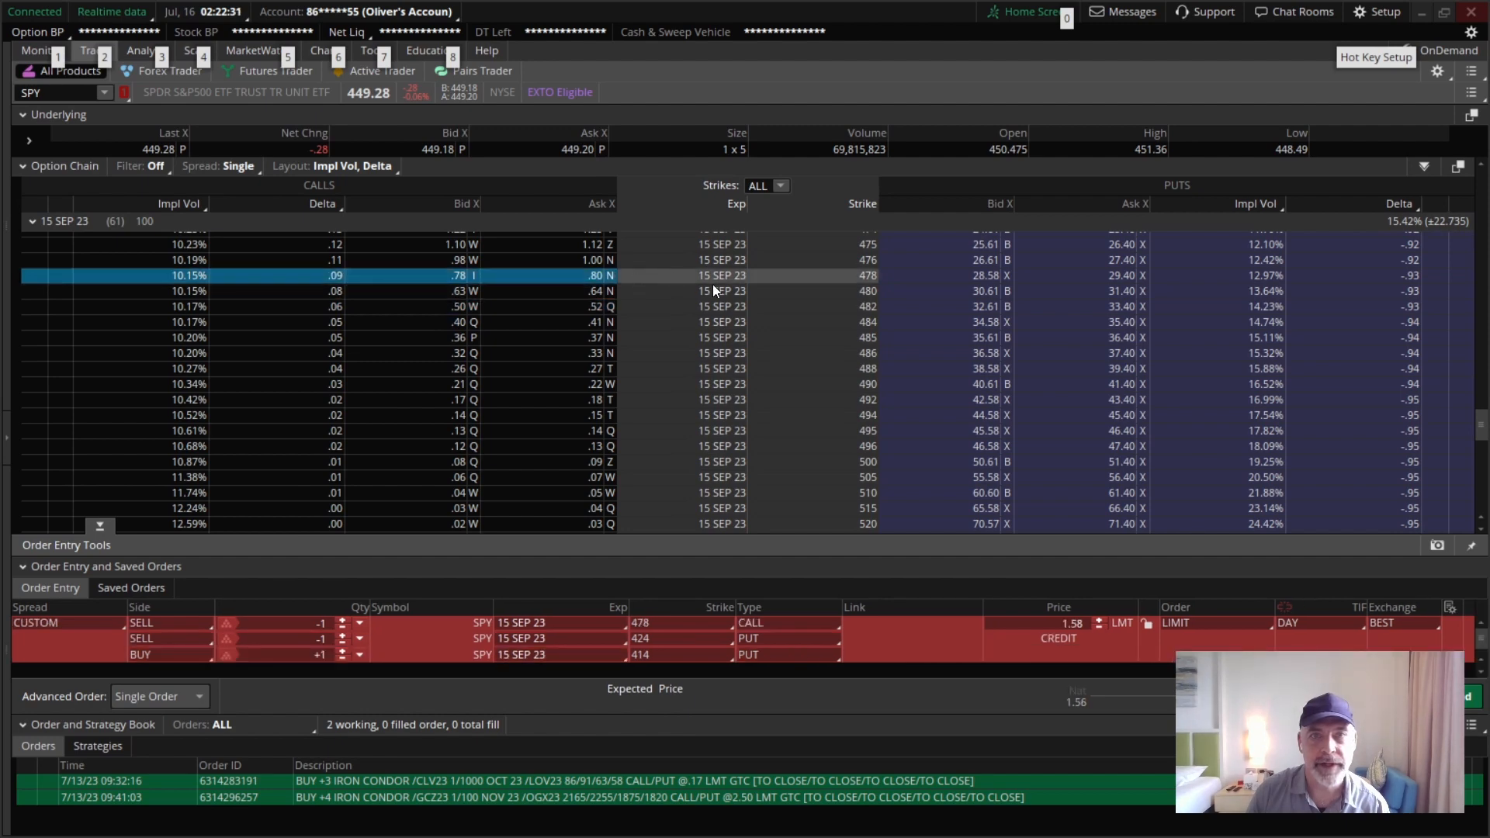
left_click(590, 369)
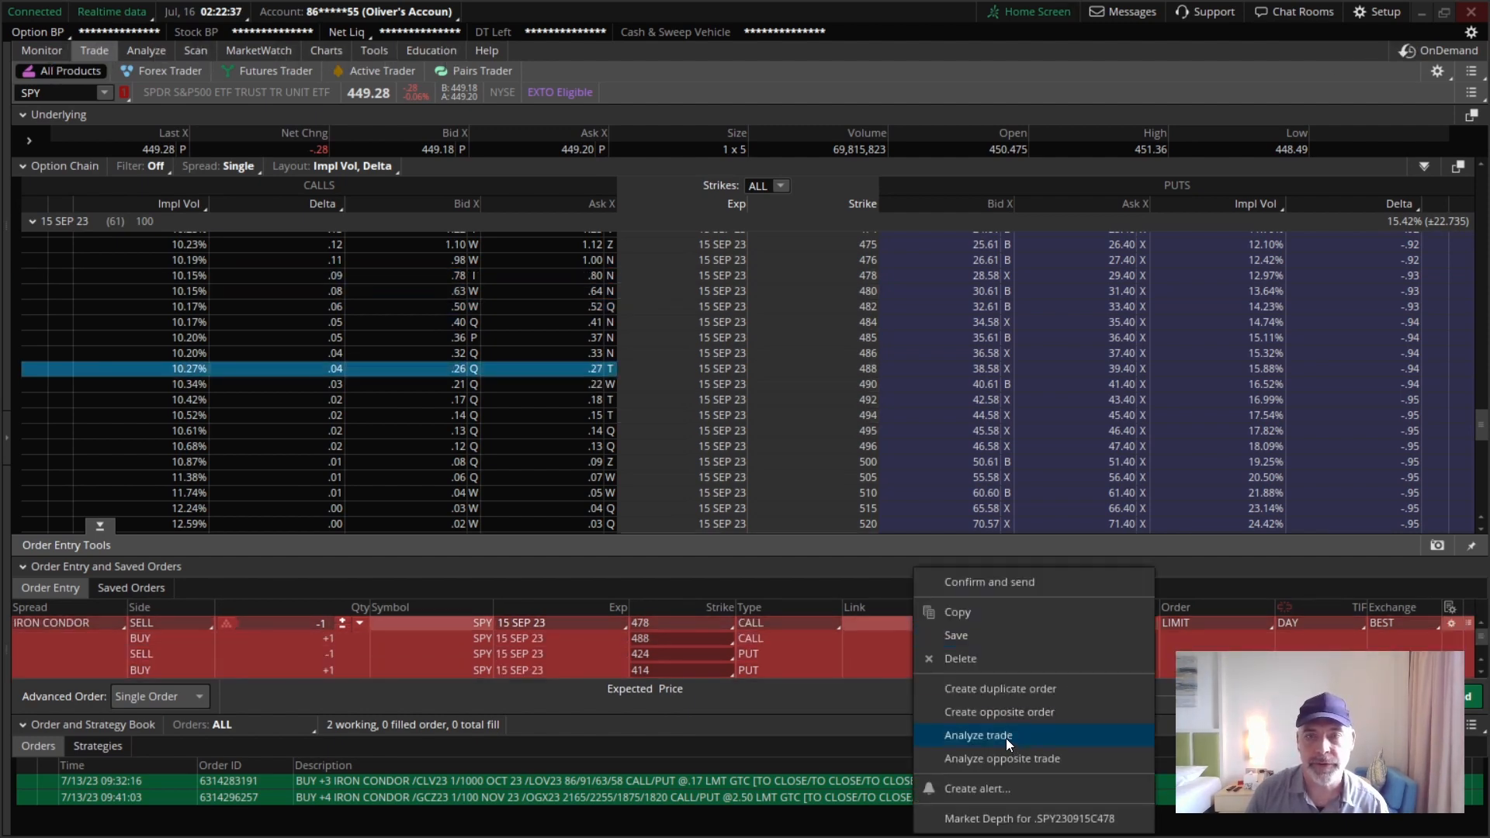
left_click(976, 734)
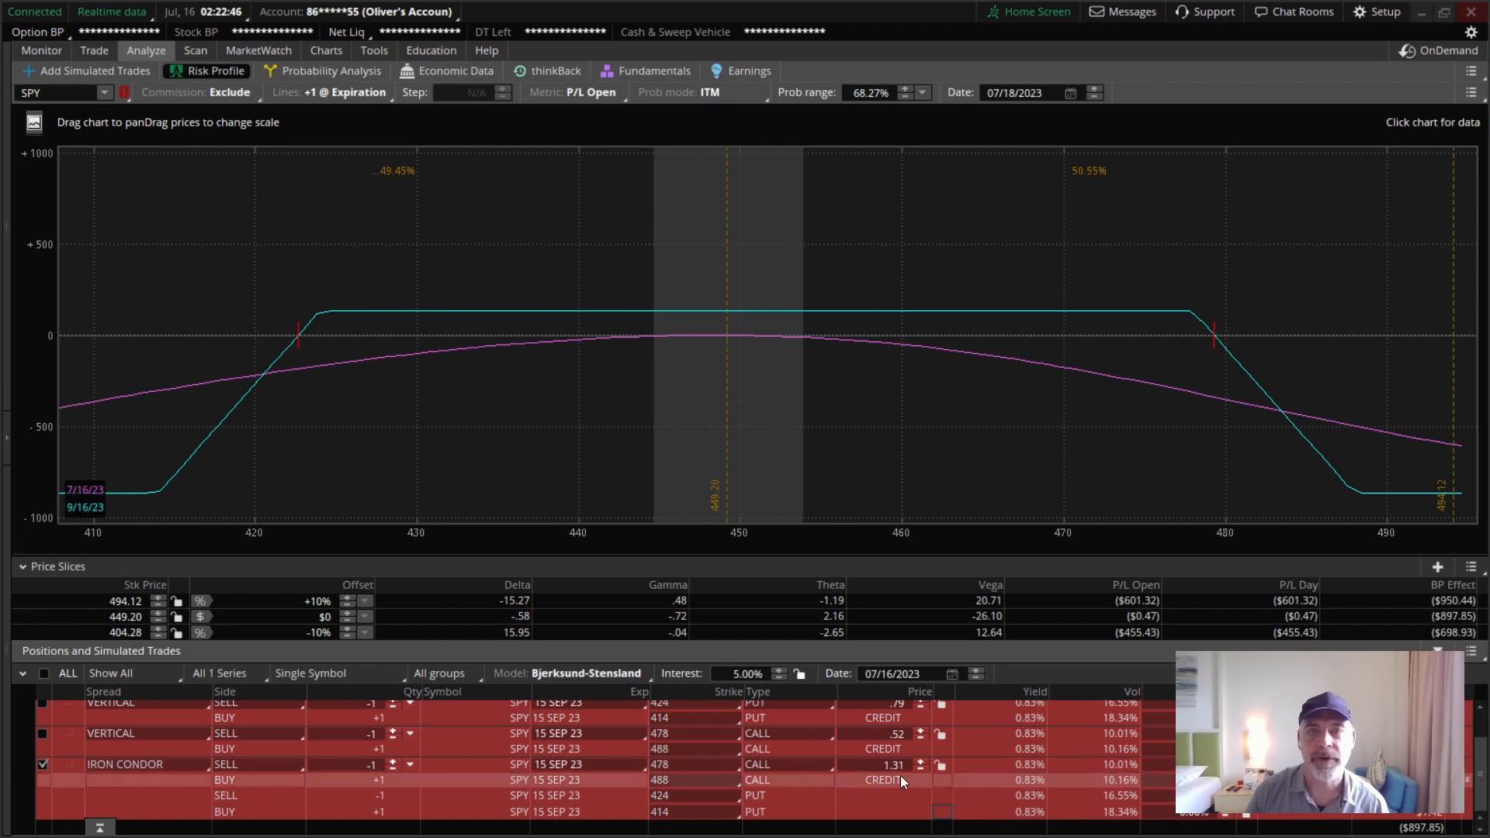
mouse_move(316, 317)
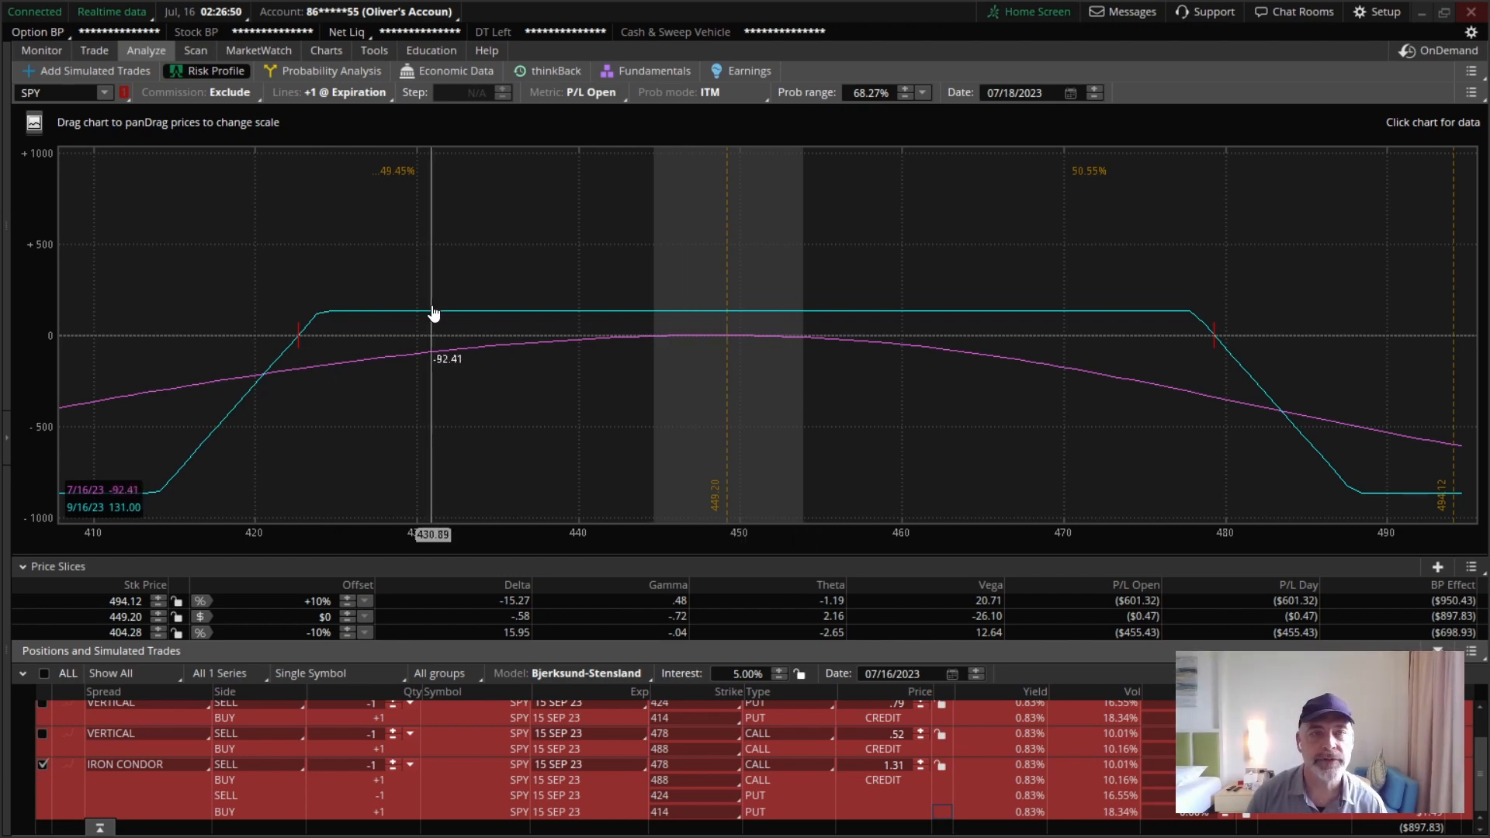
mouse_move(693, 304)
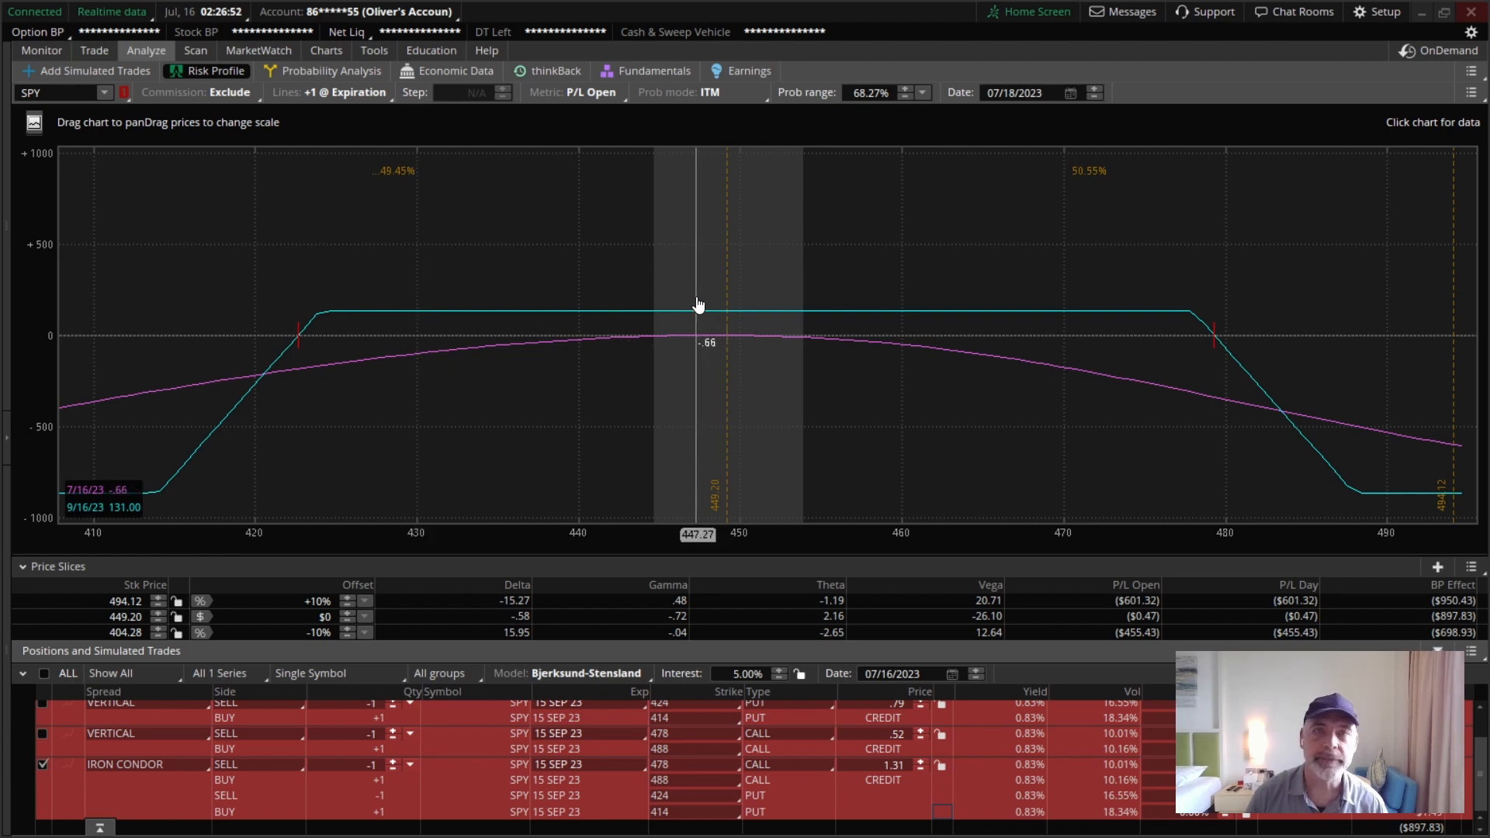
mouse_move(690, 316)
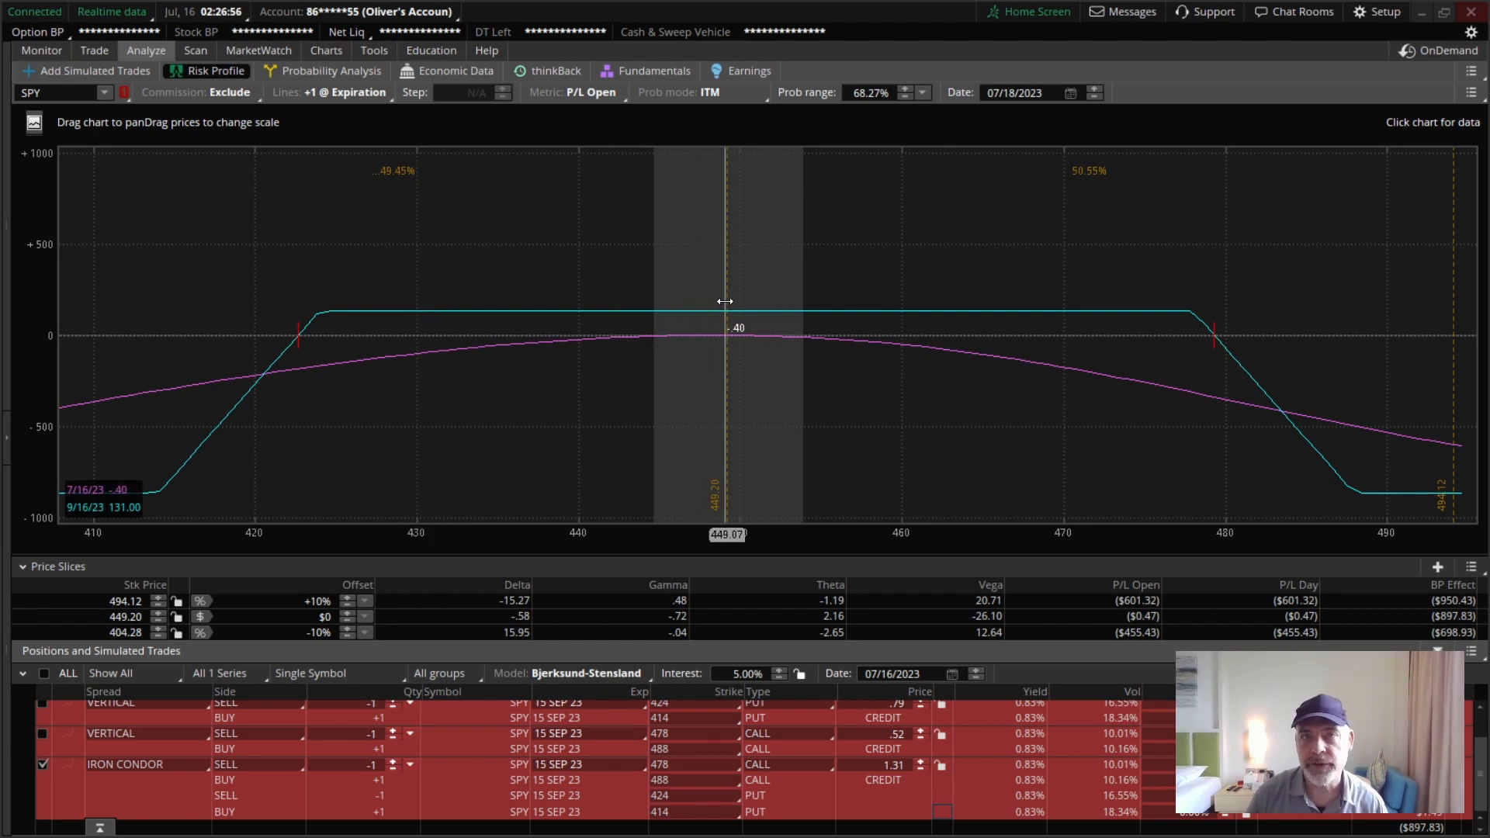
mouse_move(157, 498)
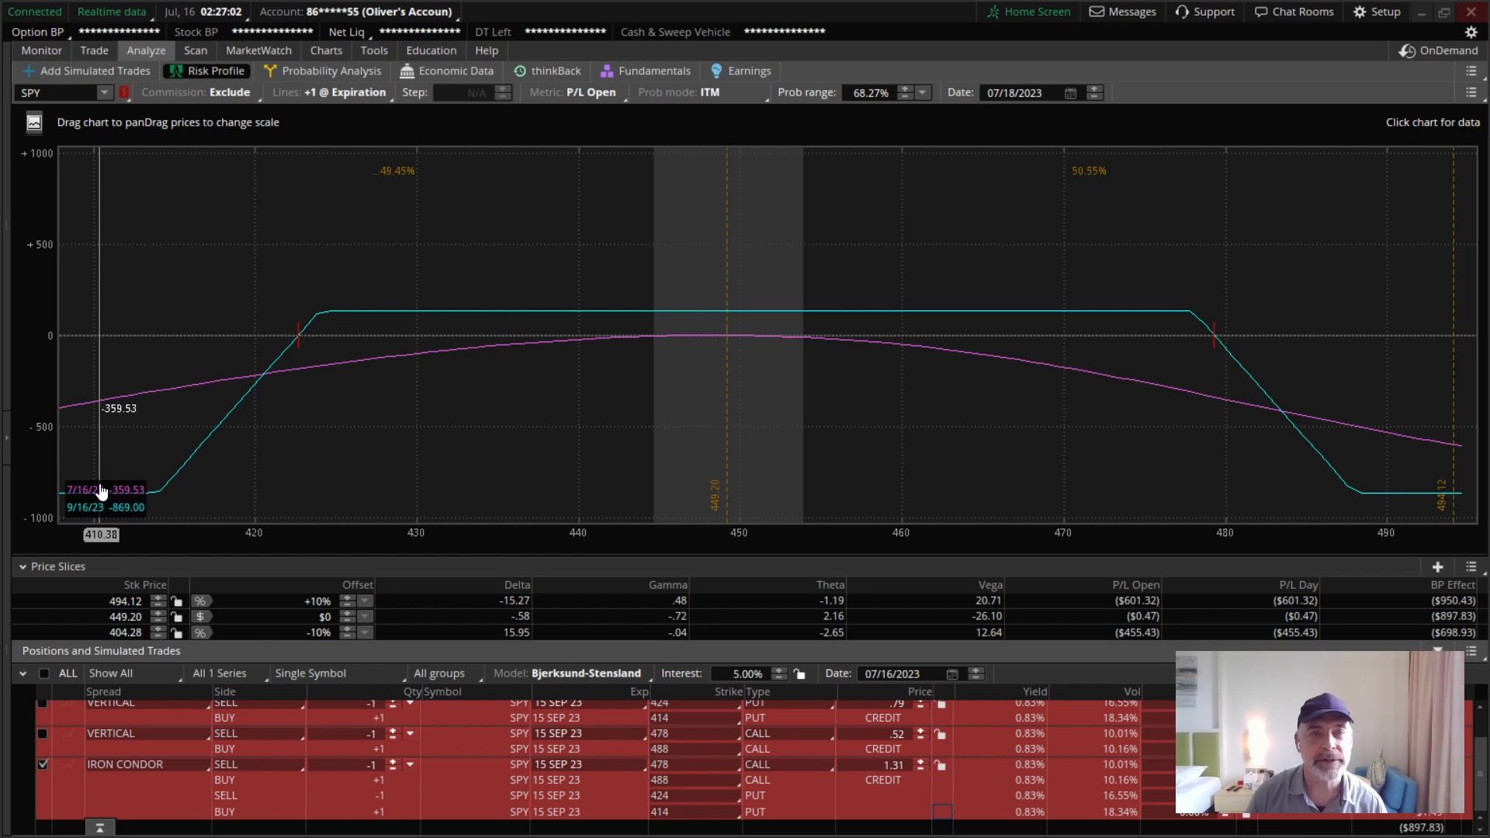
mouse_move(714, 420)
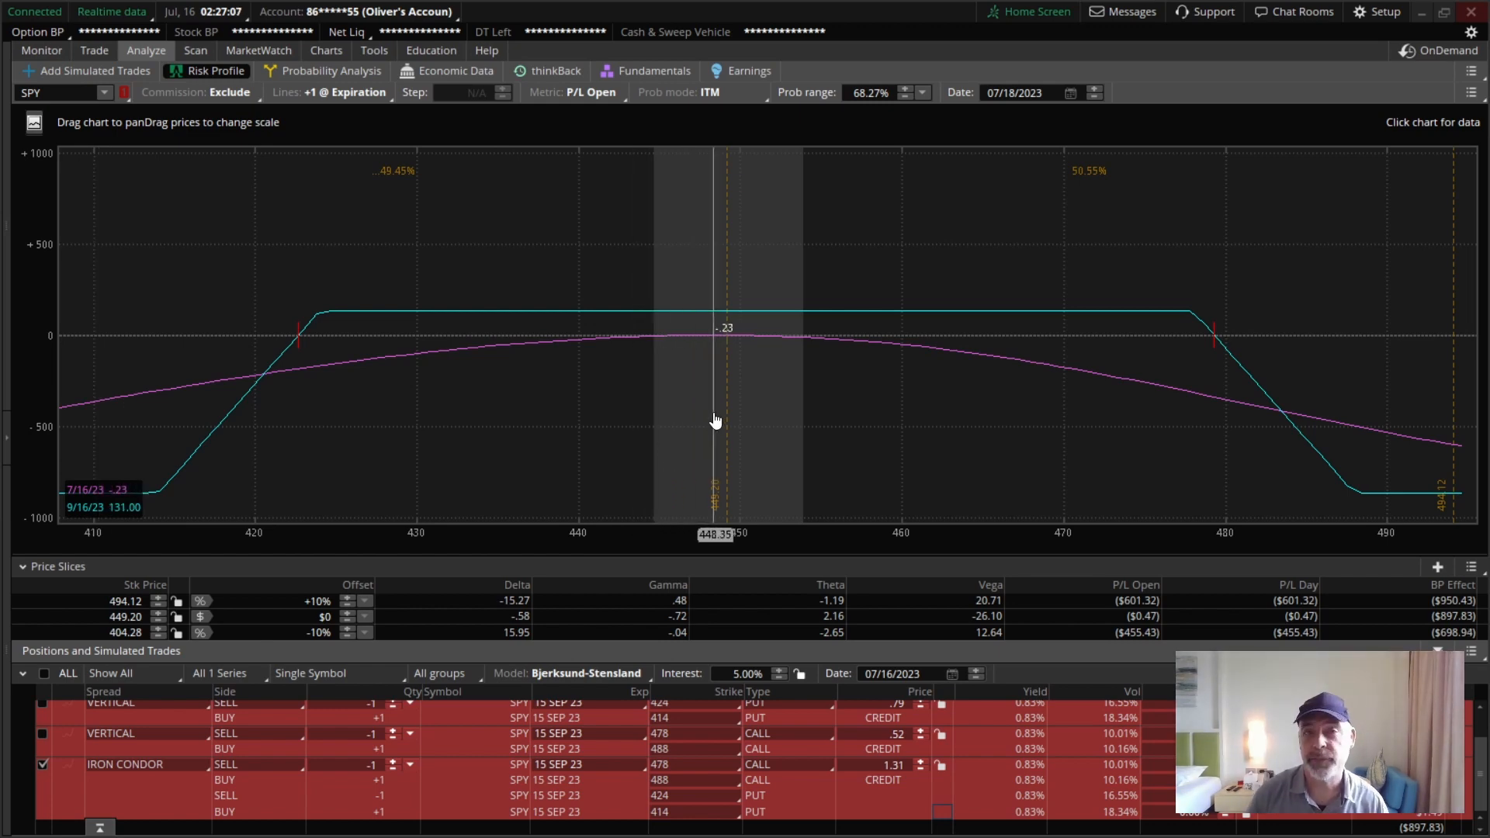
mouse_move(701, 386)
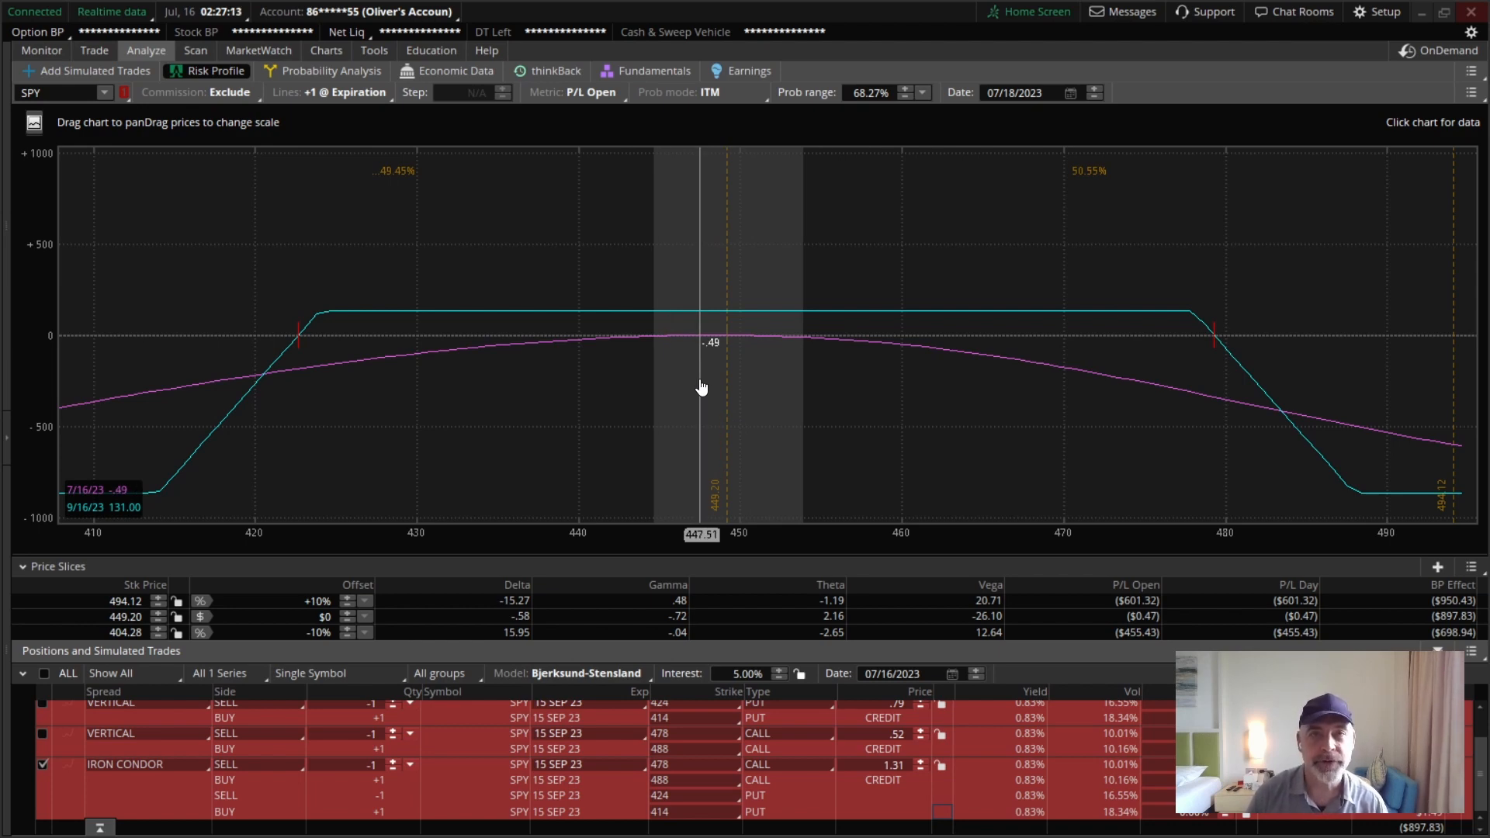
mouse_move(108, 494)
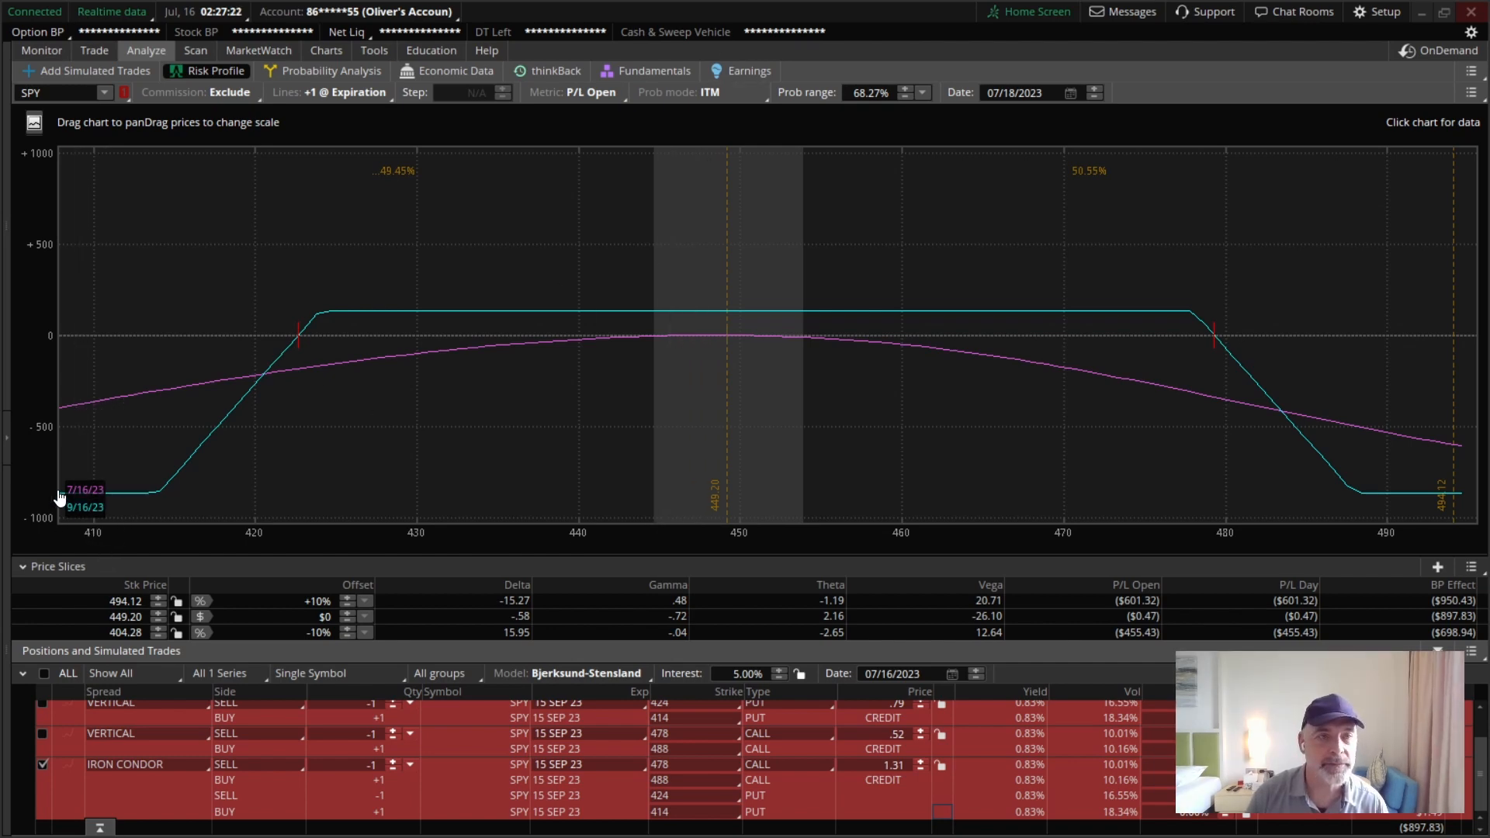
mouse_move(112, 501)
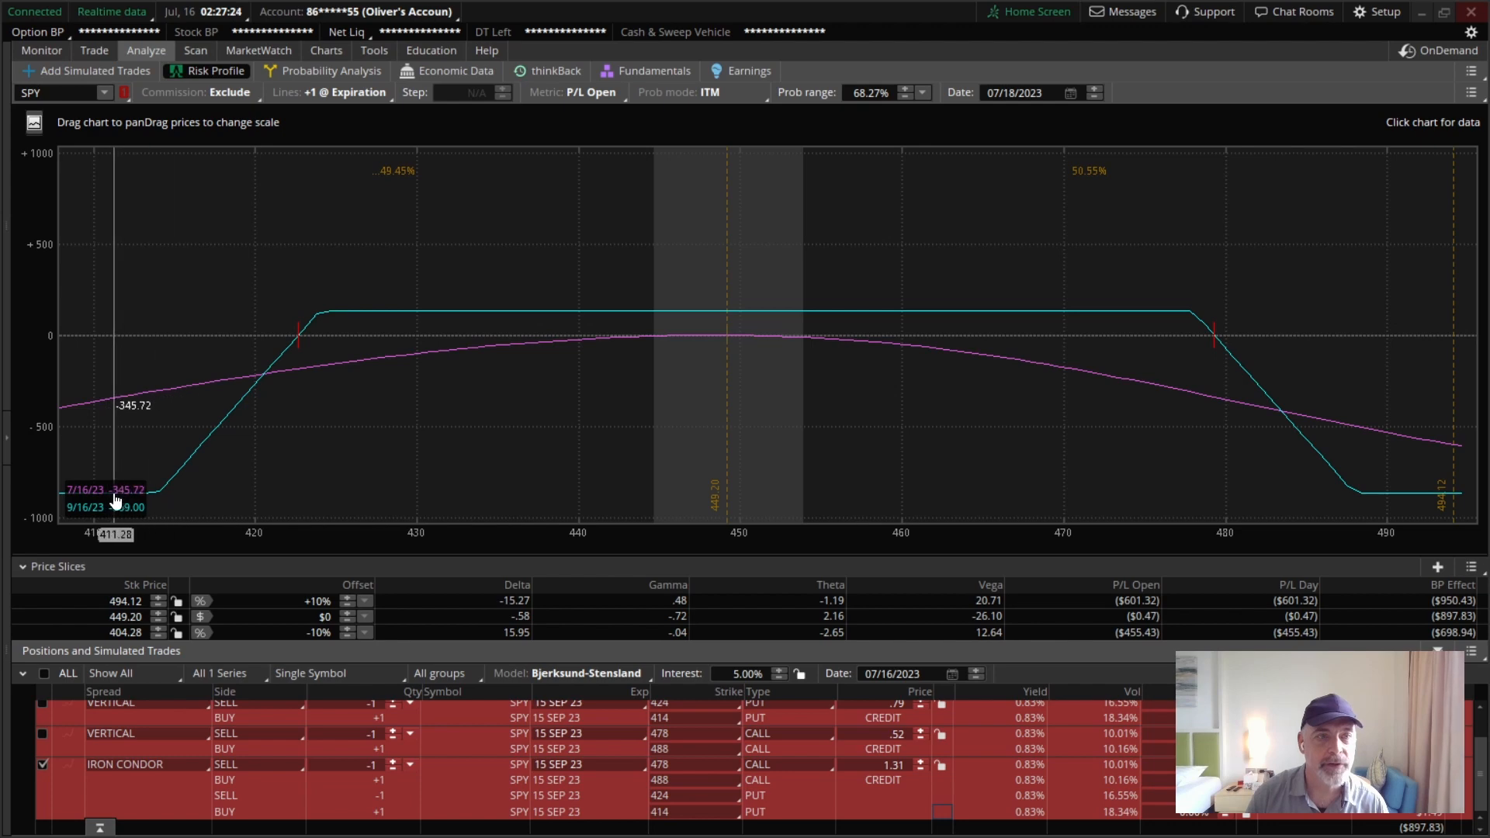
mouse_move(96, 425)
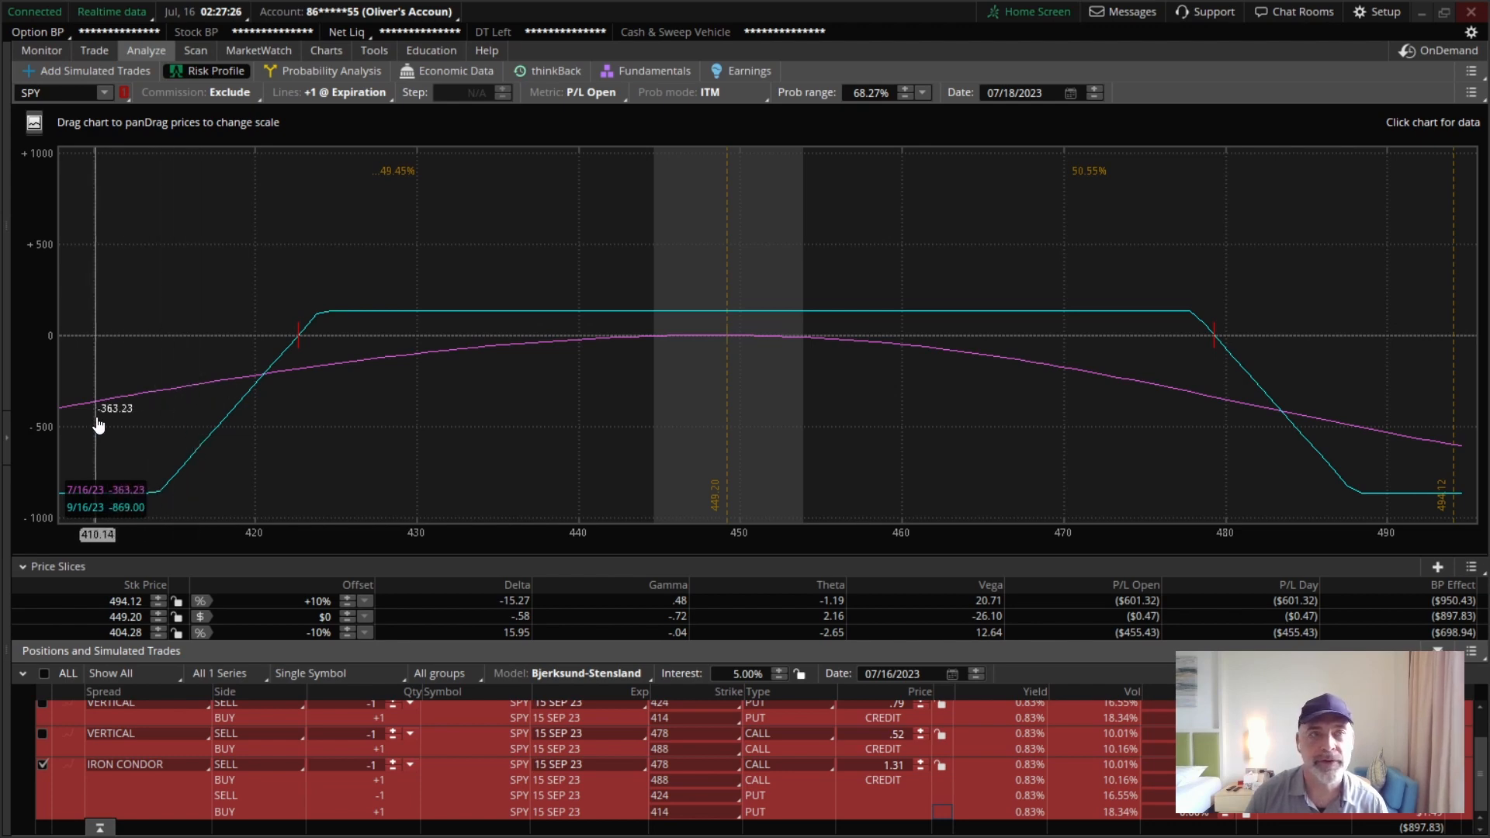
mouse_move(224, 447)
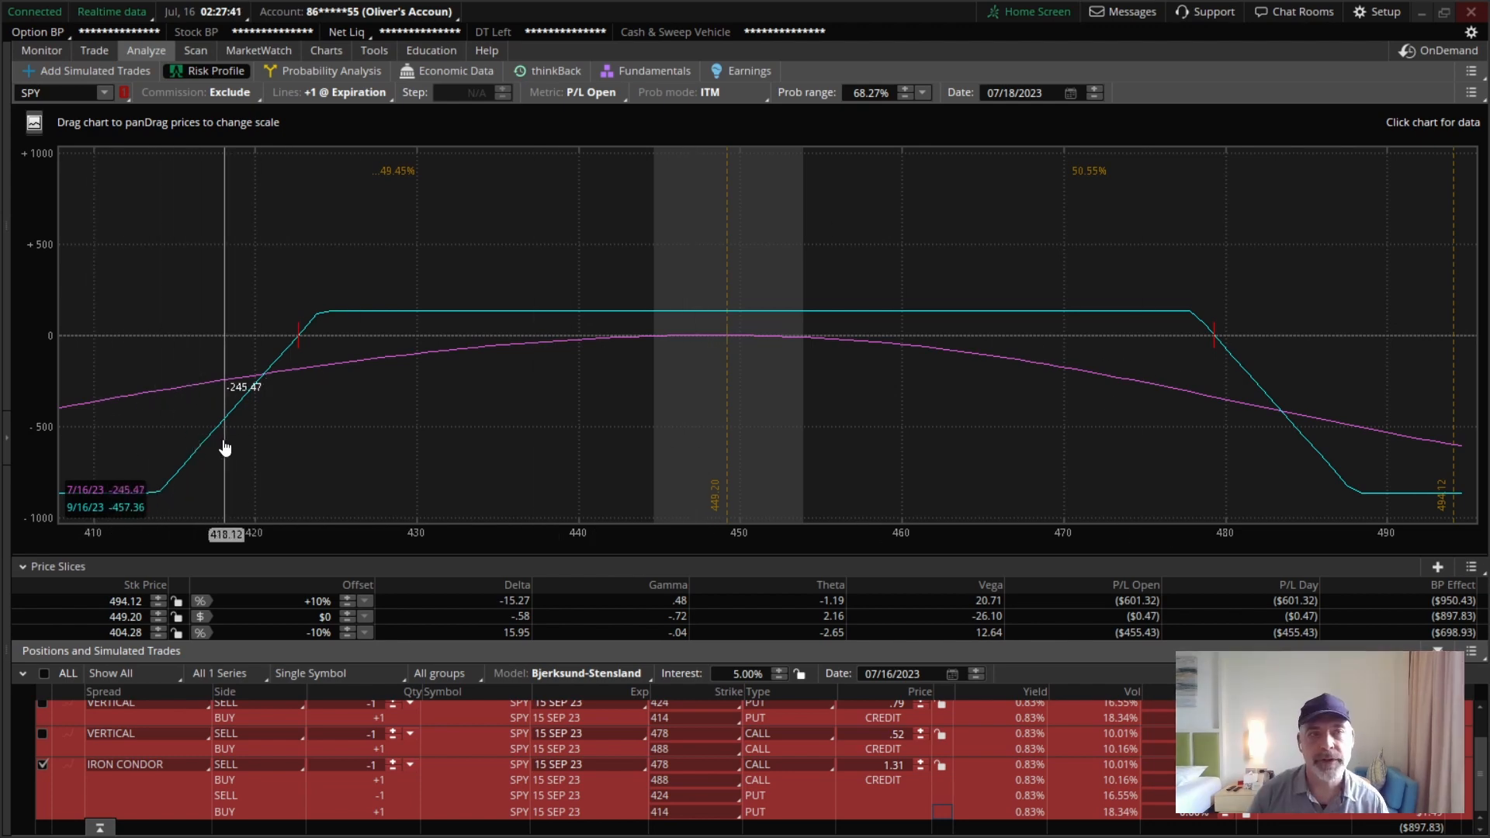
mouse_move(377, 433)
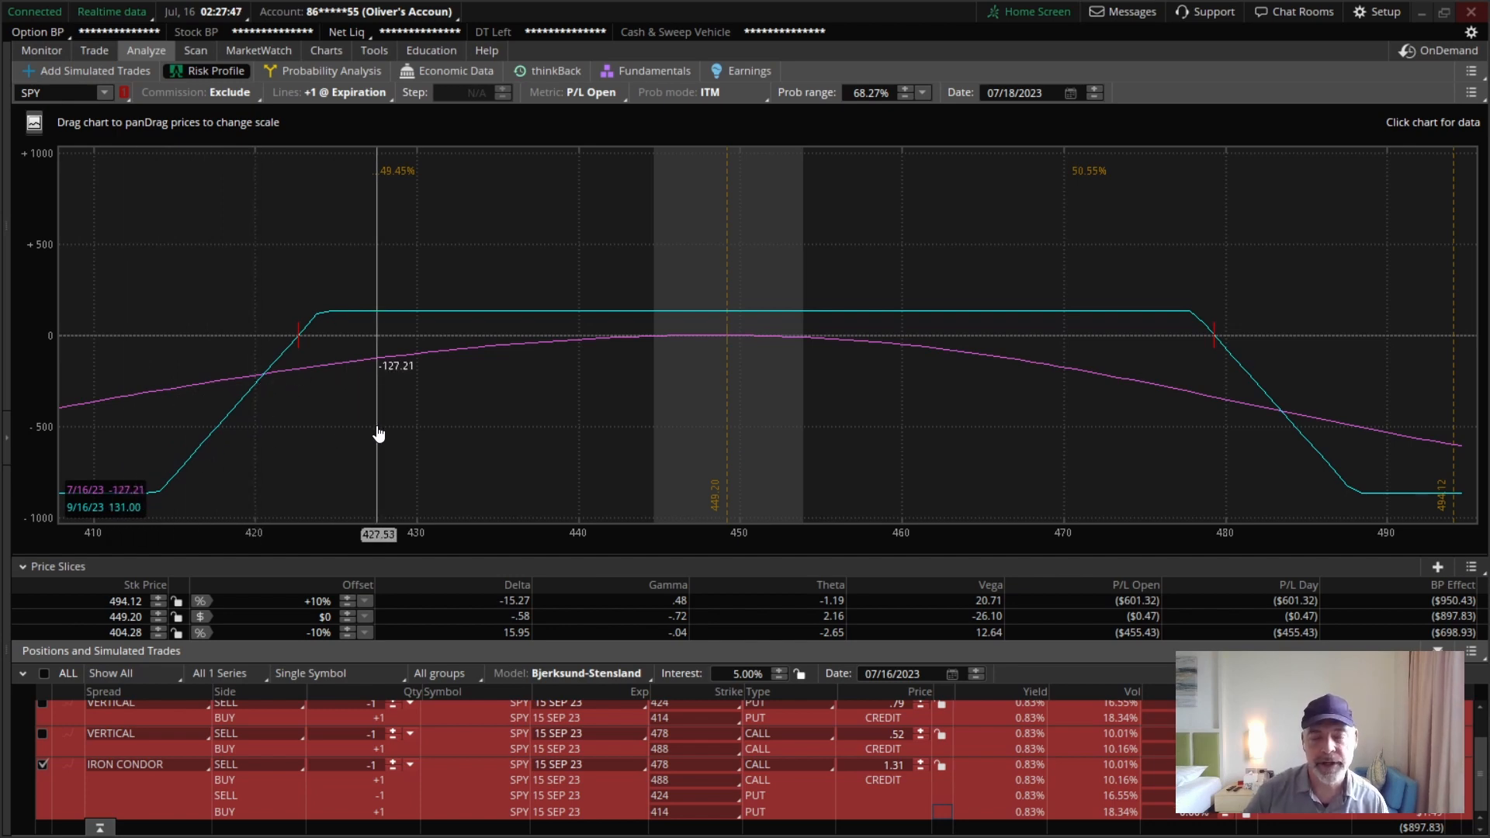
mouse_move(428, 349)
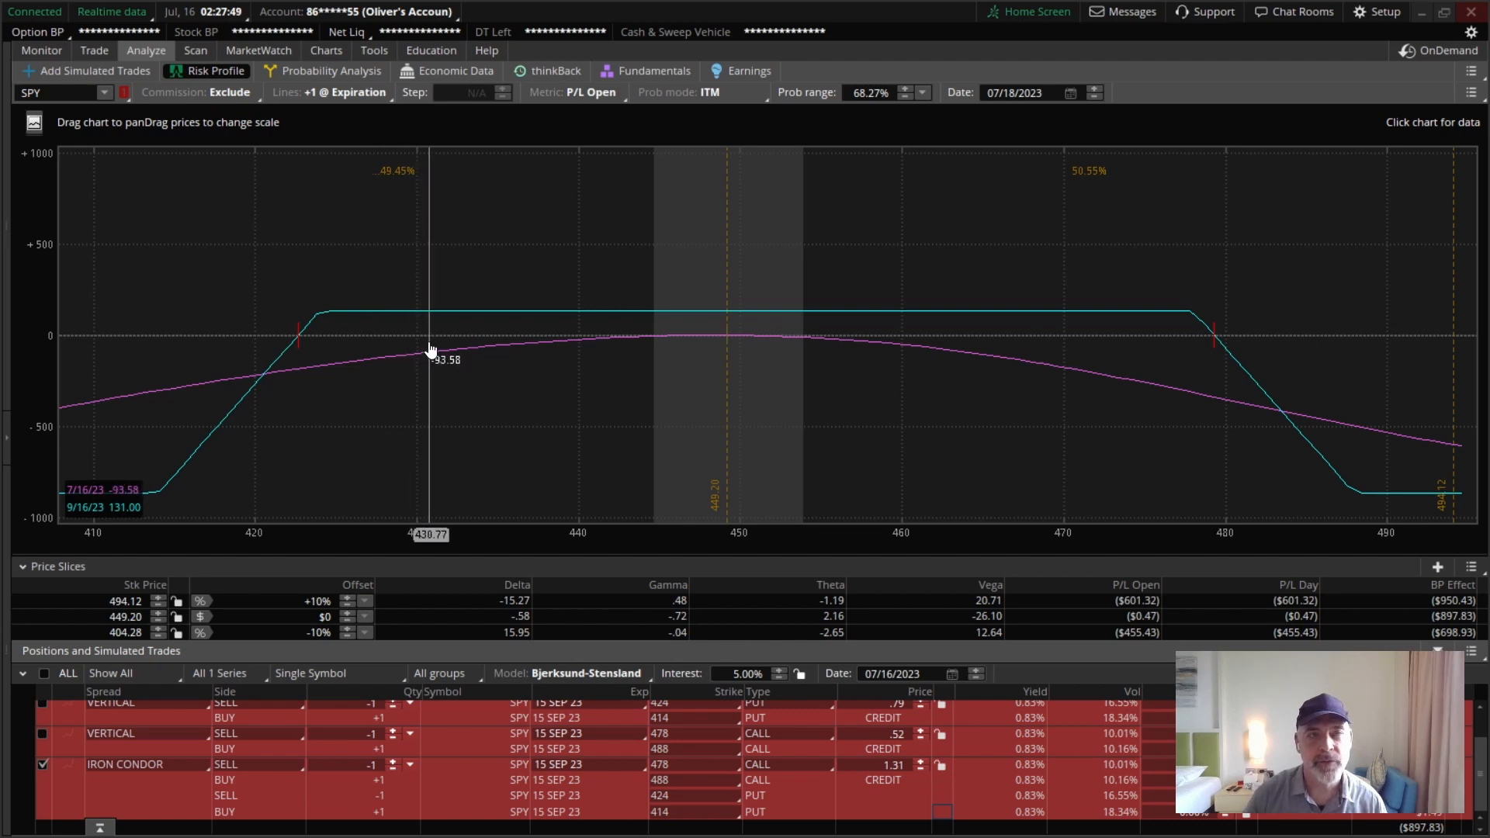
mouse_move(416, 479)
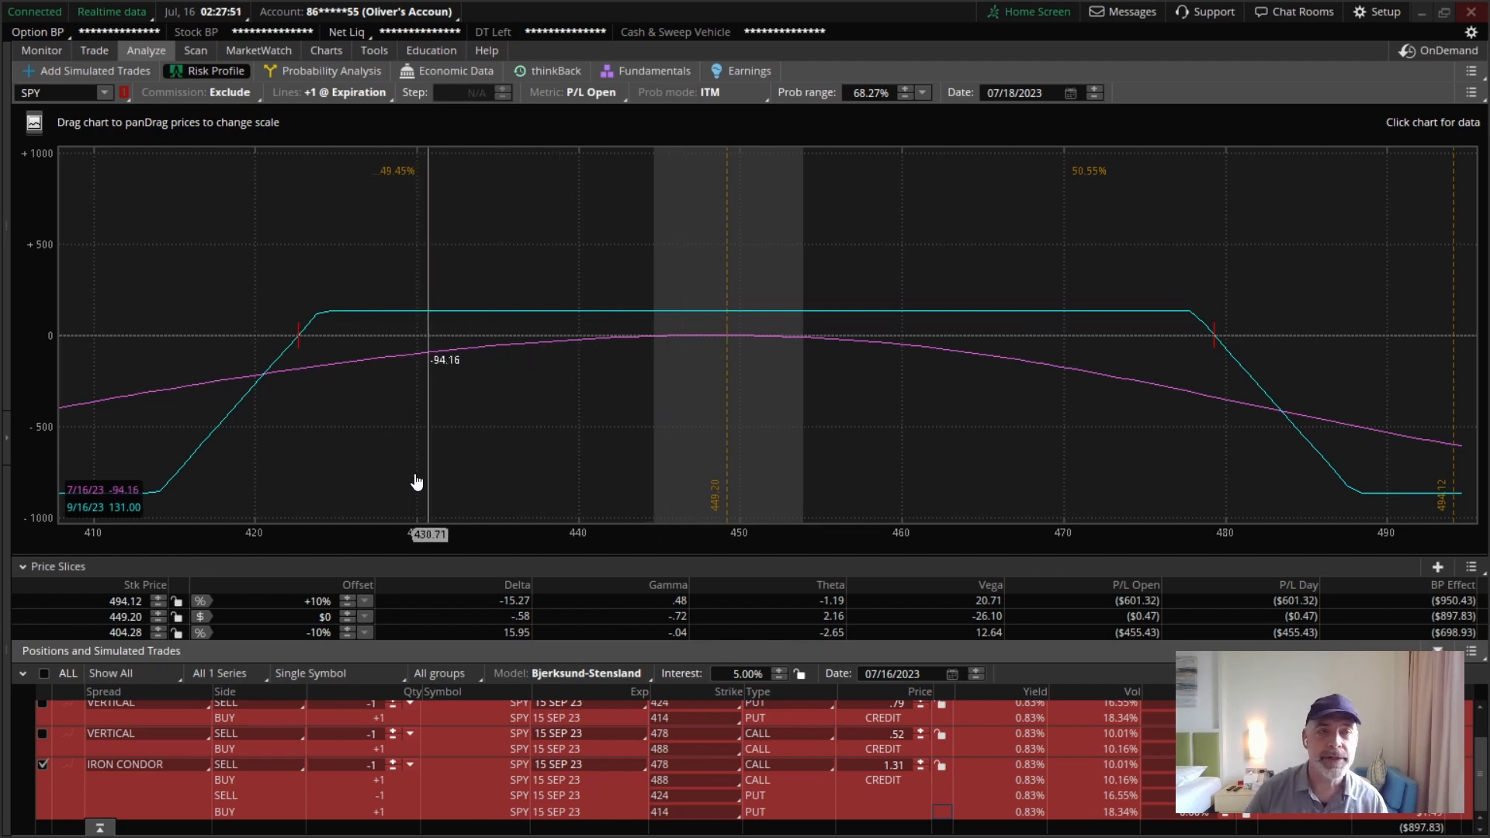
mouse_move(141, 463)
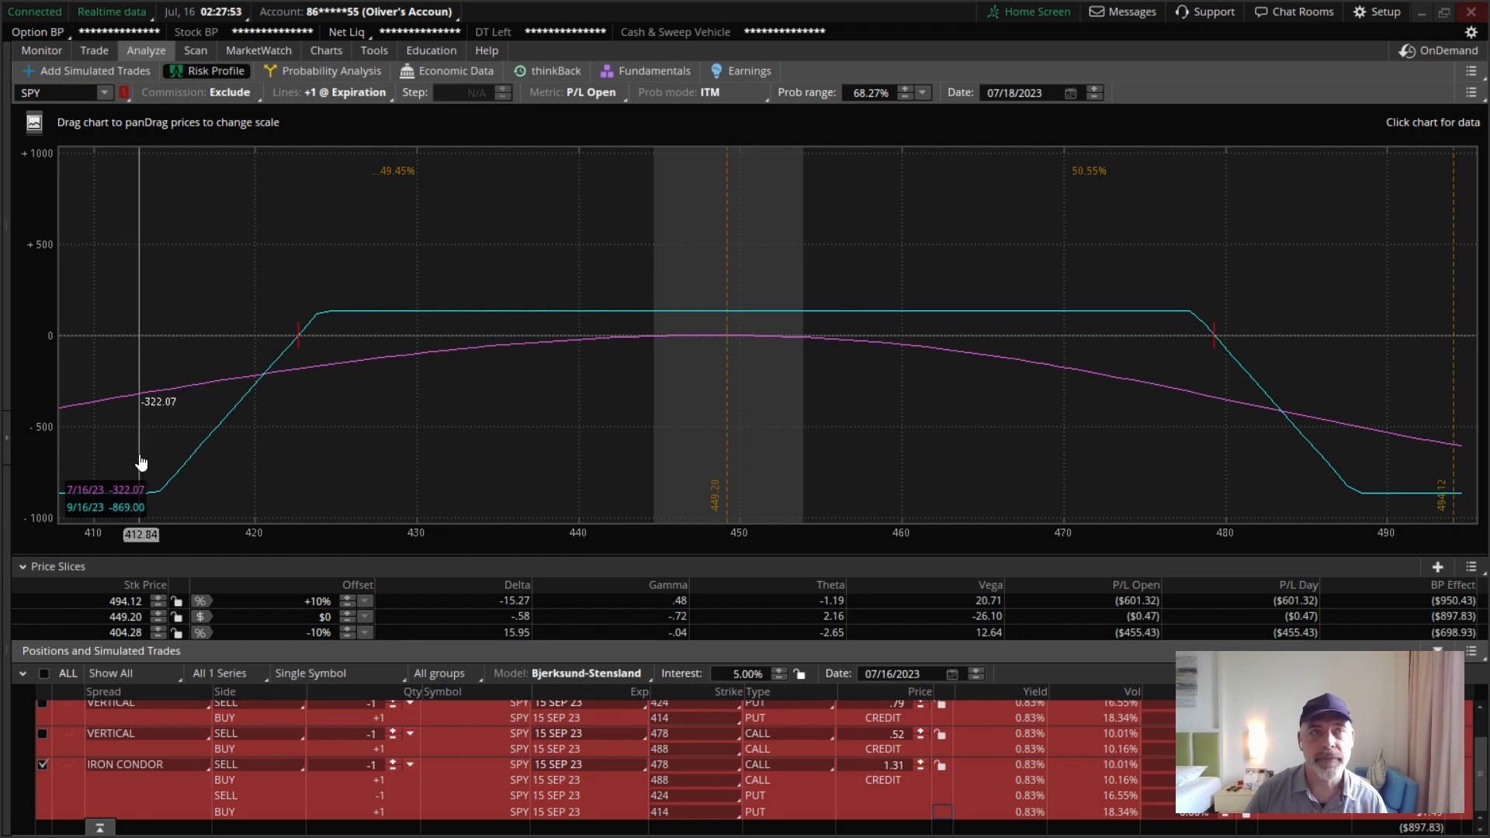
mouse_move(76, 33)
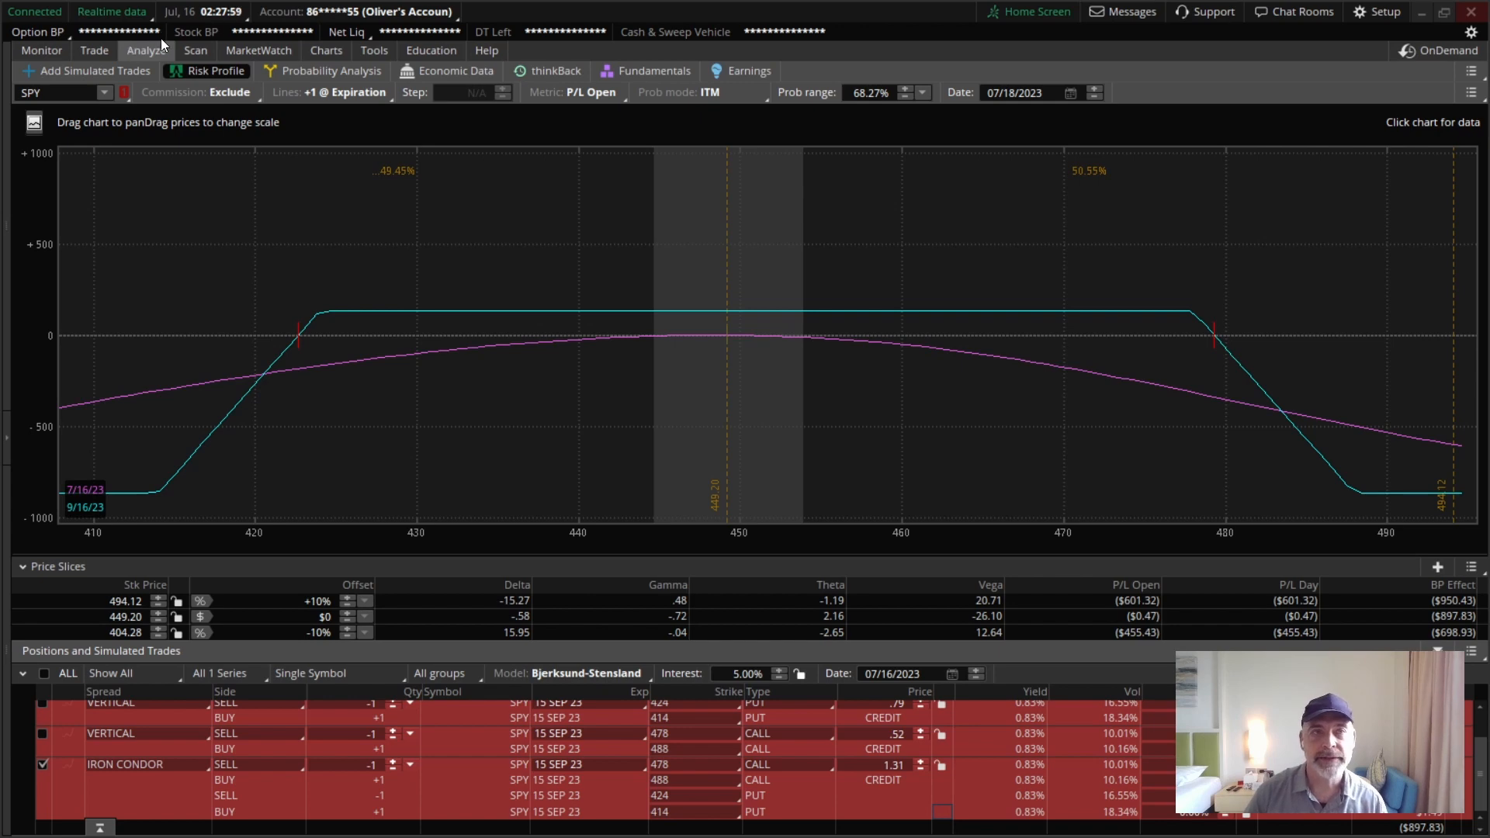
mouse_move(177, 113)
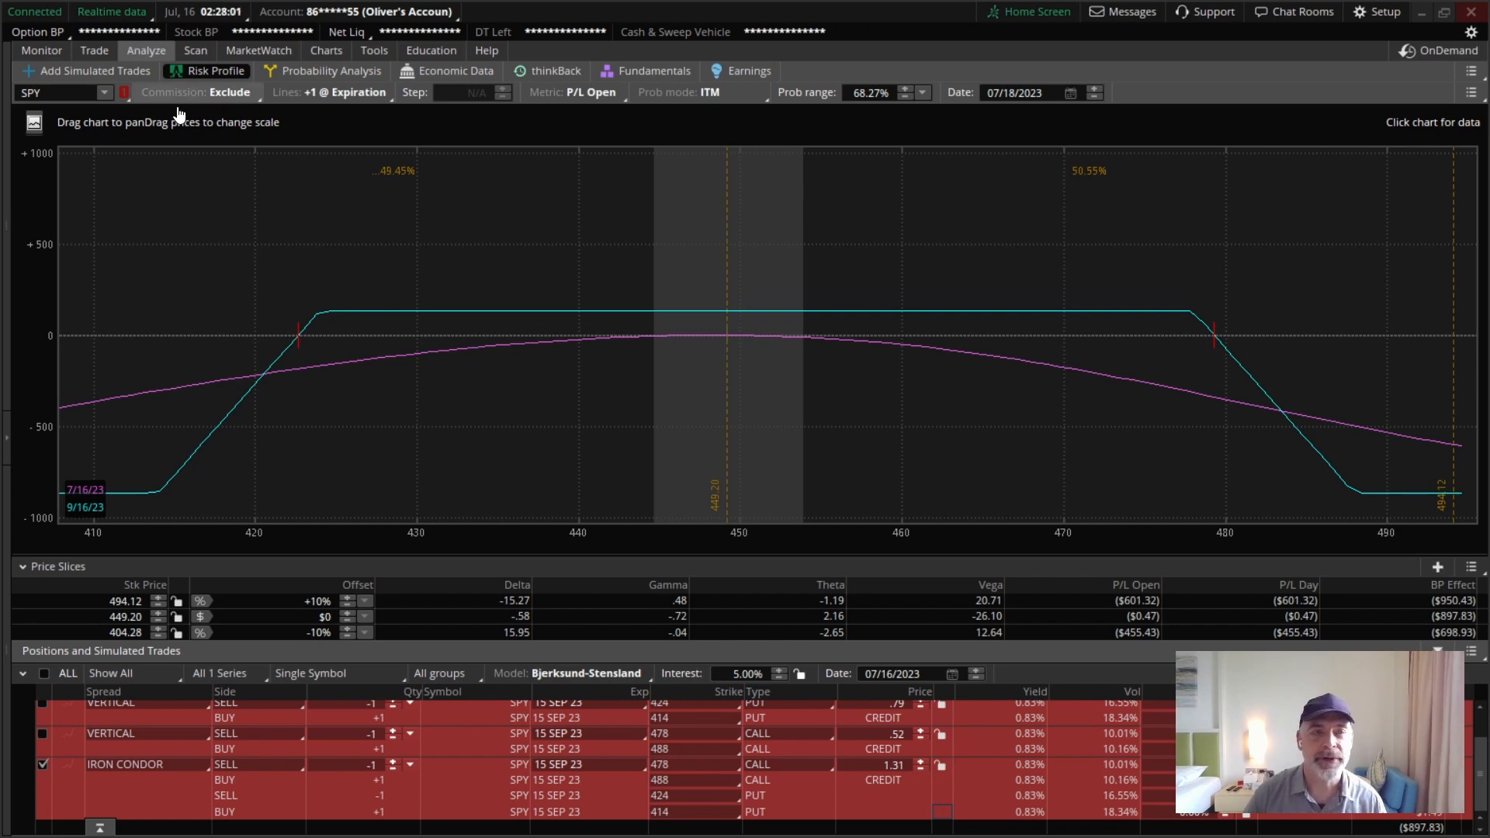
mouse_move(180, 270)
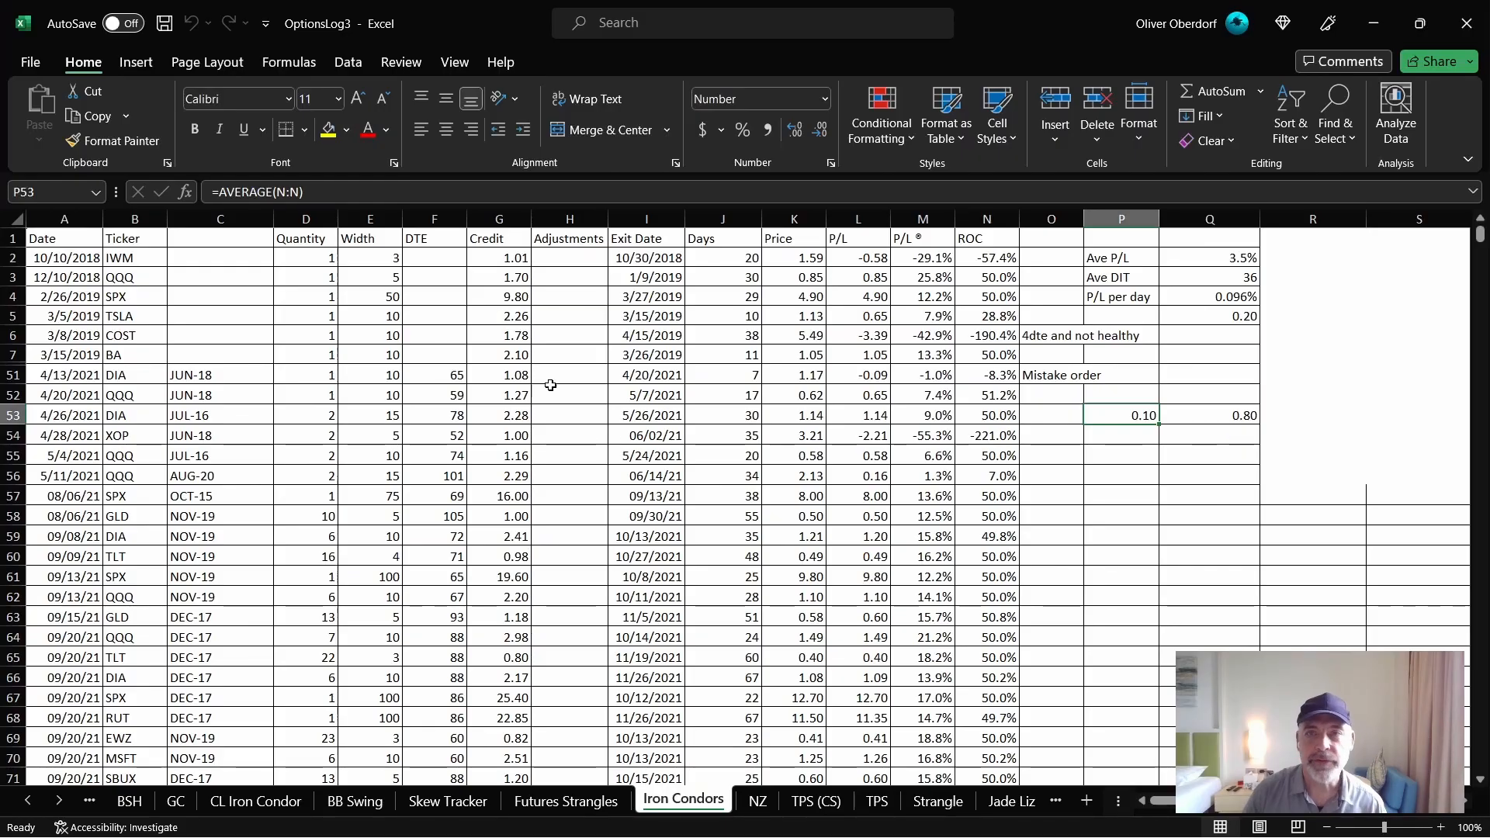
mouse_move(422, 315)
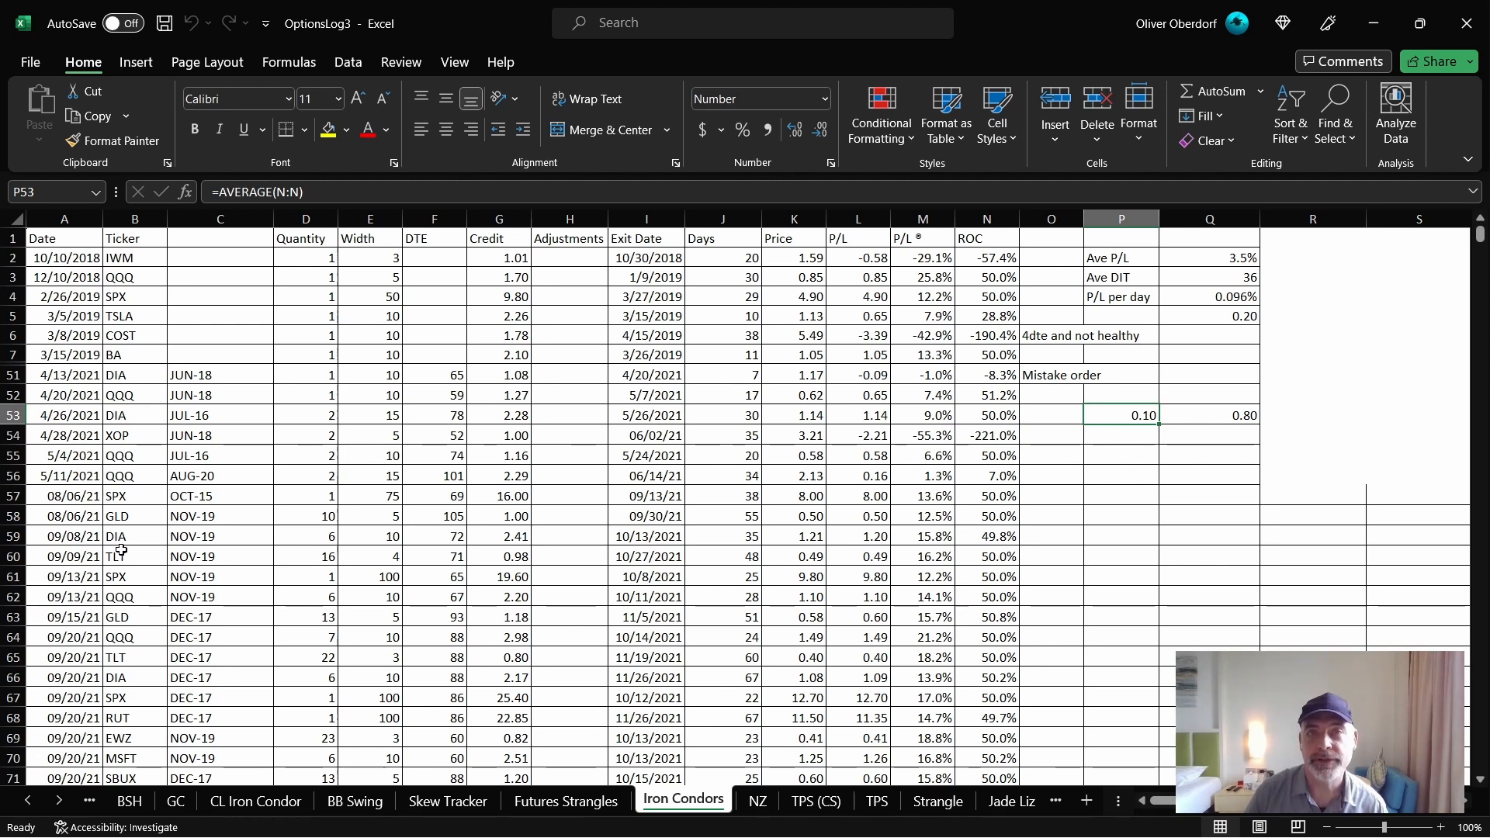
mouse_move(259, 426)
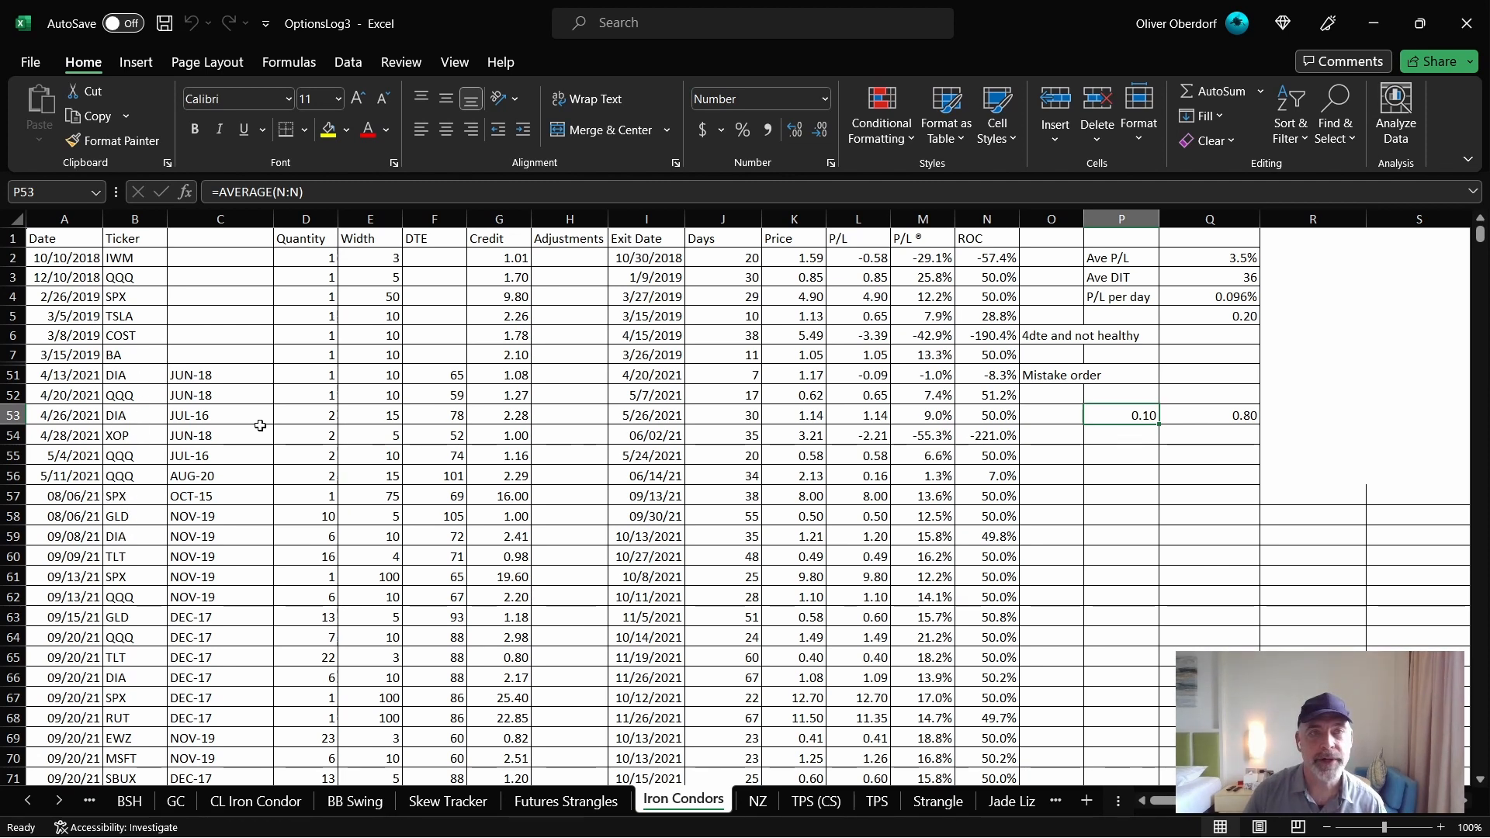
mouse_move(126, 259)
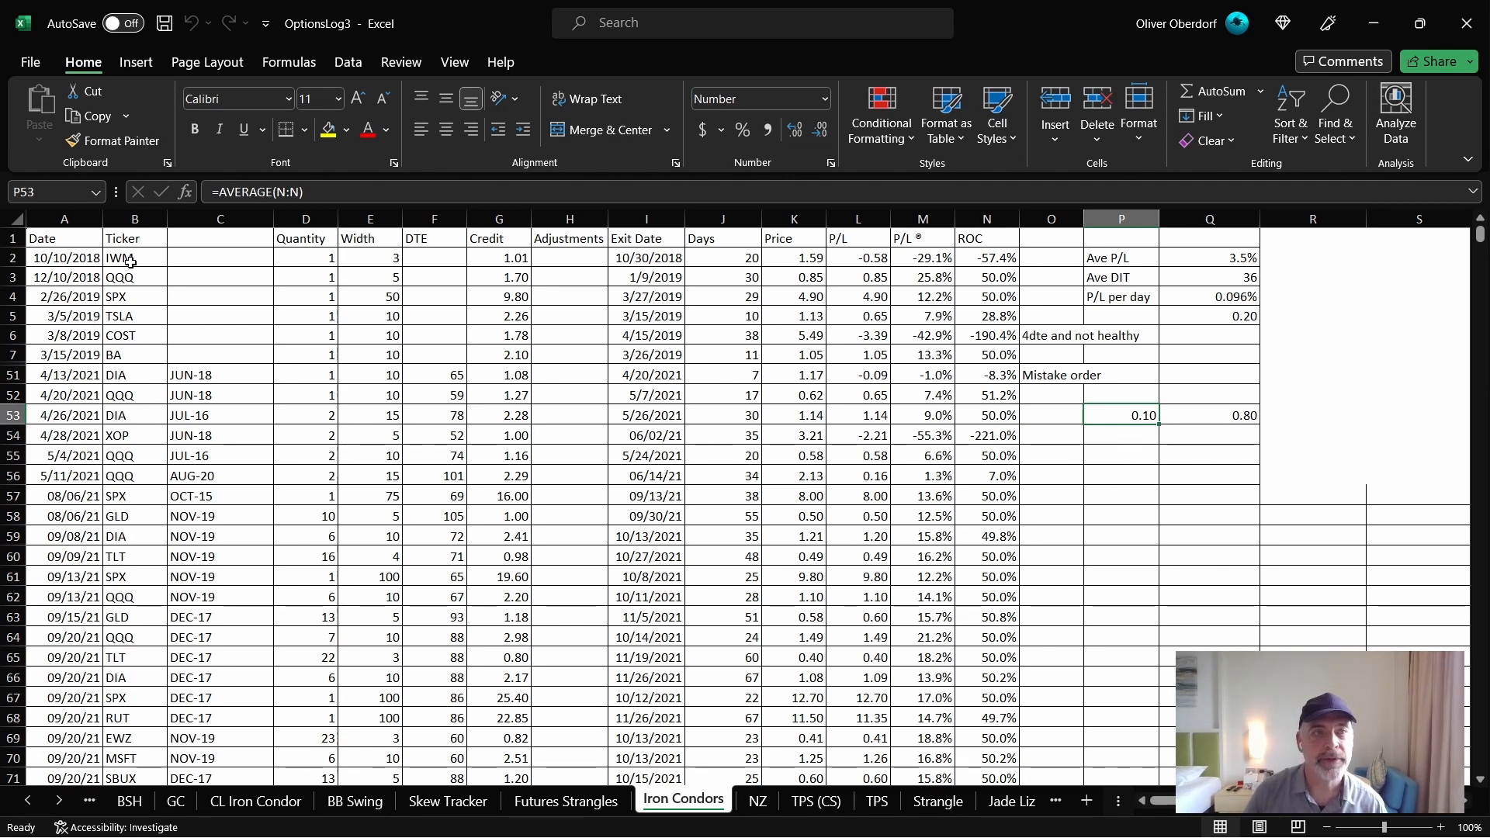
Review the IWM, QQQ and DIA condor entries' tickers, quantity and DTE in the log.
left_click(133, 258)
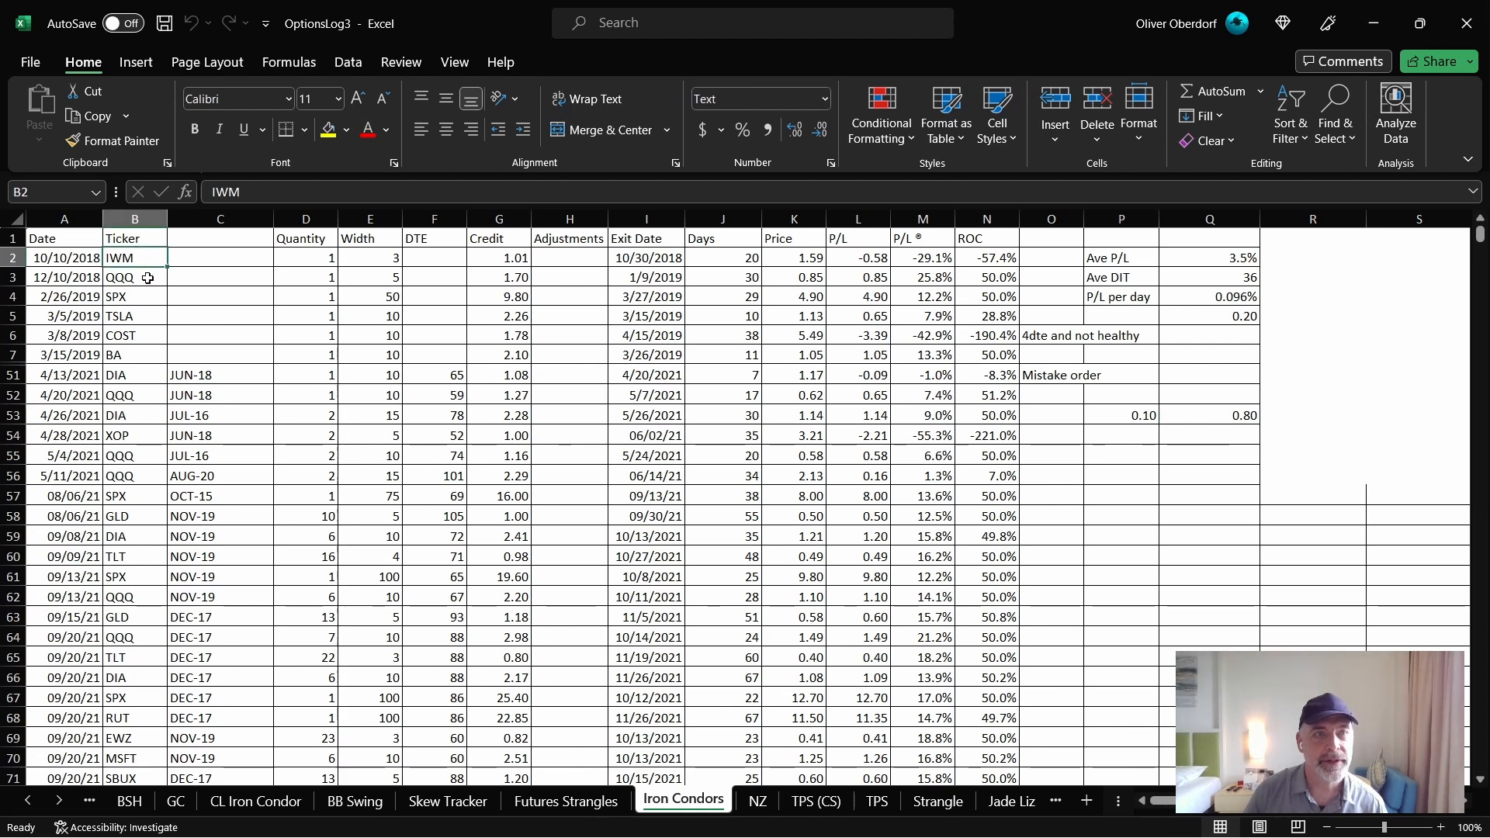
left_click(134, 276)
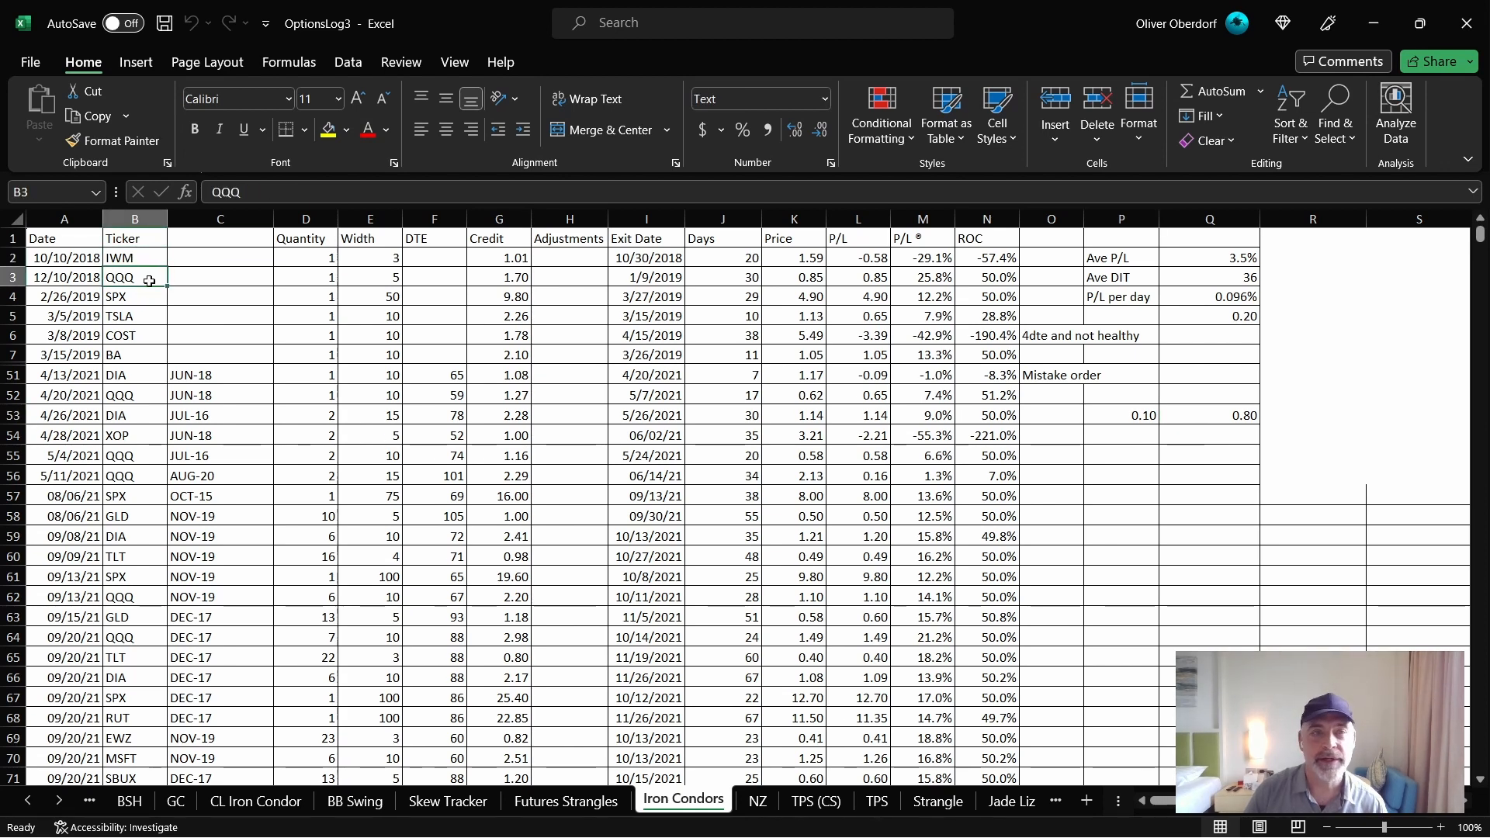
left_click(133, 416)
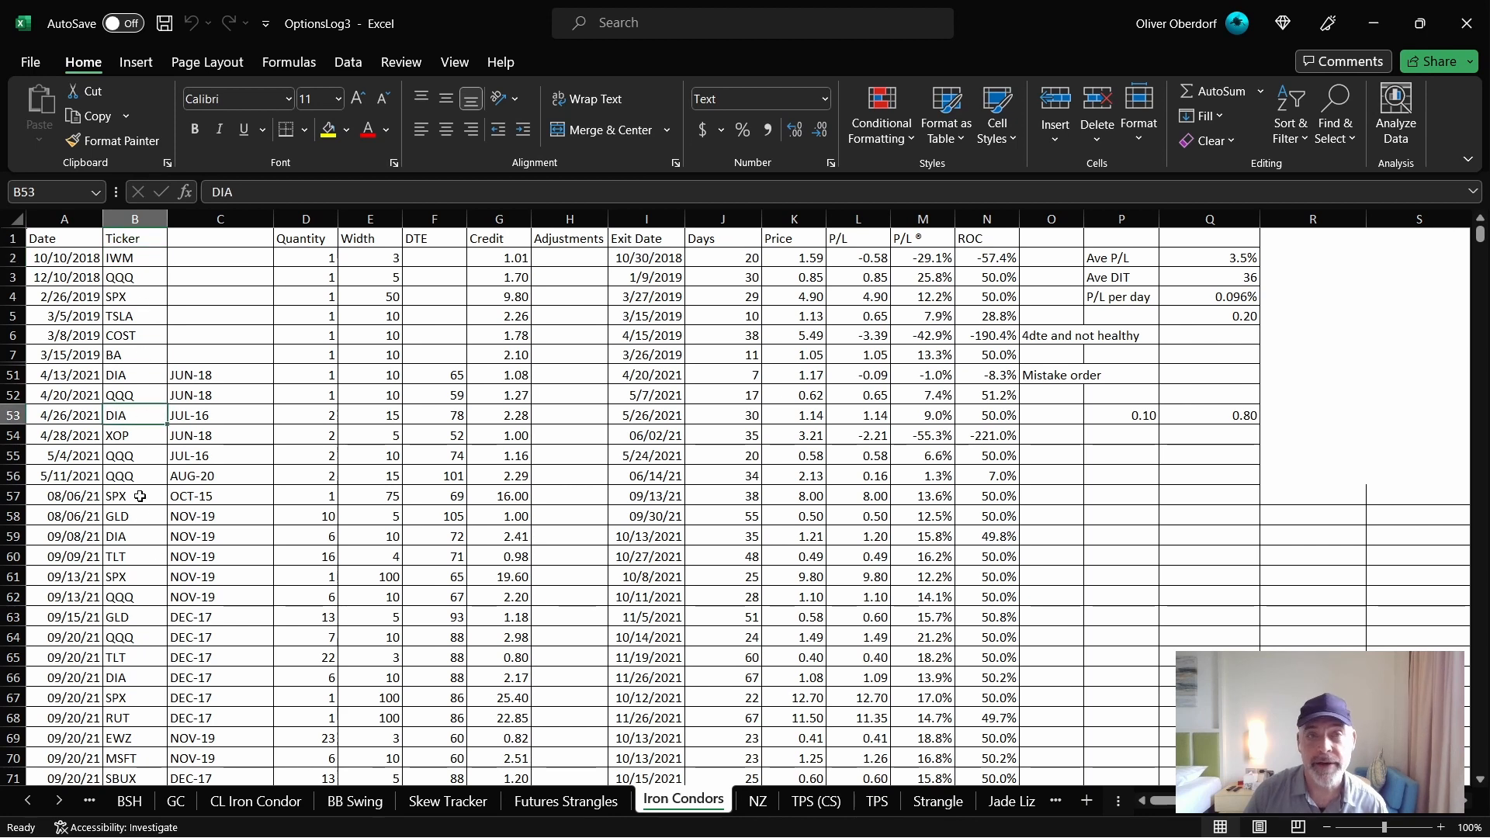
left_click(306, 276)
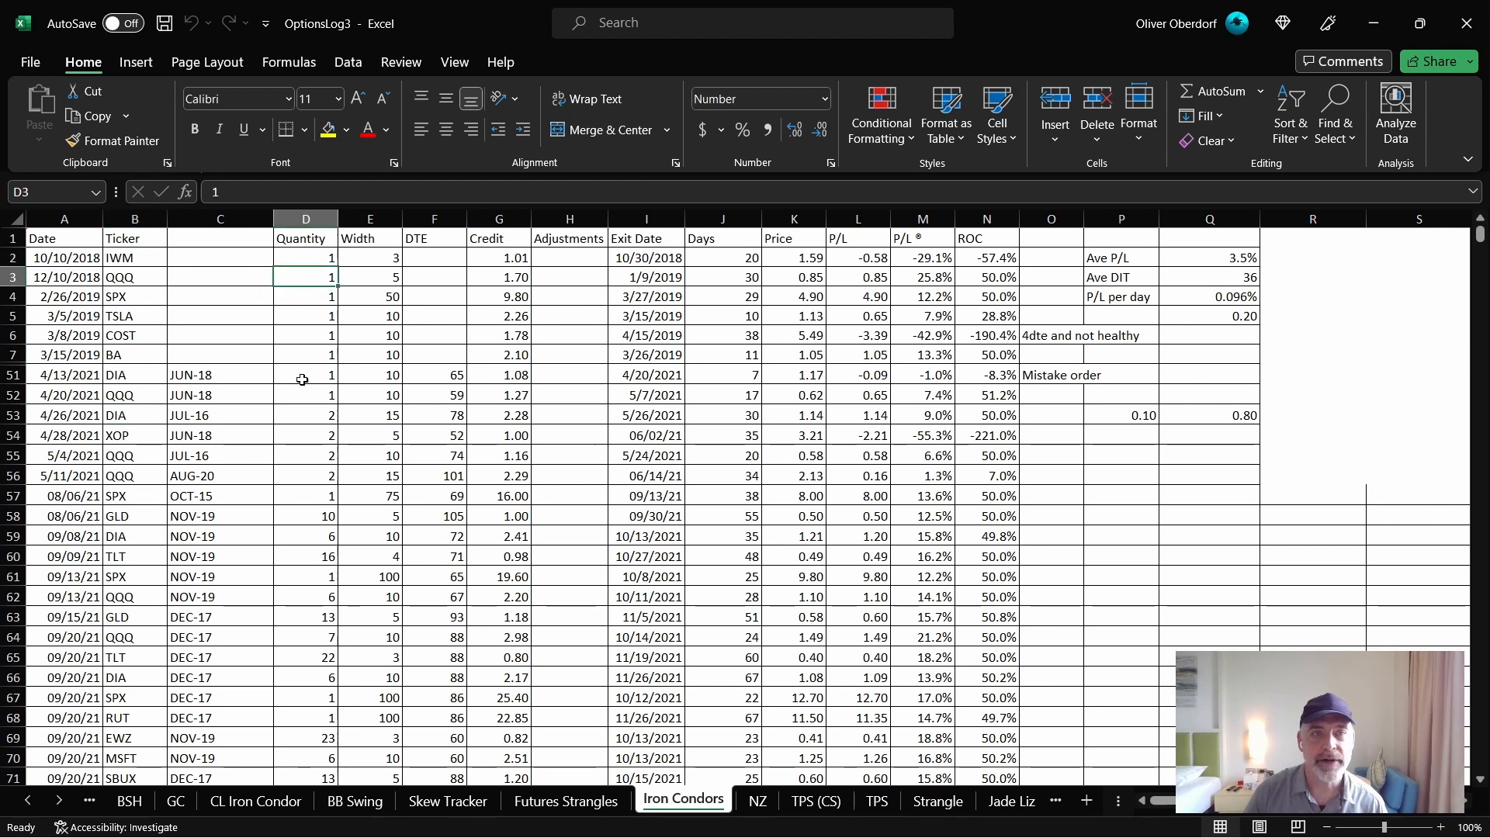
left_click(370, 295)
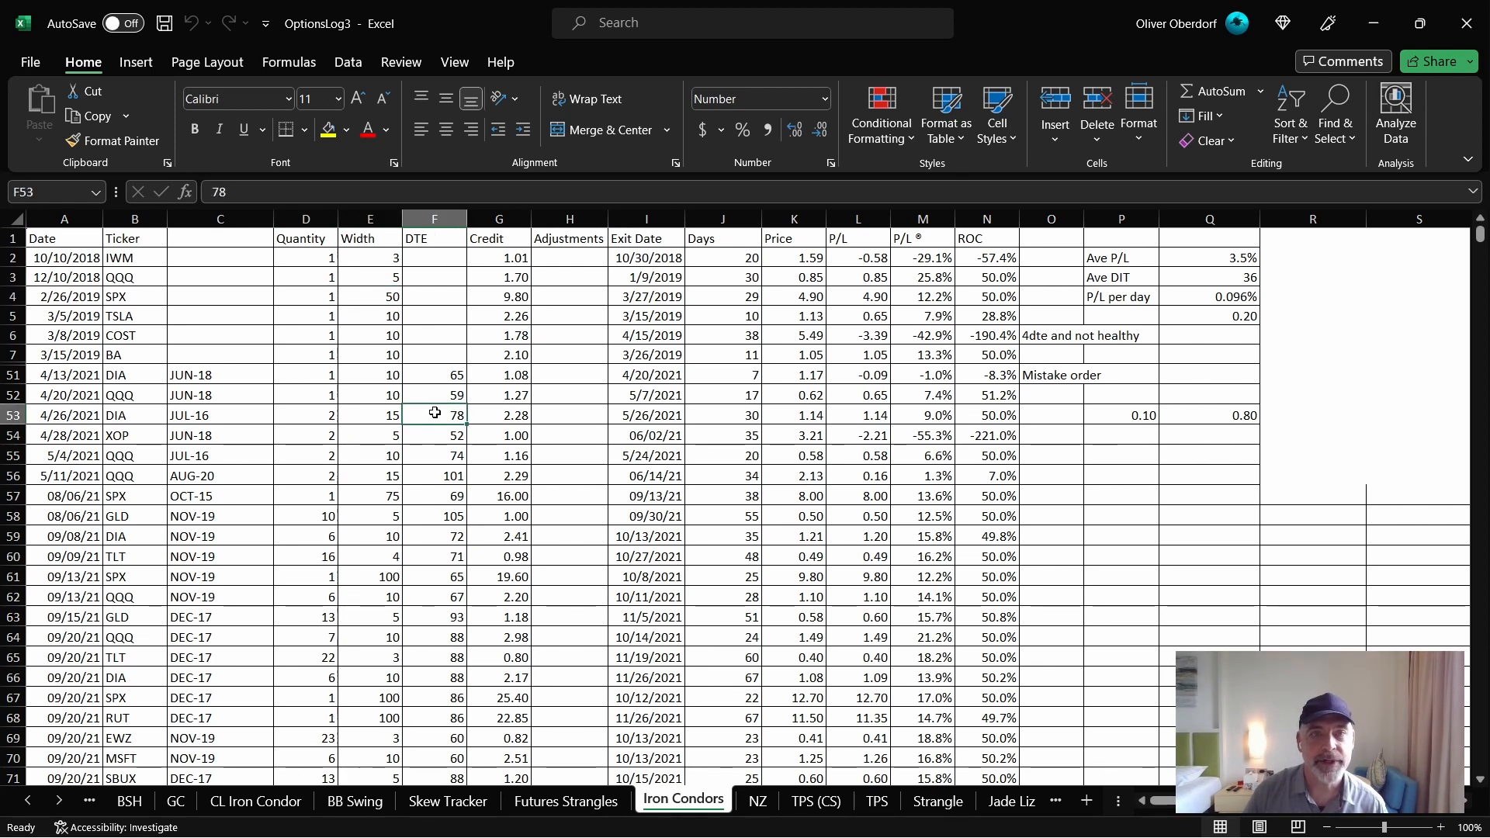
Inspect the days-held formulas subtracting entry from exit dates for the trades.
left_click(498, 434)
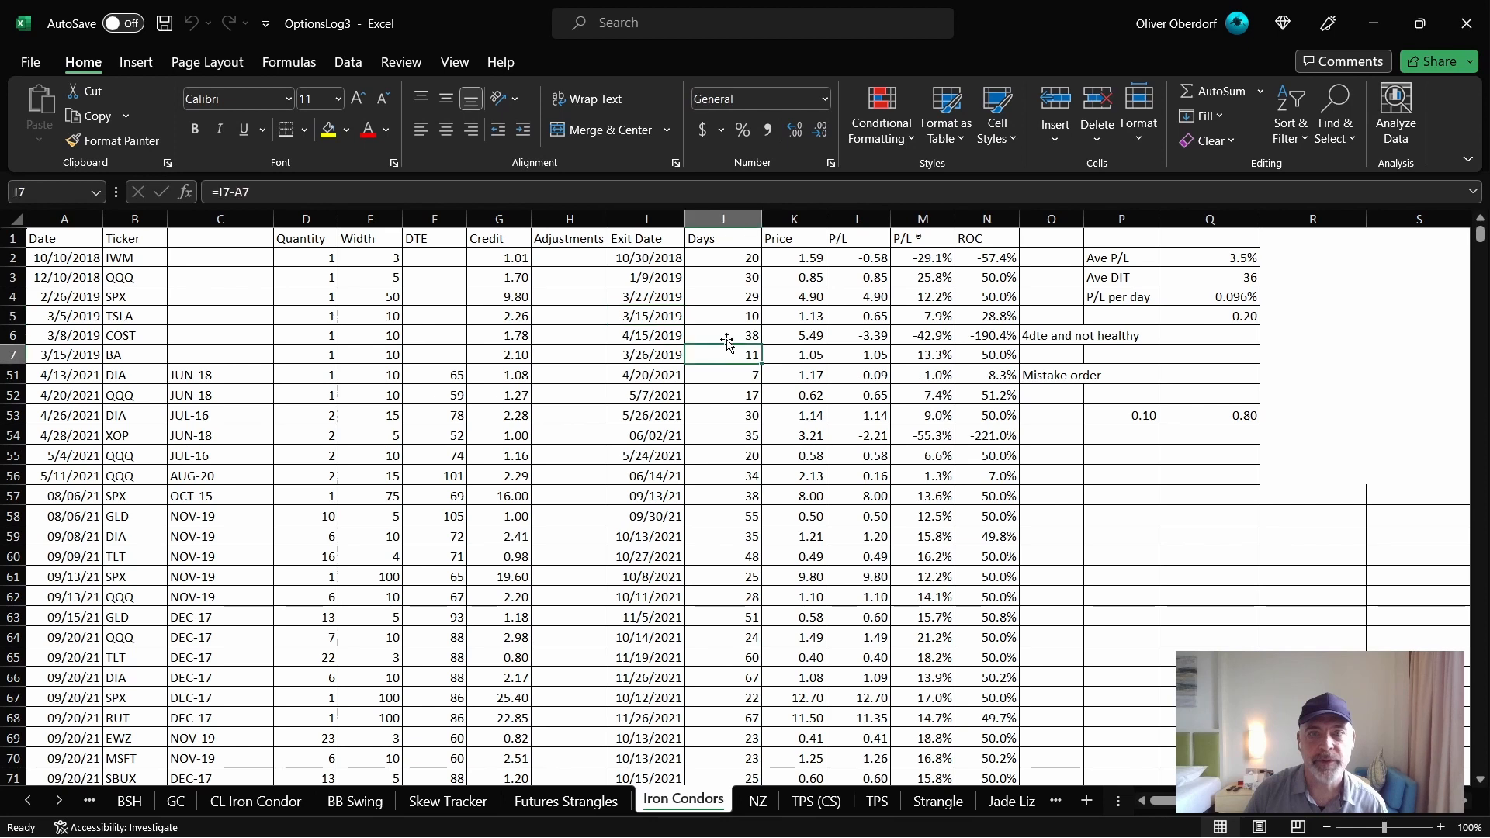
left_click(721, 374)
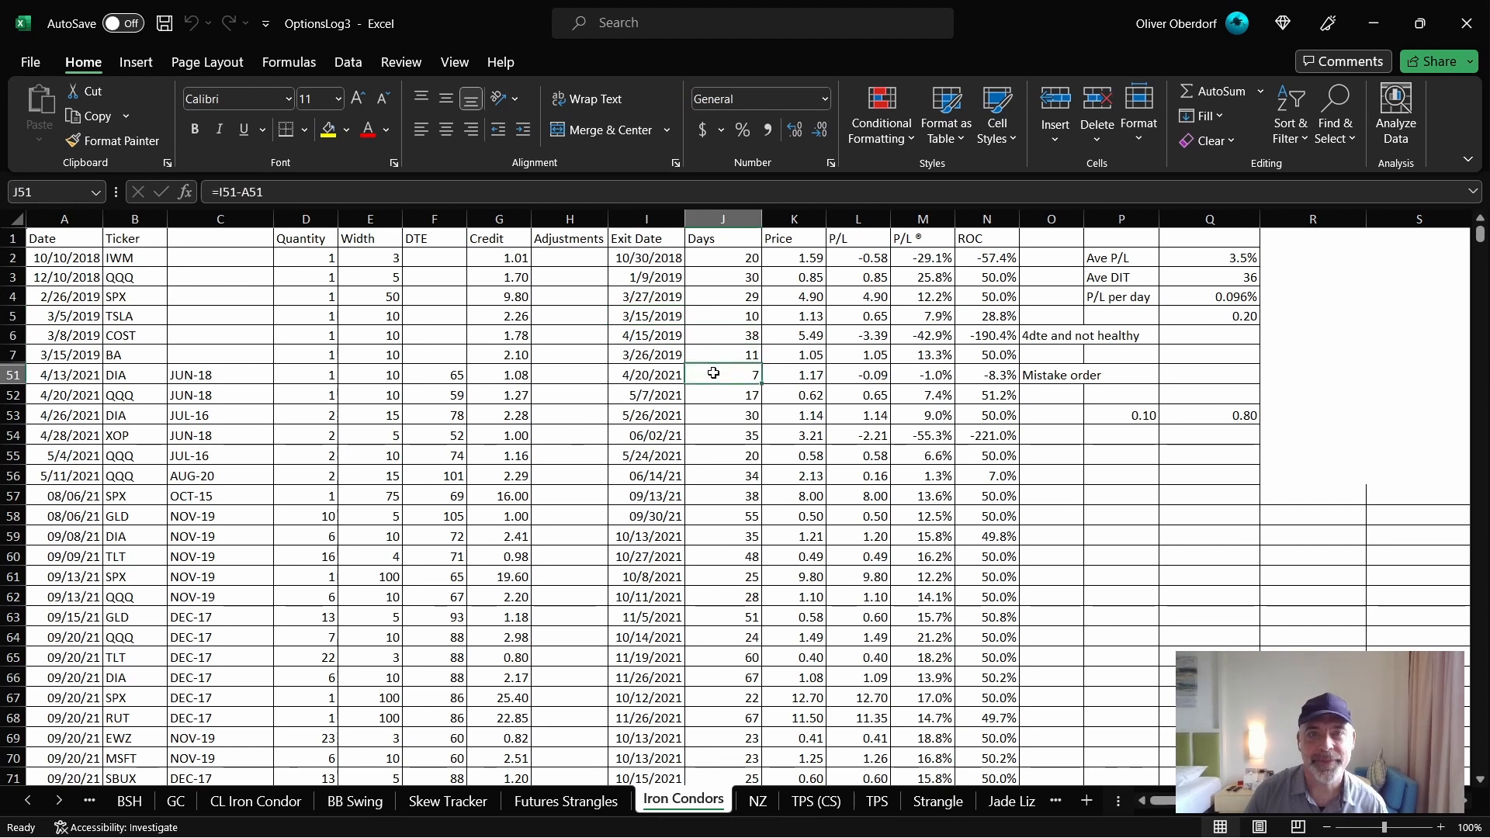
mouse_move(784, 365)
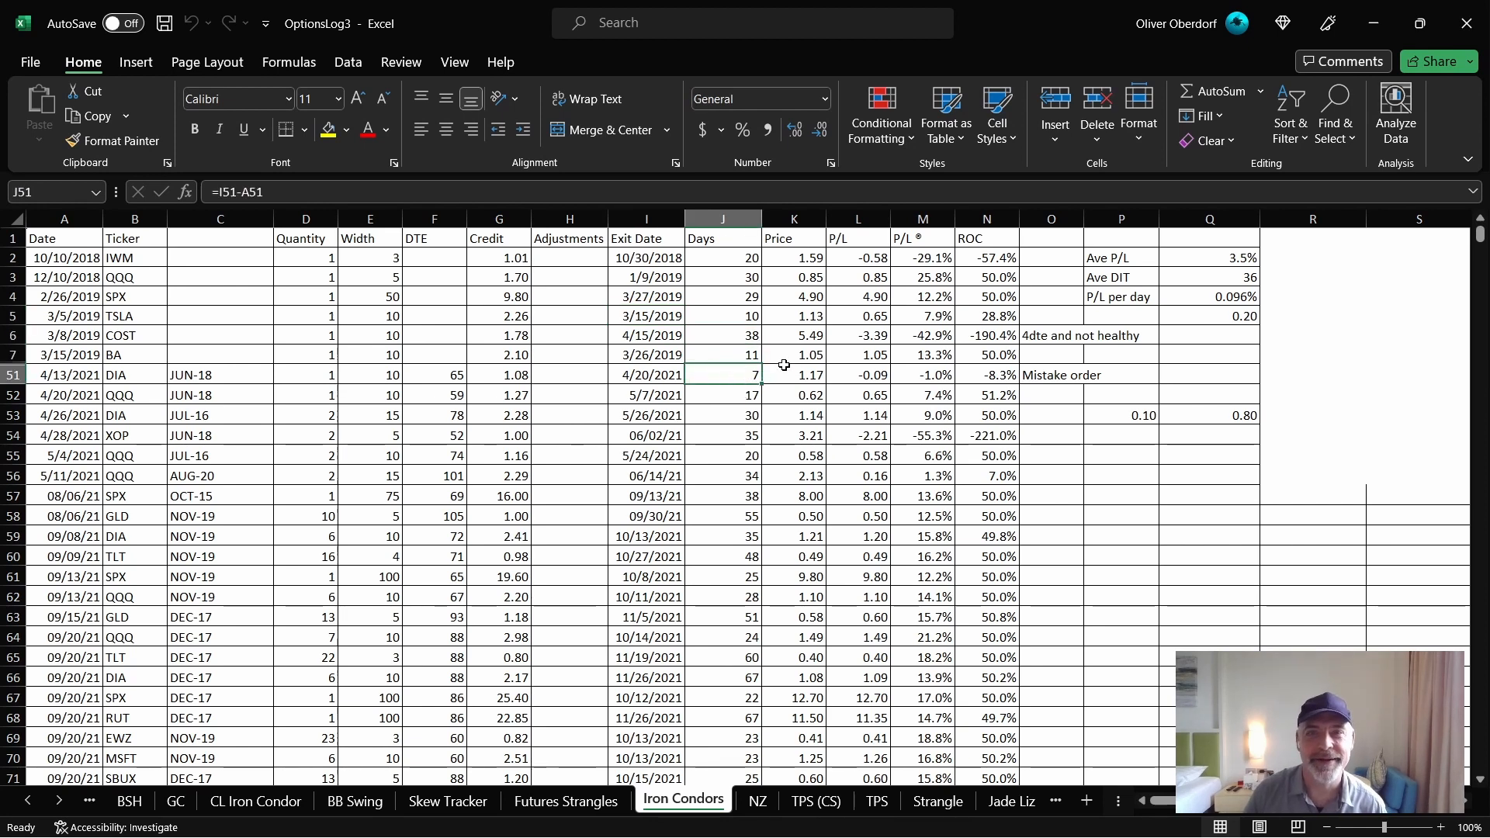
left_click(857, 294)
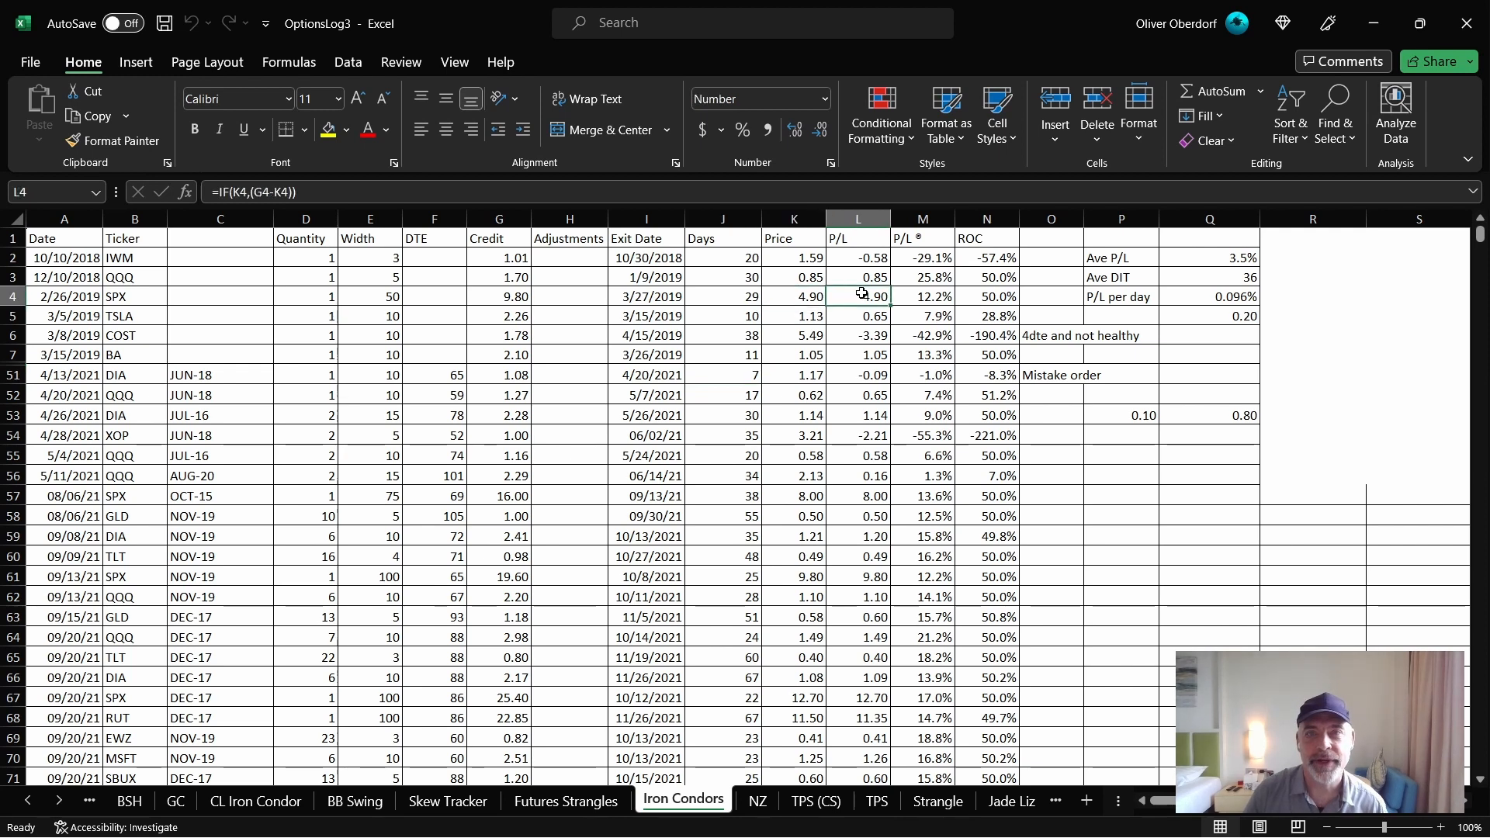
left_click(920, 295)
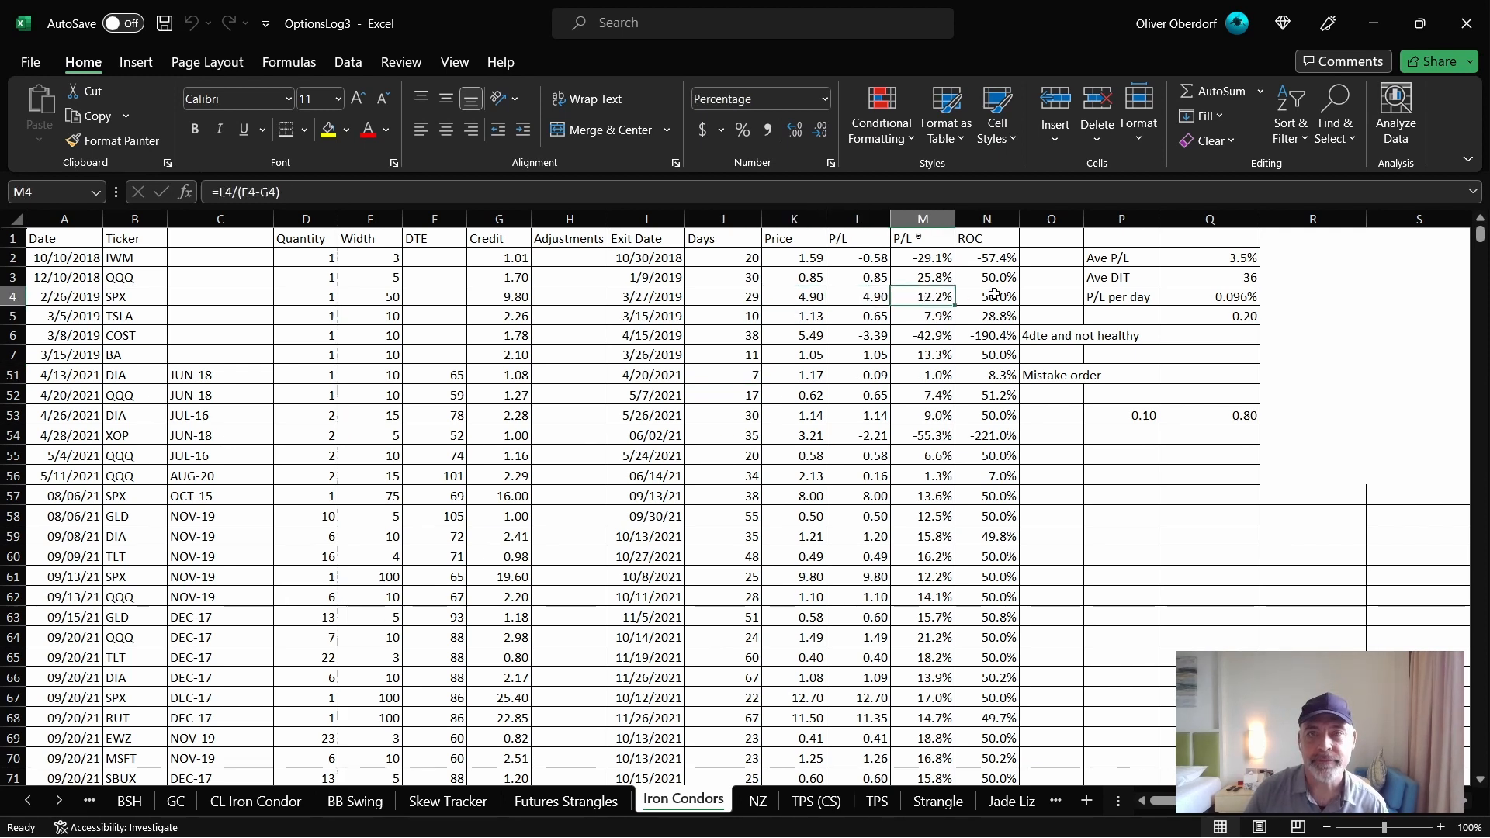
left_click(986, 295)
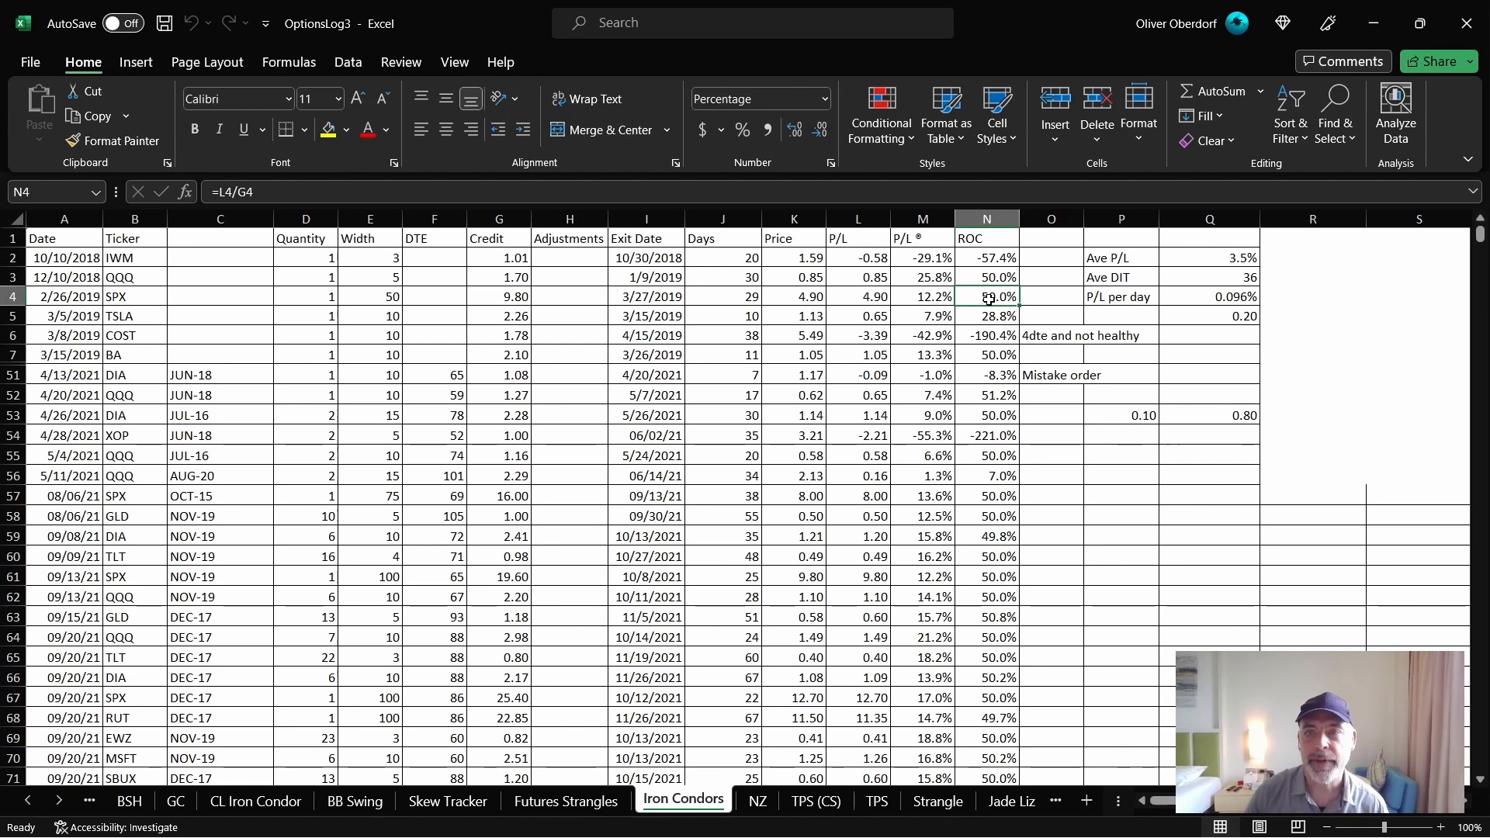
left_click(1209, 257)
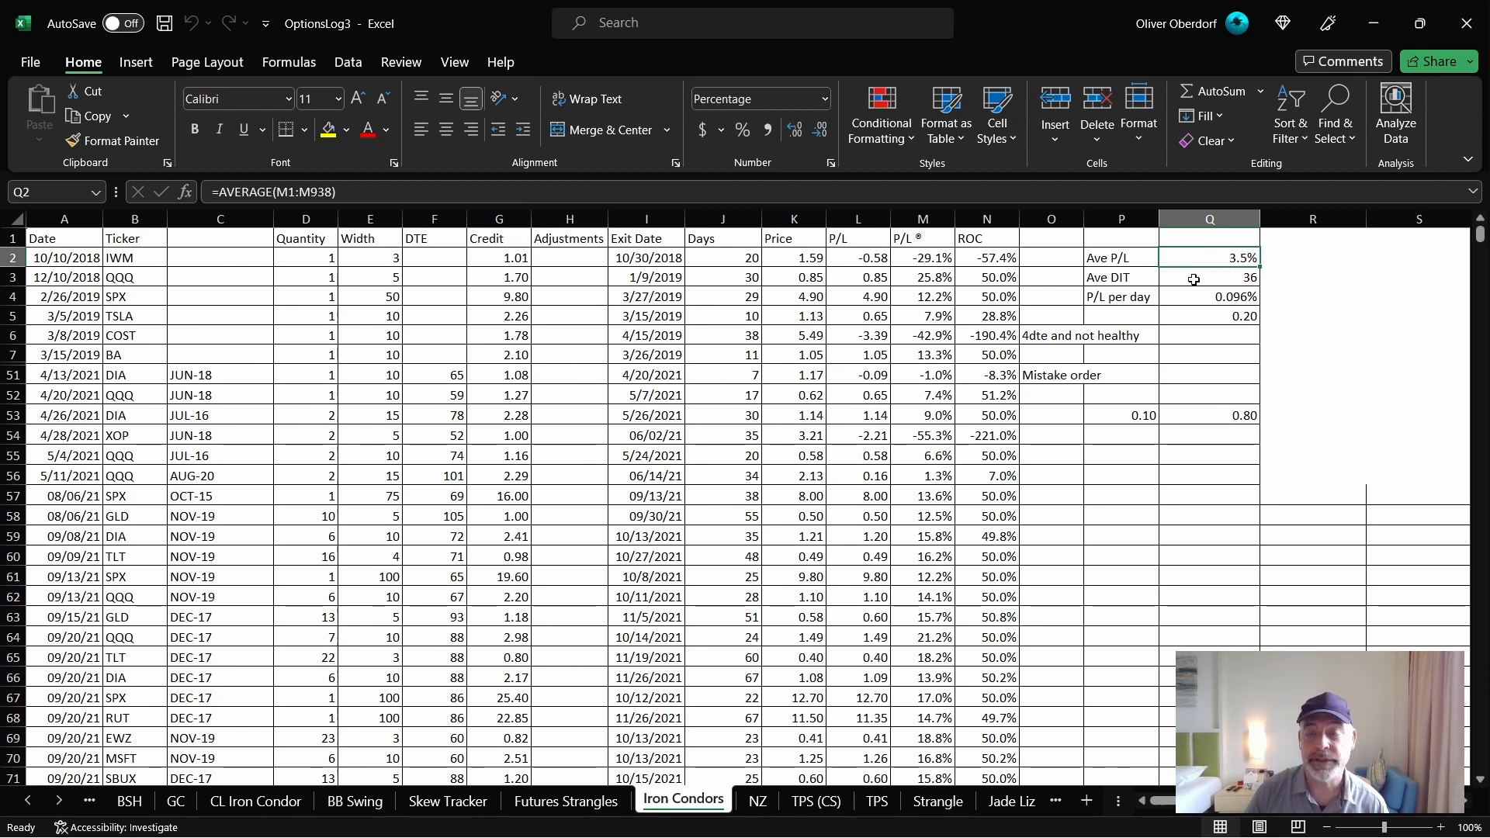
left_click(1209, 277)
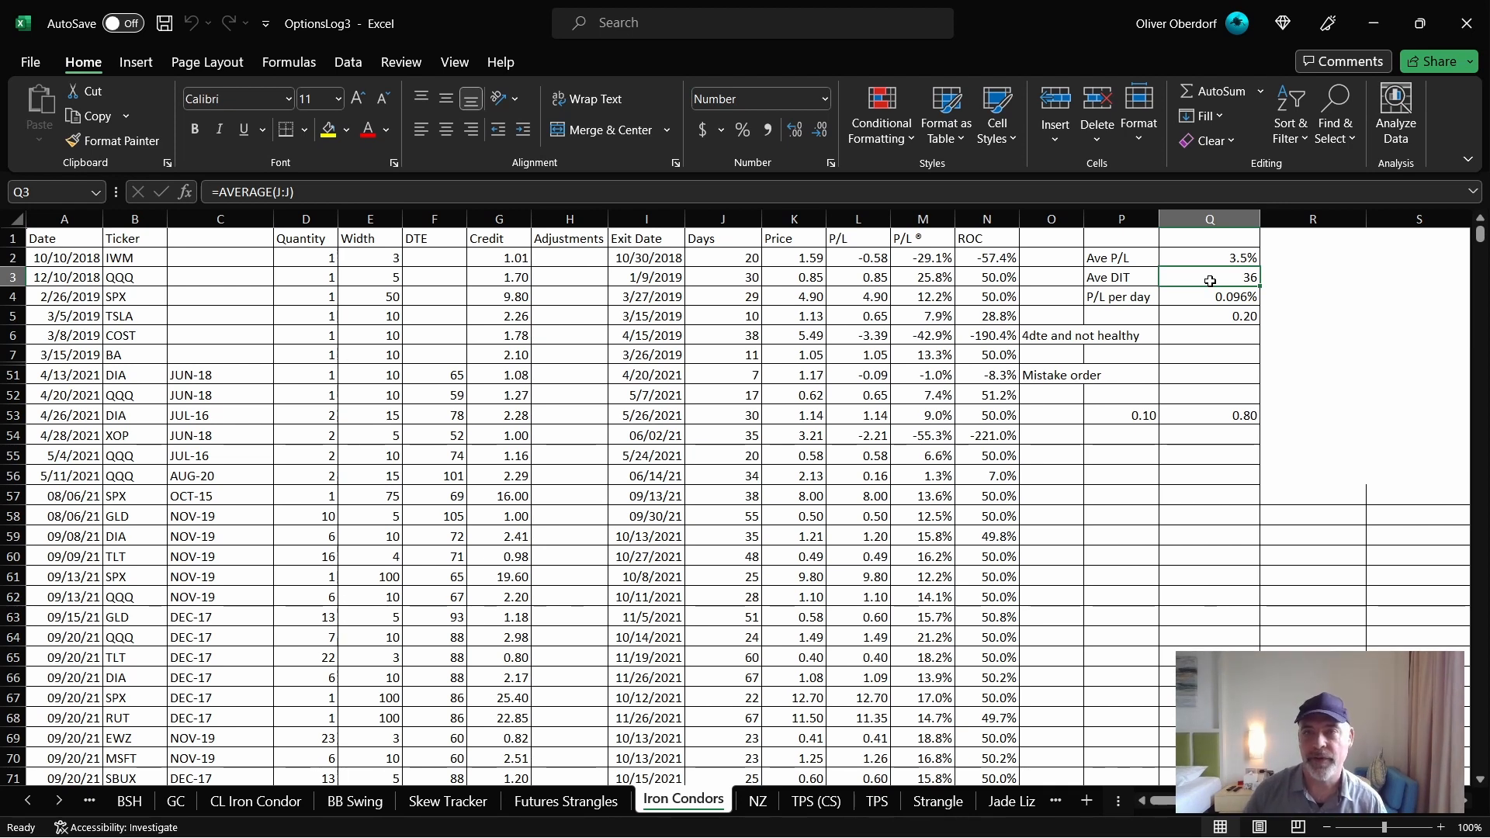
left_click(1209, 297)
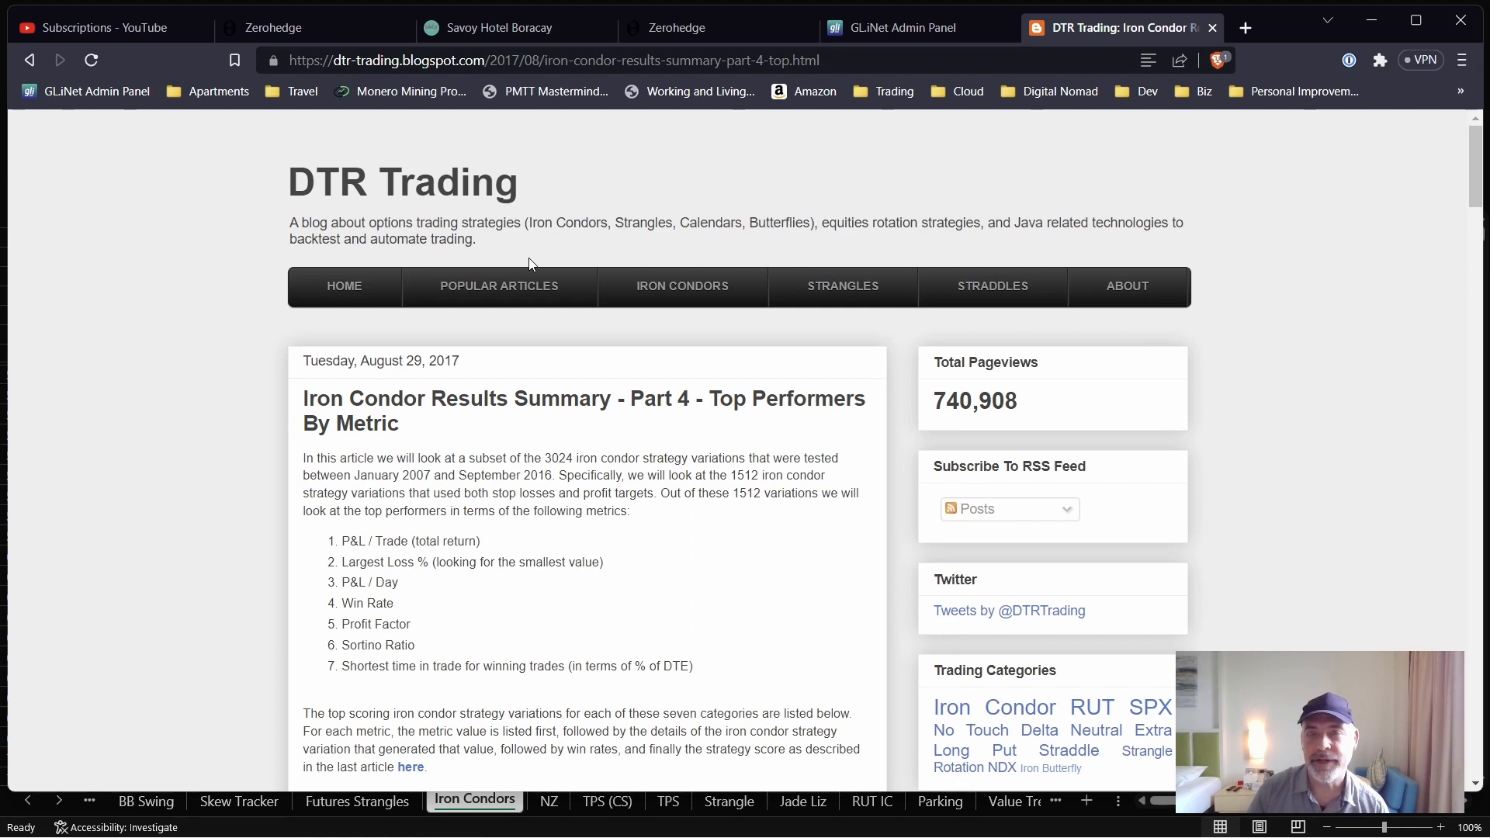
mouse_move(334, 198)
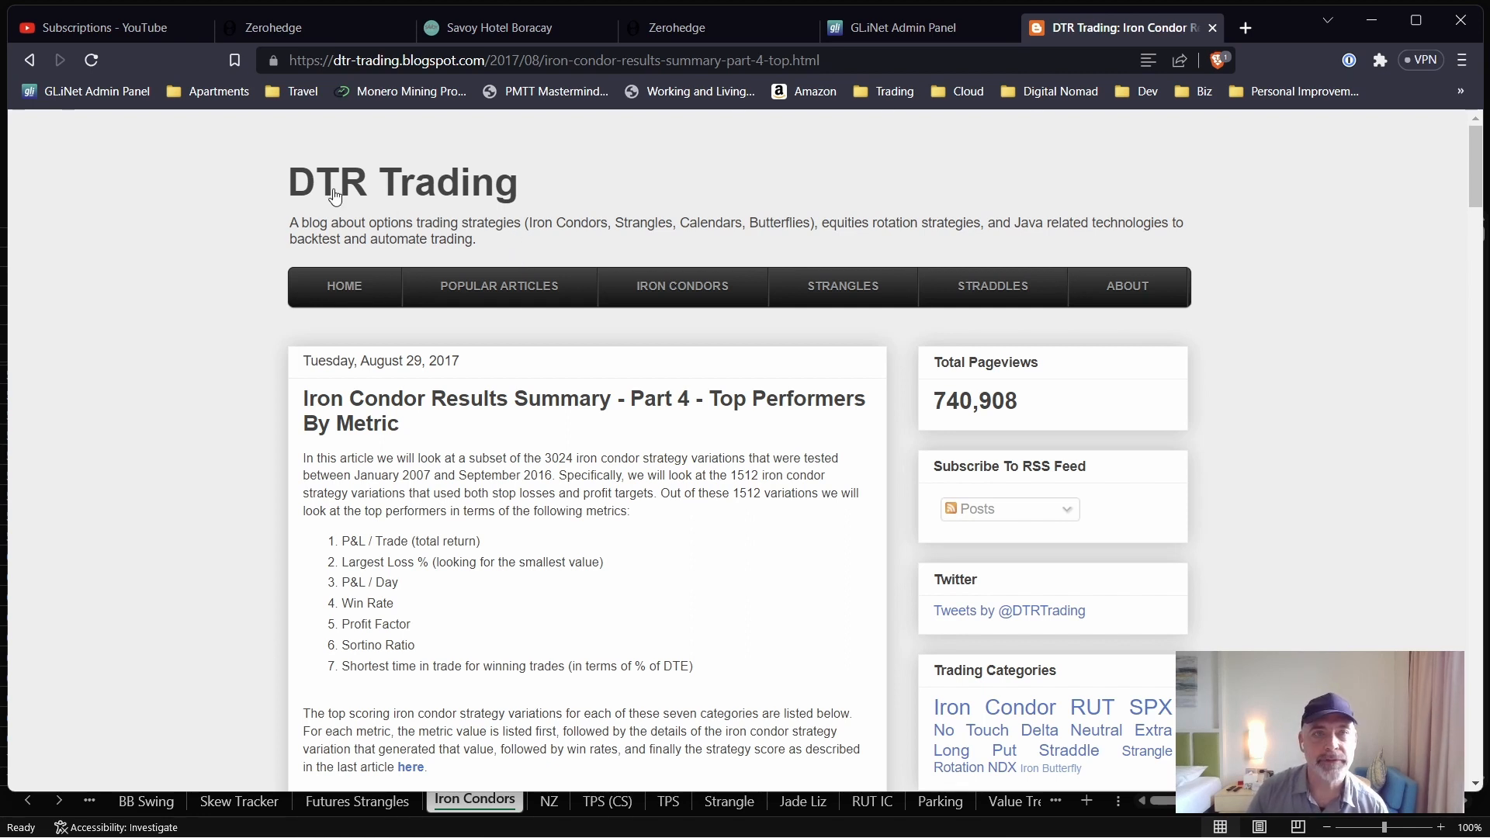
mouse_move(335, 202)
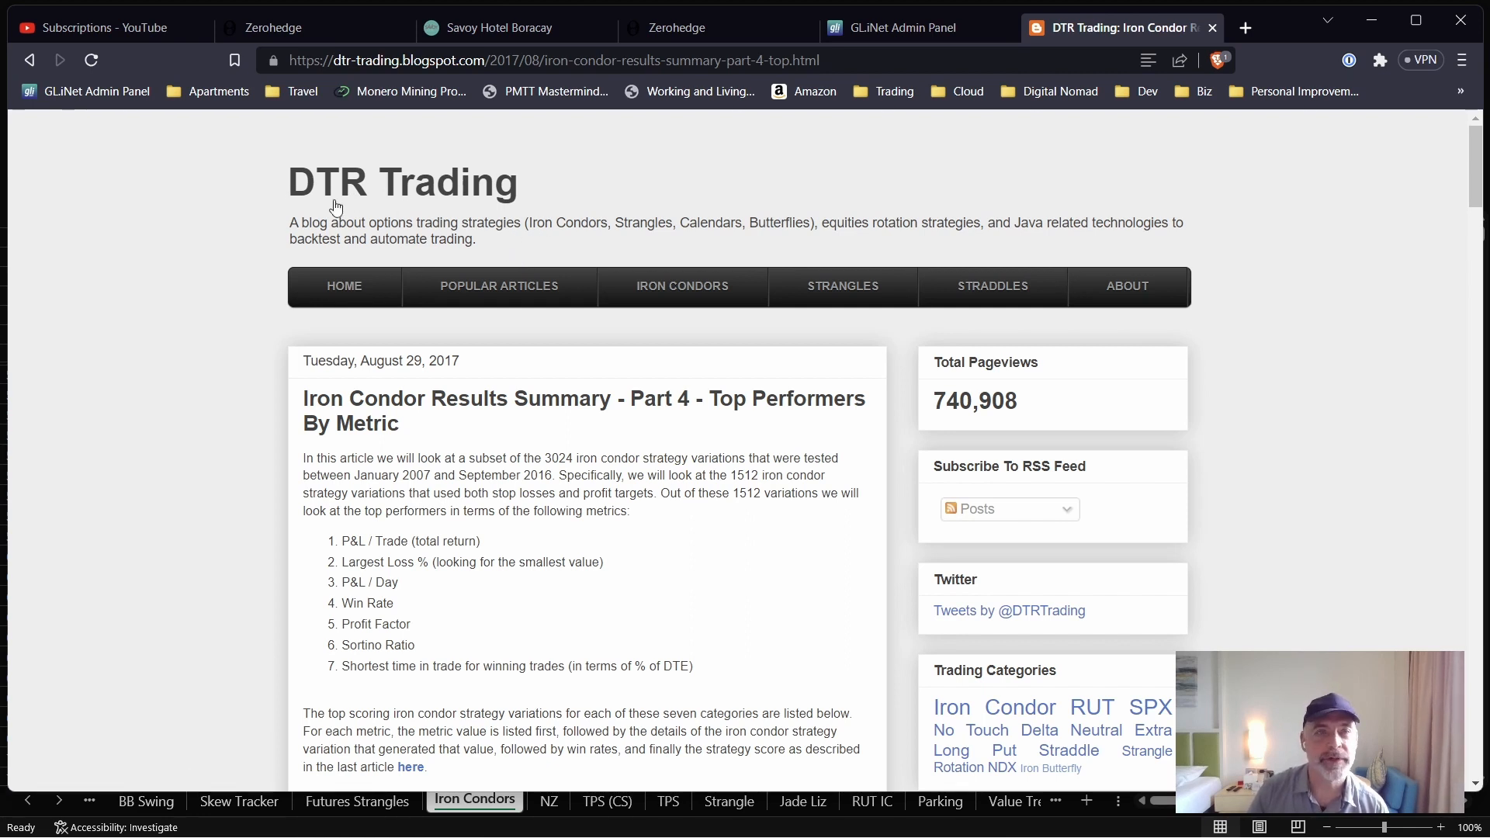
Scroll past the seven top-performer listings to the equity curve and SPX charts.
scroll("down", 3)
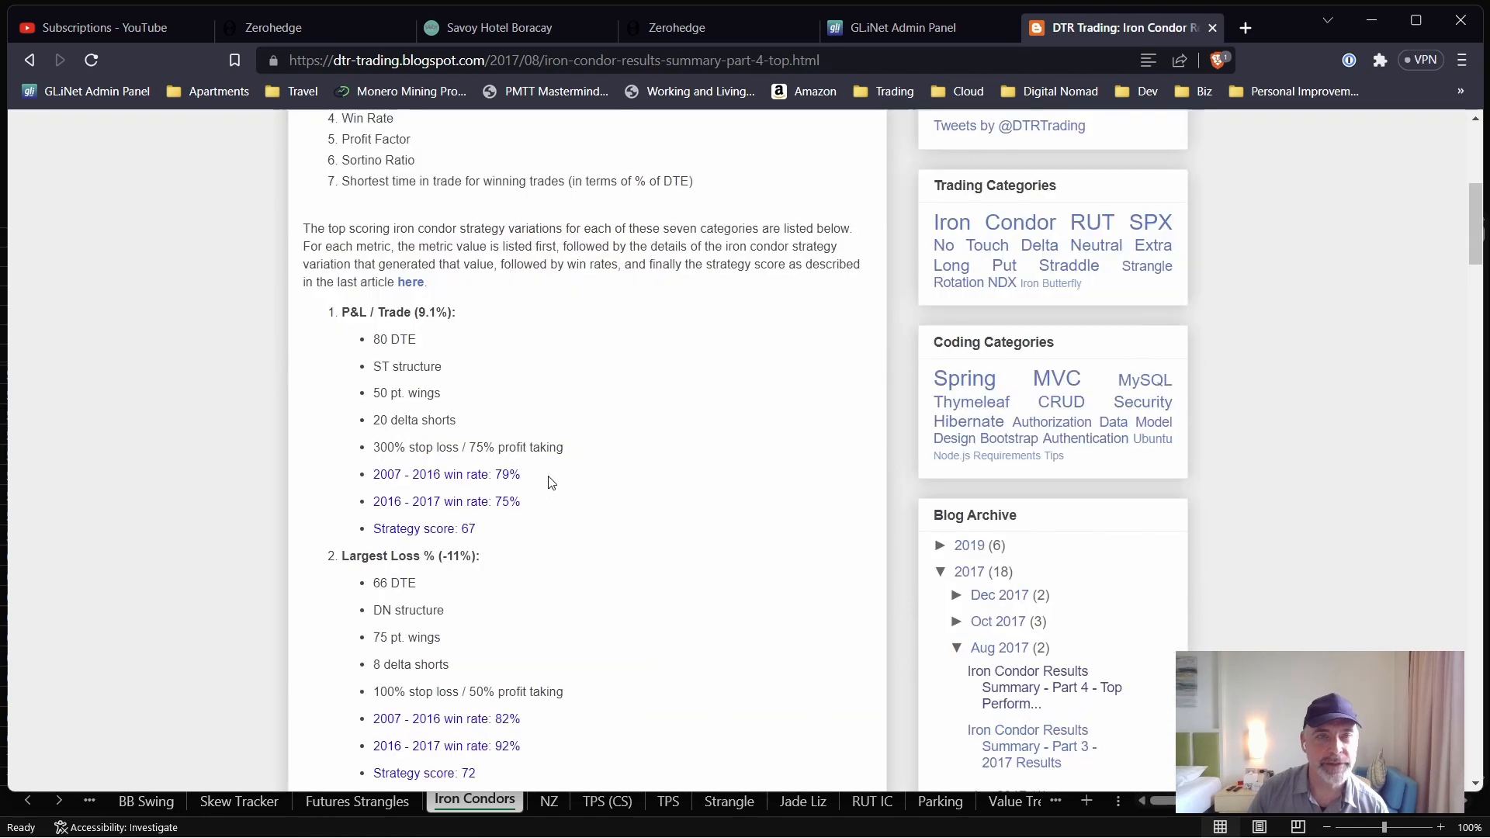
scroll("down", 3)
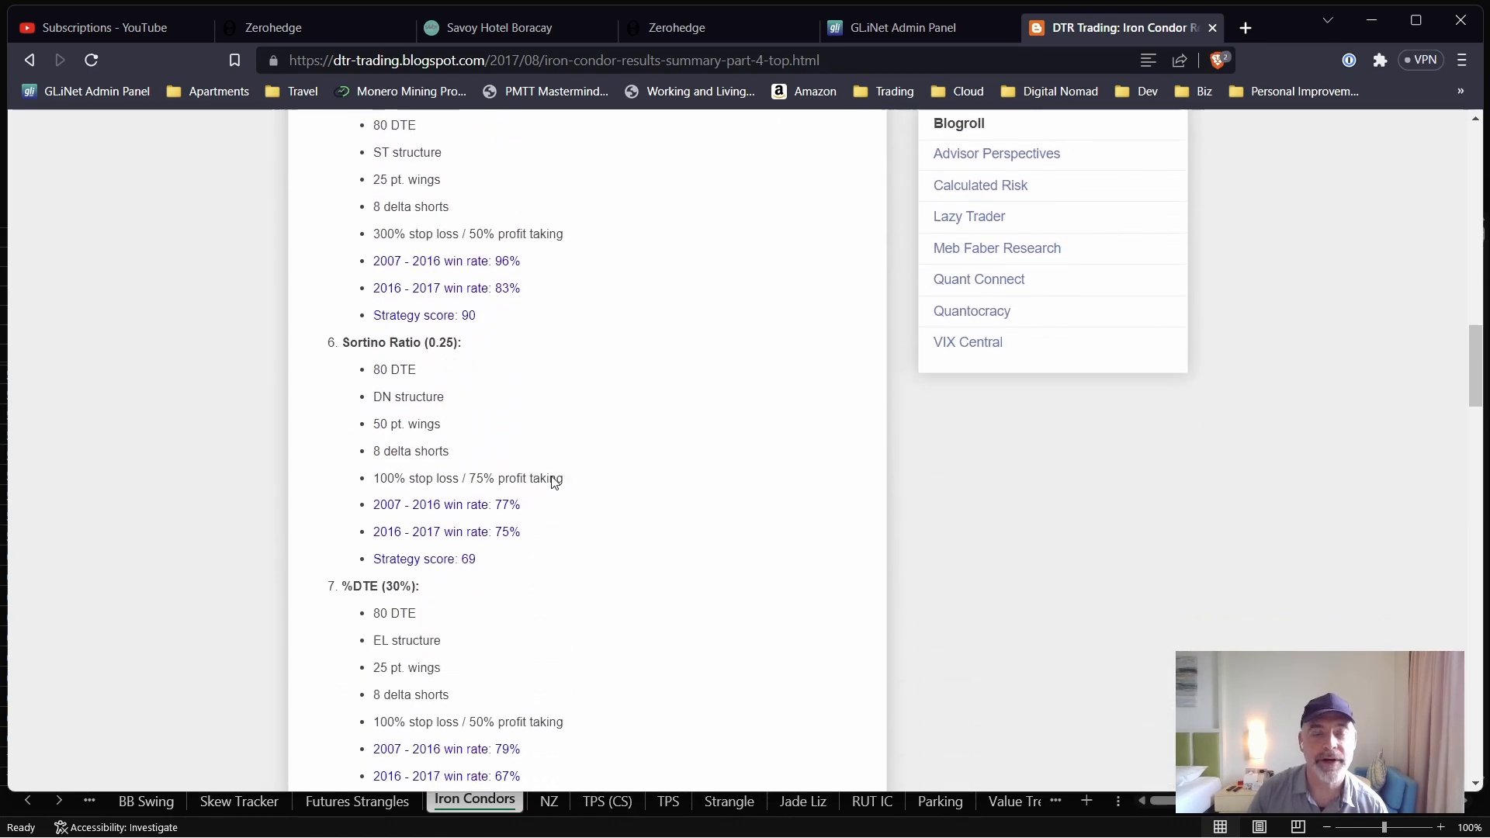
scroll("down", 3)
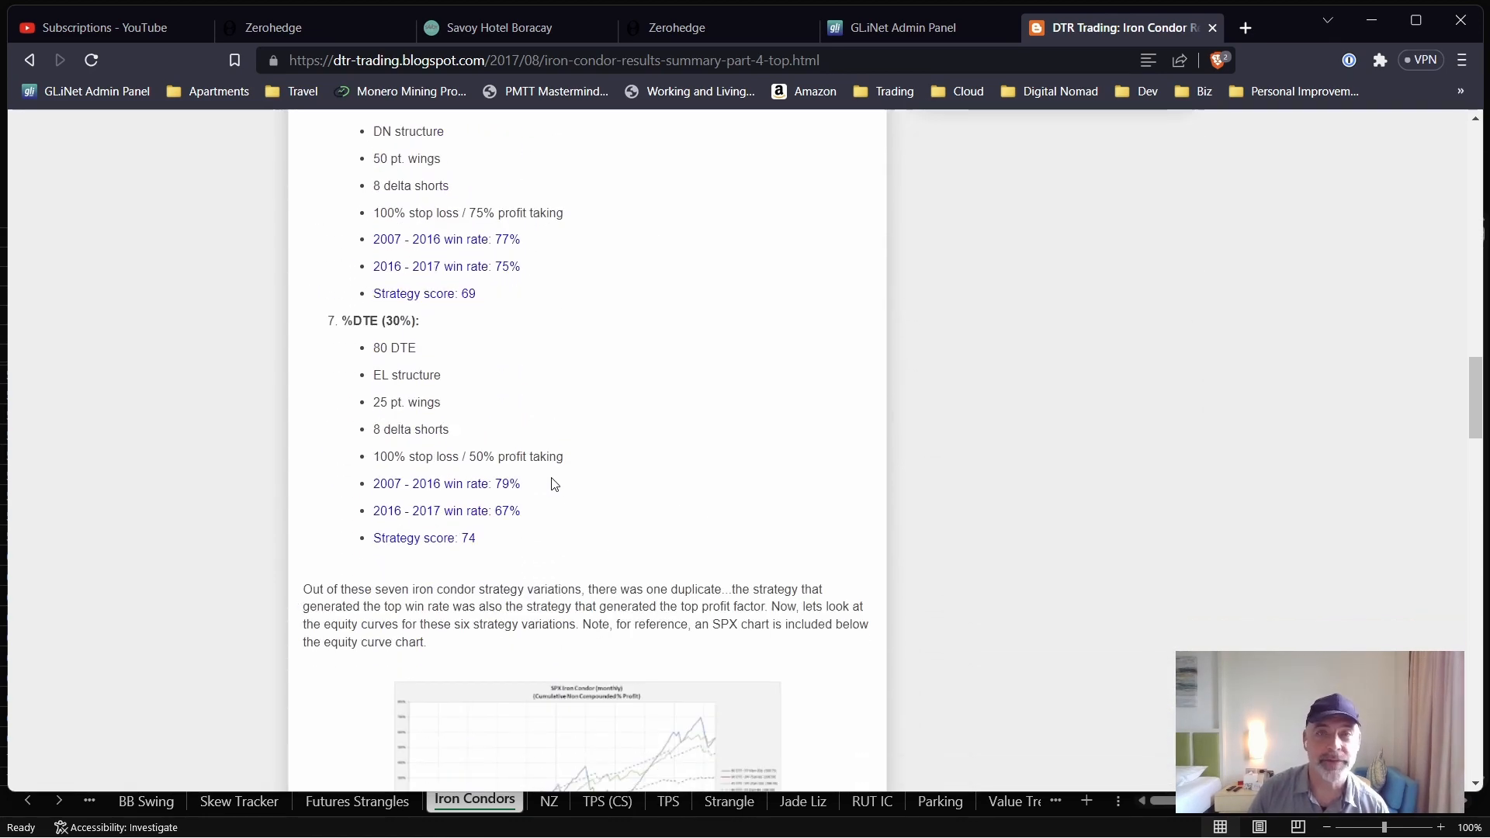
mouse_move(580, 484)
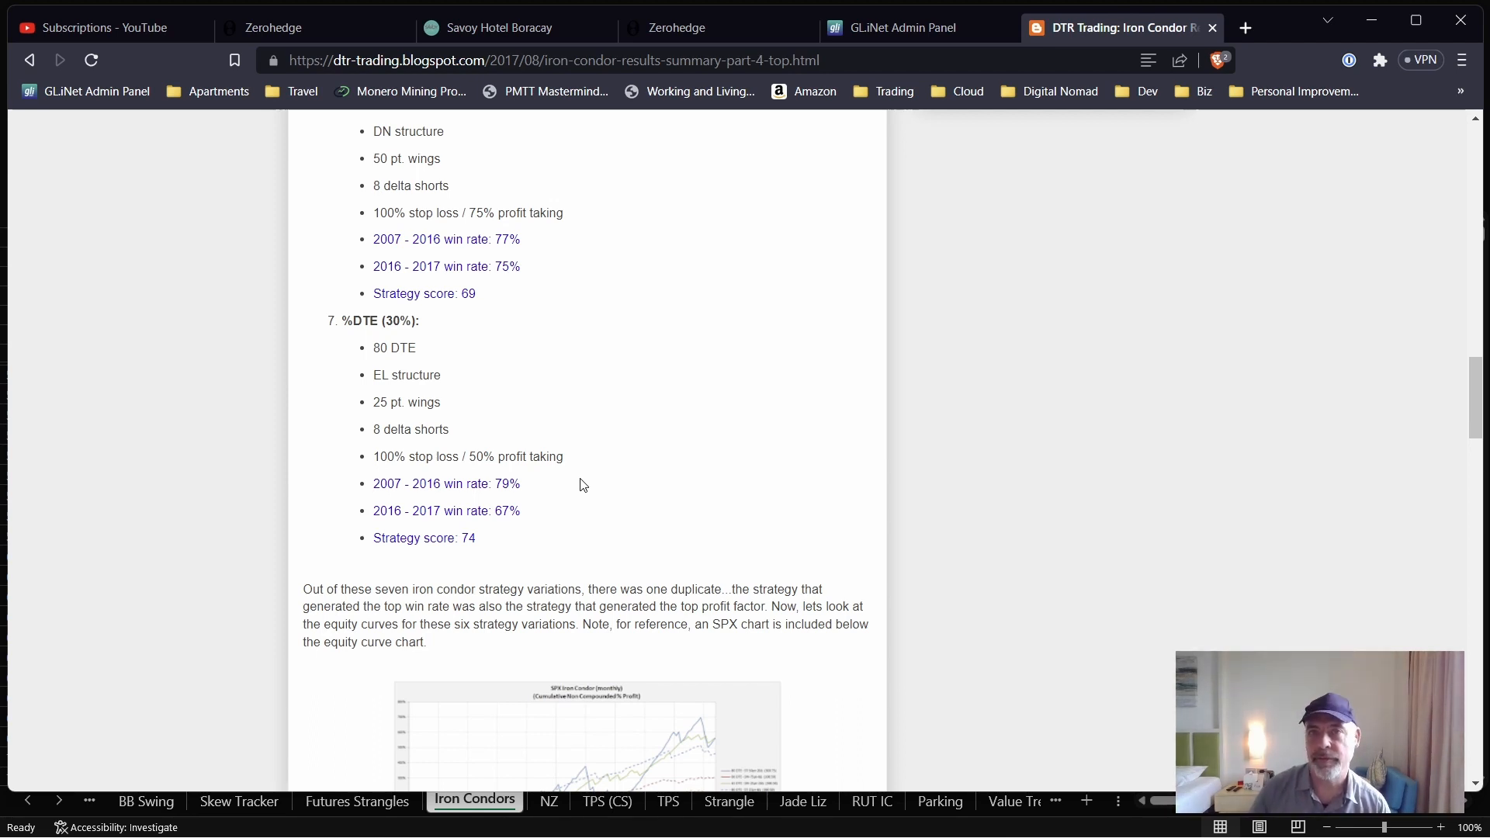
scroll("down", 3)
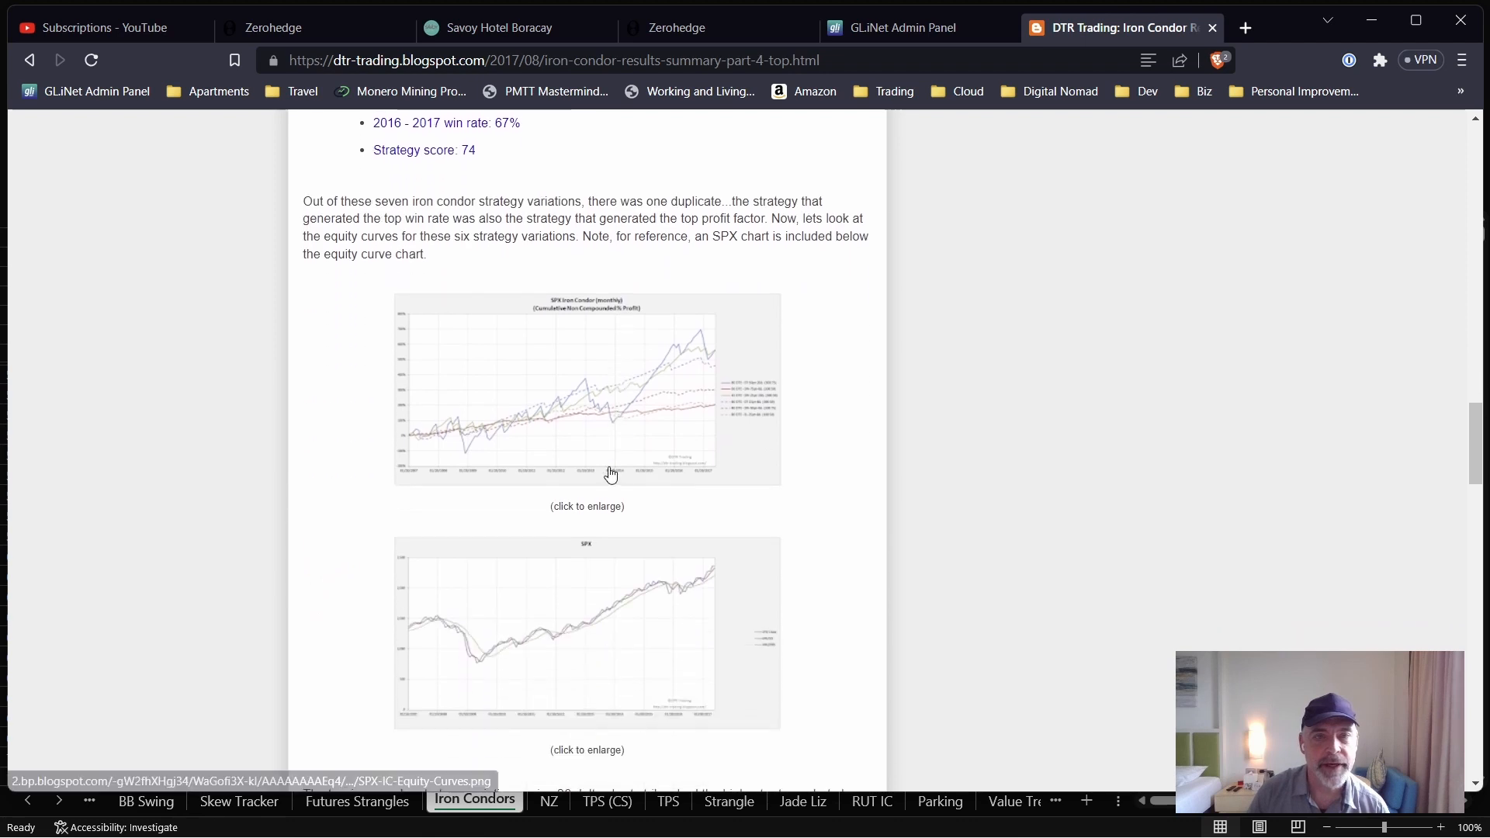
mouse_move(692, 392)
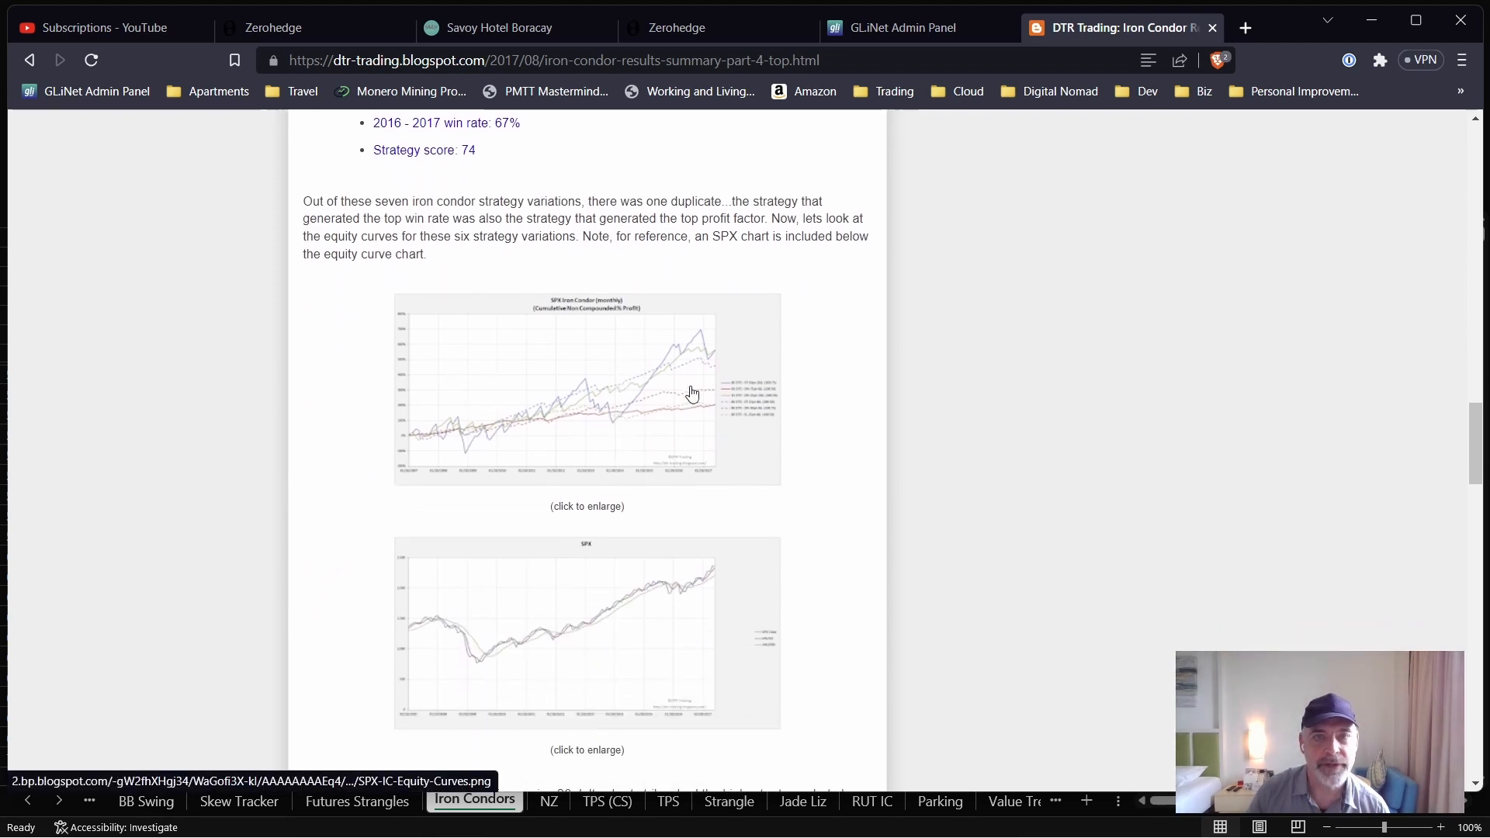
mouse_move(779, 349)
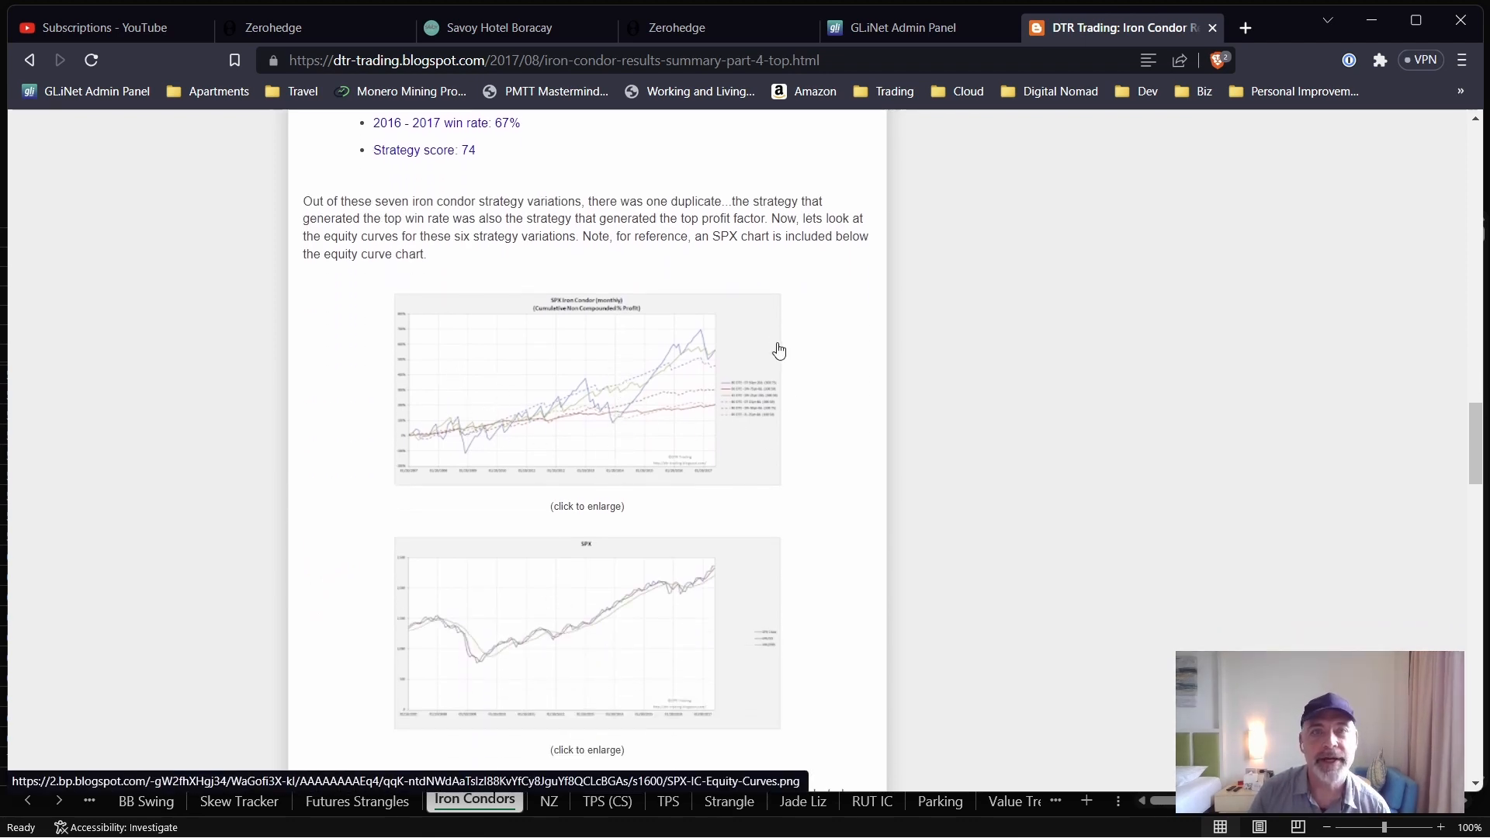
View the 66 DTE SPX condor P&L charts, then return to the /CLV23 58/63, 86/91 condor analysis.
left_click(586, 389)
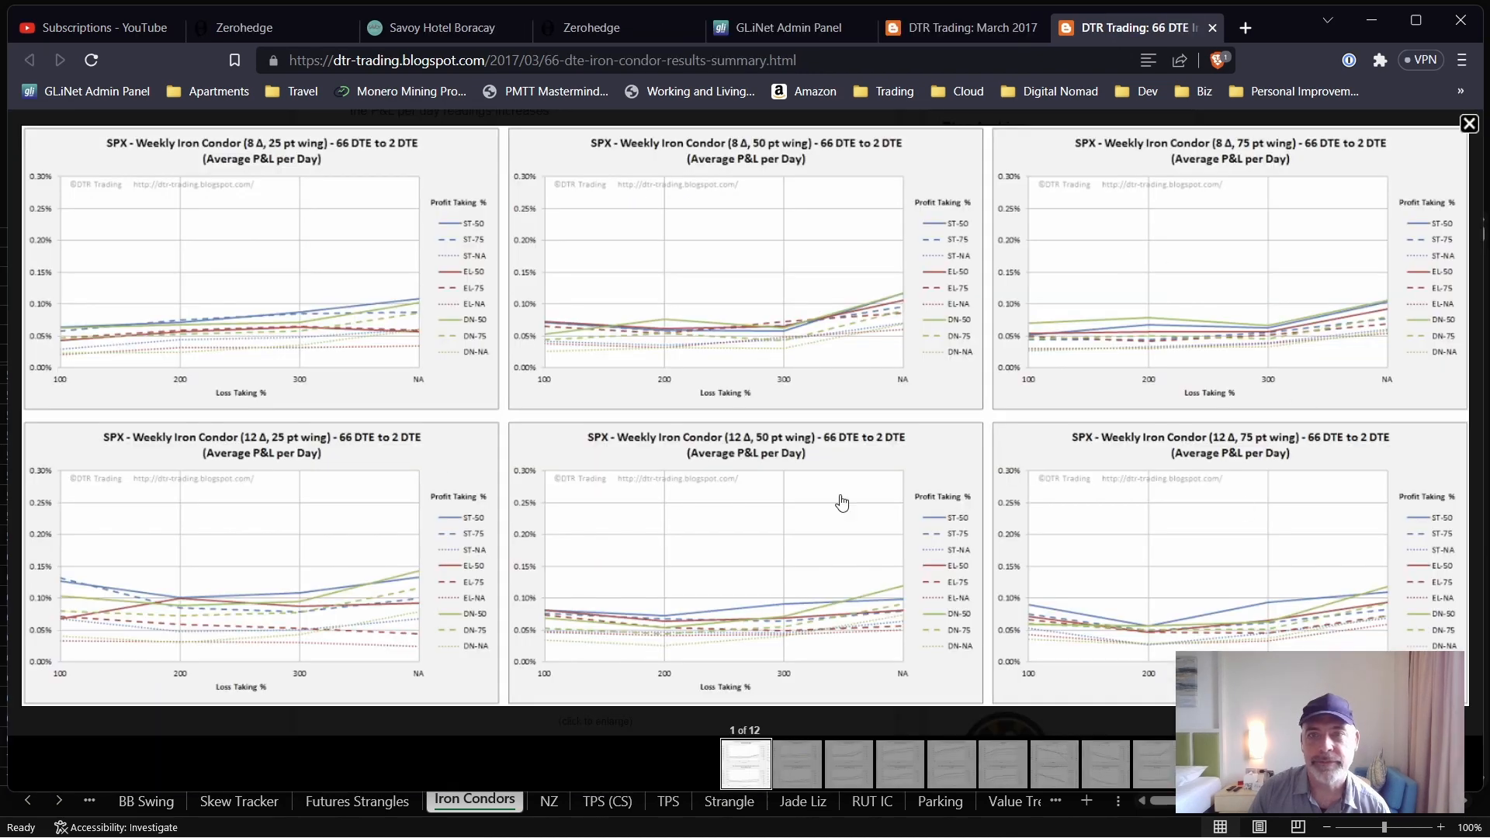
mouse_move(380, 357)
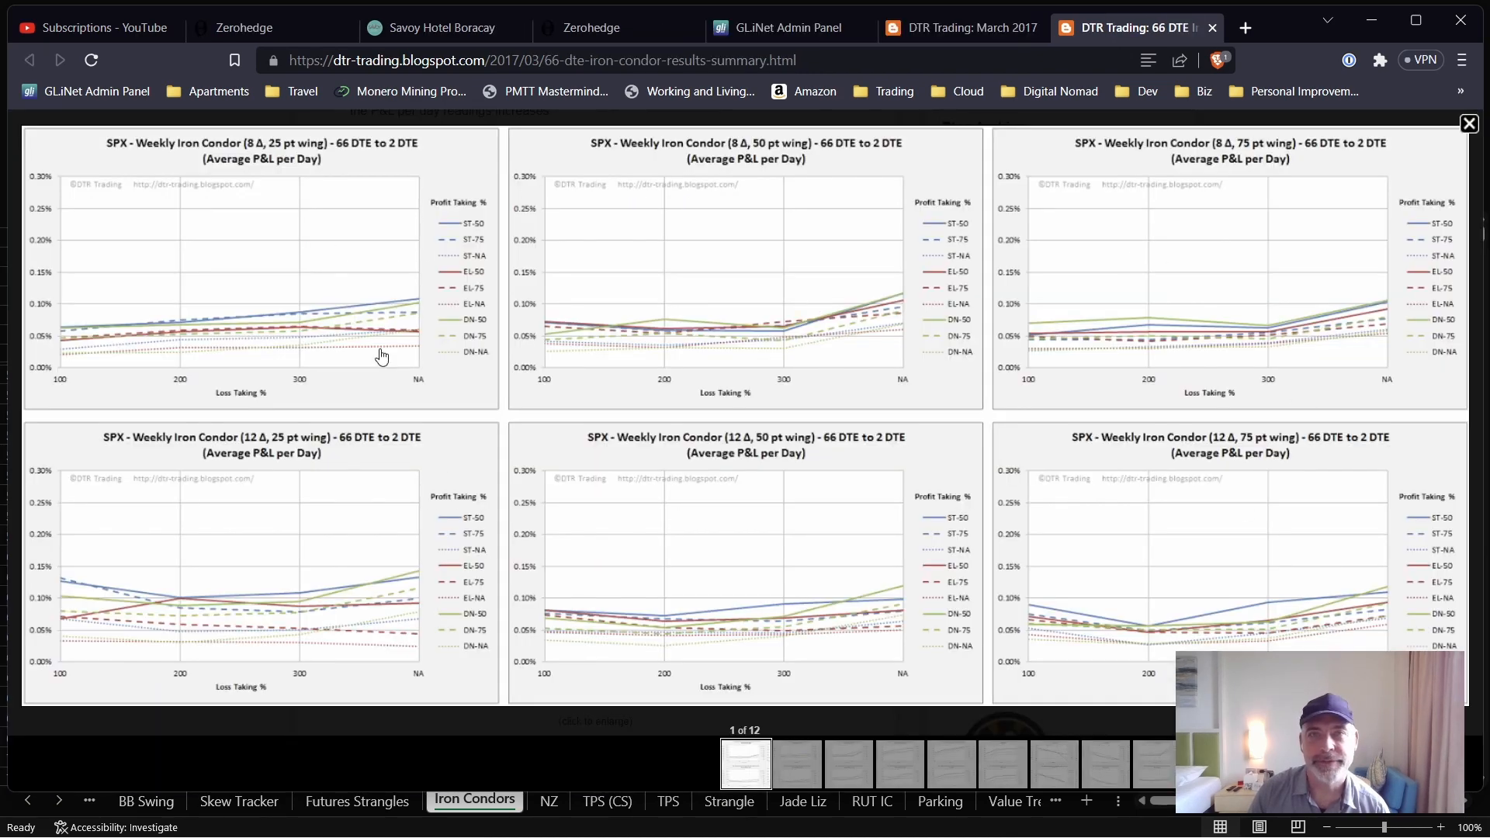
mouse_move(656, 350)
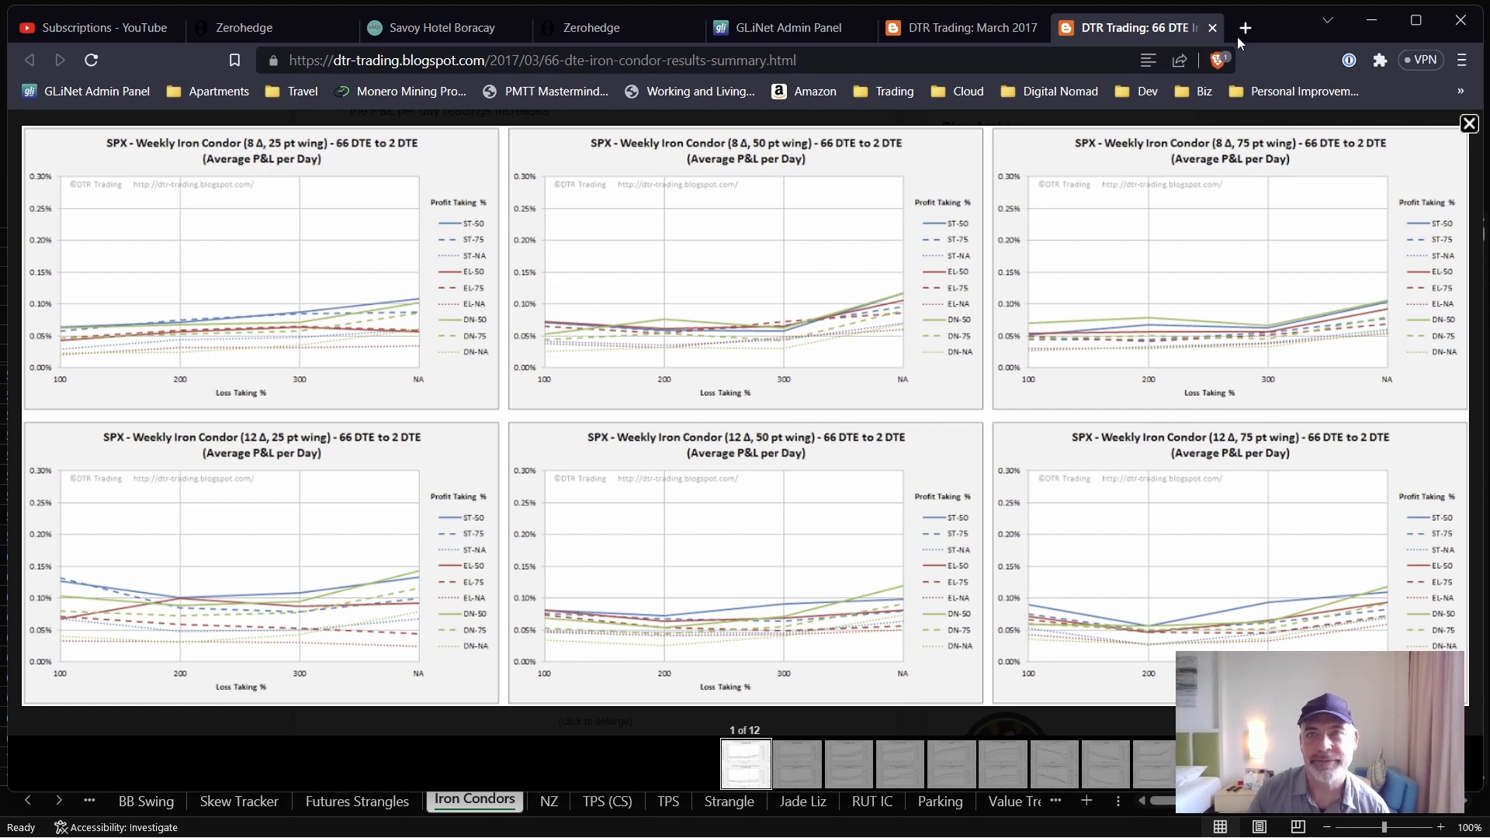
left_click(1212, 27)
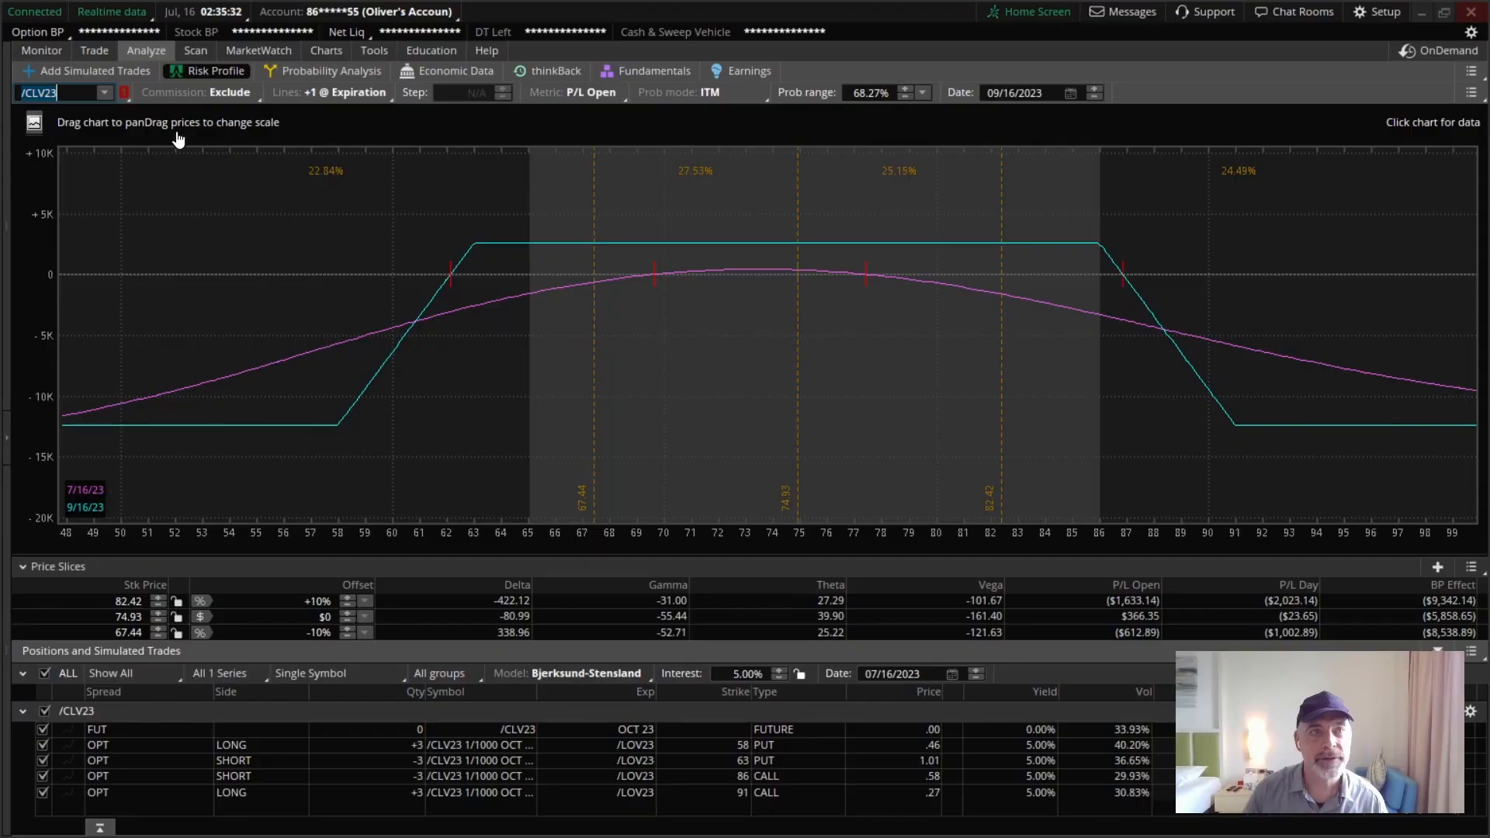
mouse_move(438, 225)
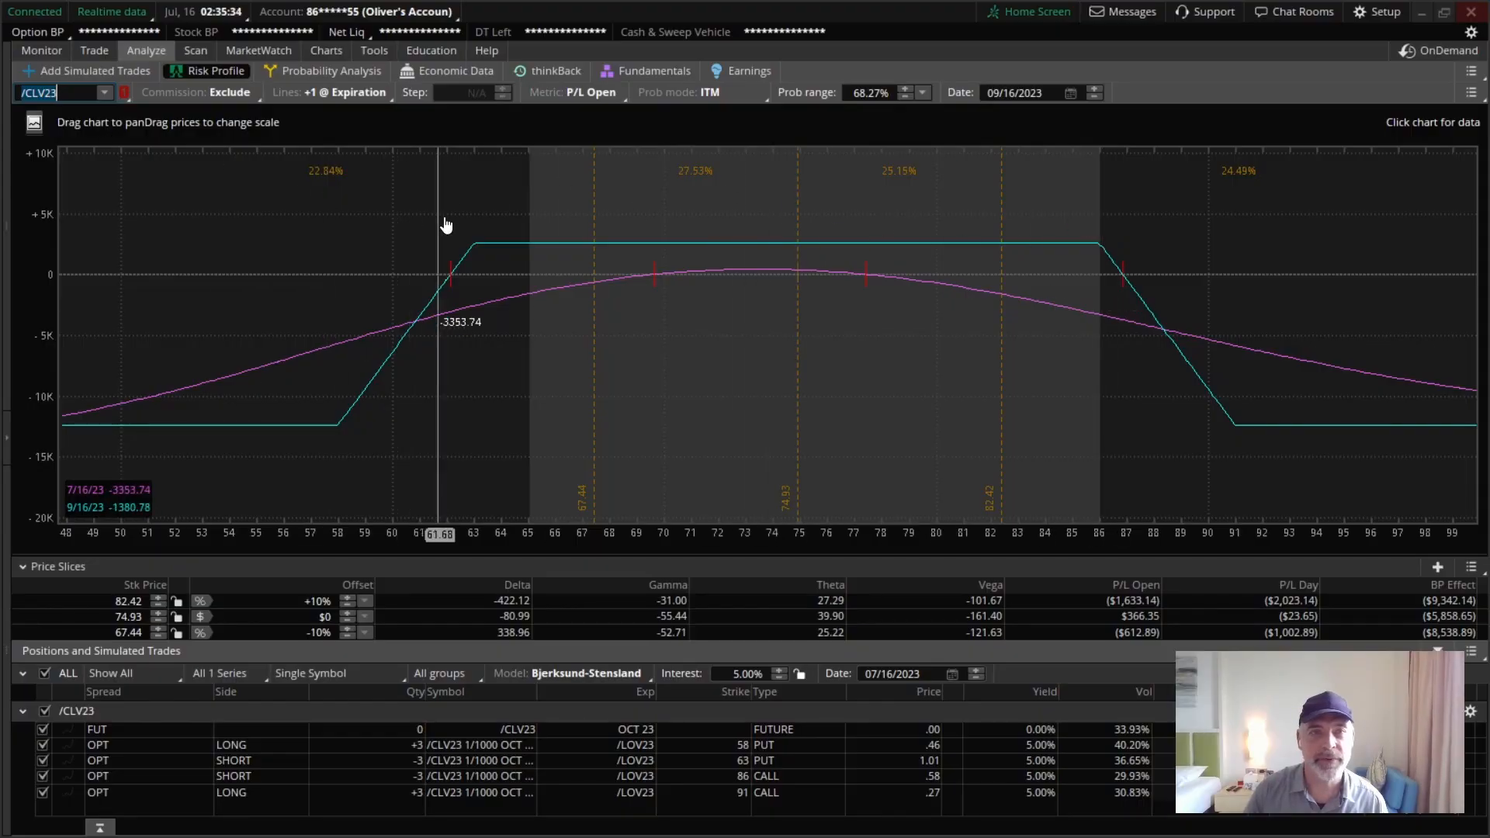
mouse_move(1115, 290)
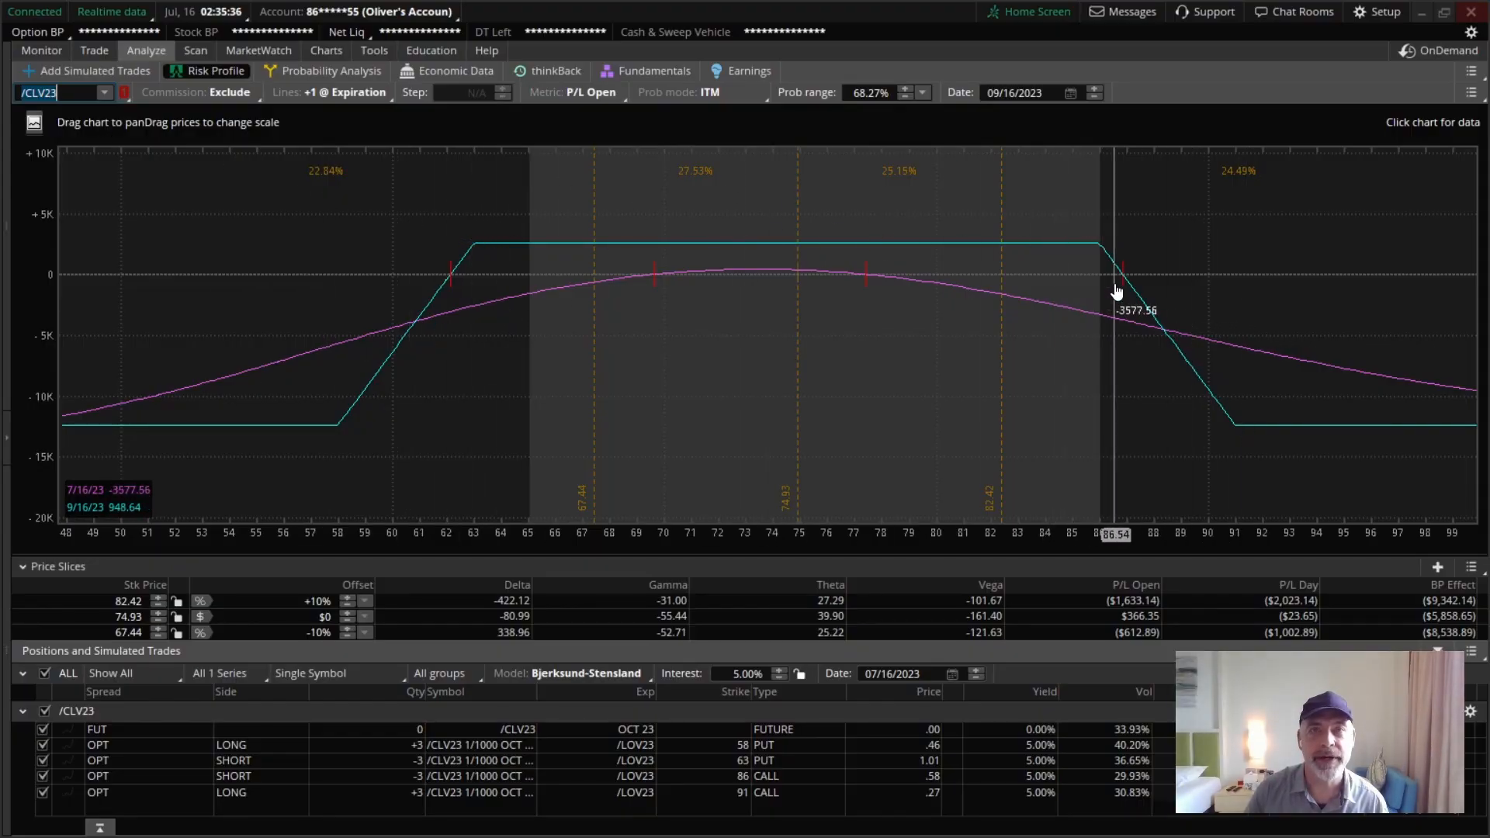
mouse_move(509, 346)
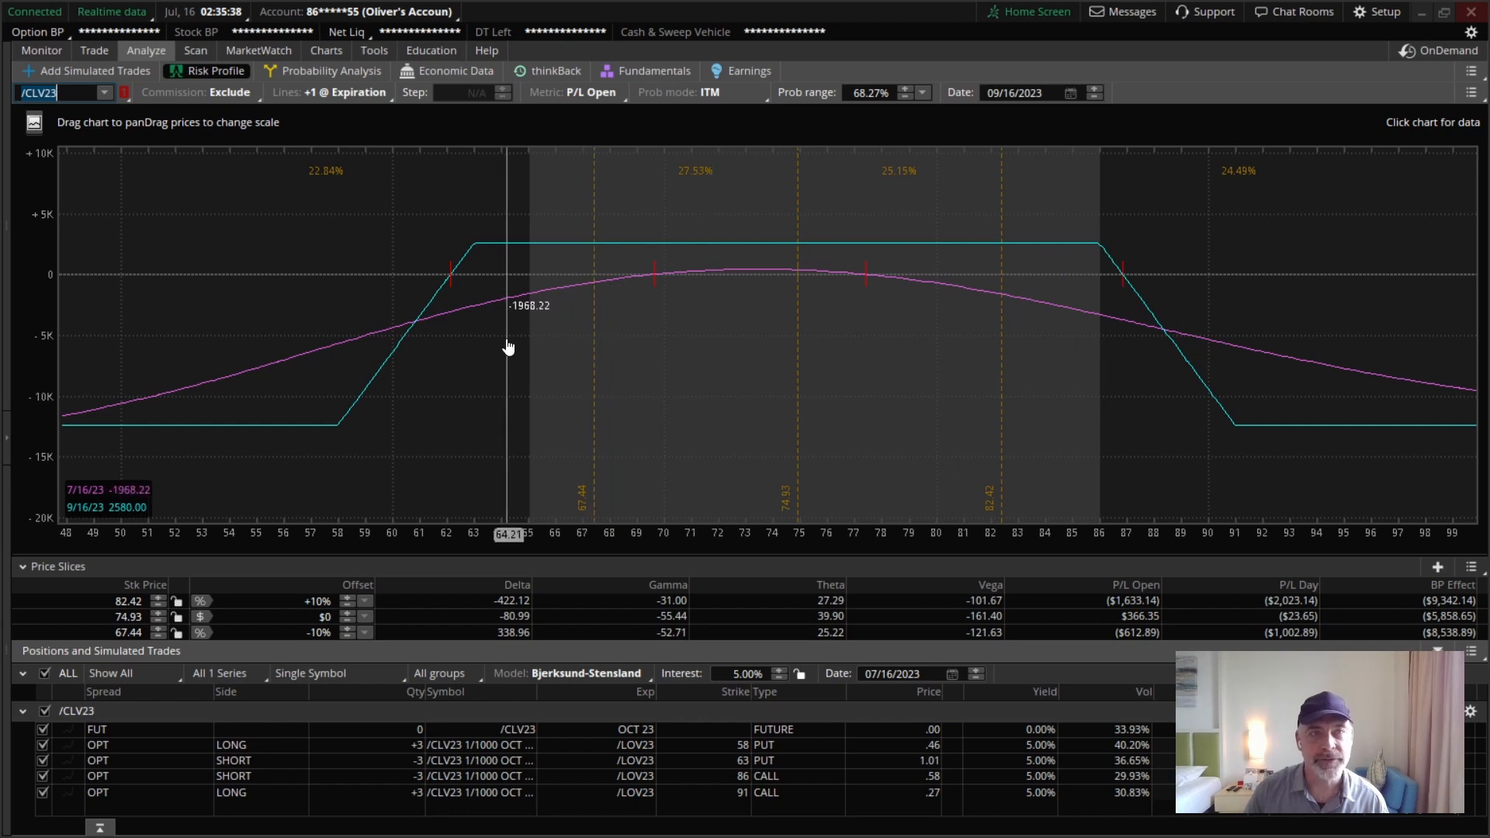
mouse_move(480, 252)
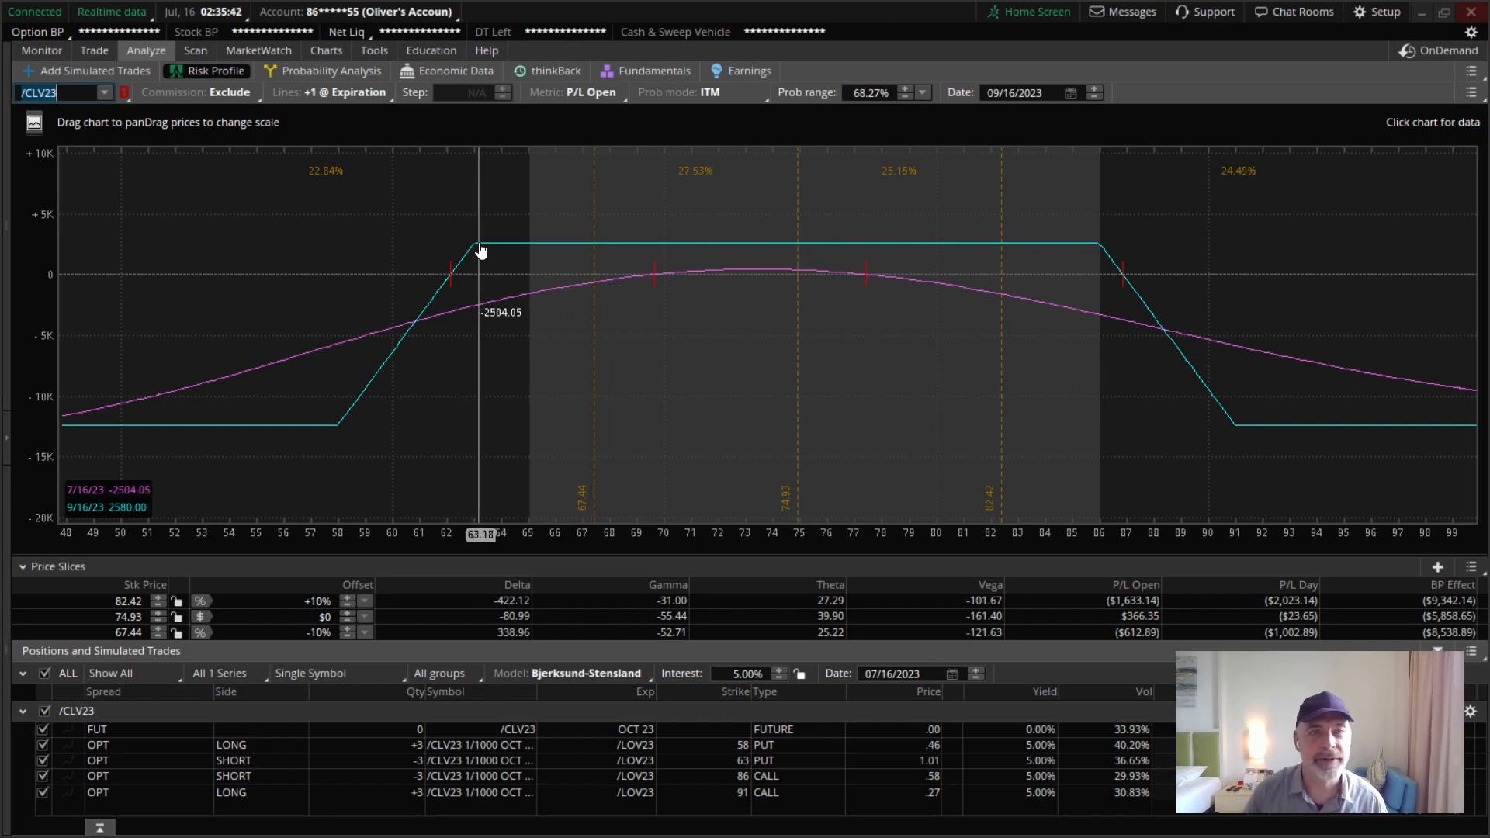
mouse_move(223, 487)
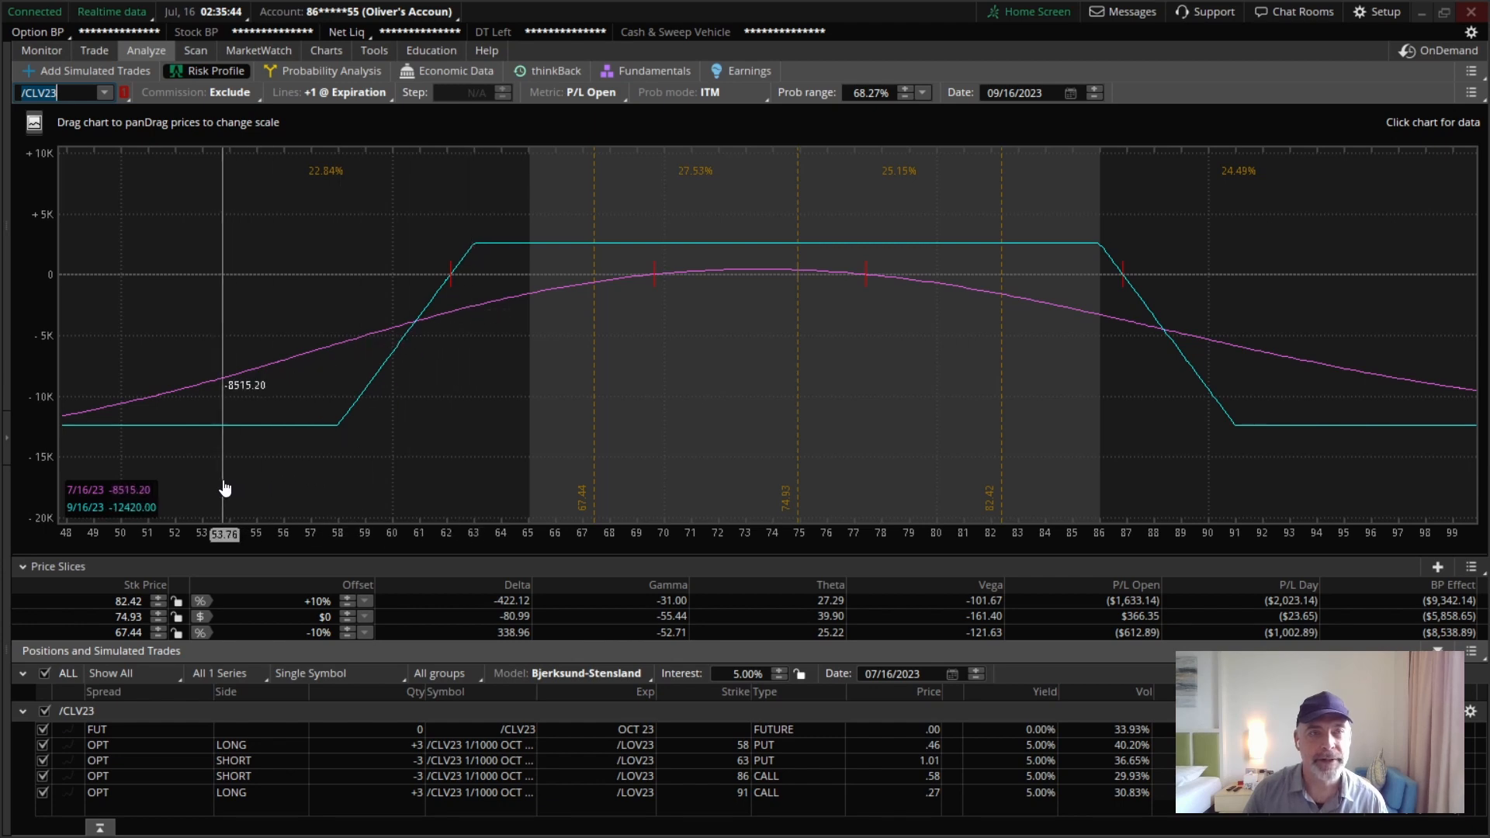
mouse_move(1175, 328)
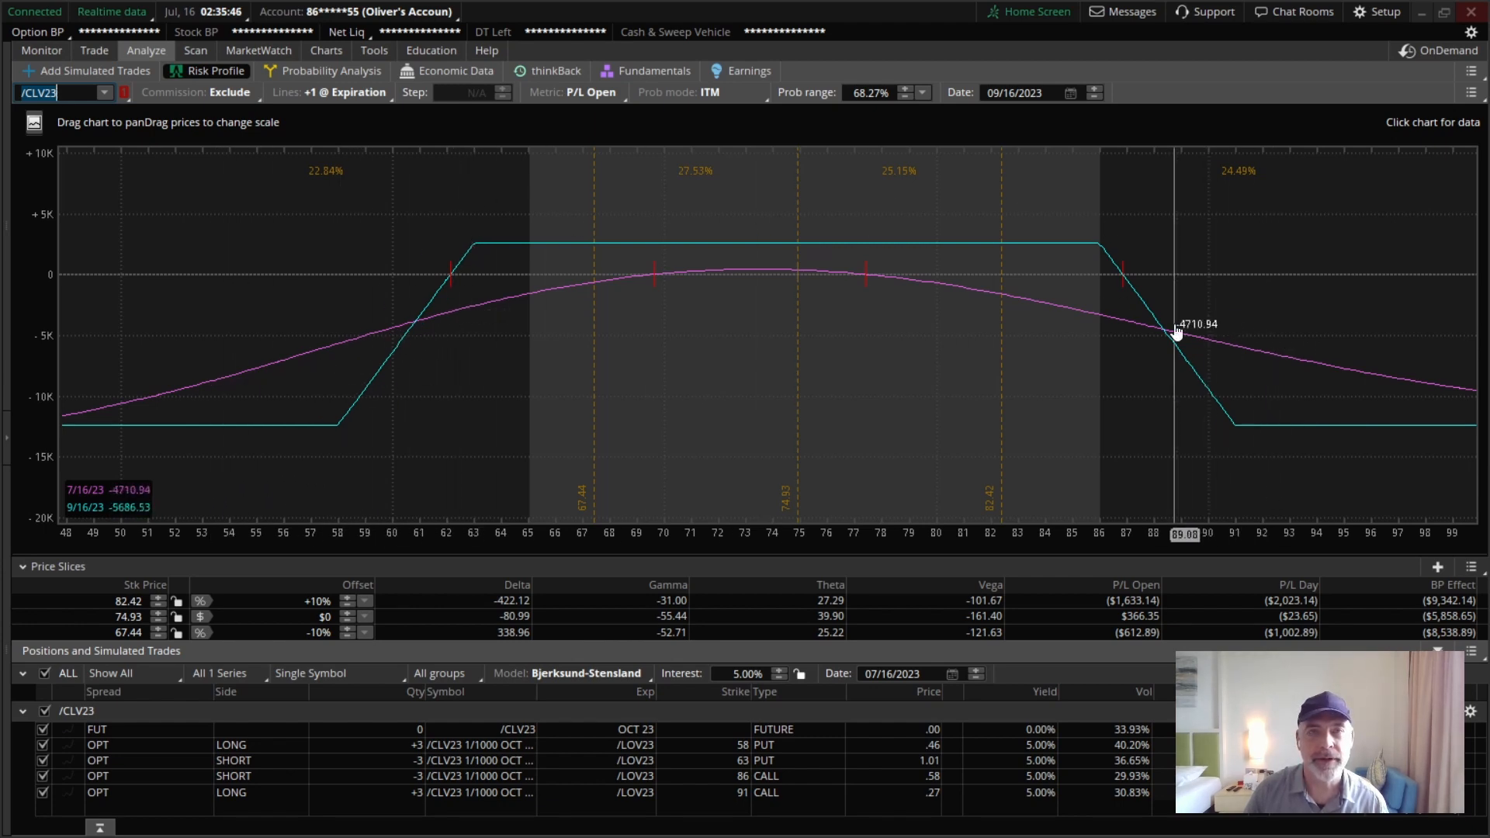
mouse_move(399, 381)
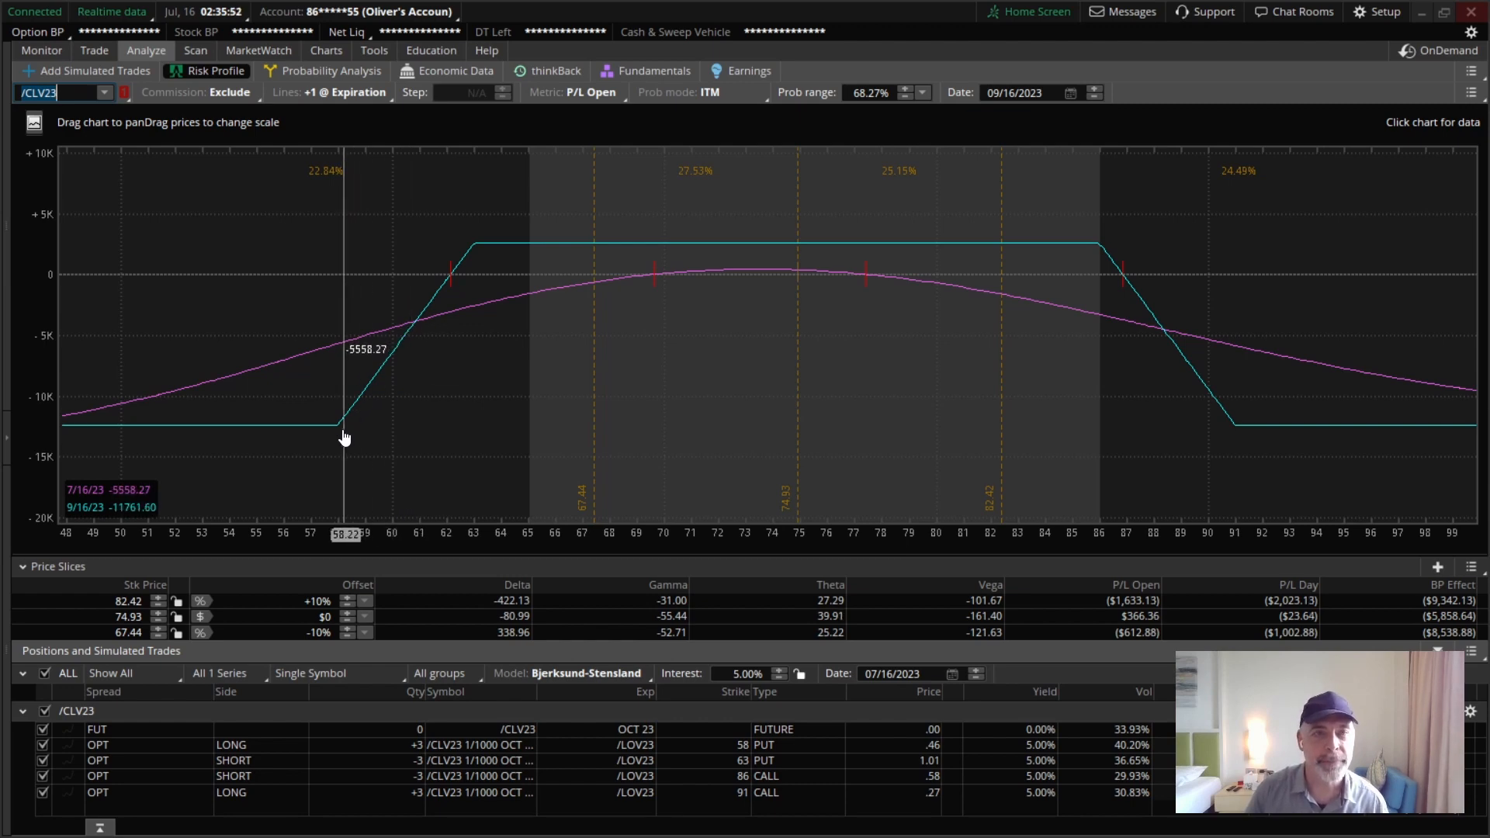
mouse_move(335, 438)
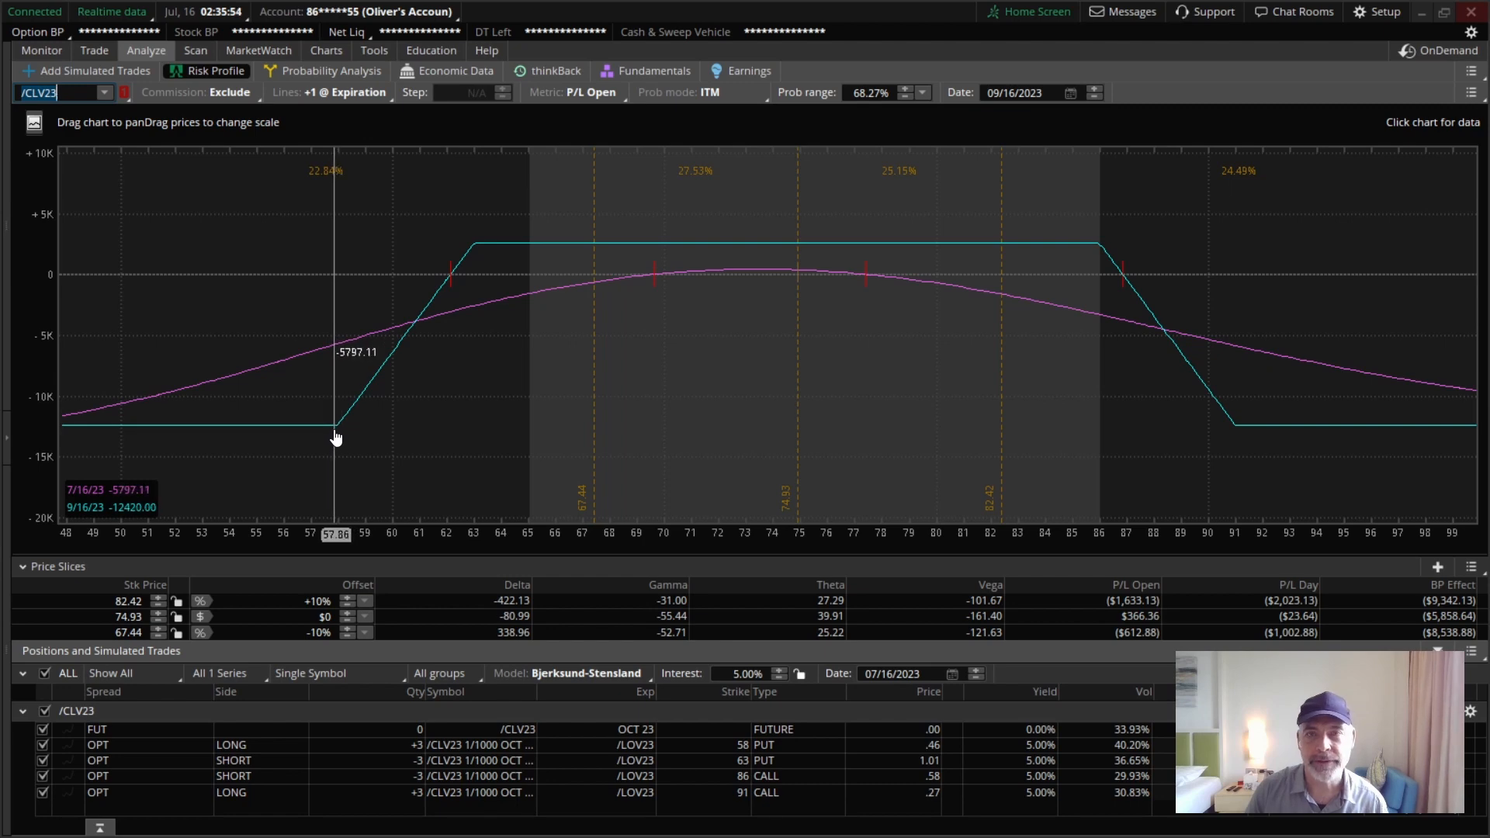
mouse_move(1118, 388)
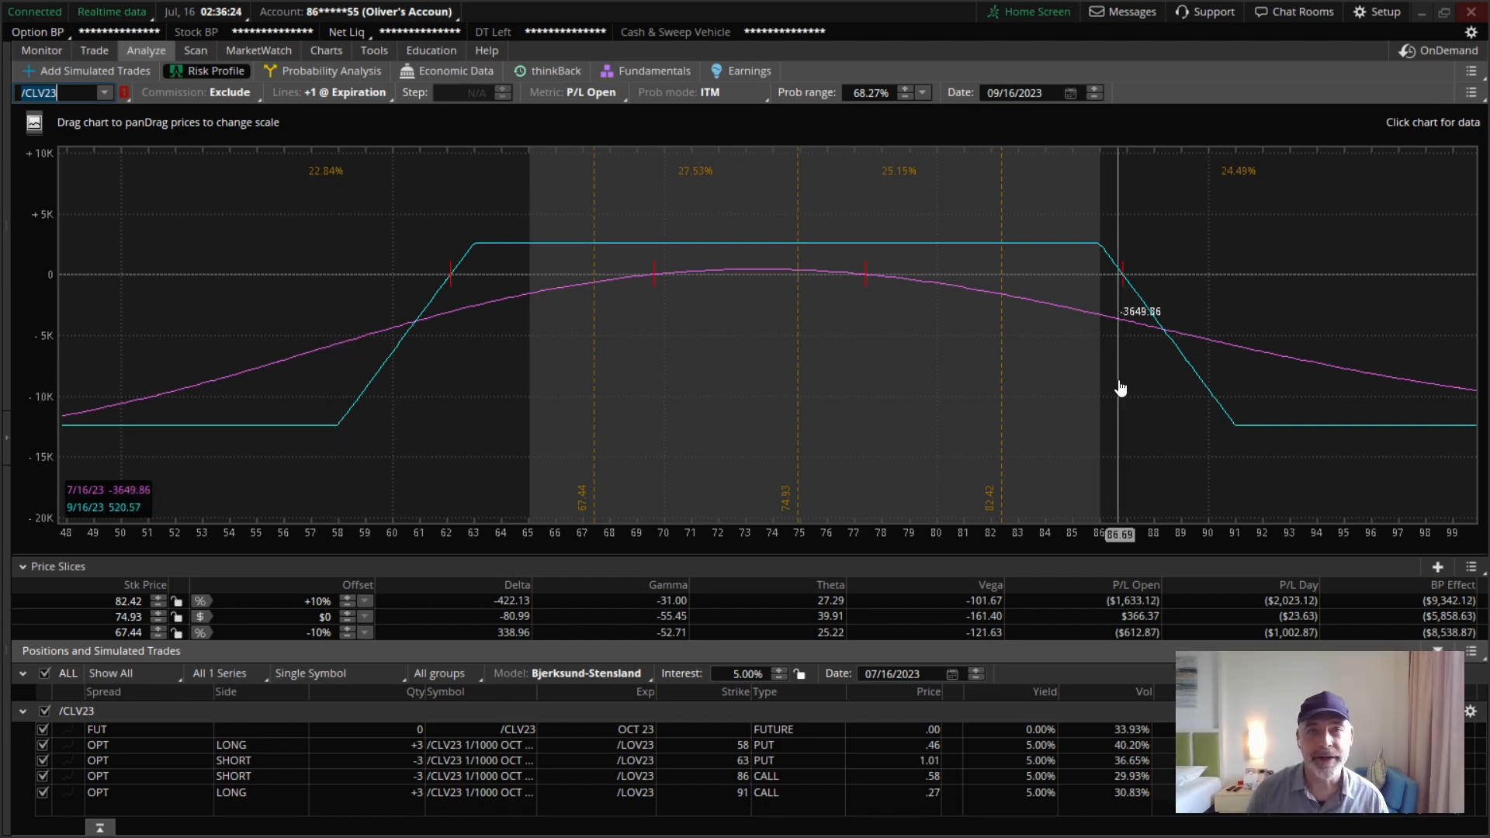